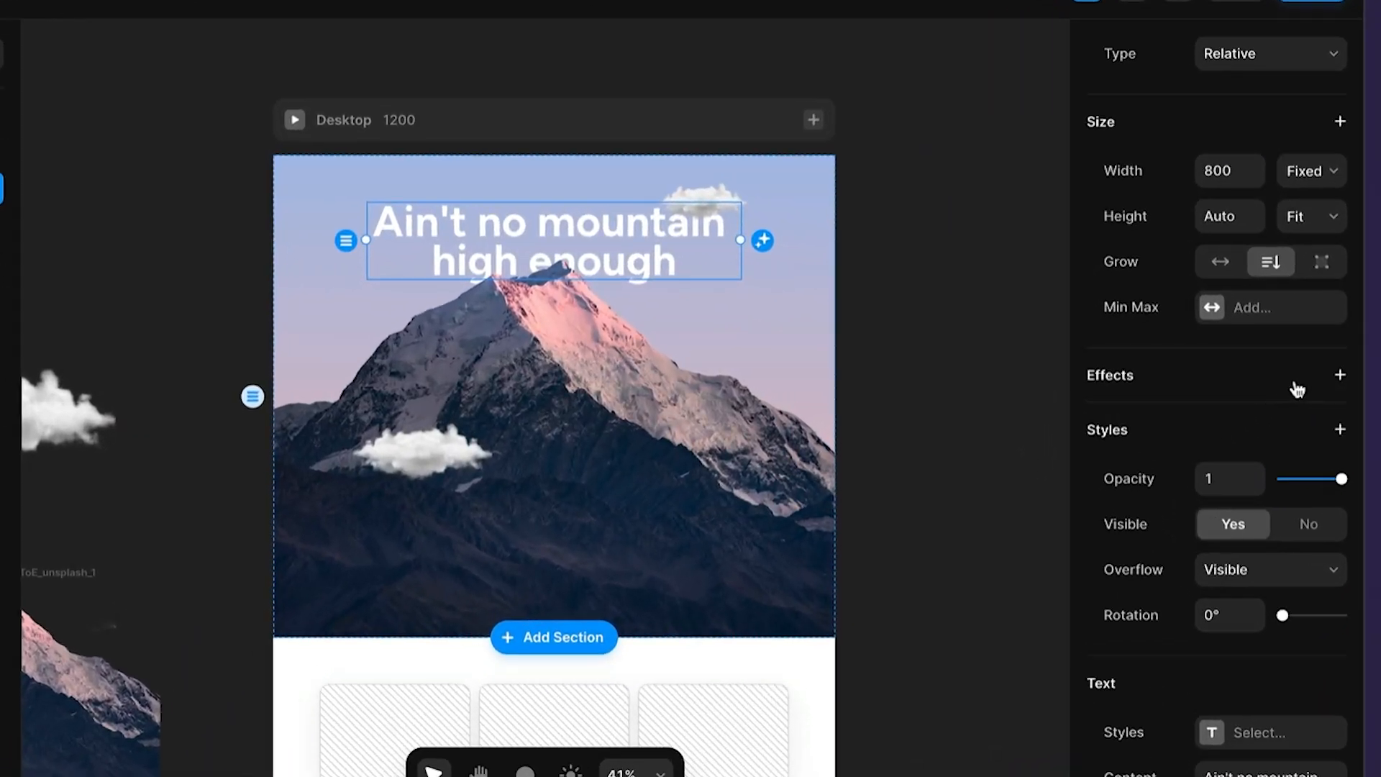
Start a new Framer project with the cloud and mountain images placed beside the Desktop page
click(1341, 374)
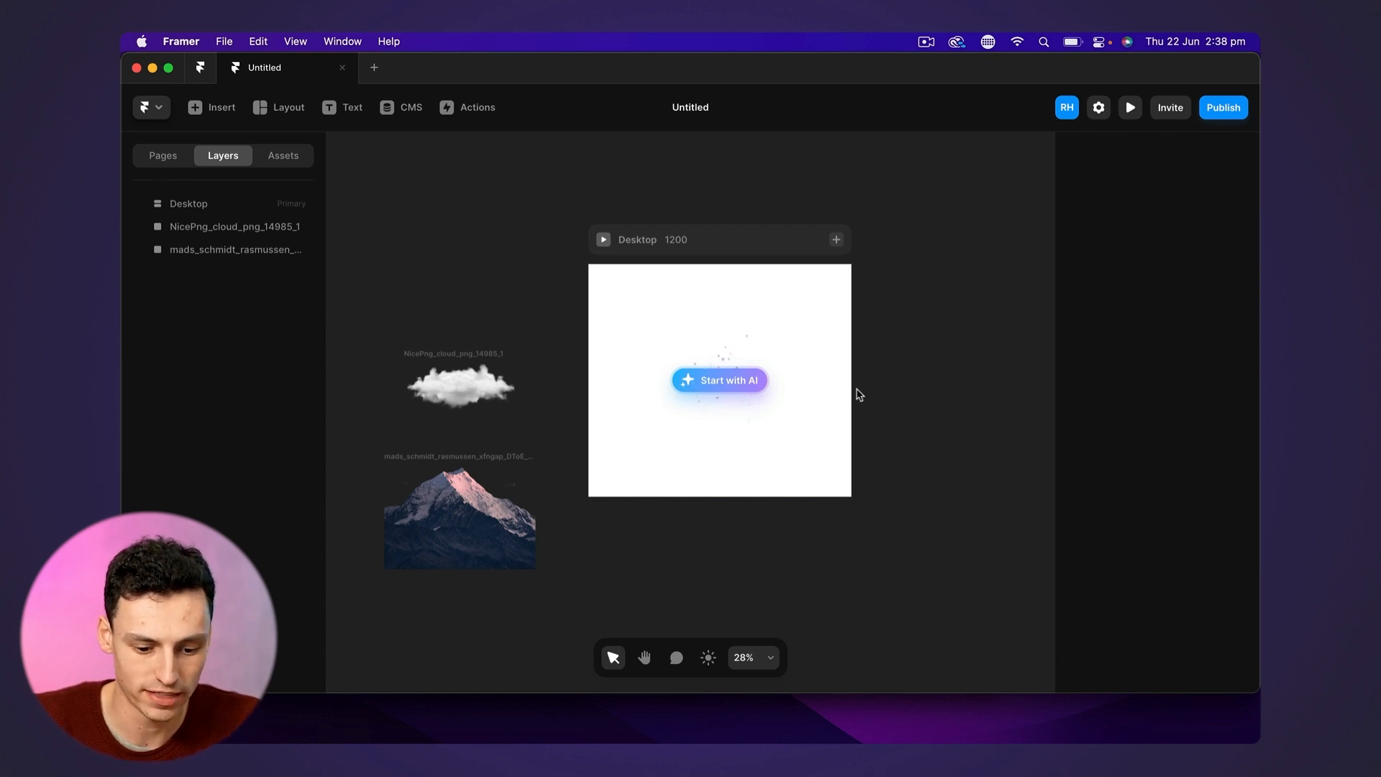
Insert a full-width frame 1200 tall into Desktop and rename it Content
click(459, 516)
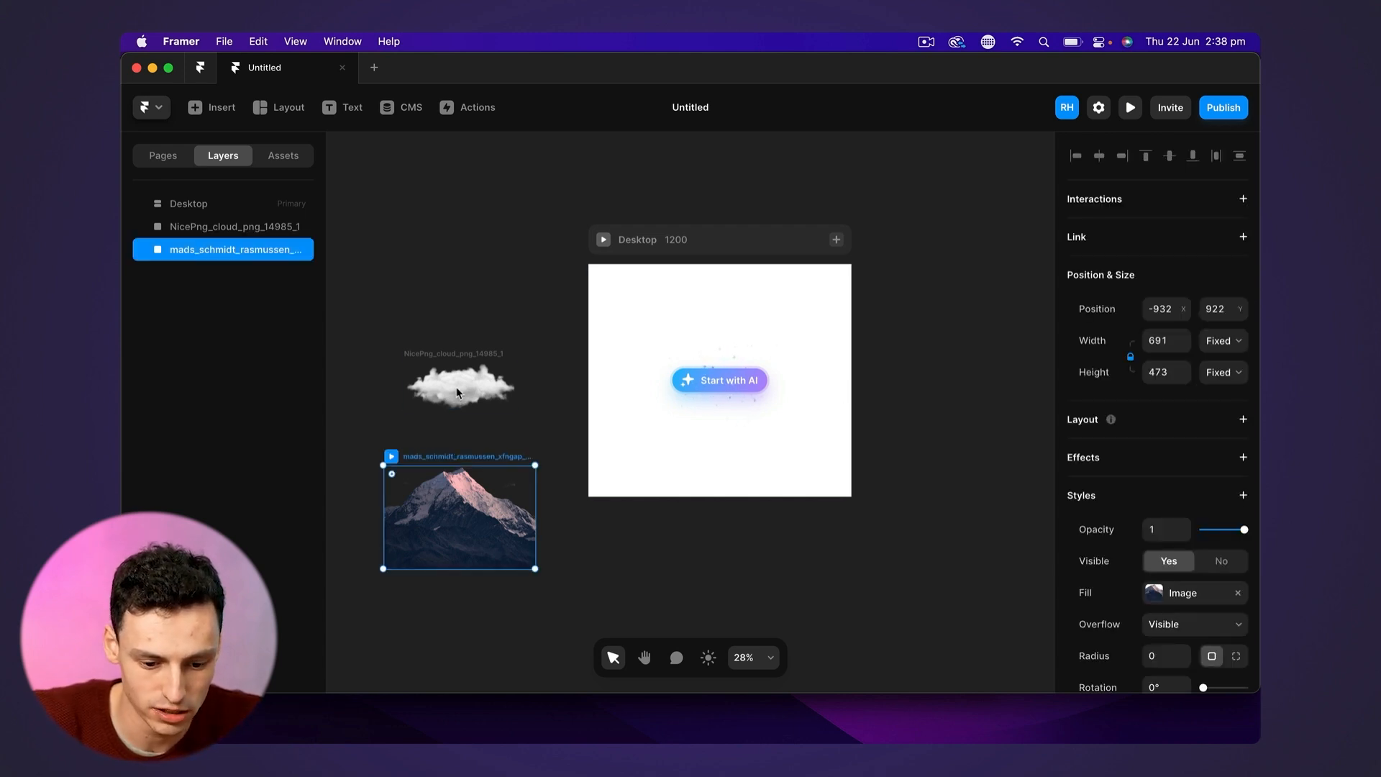
click(458, 383)
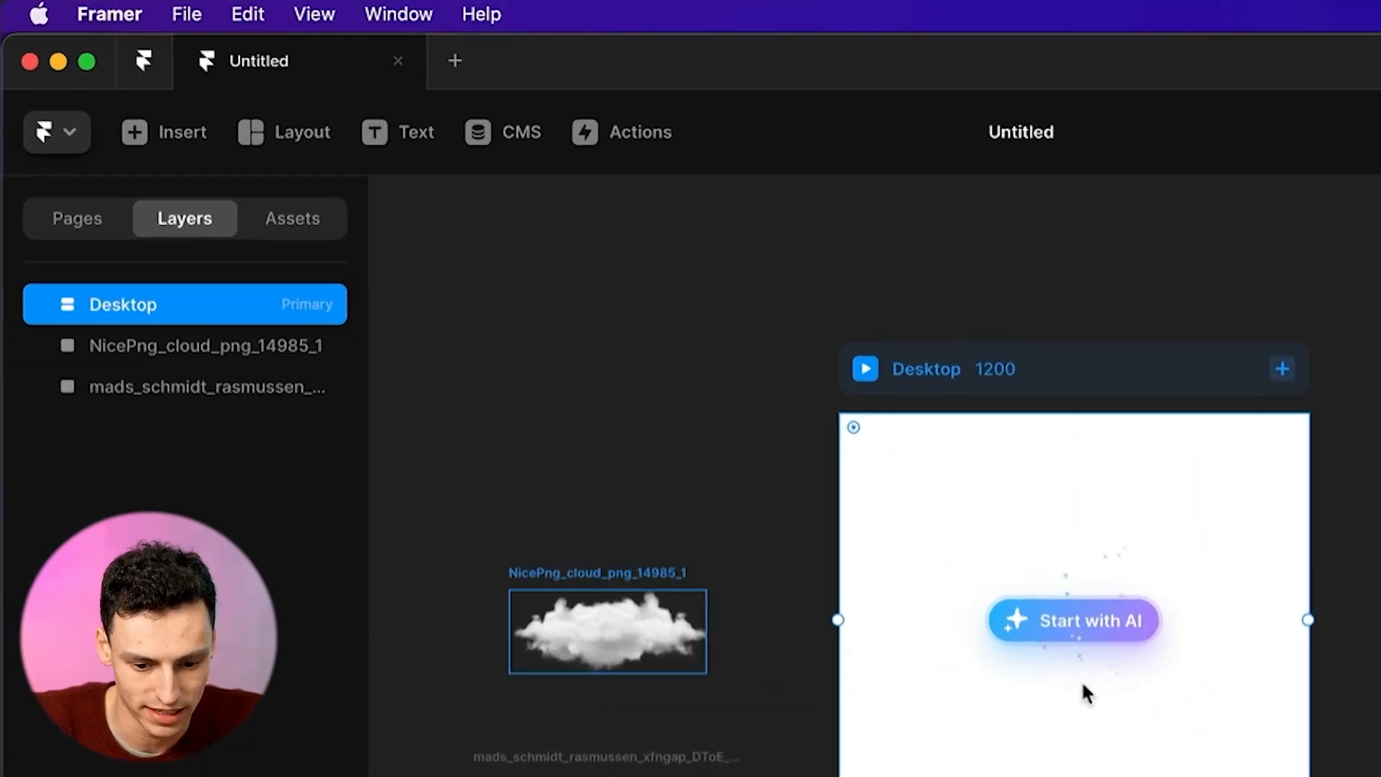
click(286, 133)
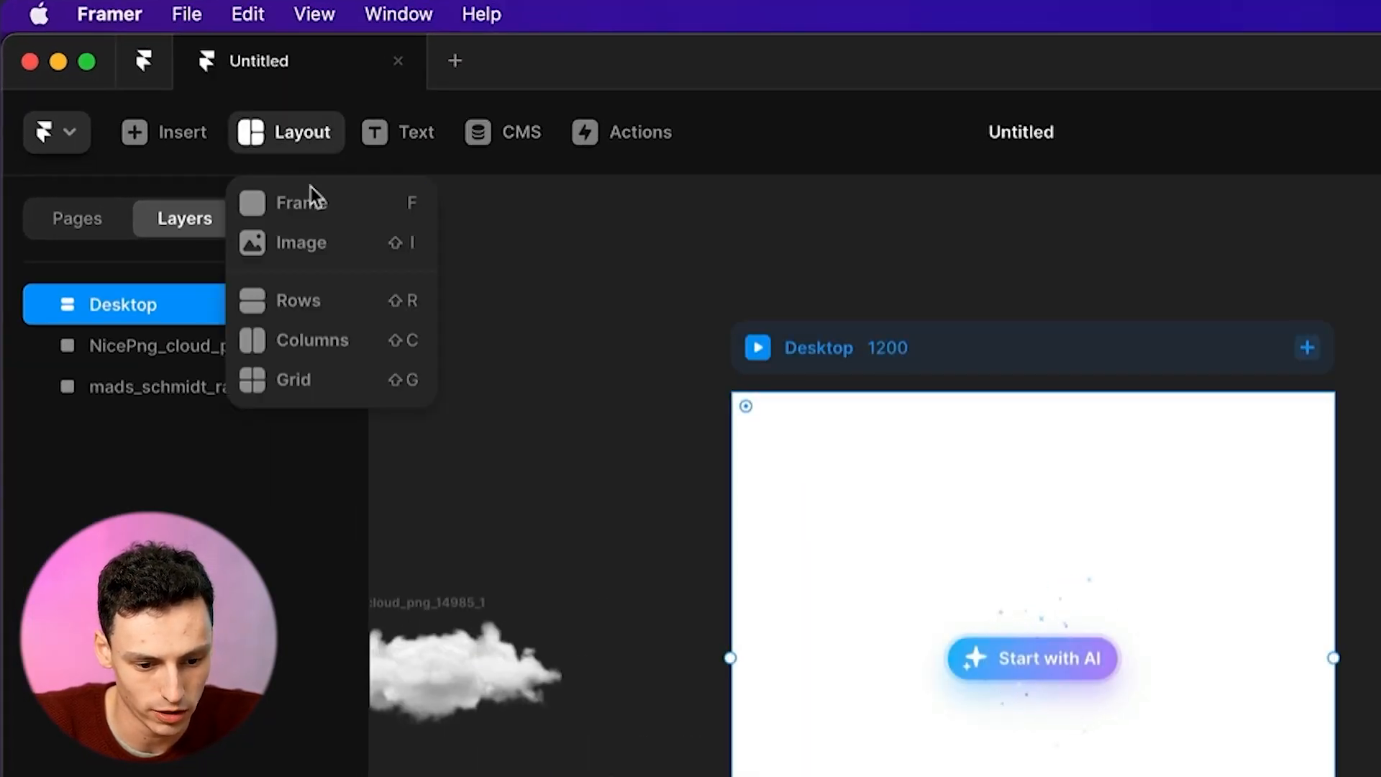
click(302, 203)
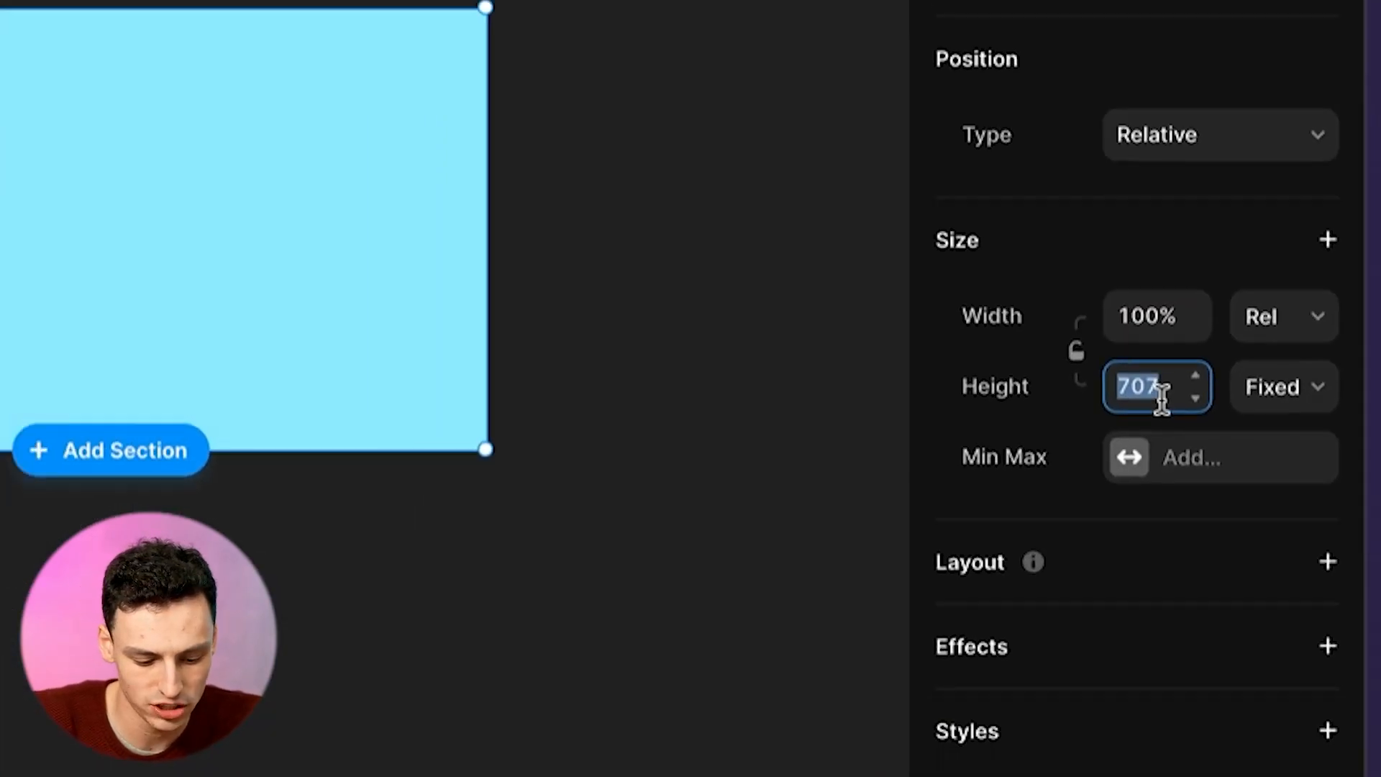
text(1200)
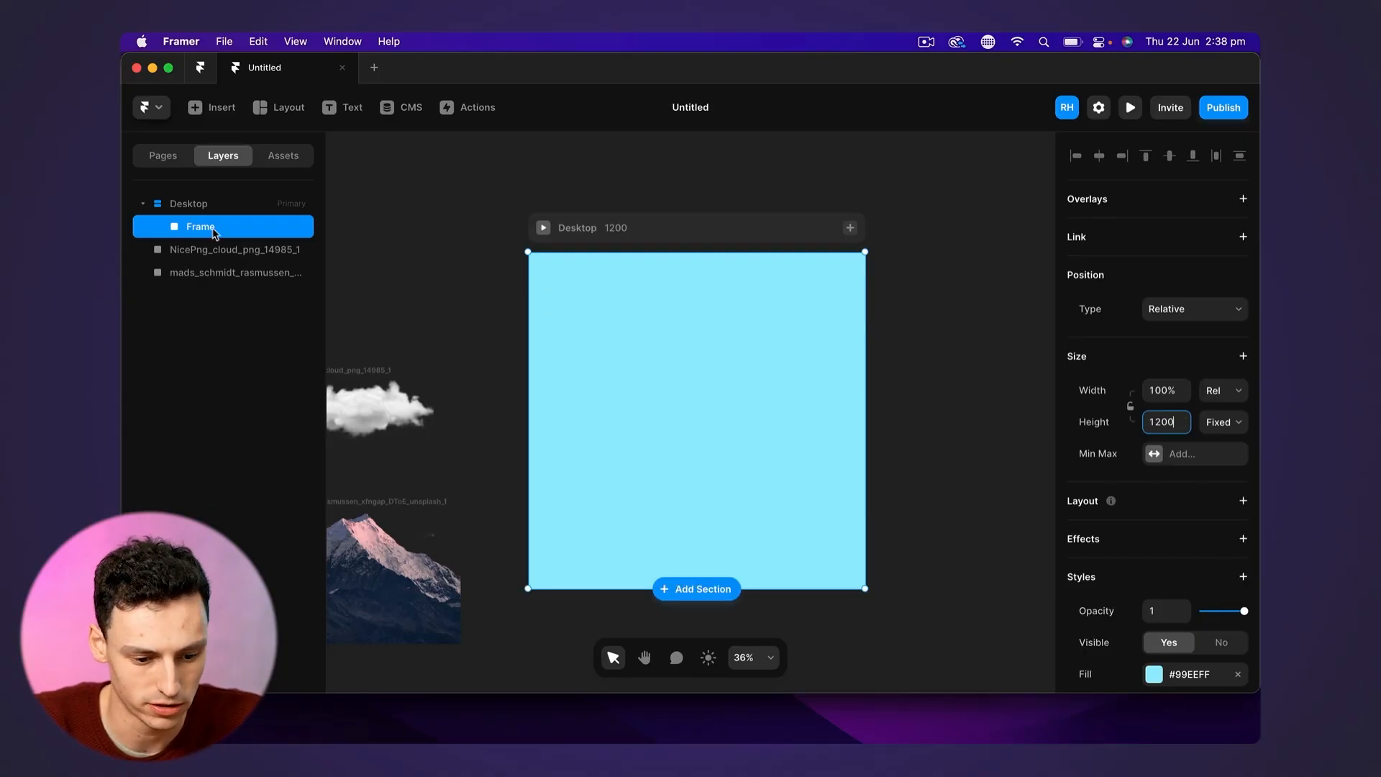
double_click(198, 226)
text(Content)
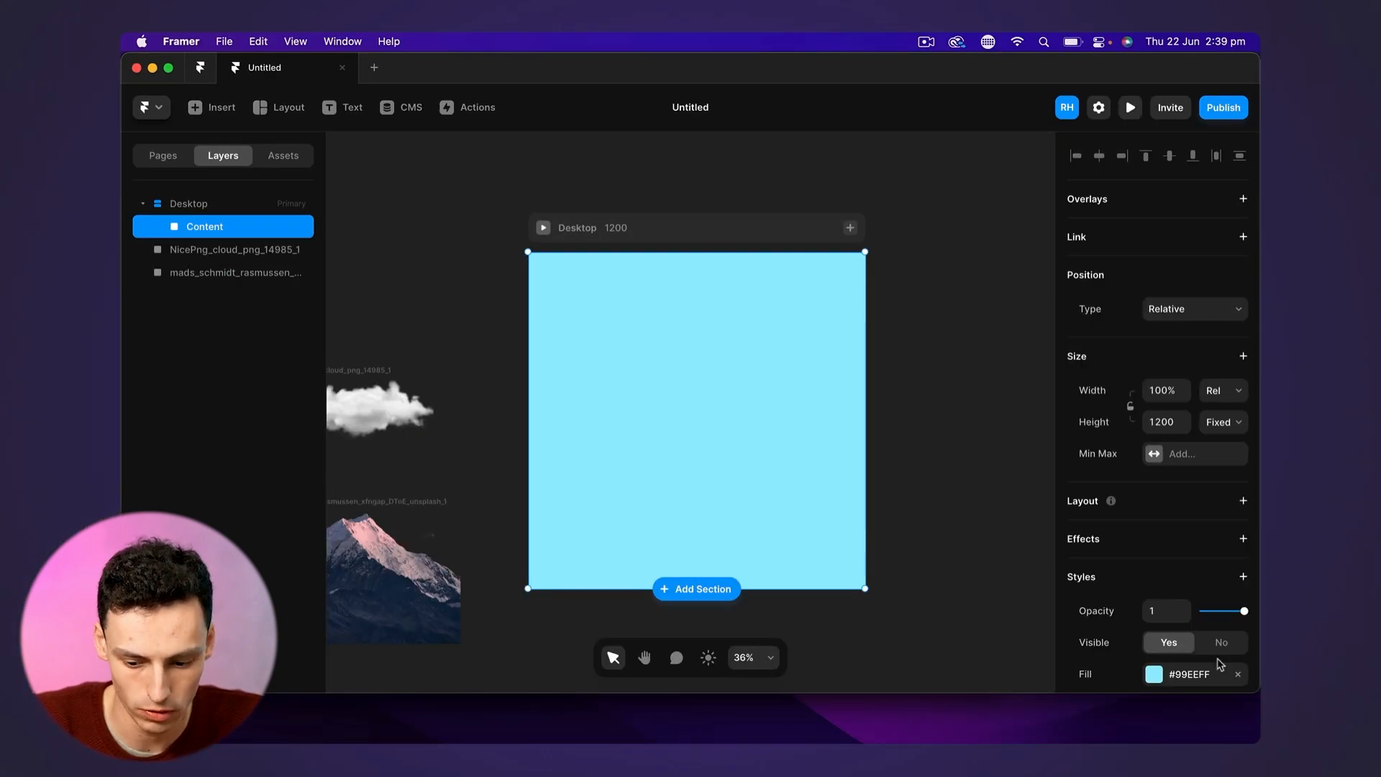
Give Content a linear blue-to-pink gradient fill
click(1153, 674)
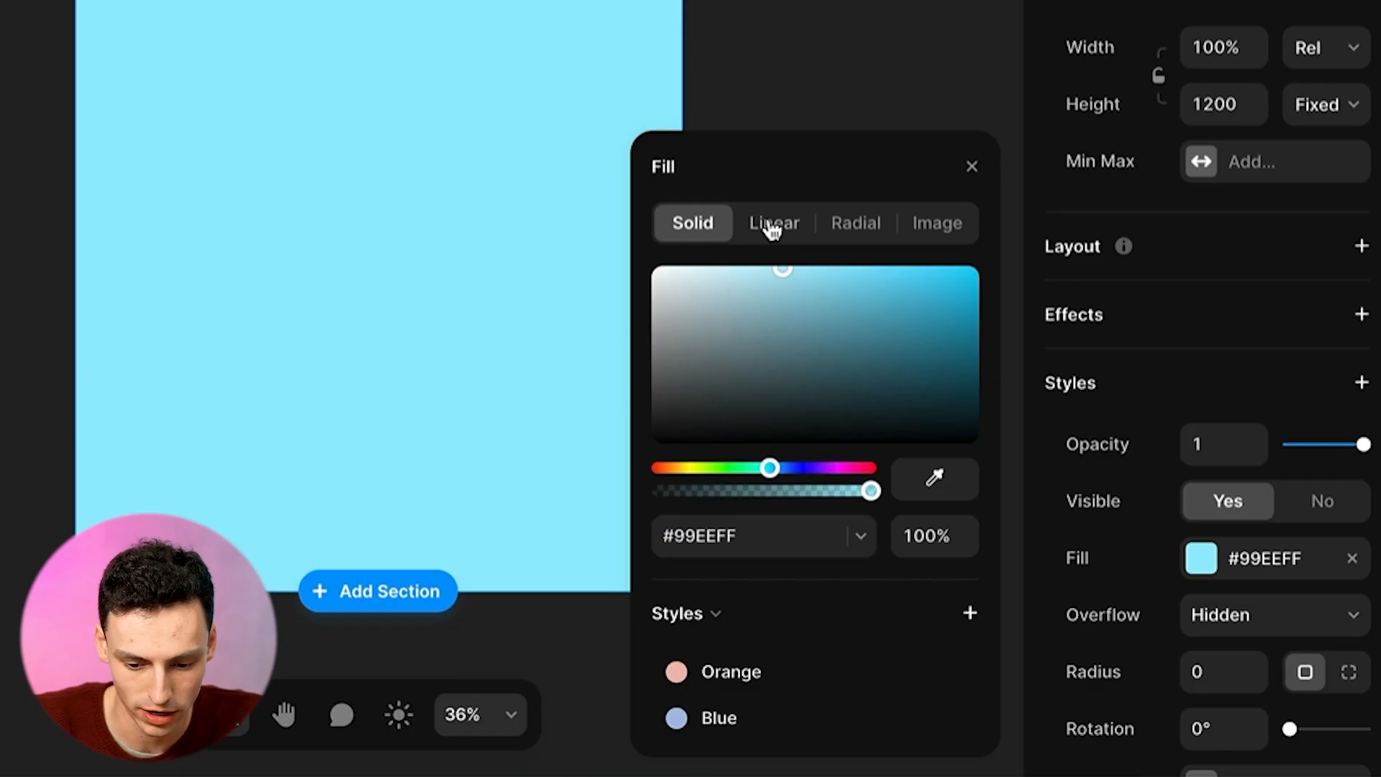
click(774, 223)
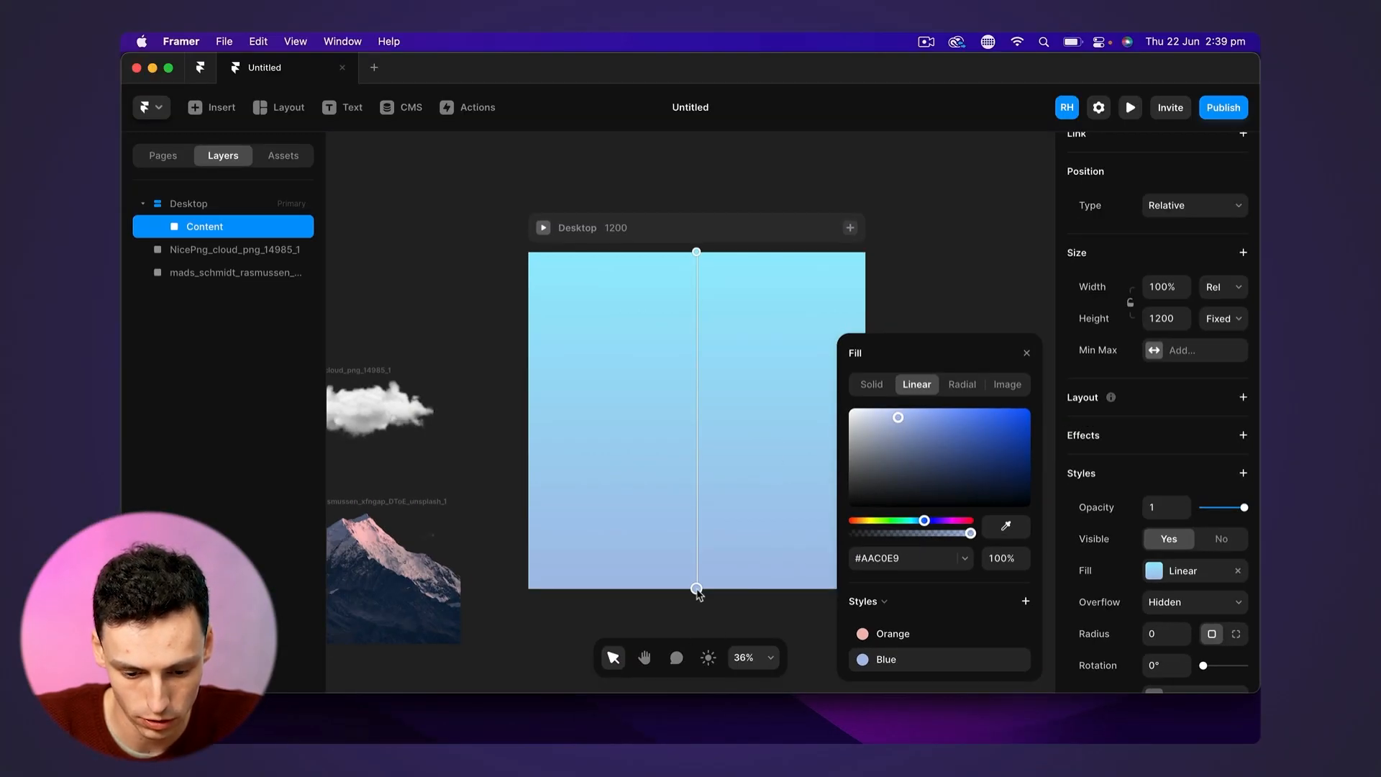
click(892, 633)
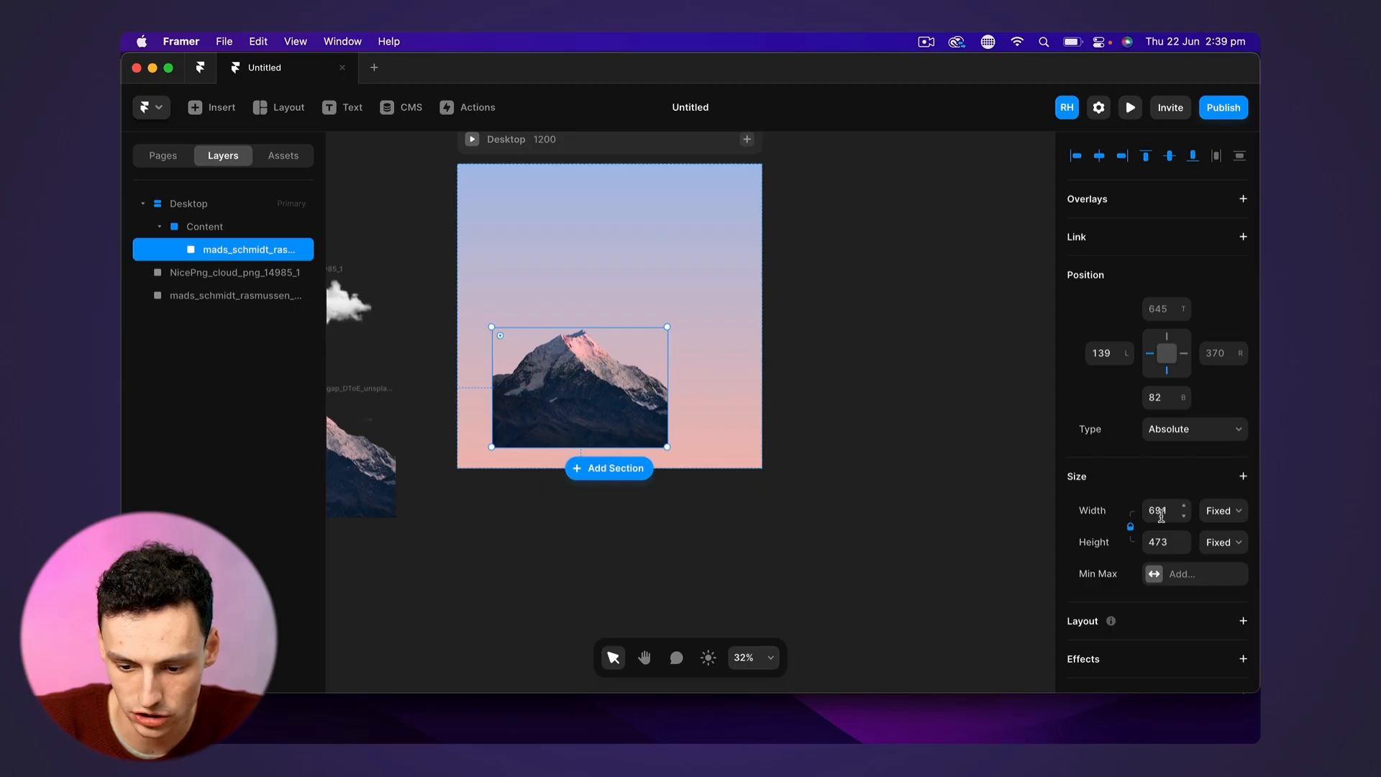
Set Content to a vertical stack layout with the mountain image at 100% relative width
click(1223, 510)
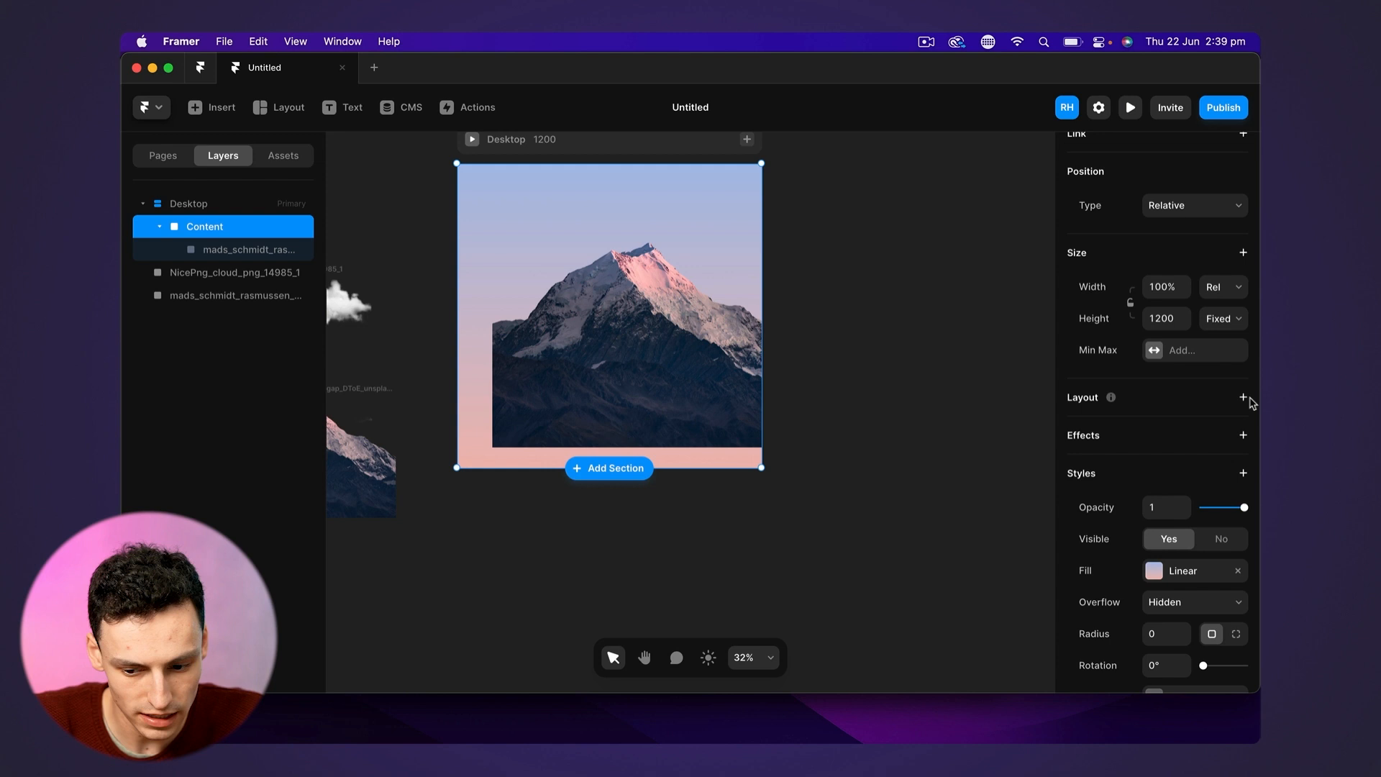
click(1243, 397)
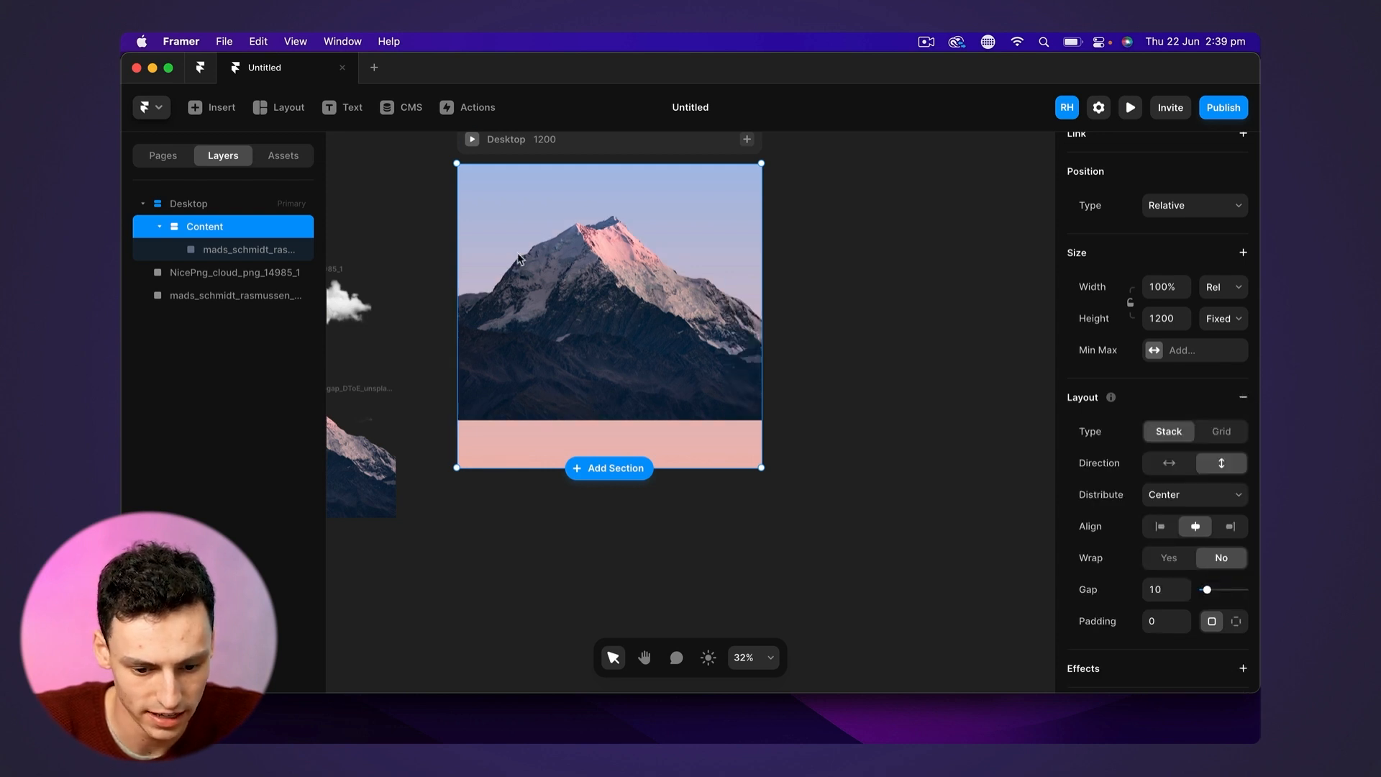
mouse_move(666, 392)
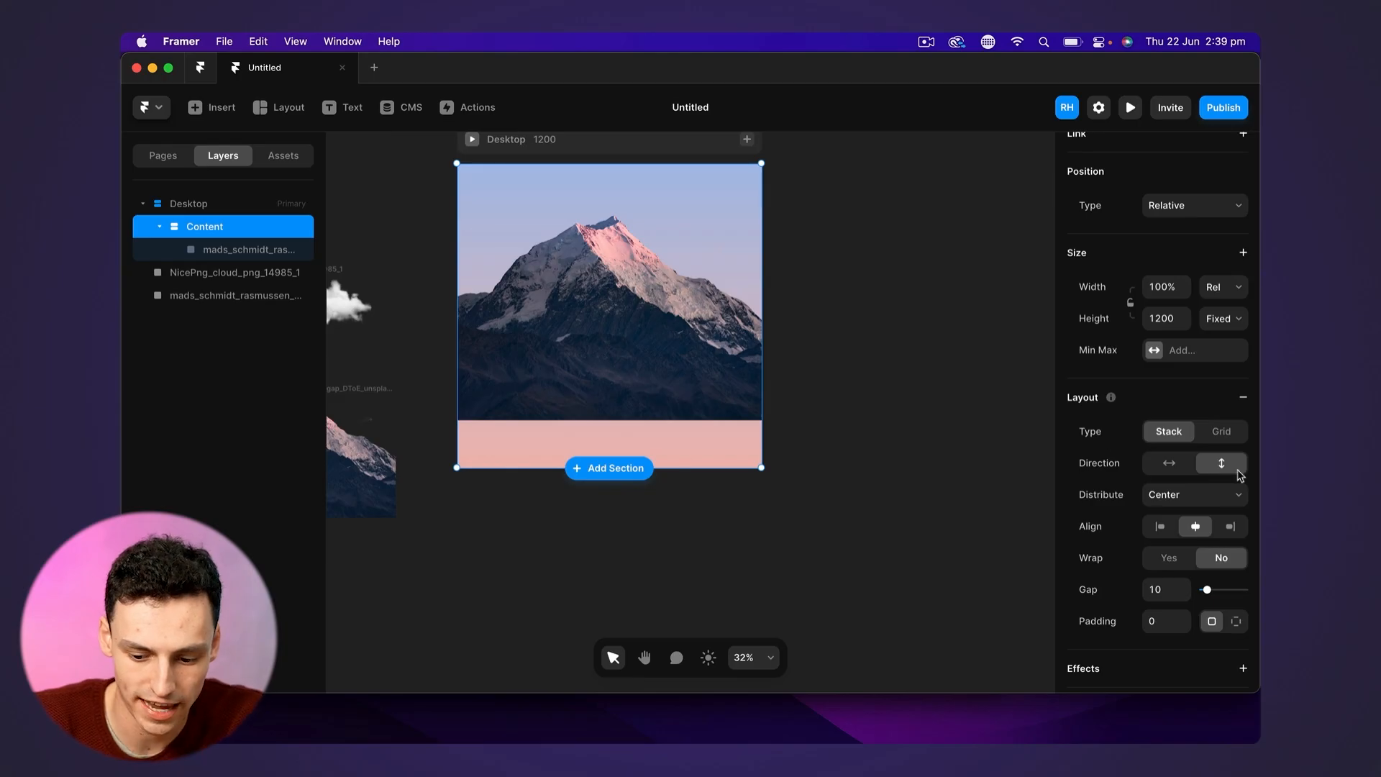
mouse_move(651, 352)
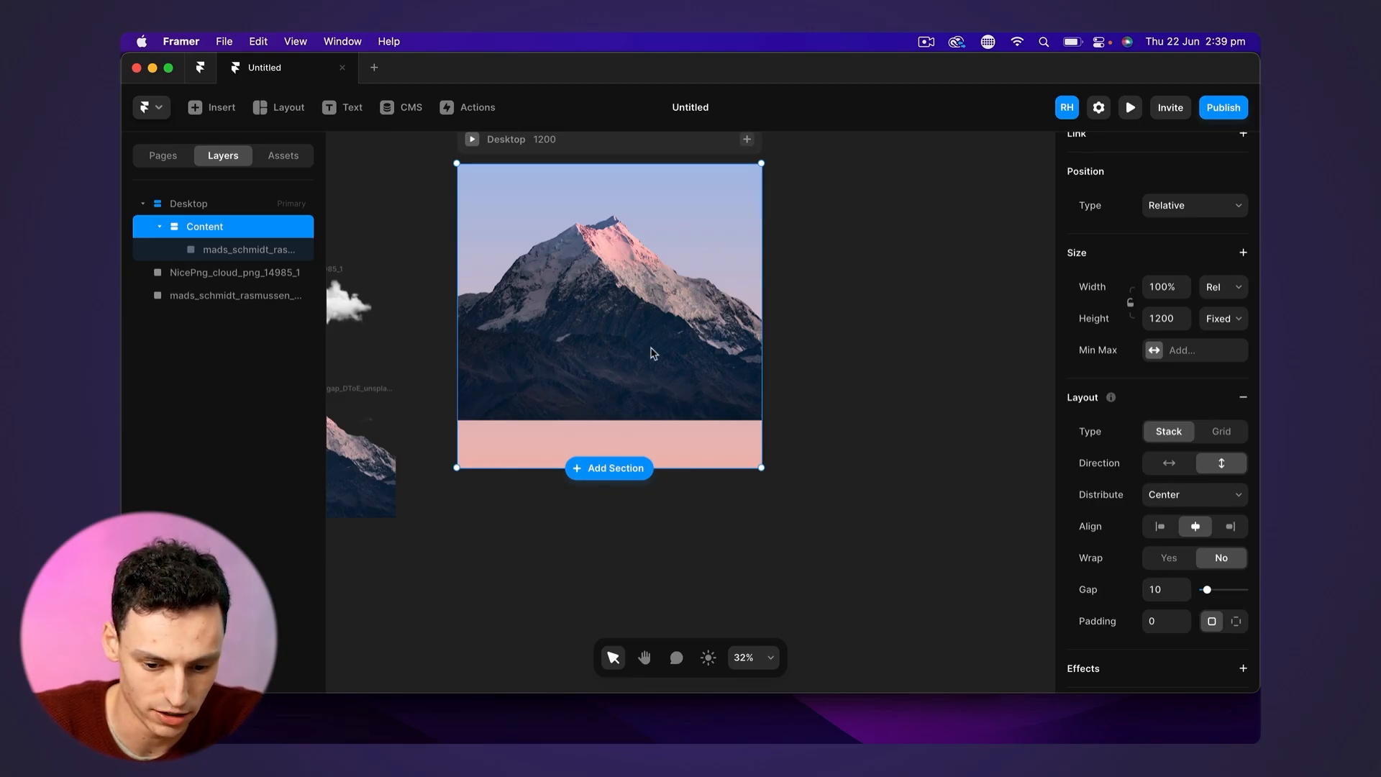
click(233, 295)
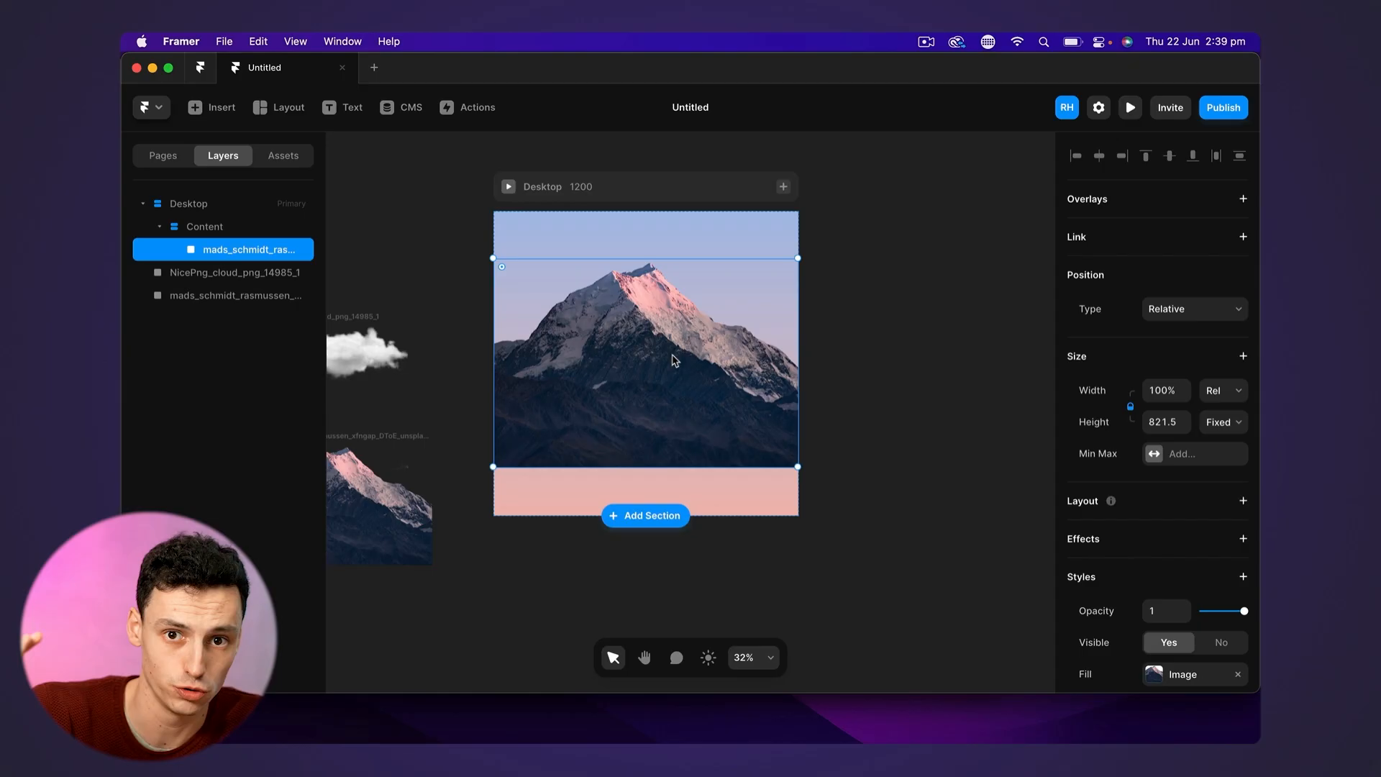
mouse_move(682, 361)
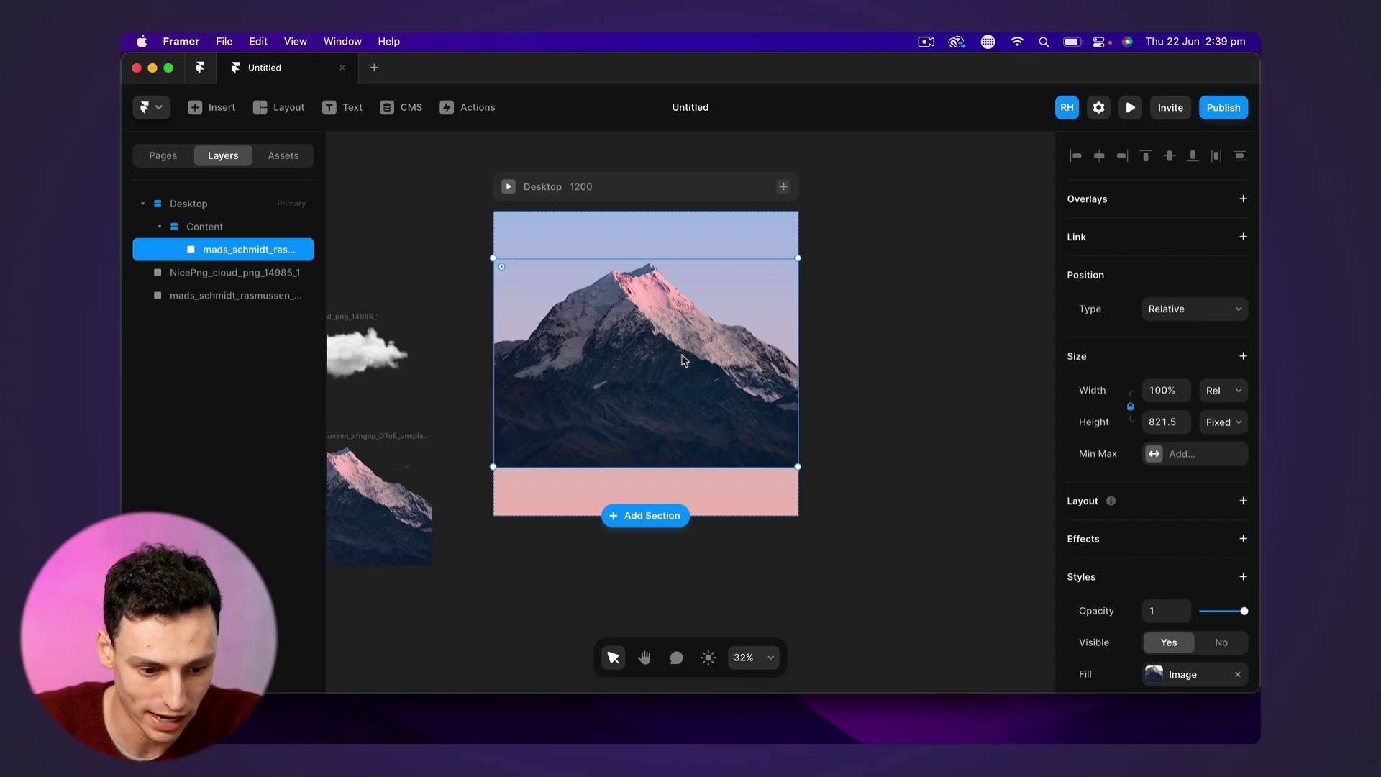
click(203, 226)
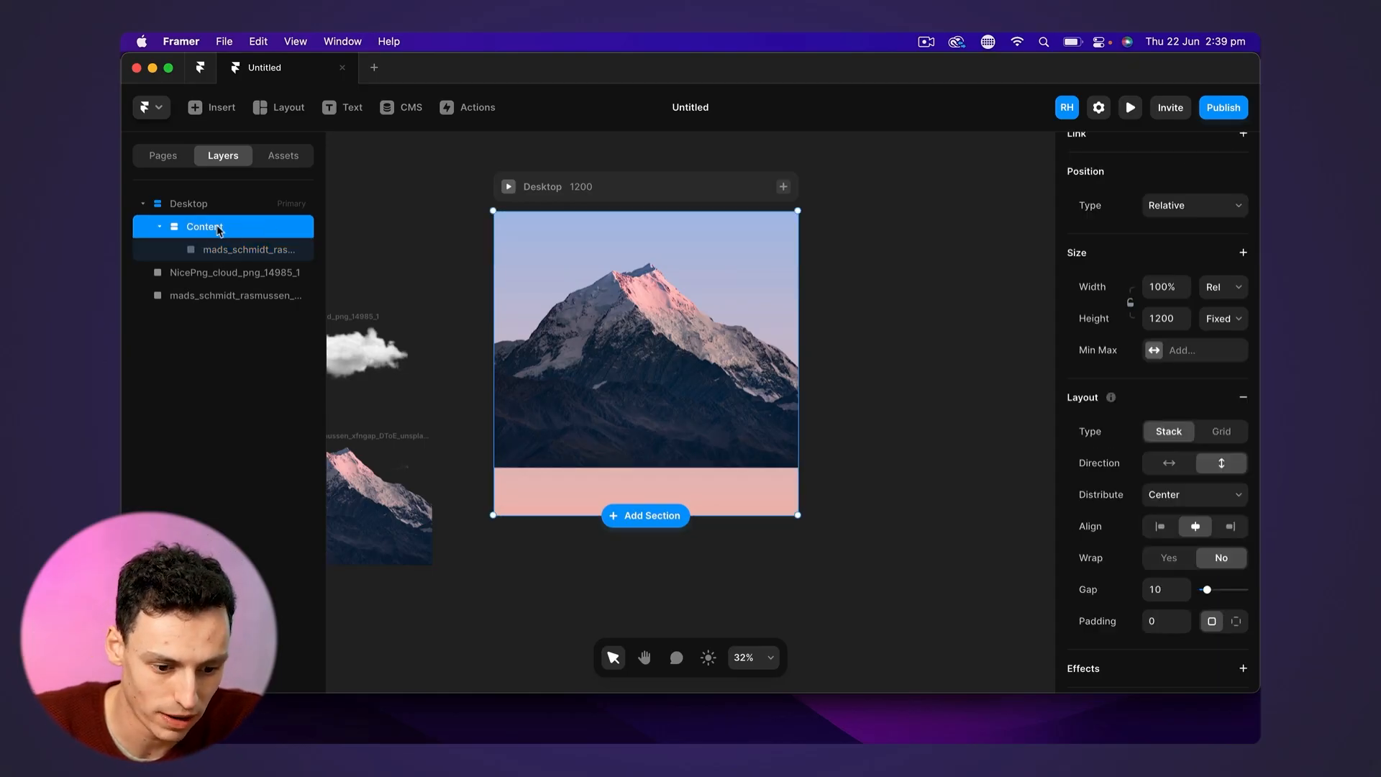
Make the mountain image absolutely positioned and pin it to the bottom edge with offset 0
click(249, 249)
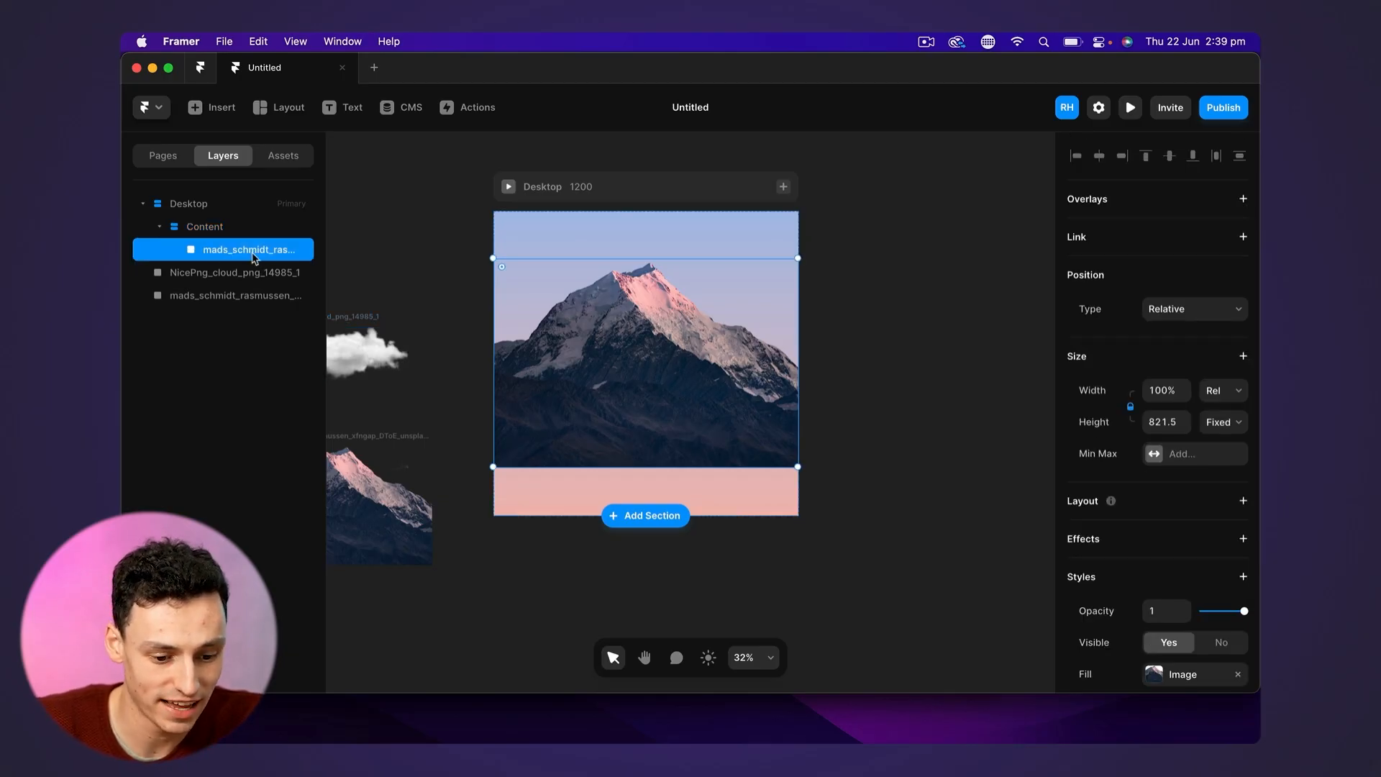
mouse_move(1167, 308)
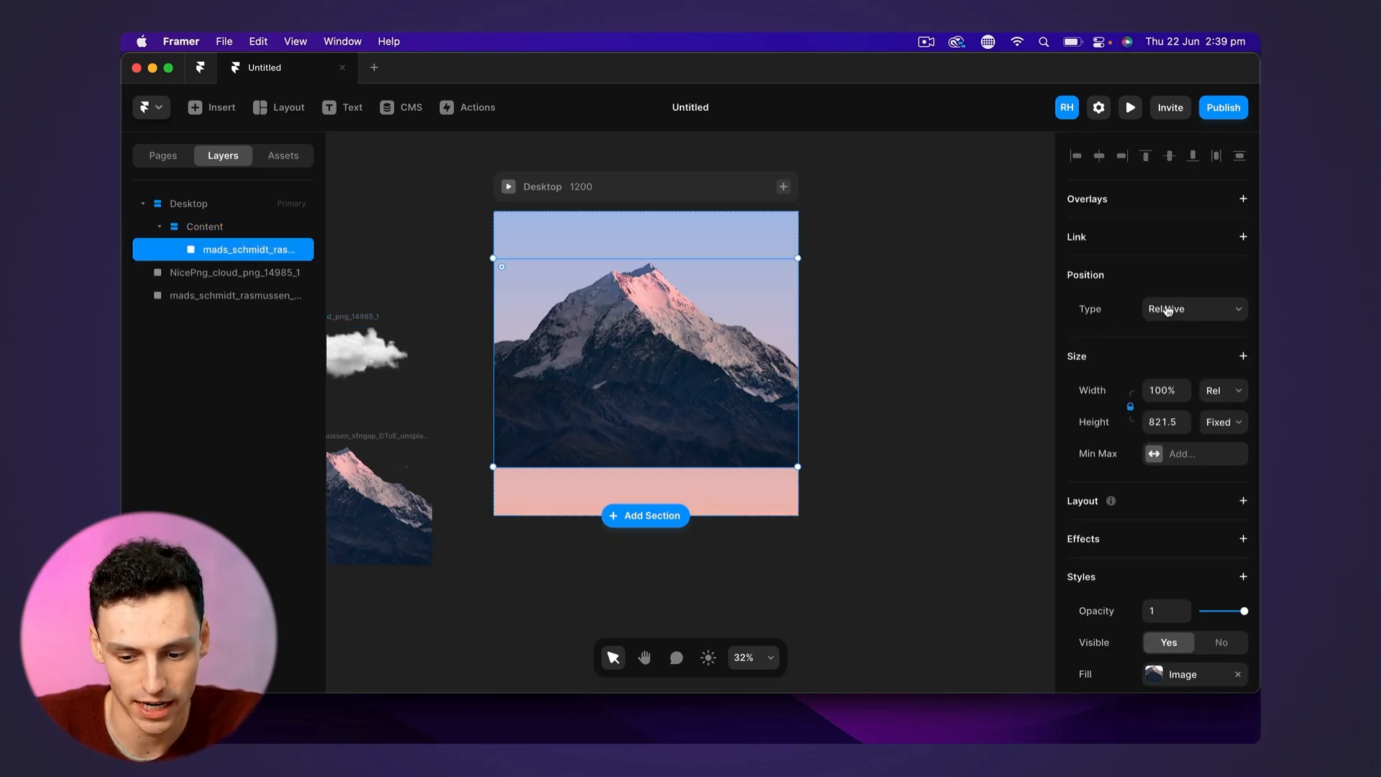
click(1195, 308)
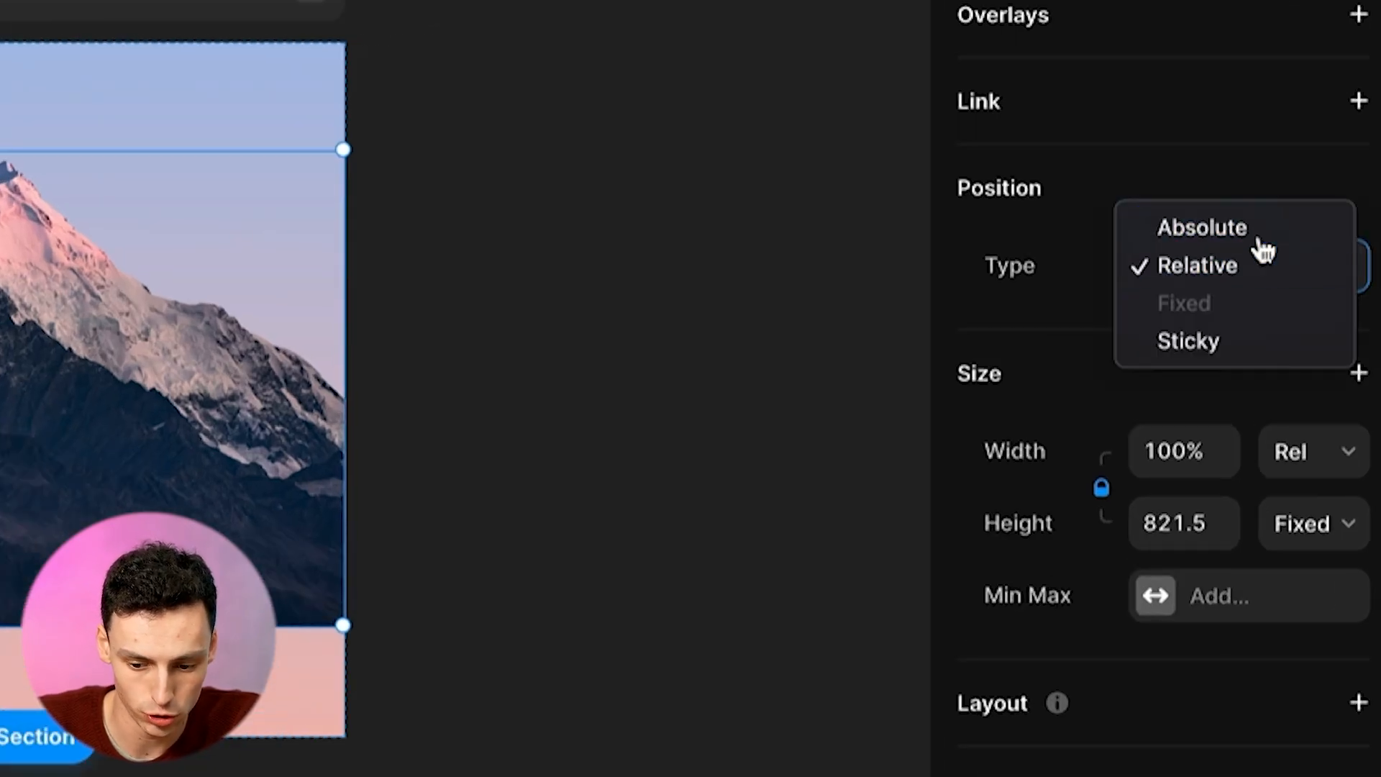
click(1200, 227)
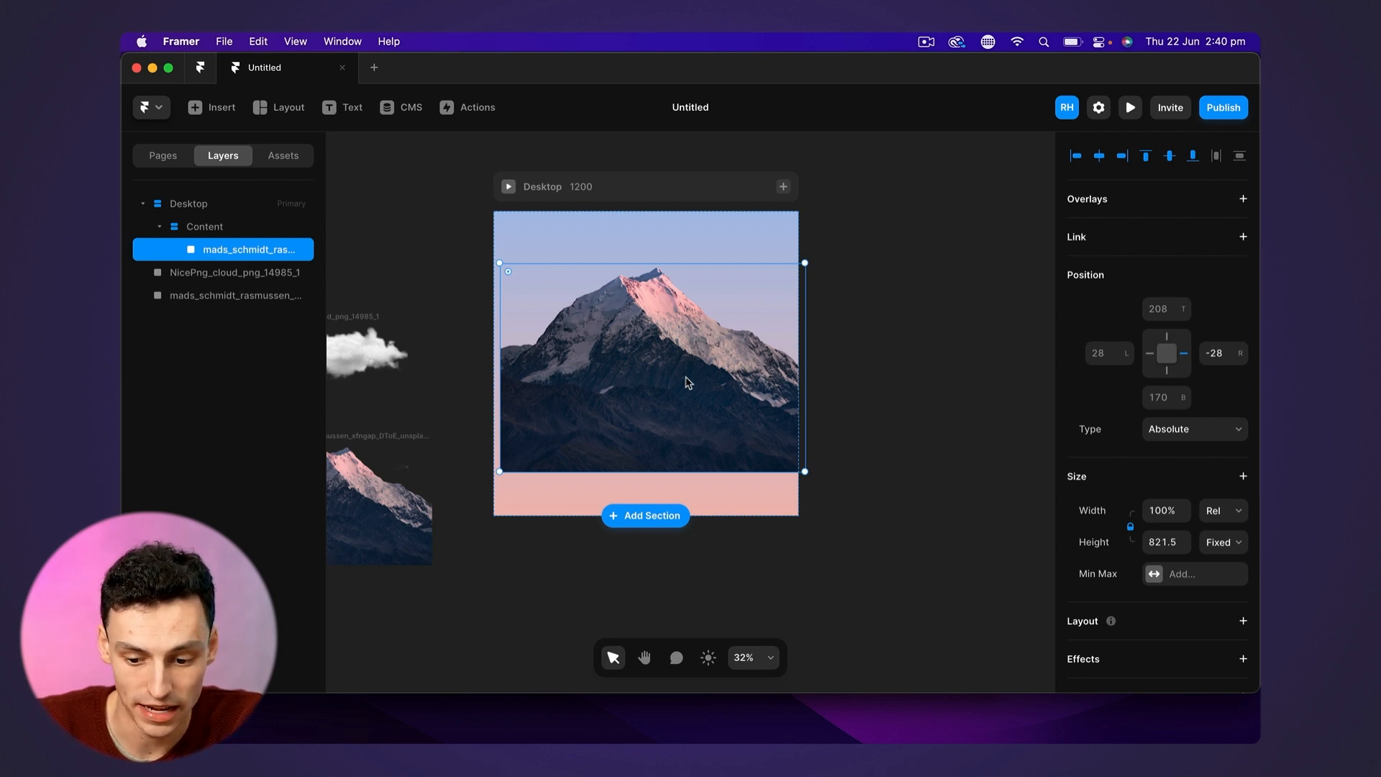
mouse_move(1187, 361)
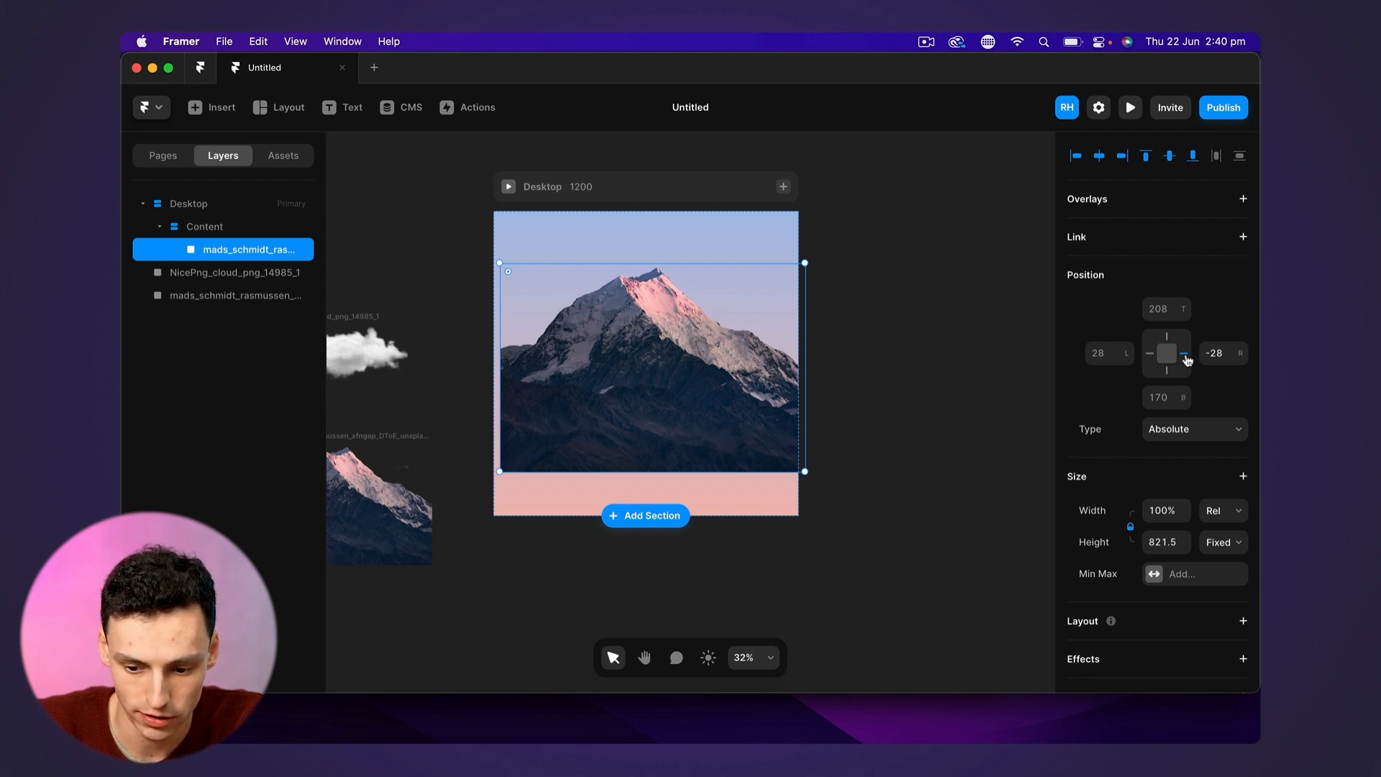
click(1167, 354)
text(0)
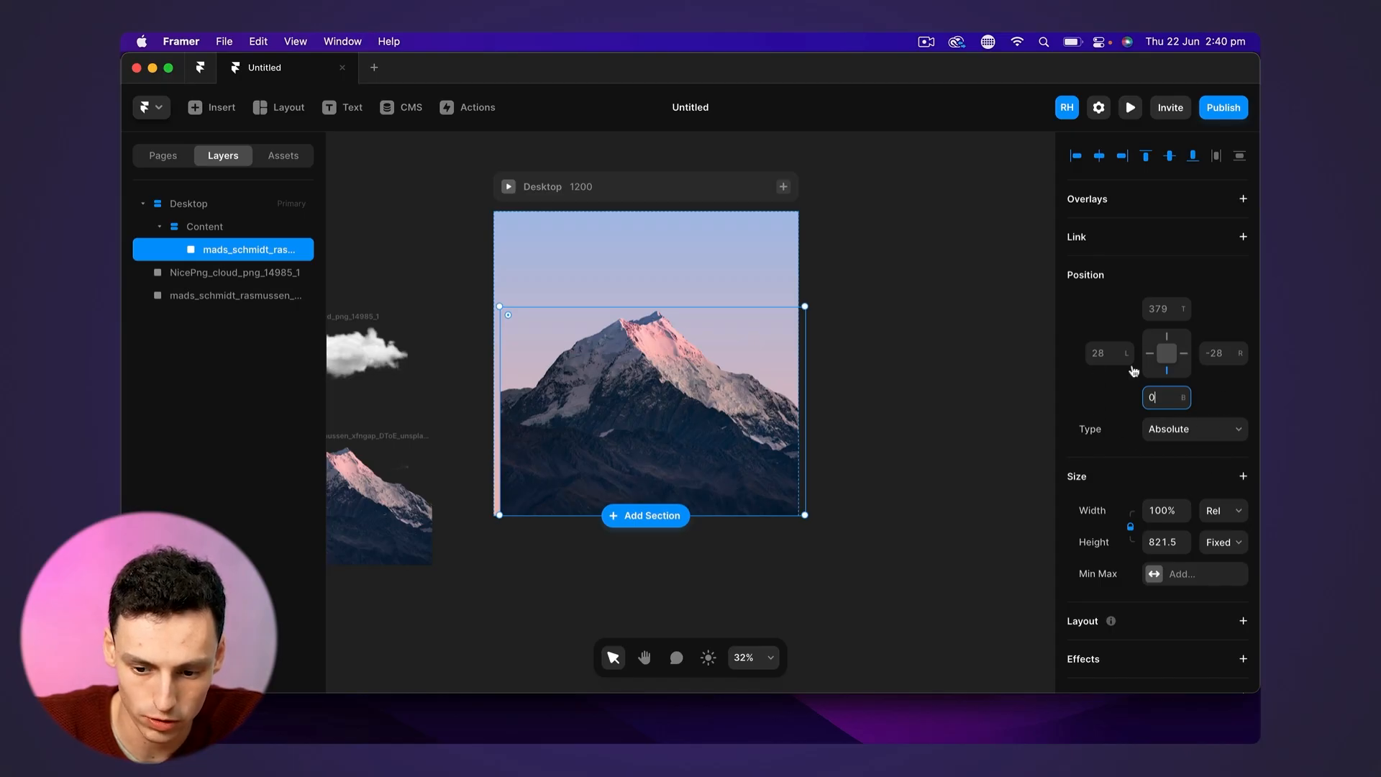
mouse_move(1167, 397)
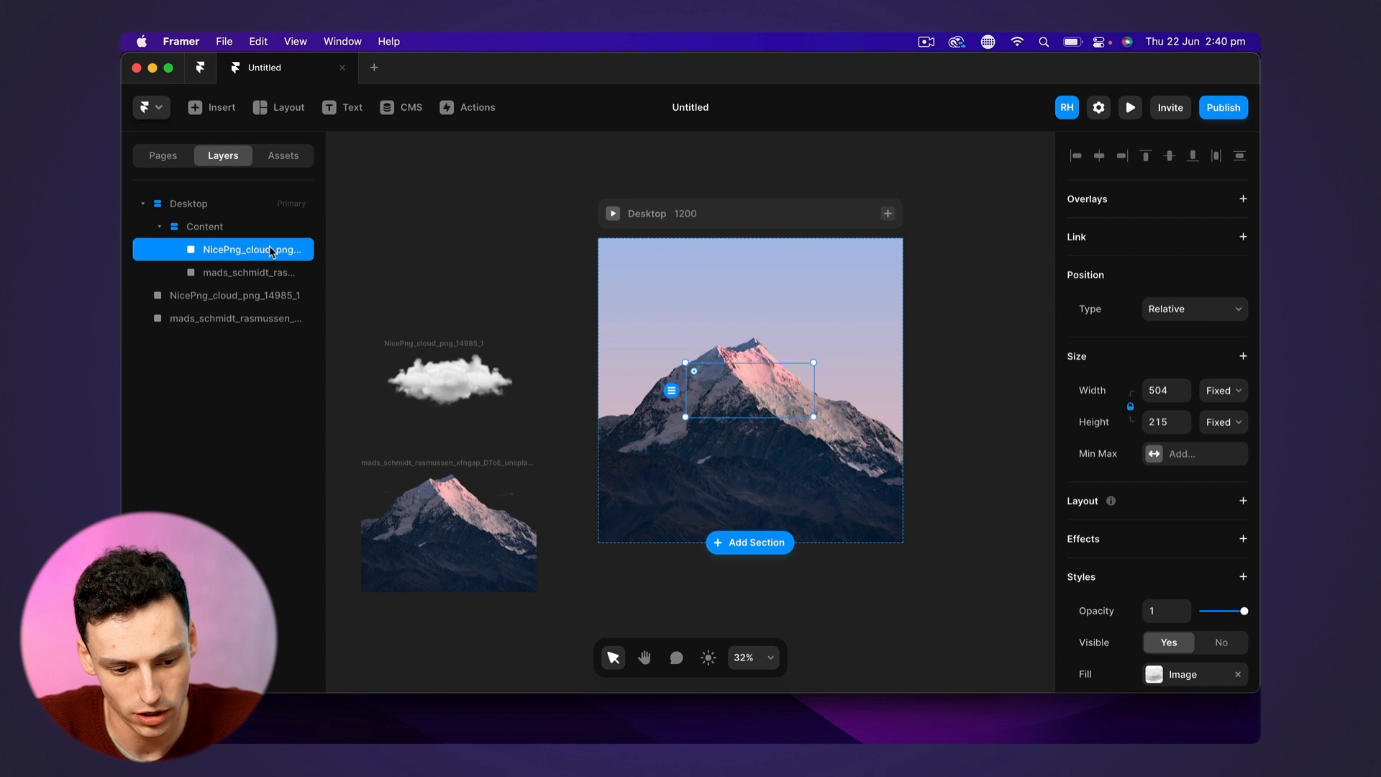
Position the cloud absolutely over the mountain with Z Index 2 so it sits in front
click(1191, 307)
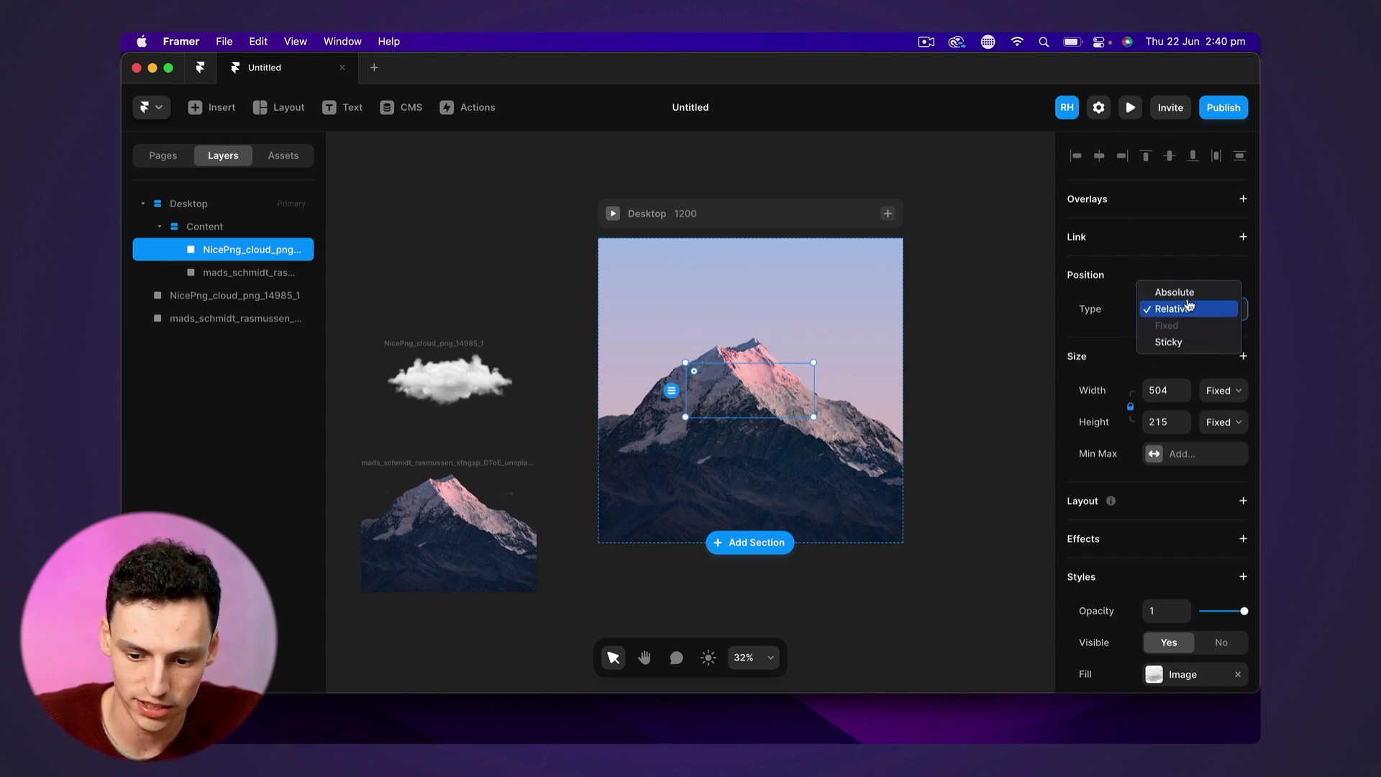
click(1175, 293)
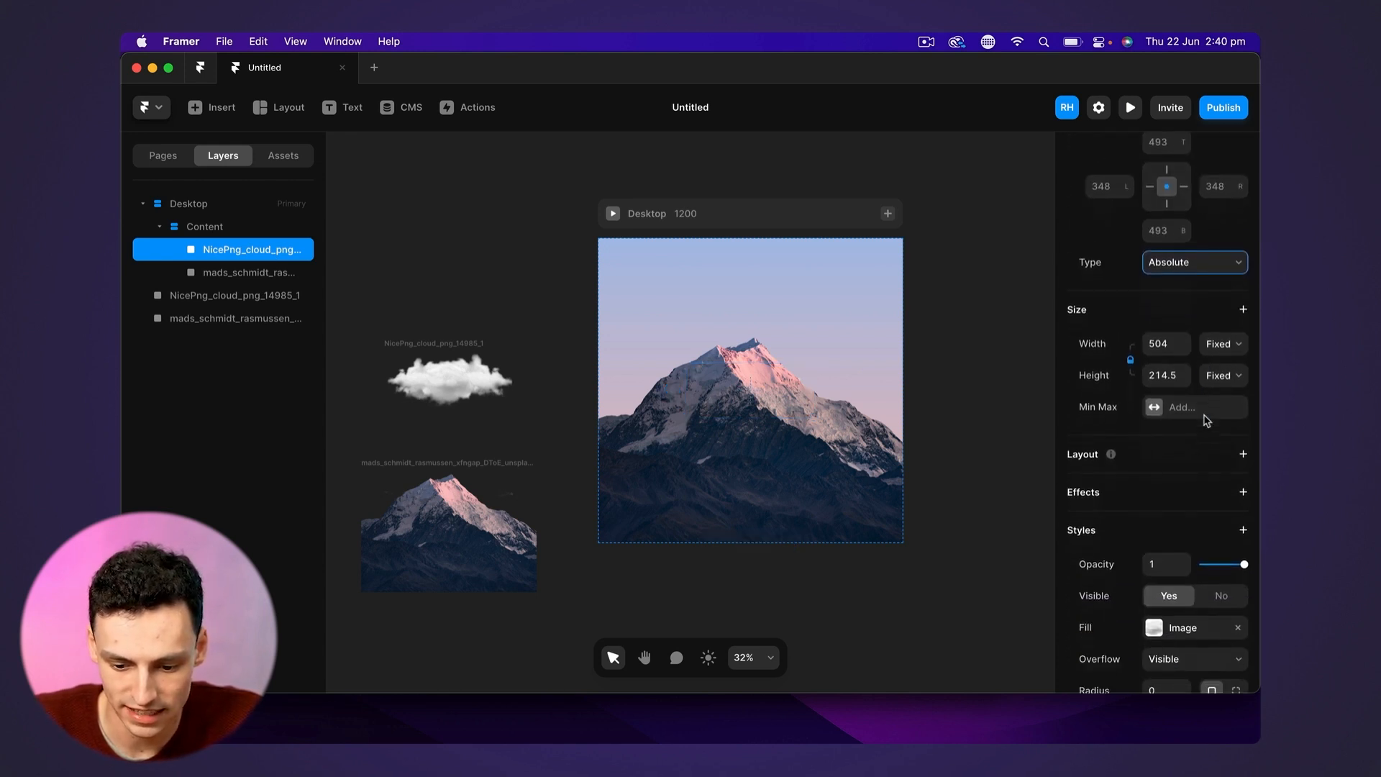
scroll(down, 3)
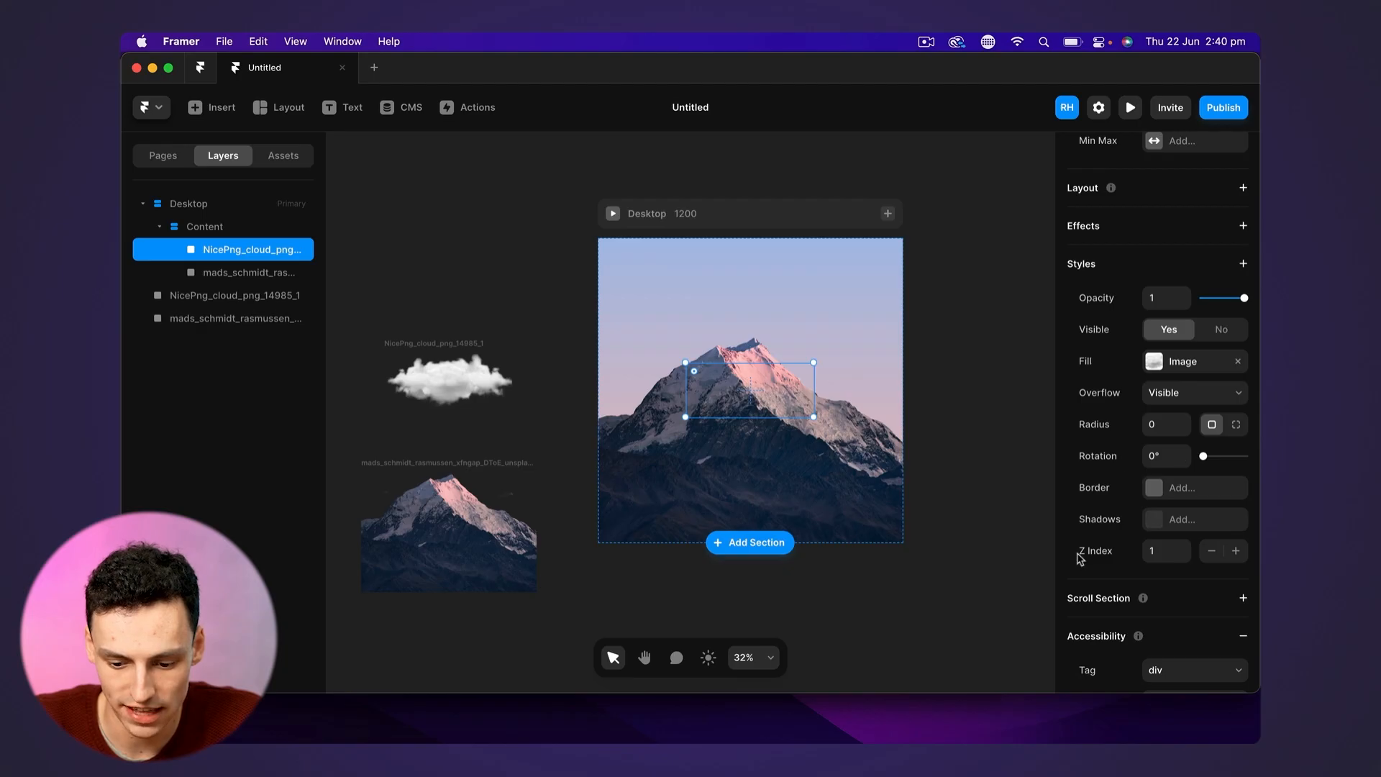
click(1236, 551)
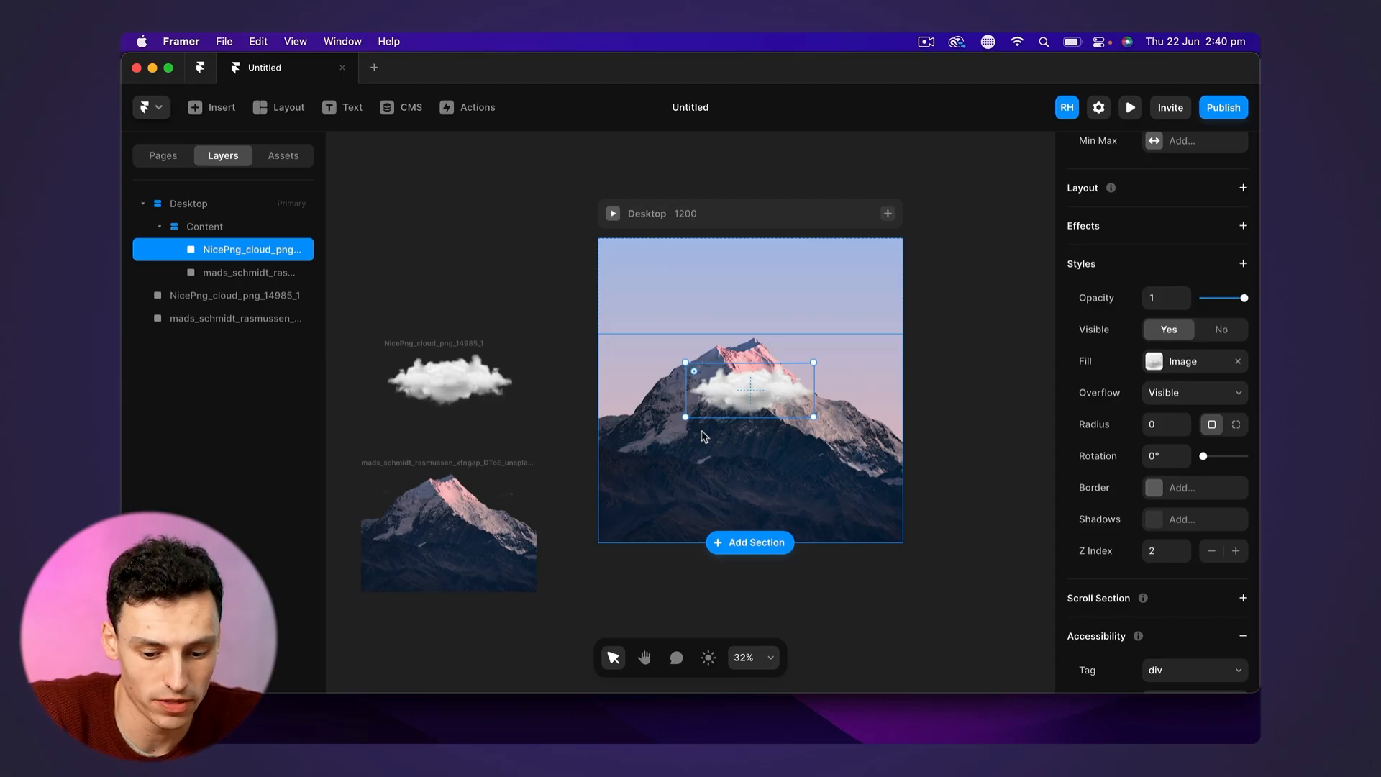
click(245, 272)
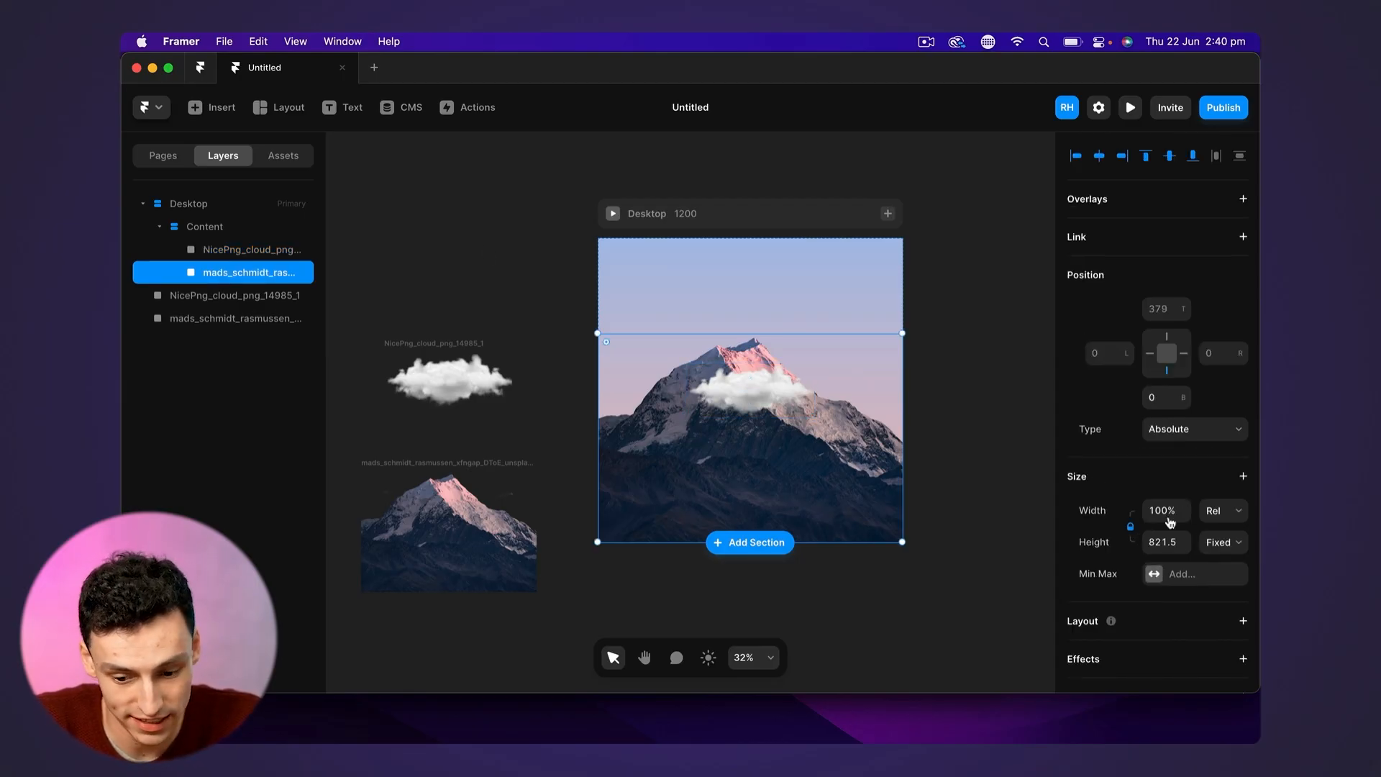
scroll(down, 3)
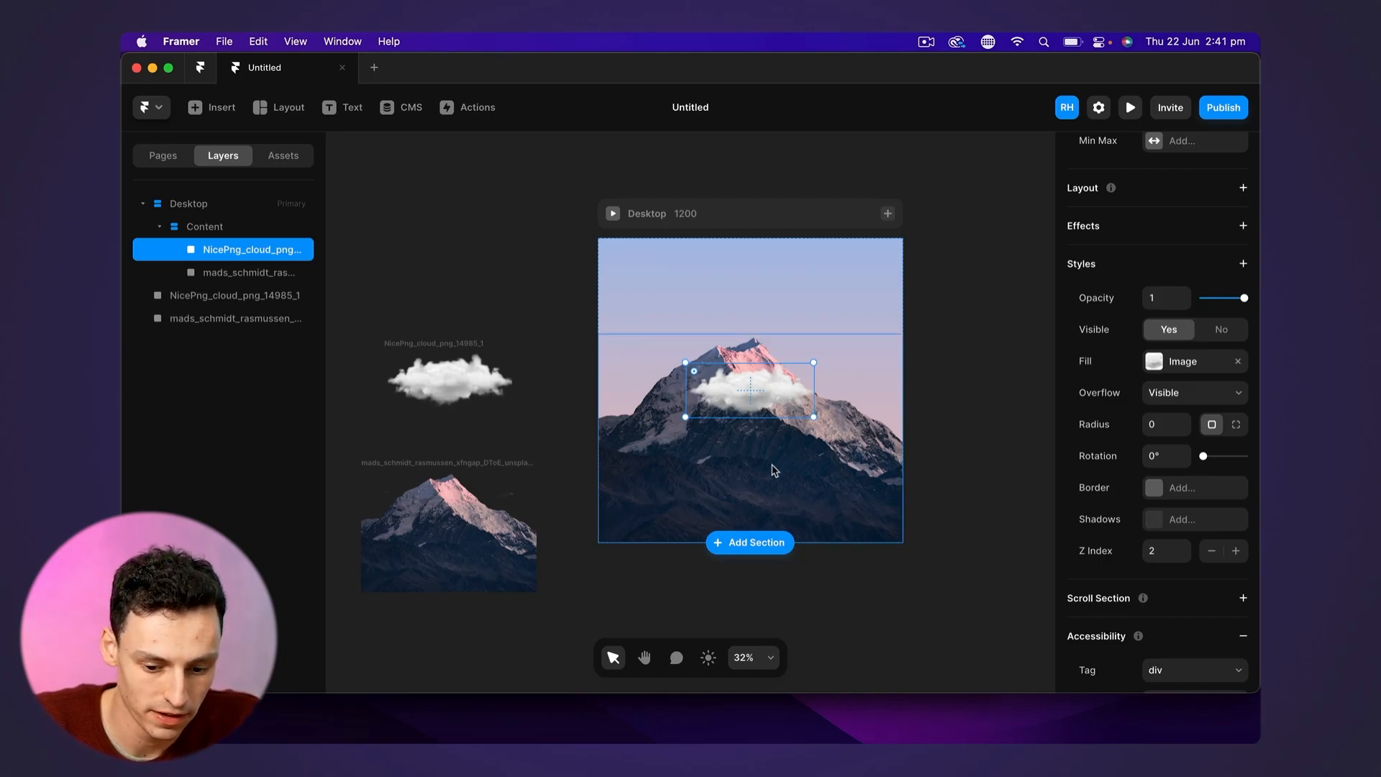
Move the cloud to the upper-right sky, adjust its pins and check the result in live preview
click(246, 272)
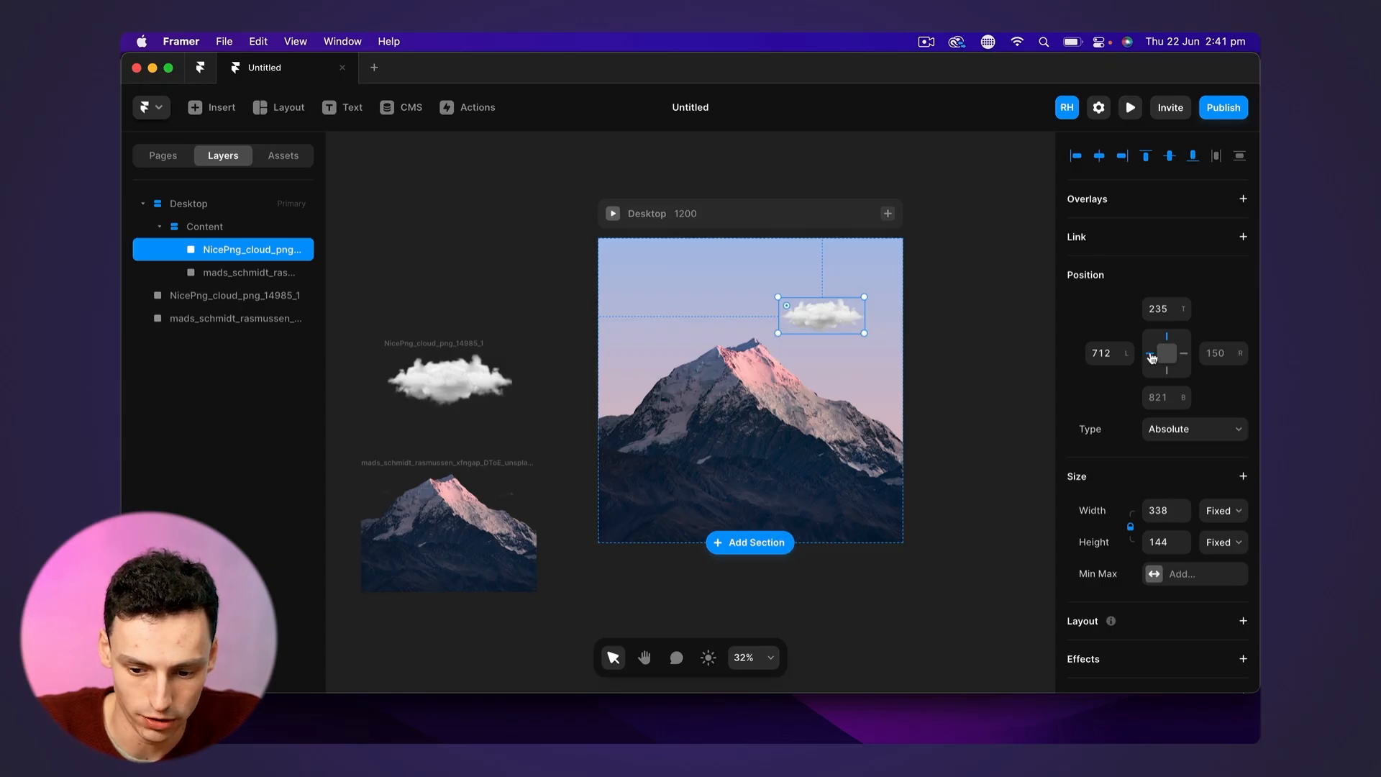
click(1130, 107)
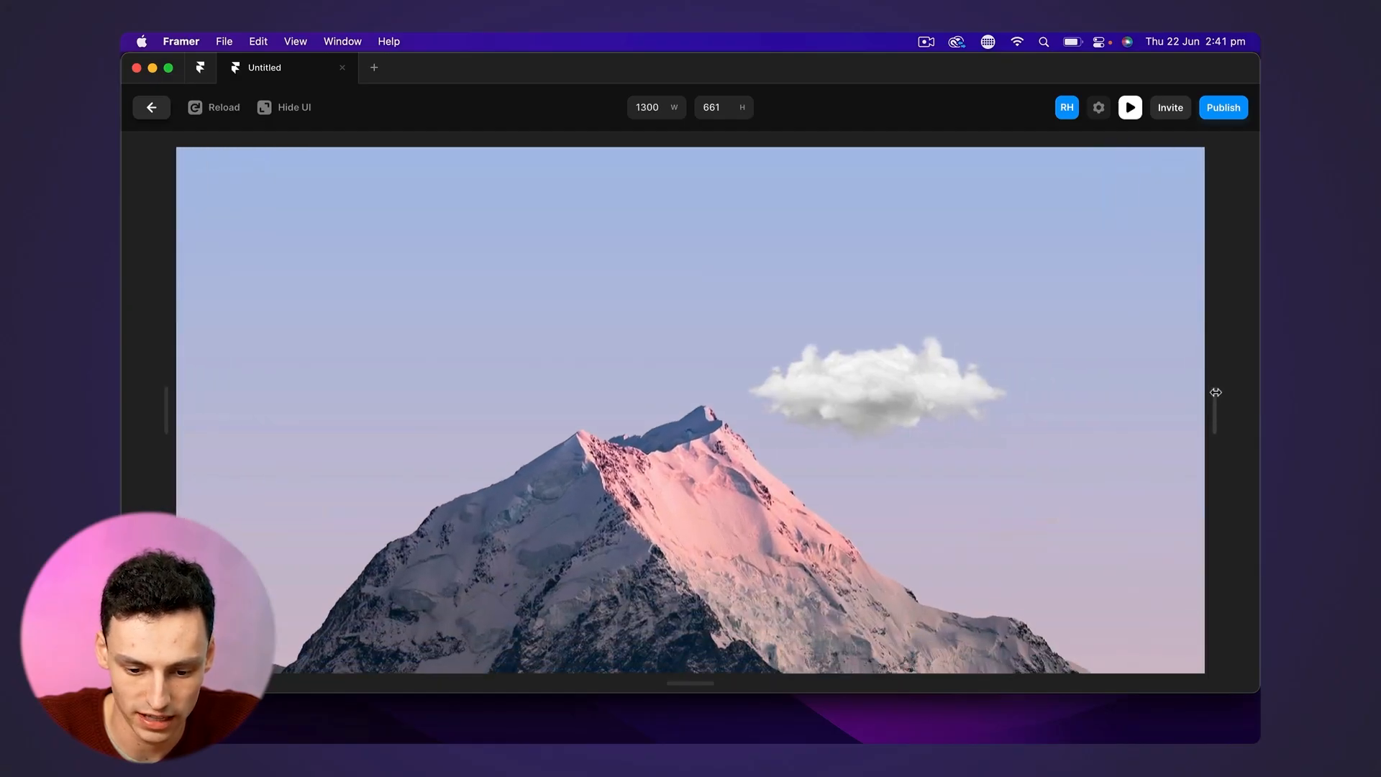
click(151, 107)
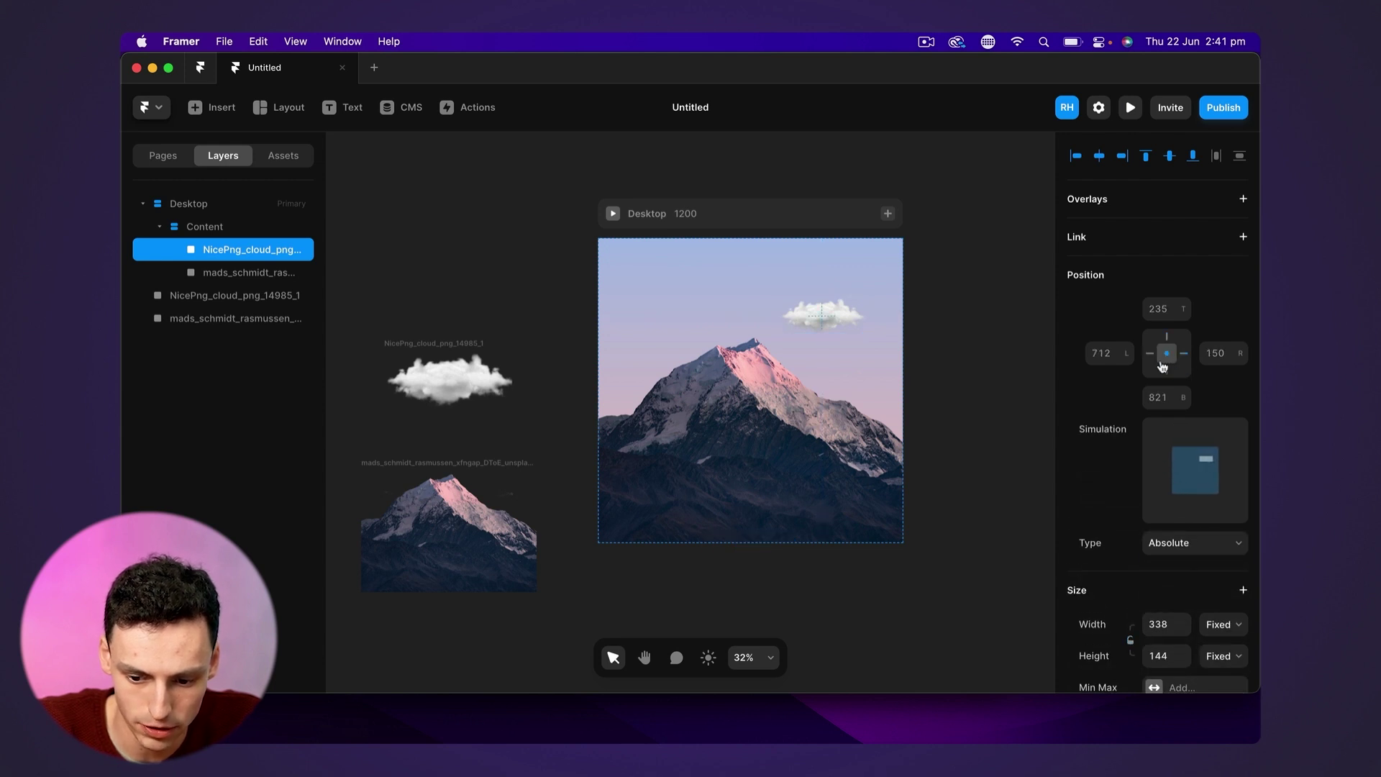
click(820, 316)
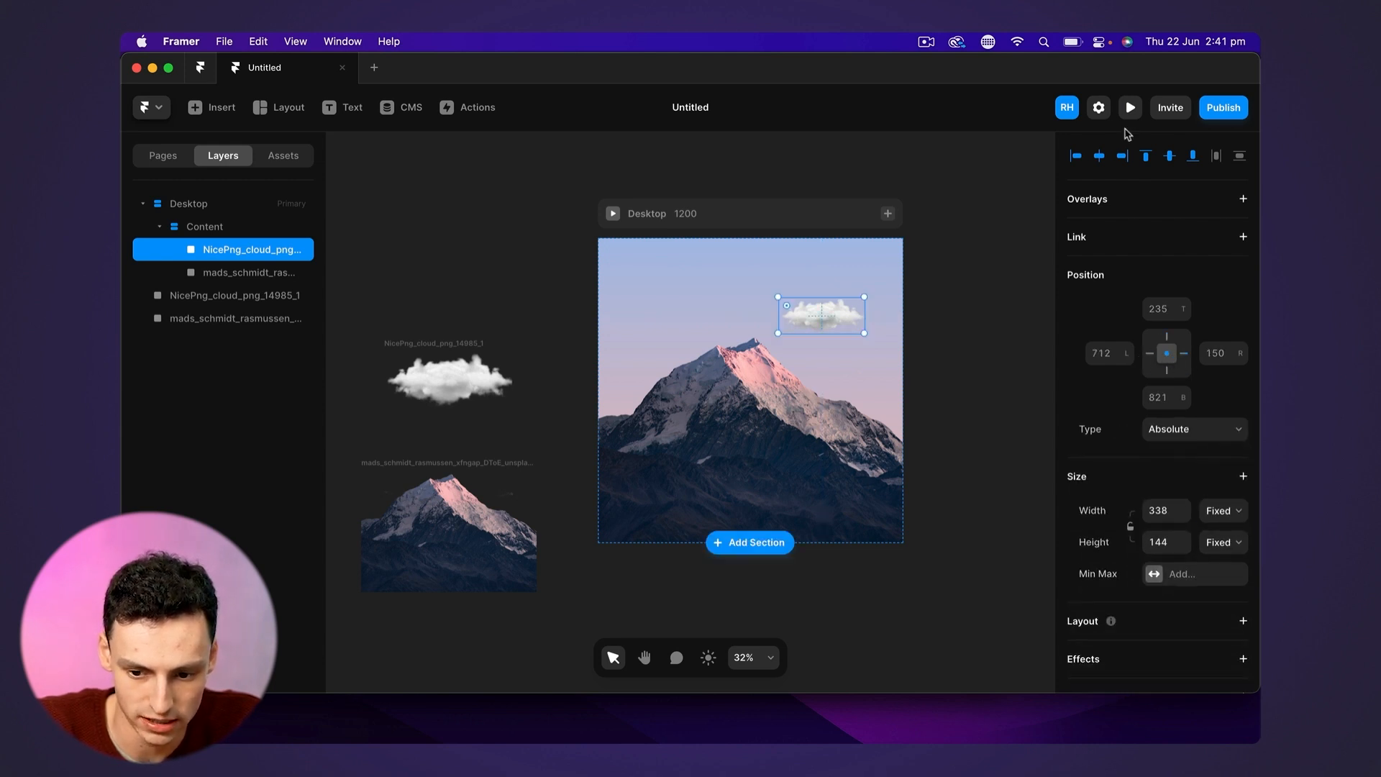
click(1130, 108)
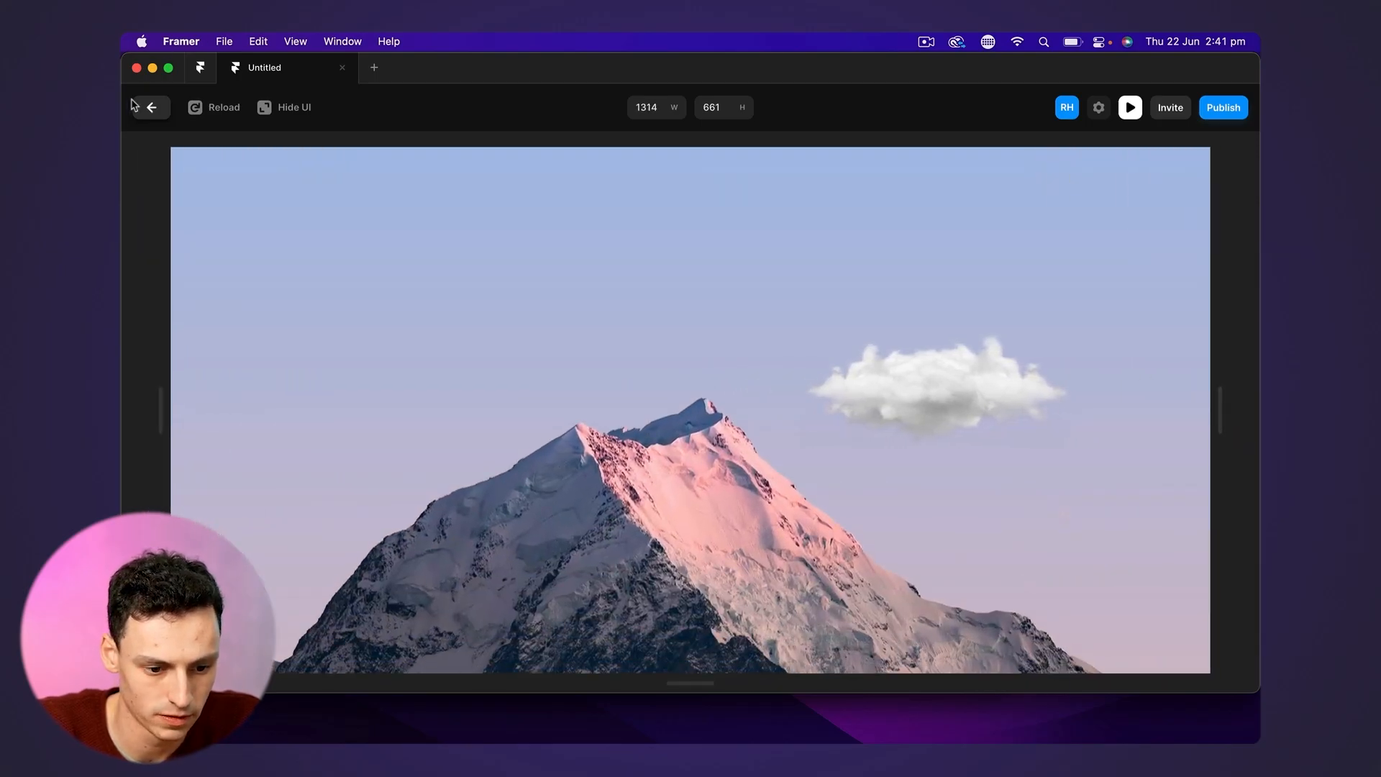
click(149, 106)
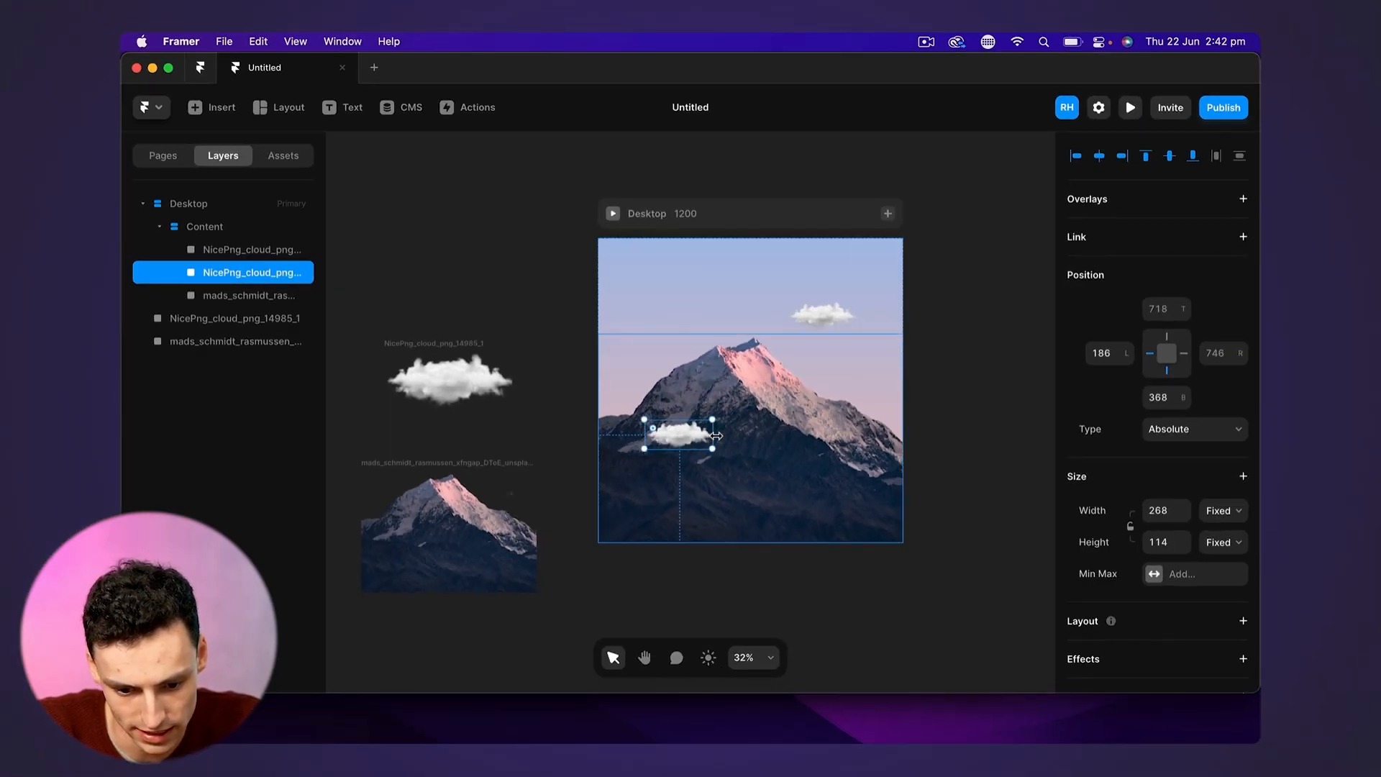
Insert a new empty text layer into the Content stack
click(967, 436)
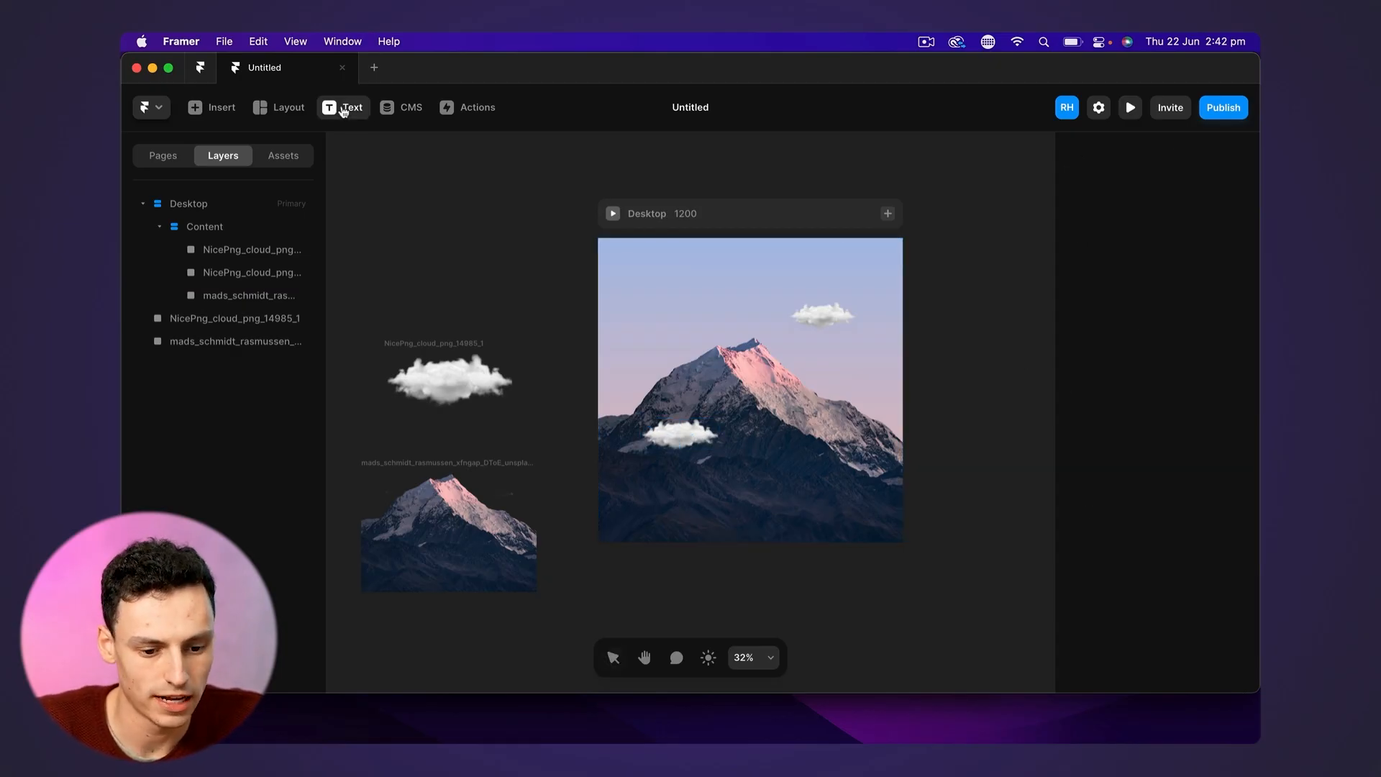
click(342, 106)
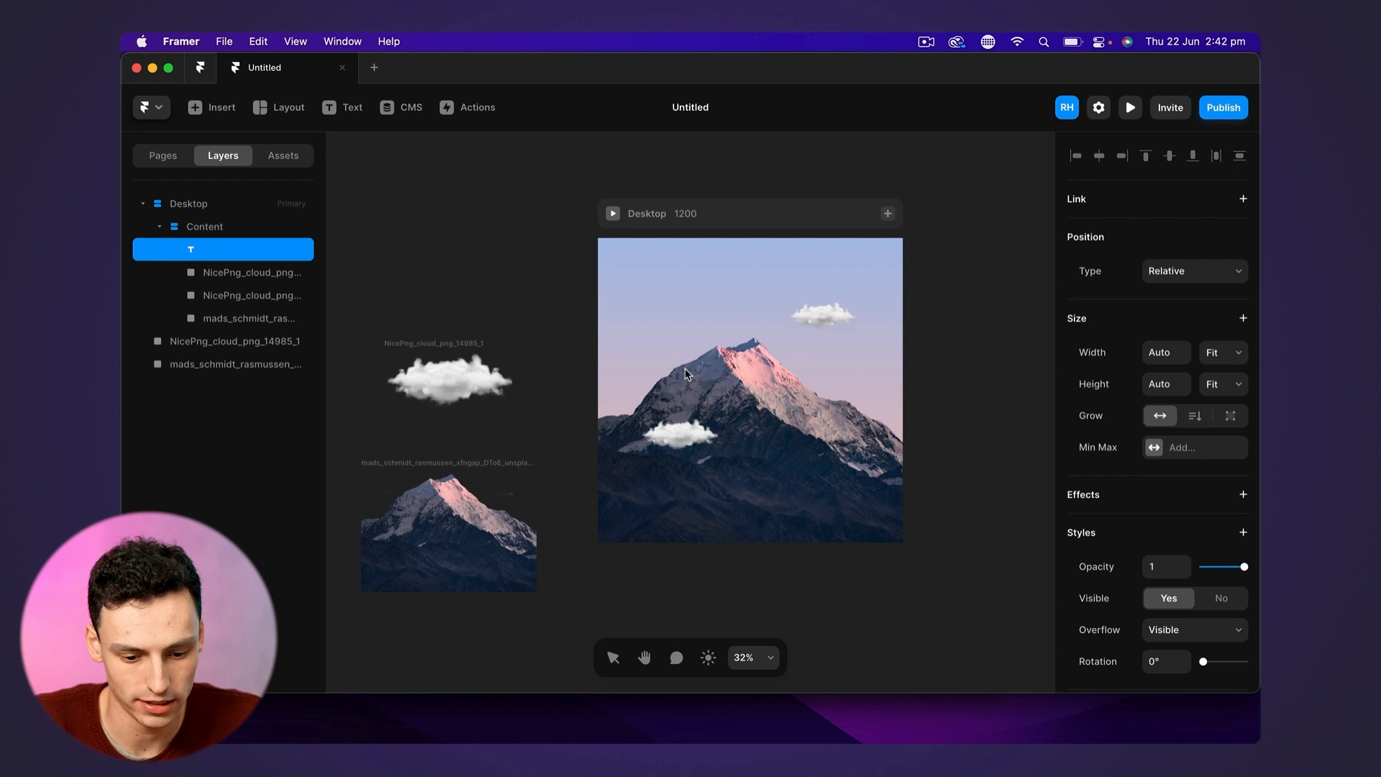
Type the headline 'Ain't no mountain high enough' into the new text layer
click(820, 315)
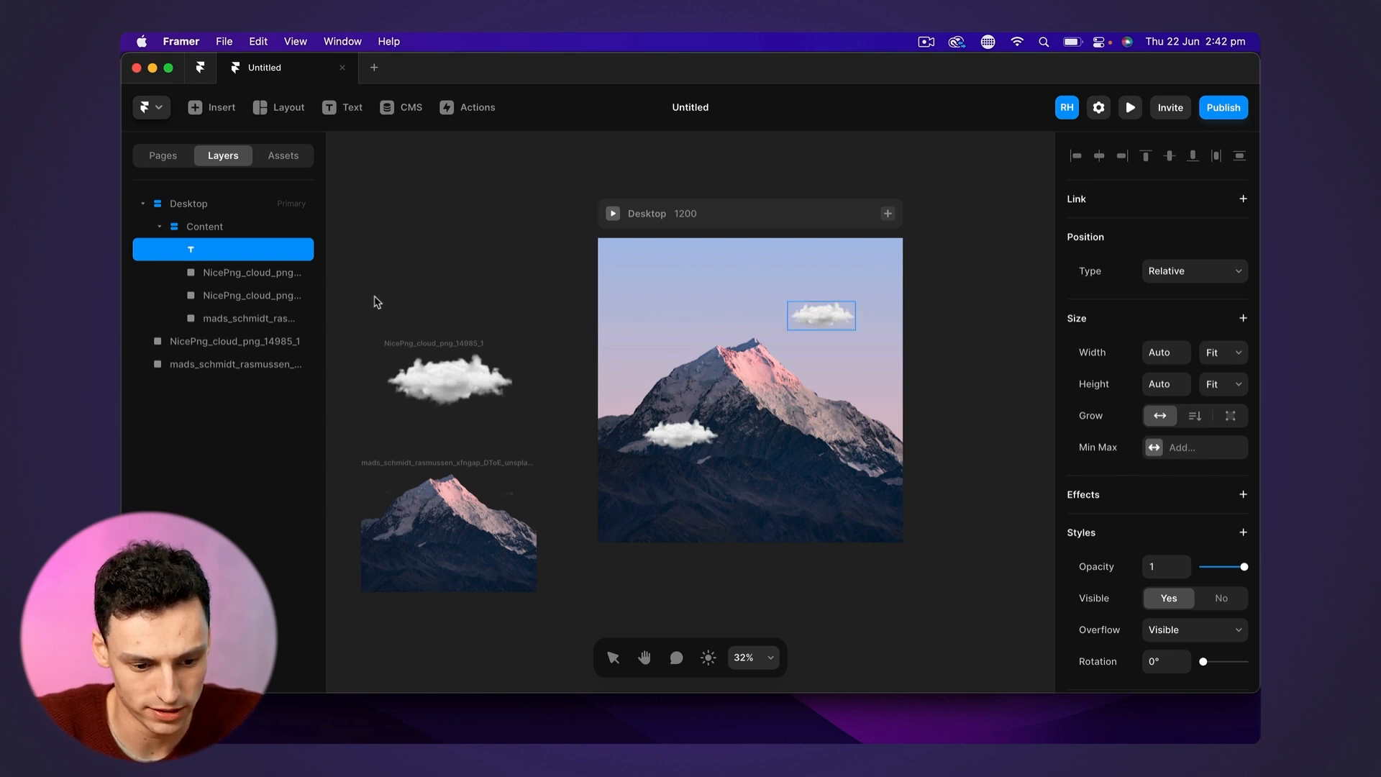
text(Ain't no mountain high enough)
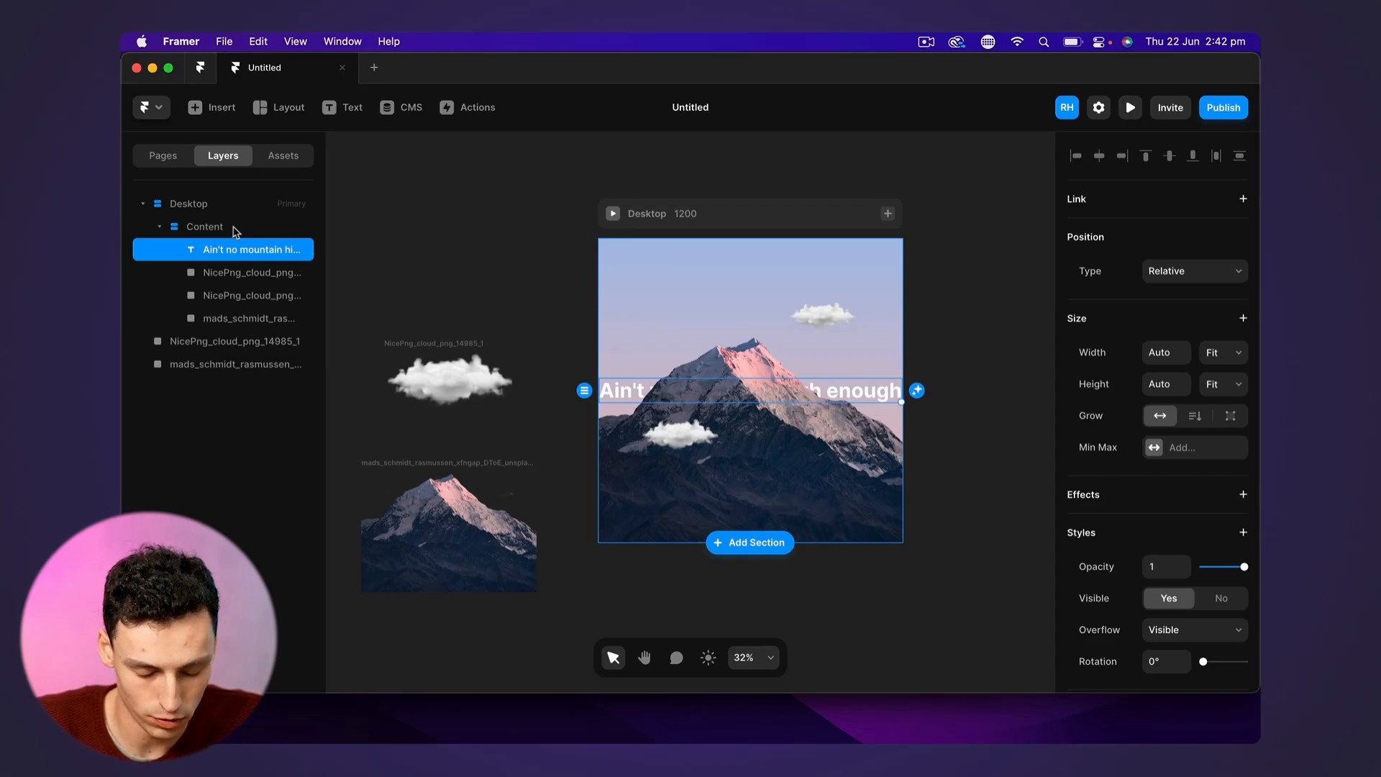
click(203, 226)
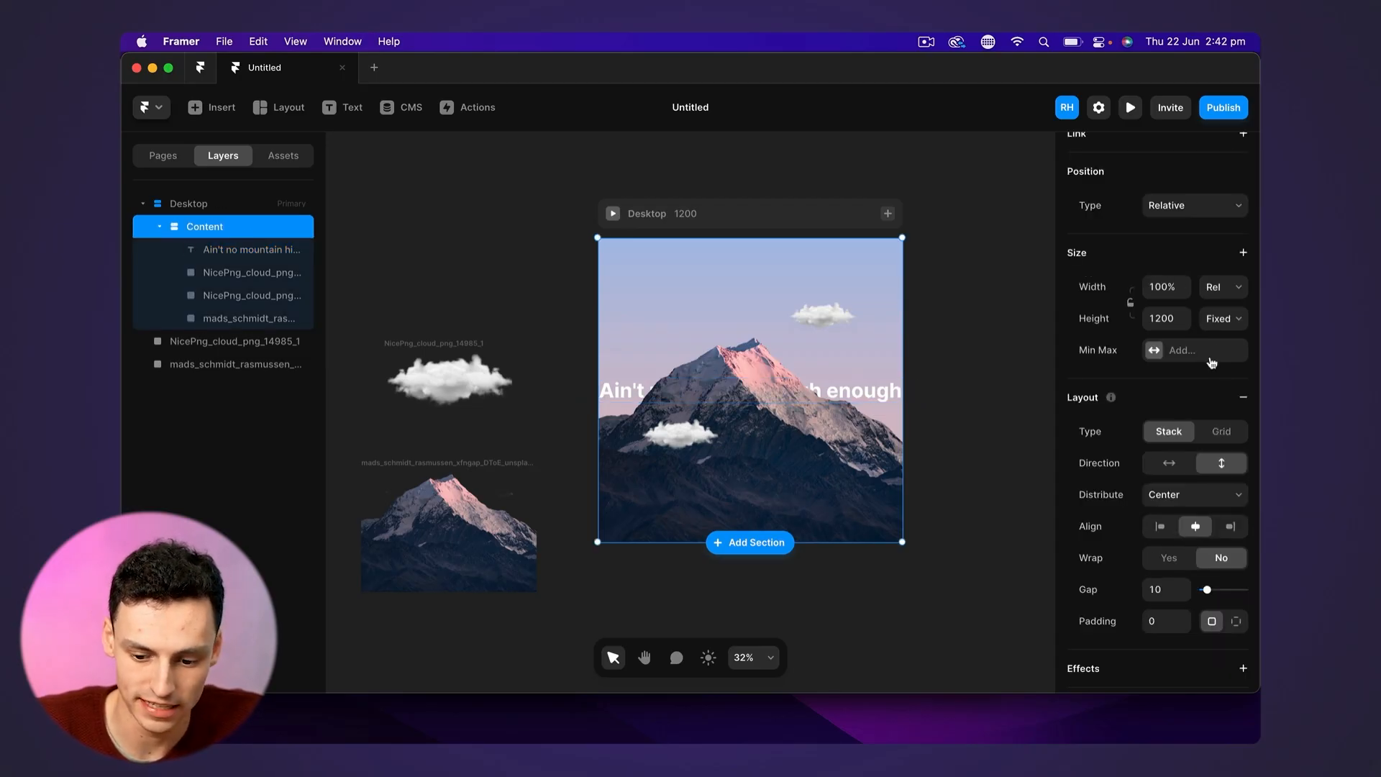
mouse_move(1117, 363)
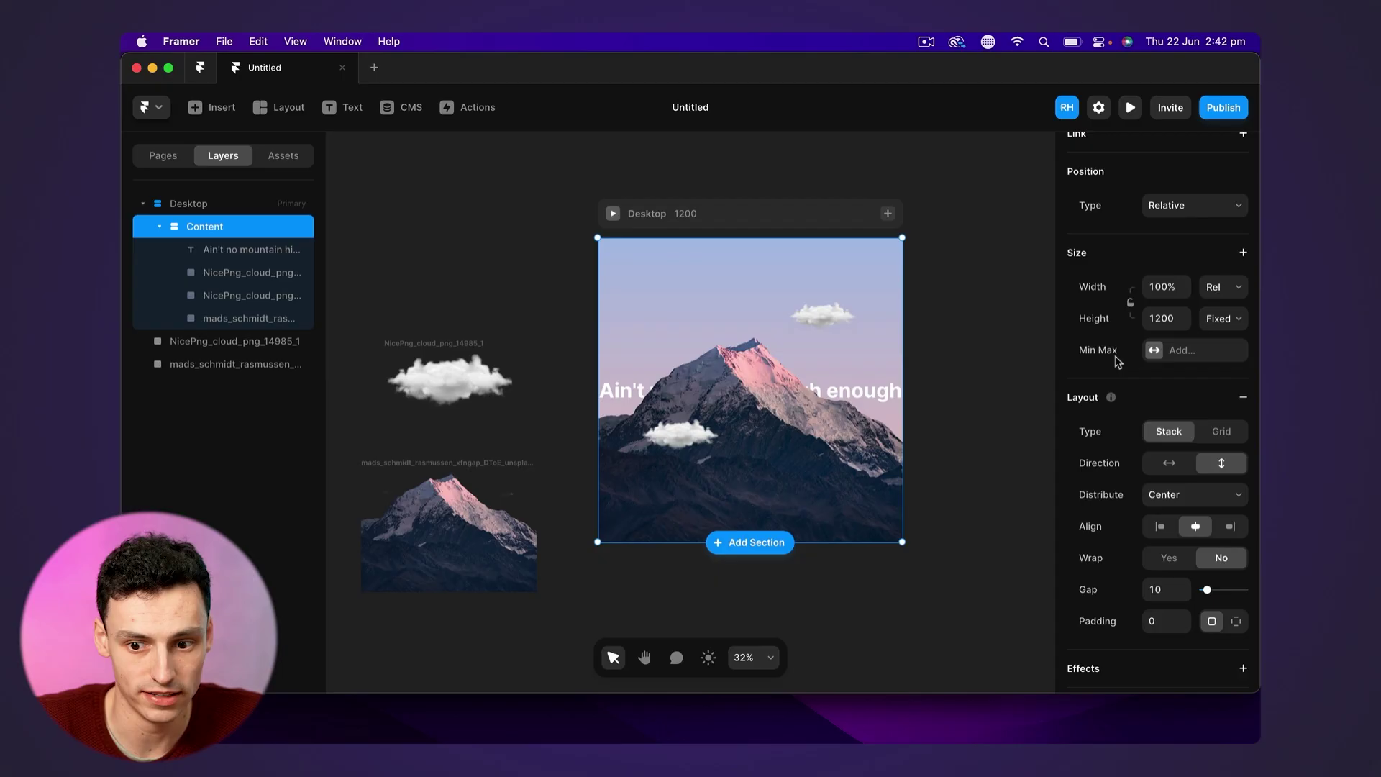
mouse_move(783, 372)
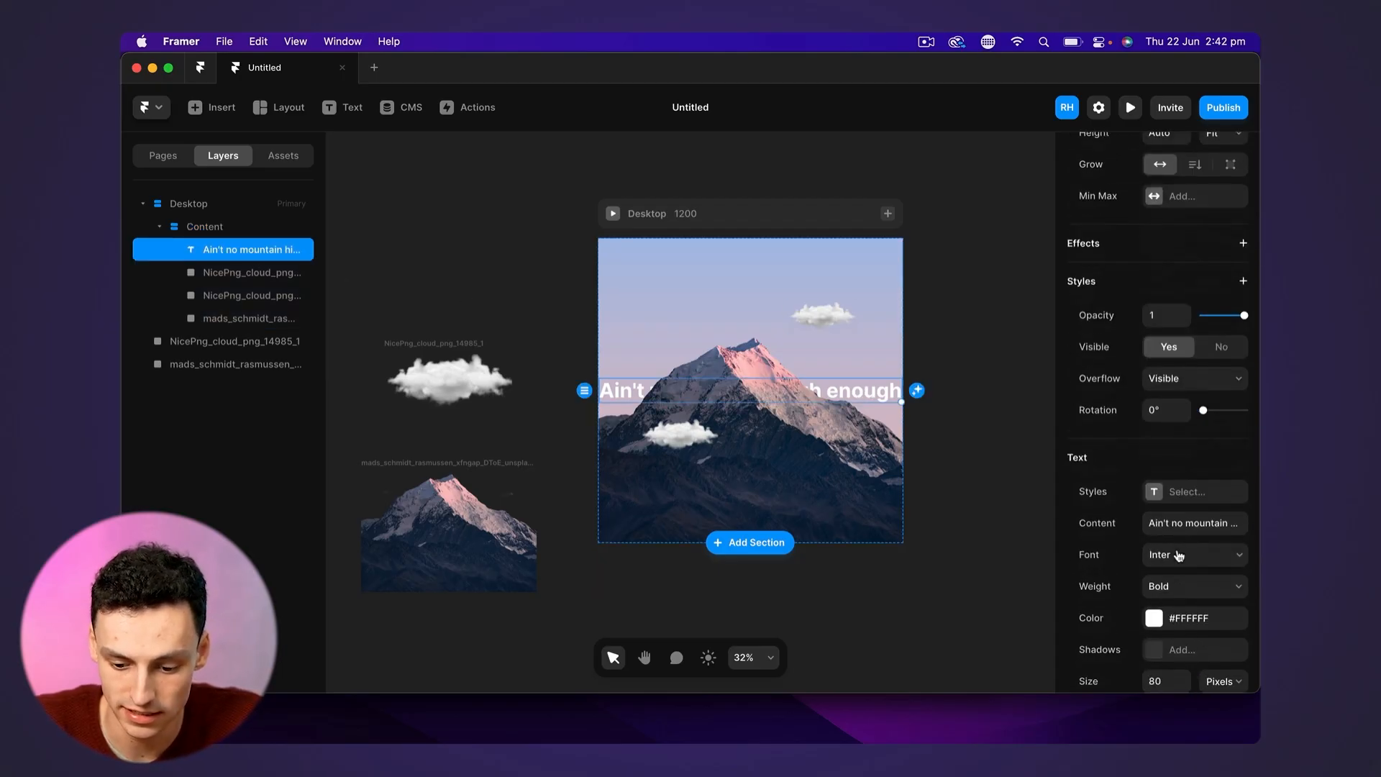
scroll(down, 3)
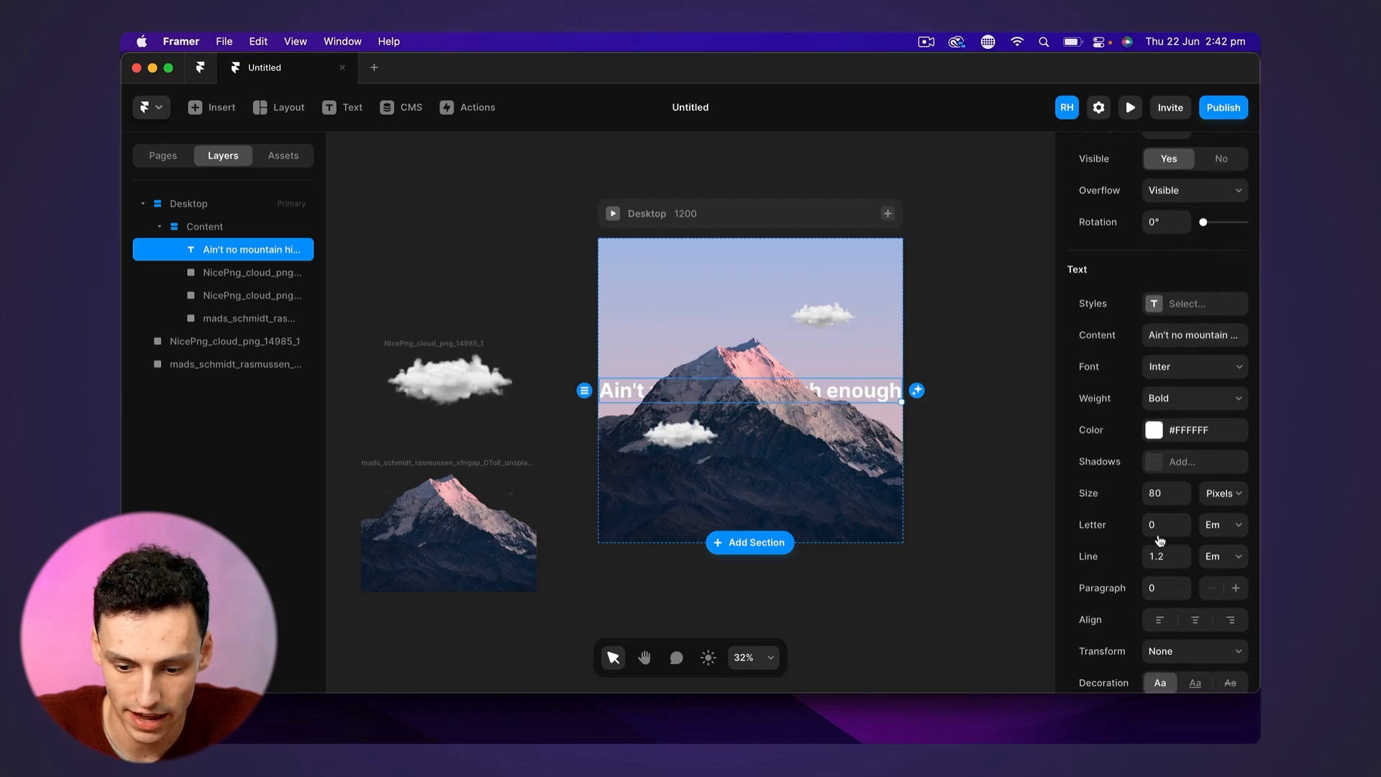
scroll(down, 3)
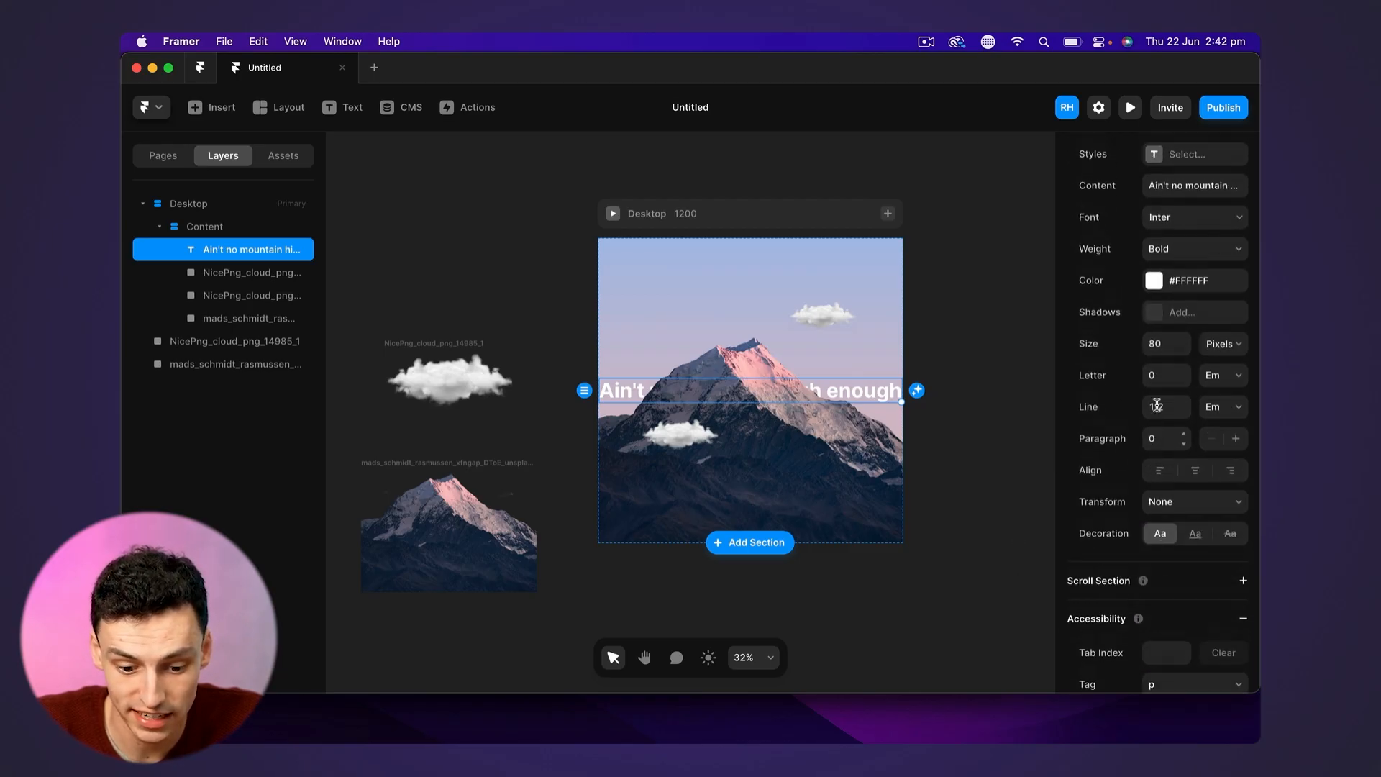
scroll(up, 3)
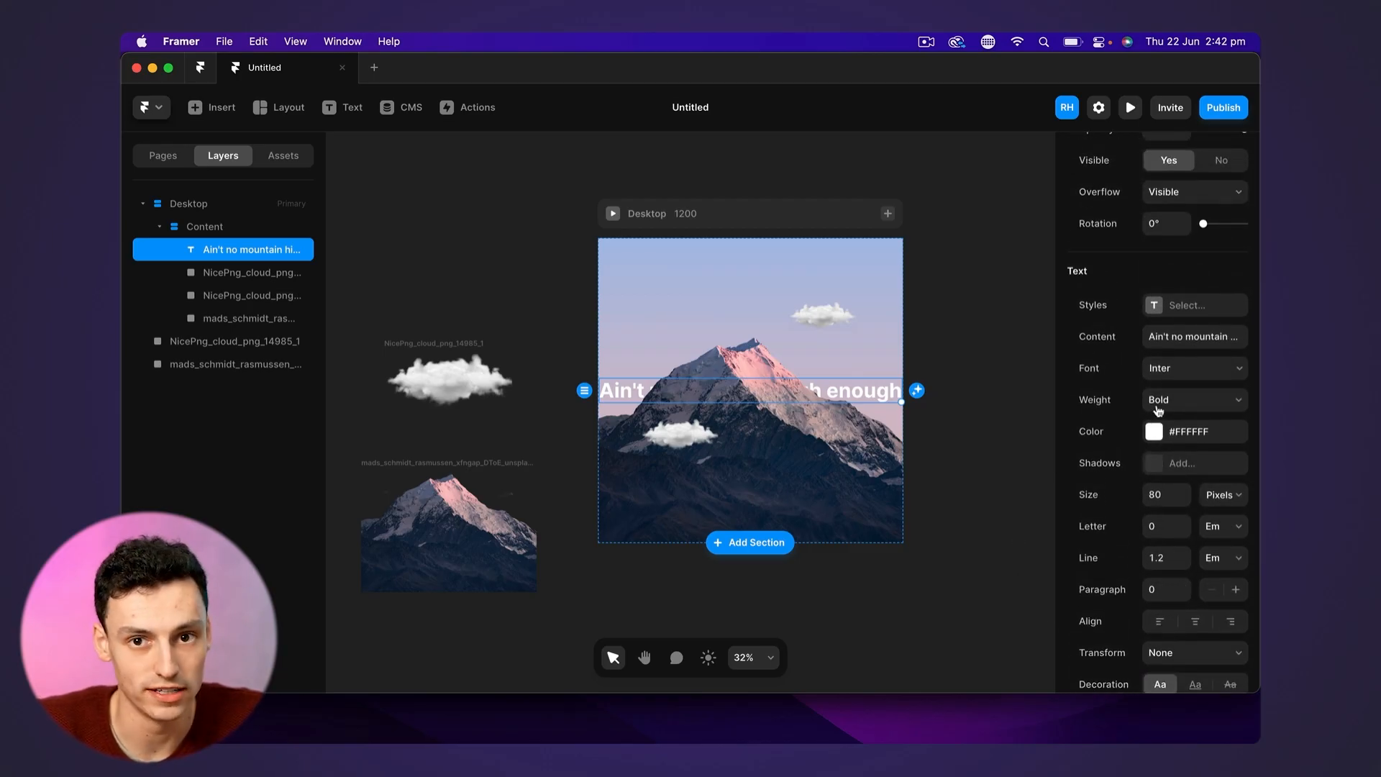
mouse_move(742, 398)
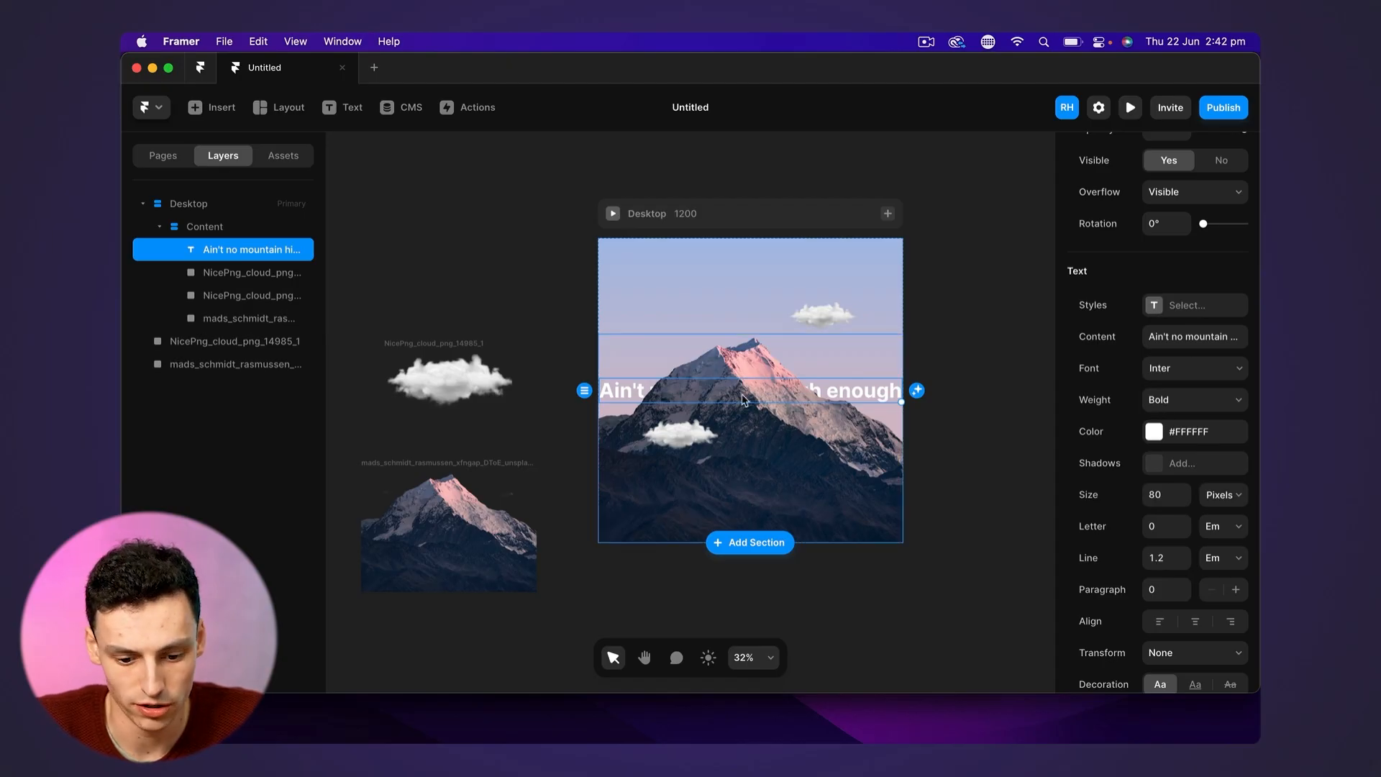
click(250, 318)
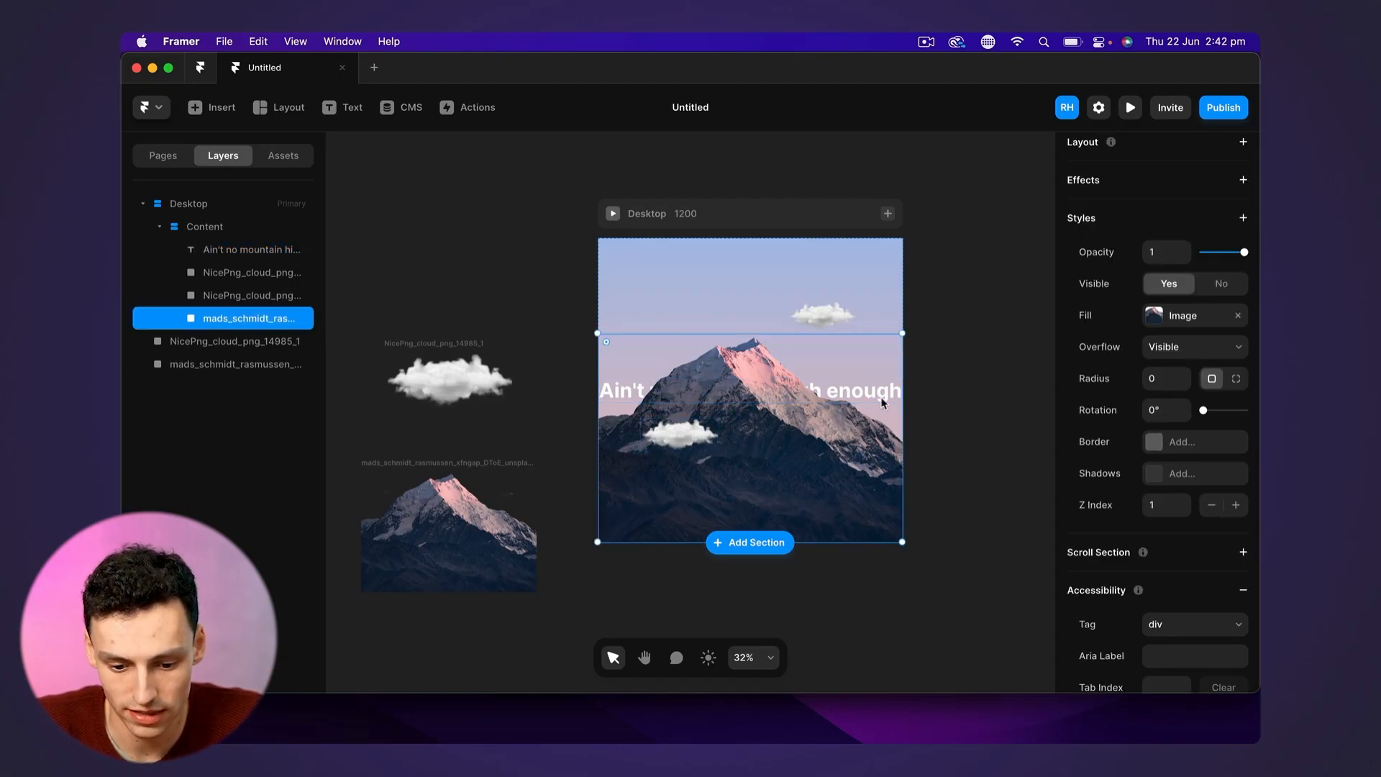
click(249, 249)
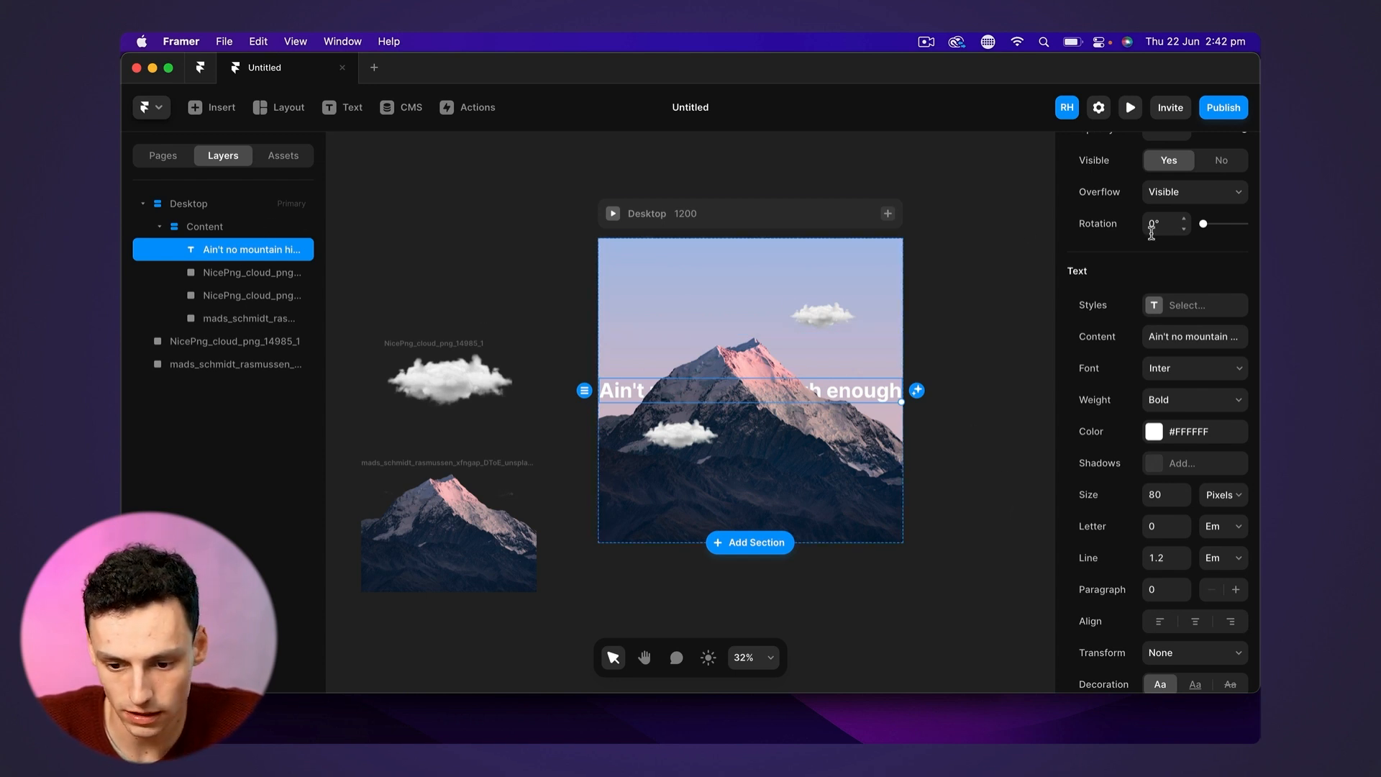
scroll(up, 3)
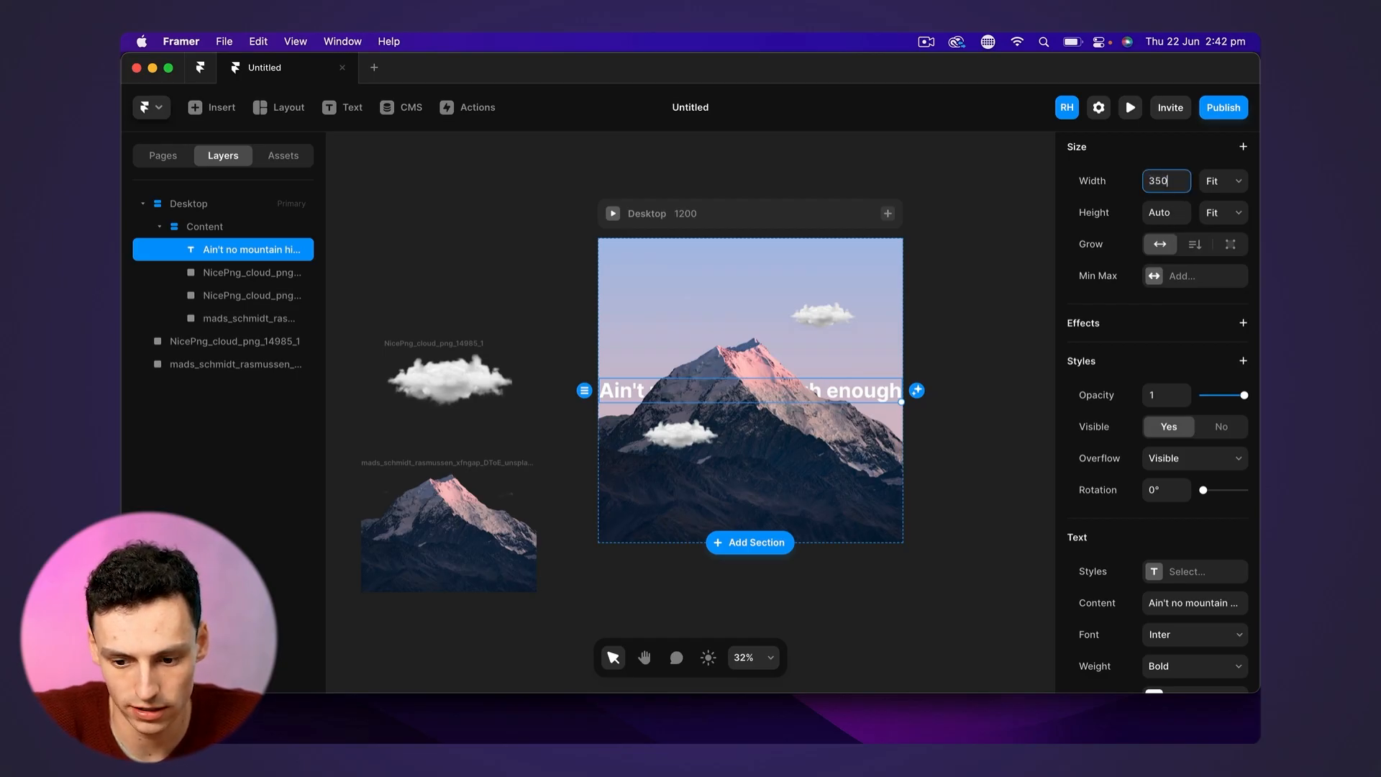
Give the headline a fixed width so it wraps, and set the Content stack's distribution
click(1222, 181)
text(600)
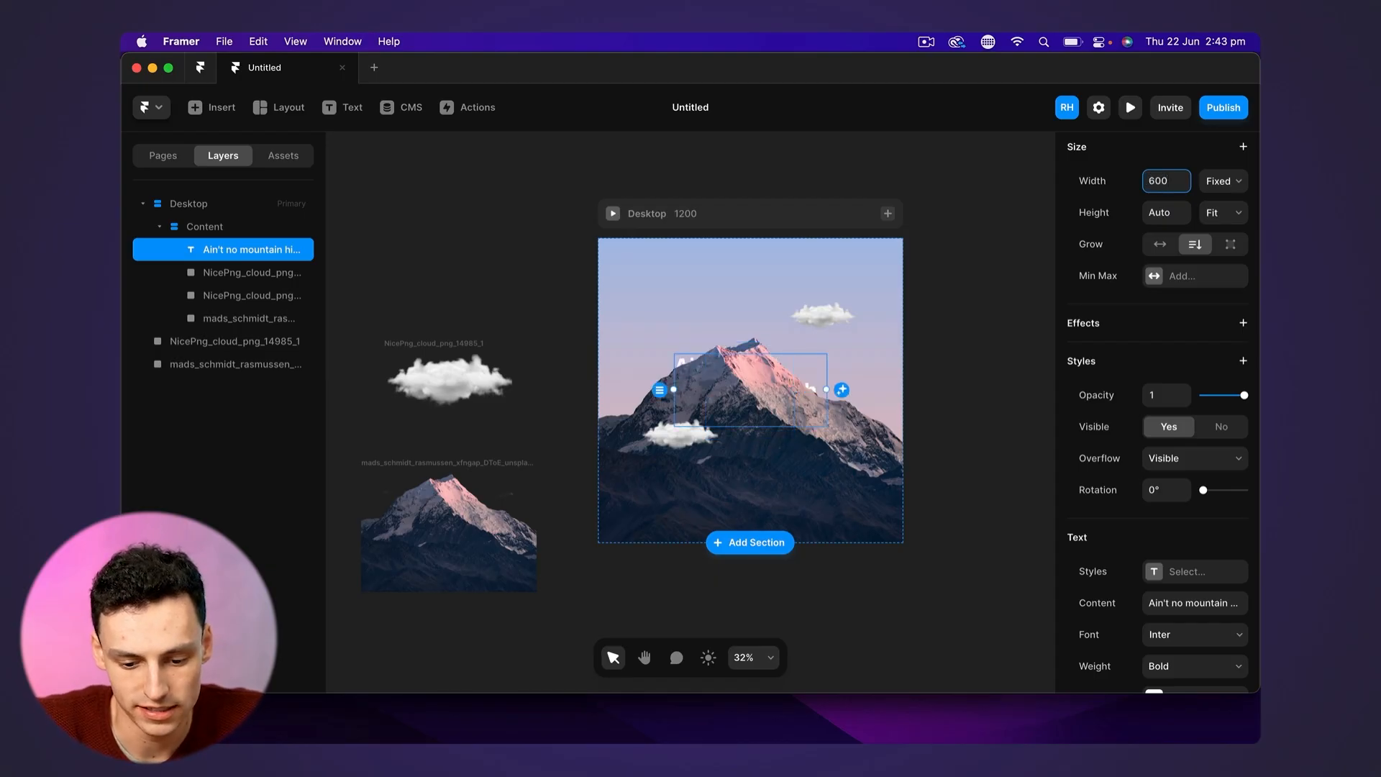
click(203, 226)
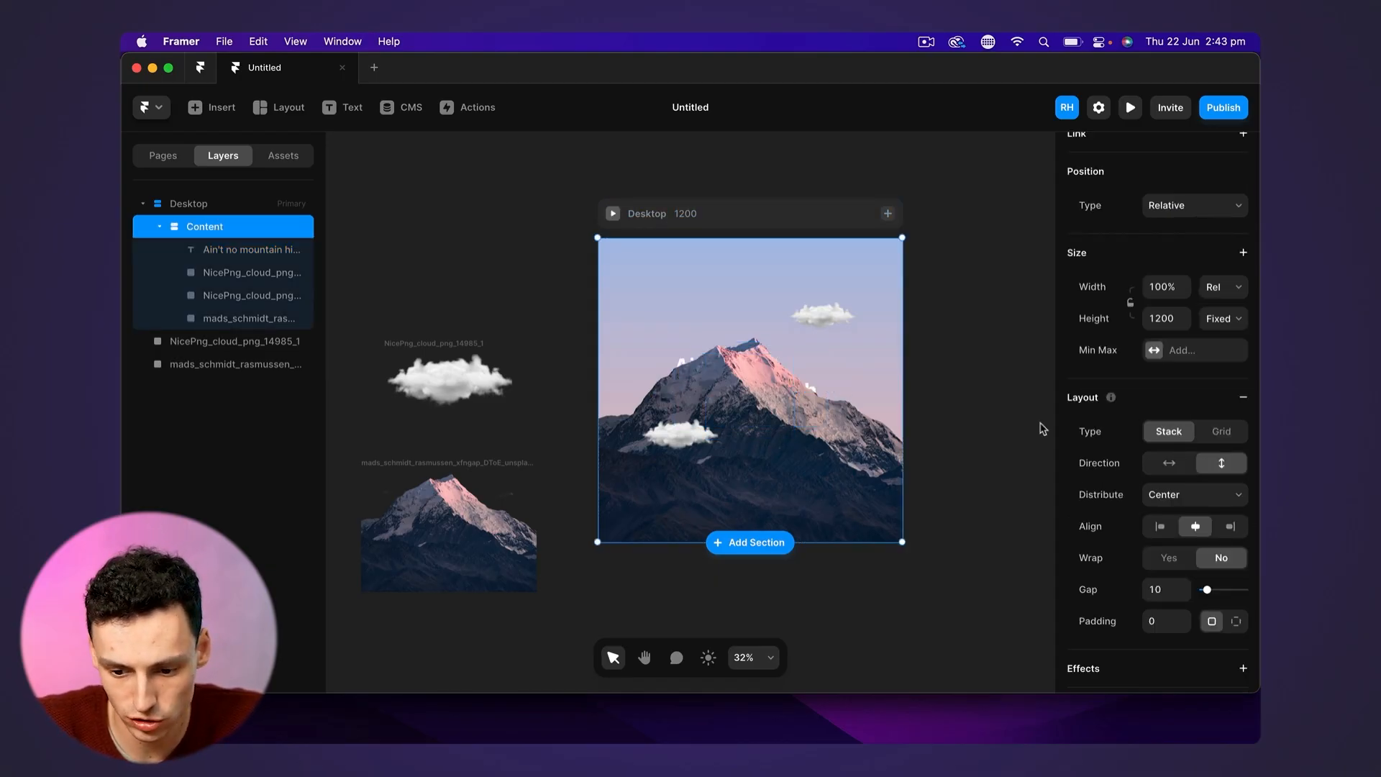
mouse_move(1221, 462)
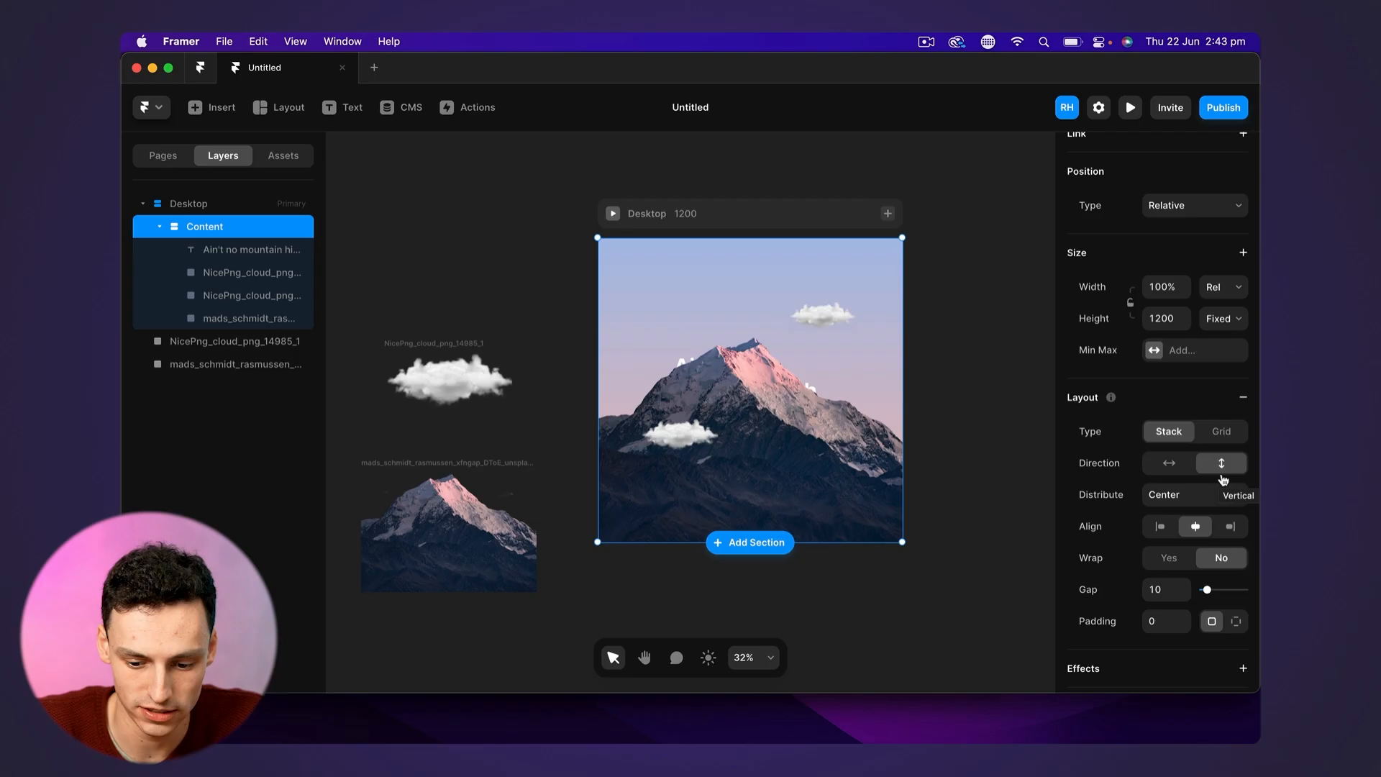
mouse_move(1213, 495)
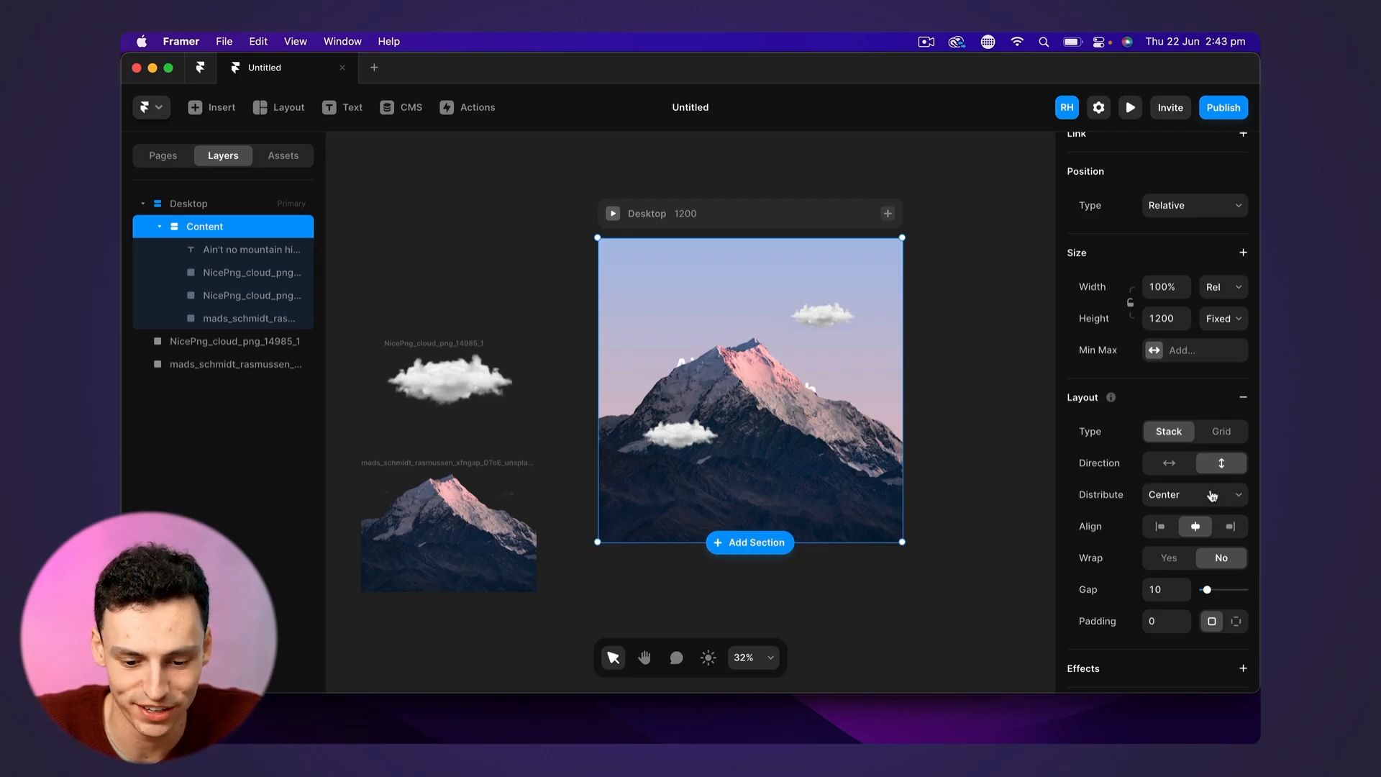
mouse_move(1151, 544)
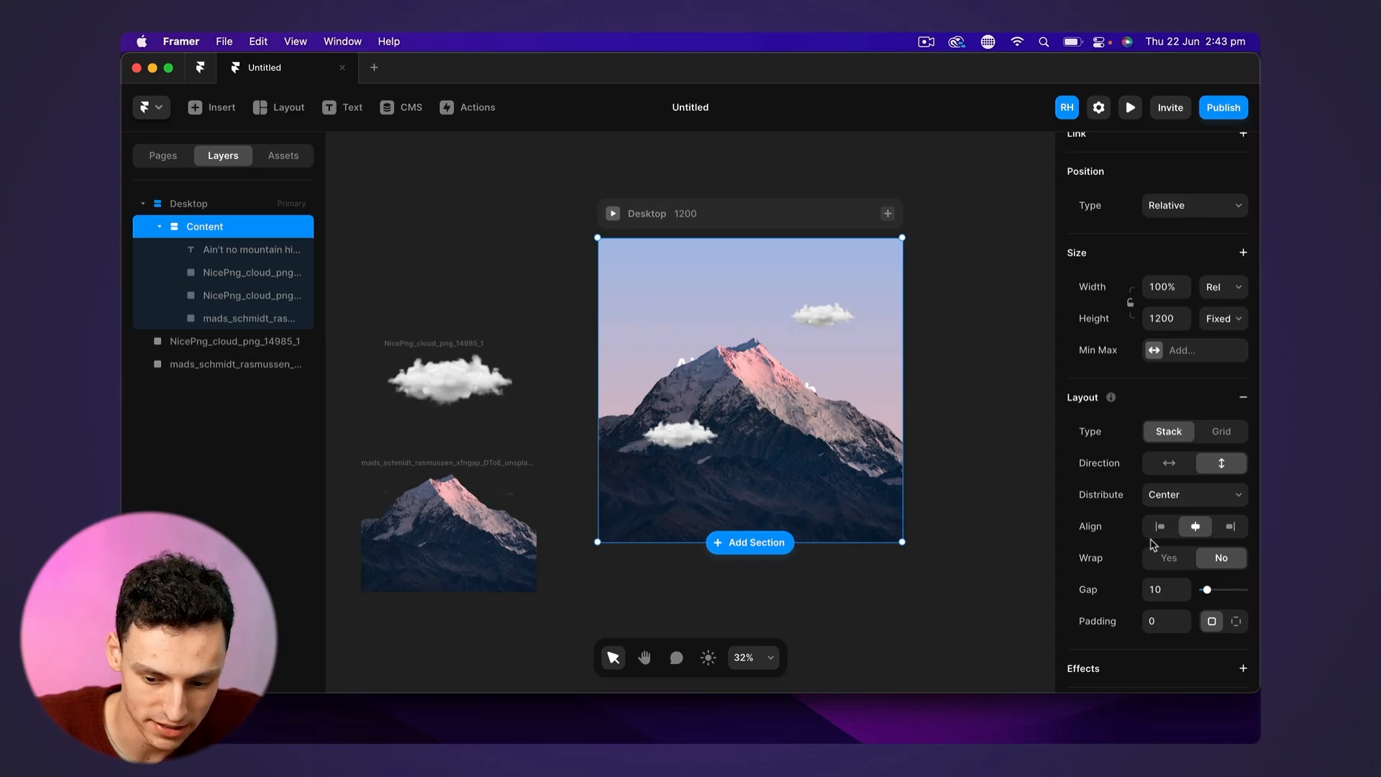
mouse_move(1033, 525)
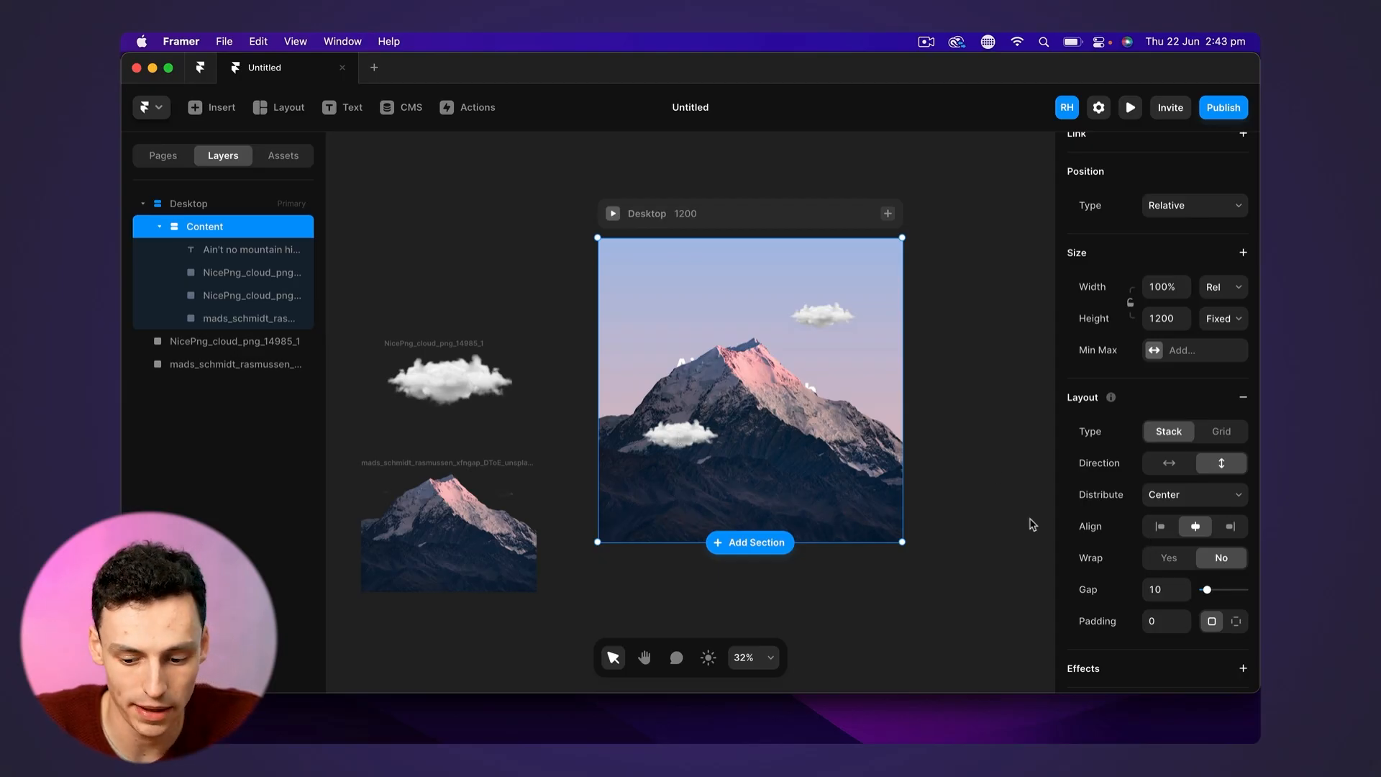
mouse_move(530, 297)
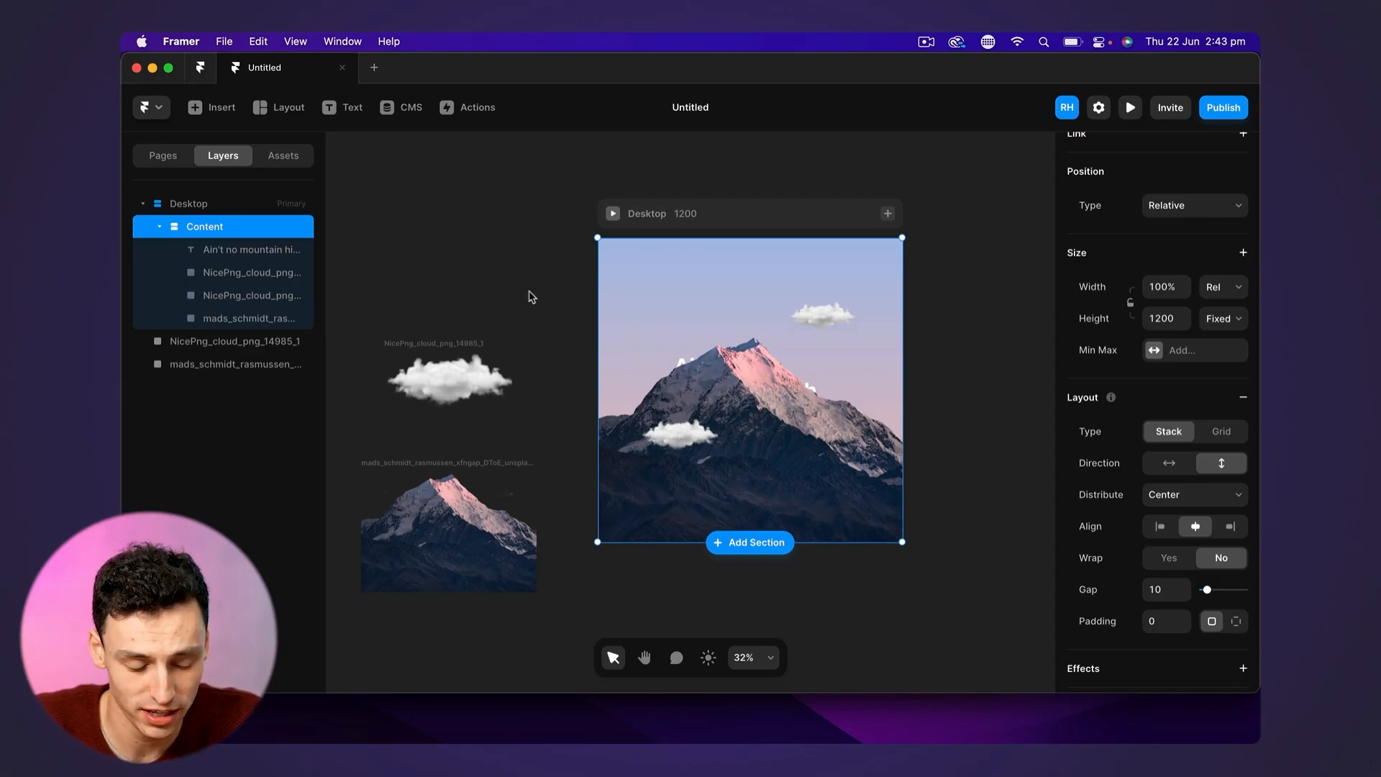
mouse_move(1011, 527)
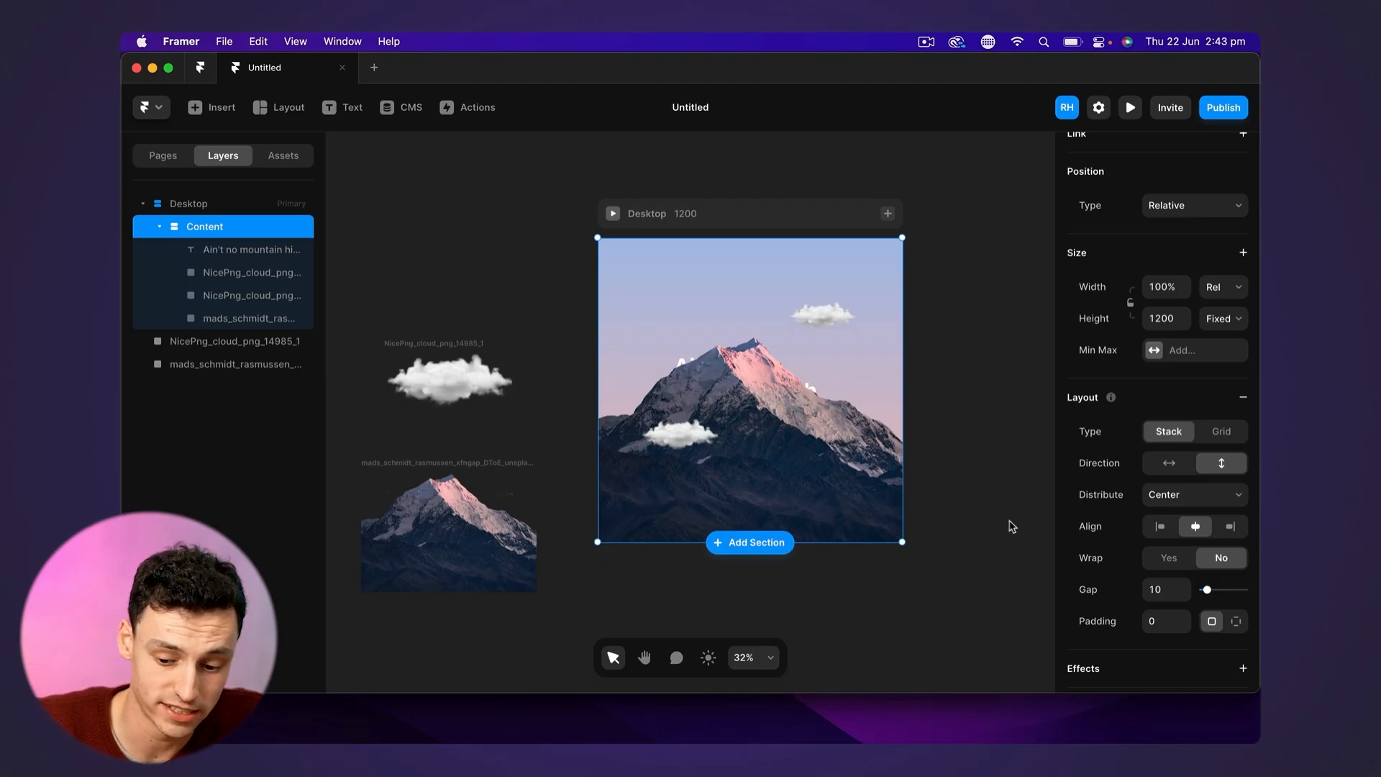
click(1194, 494)
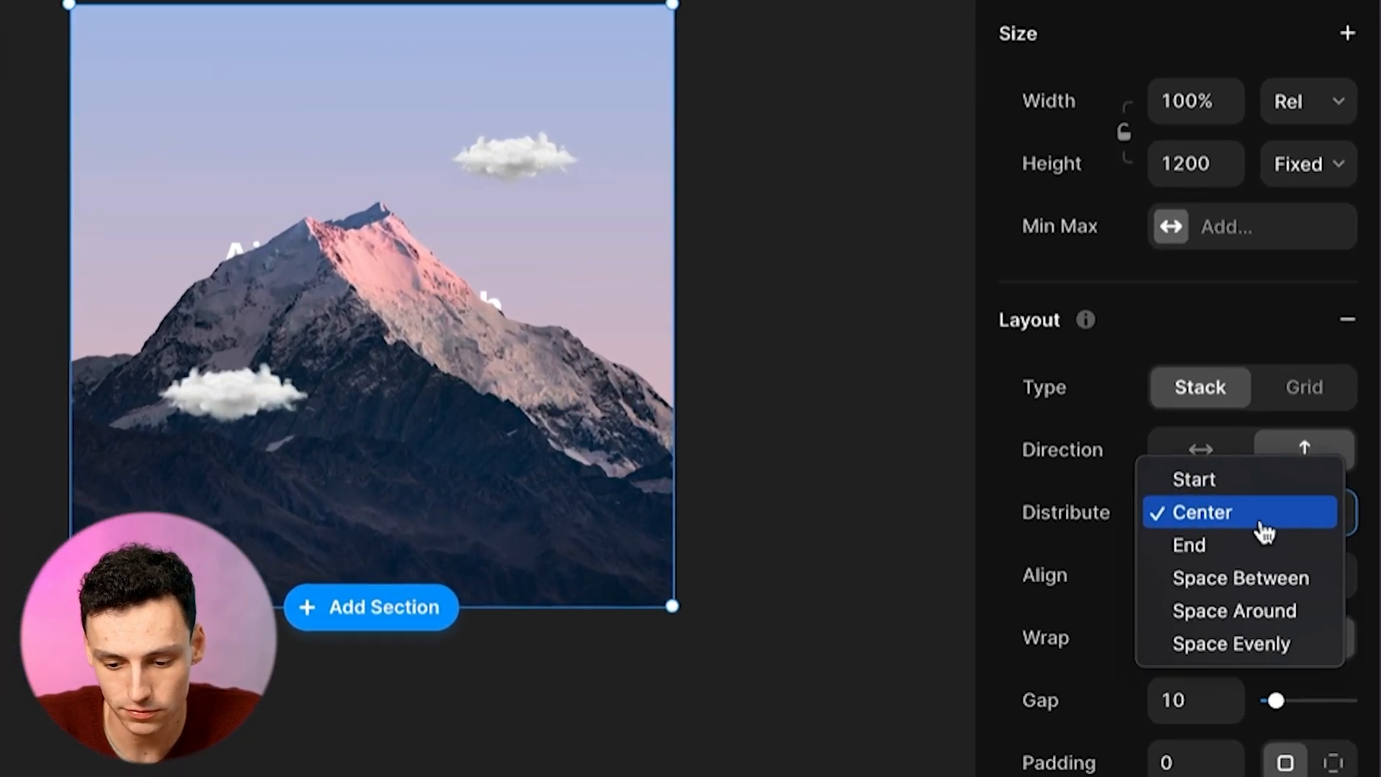
click(1194, 478)
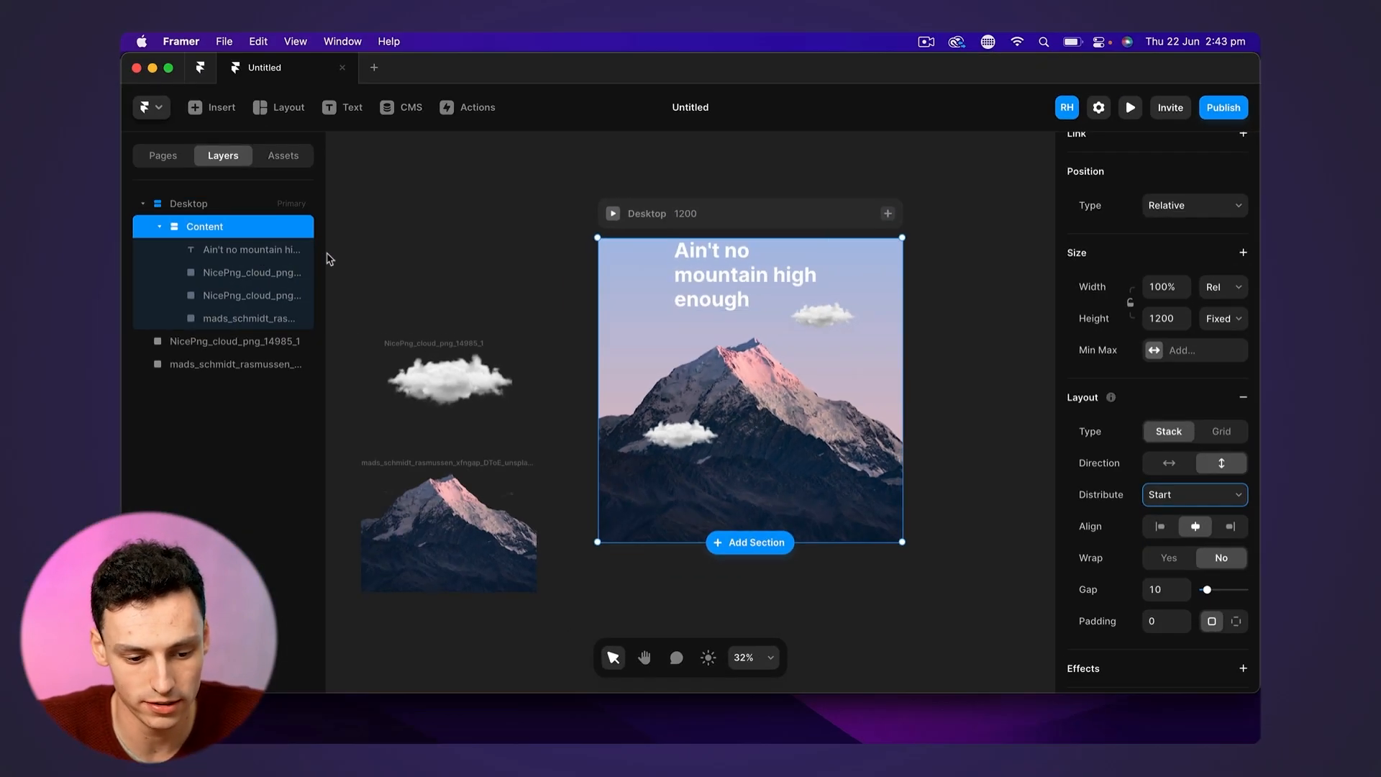
click(250, 249)
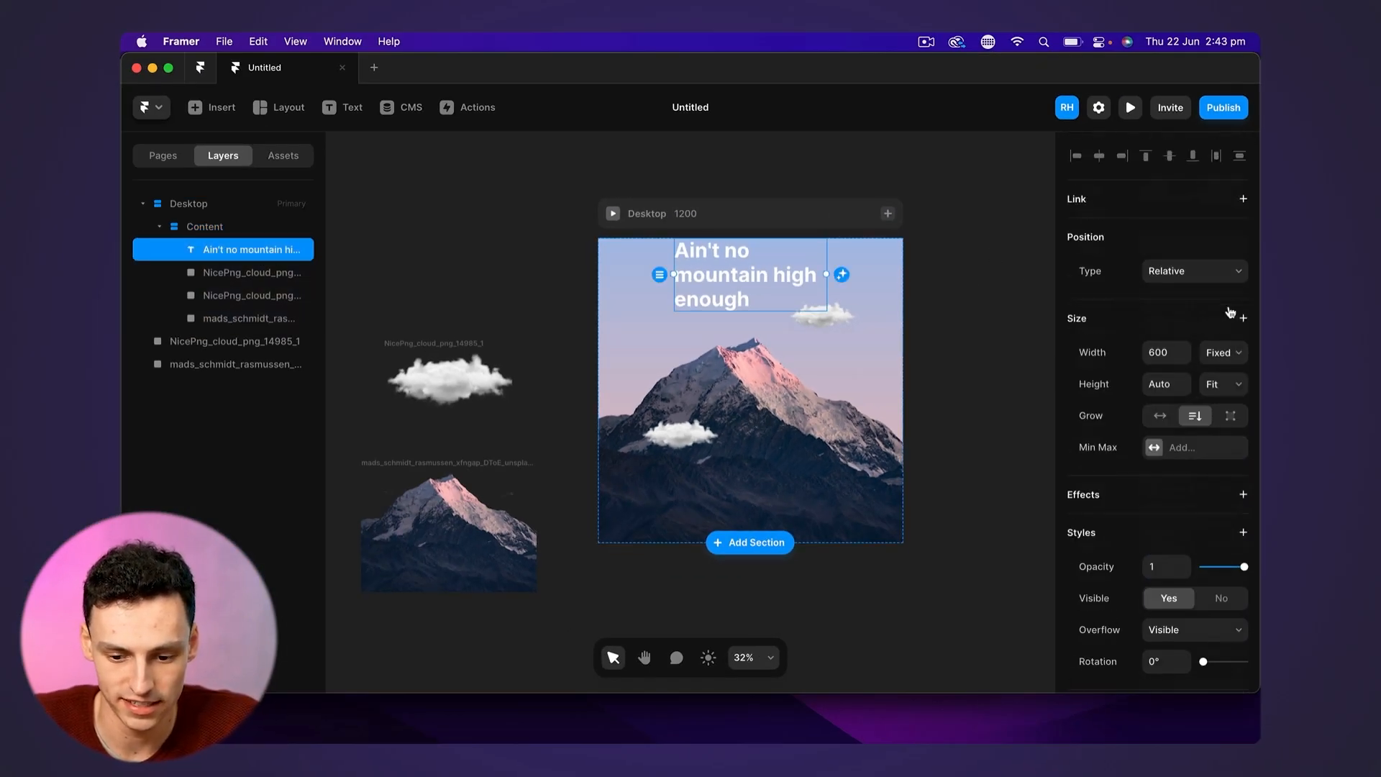
mouse_move(1178, 285)
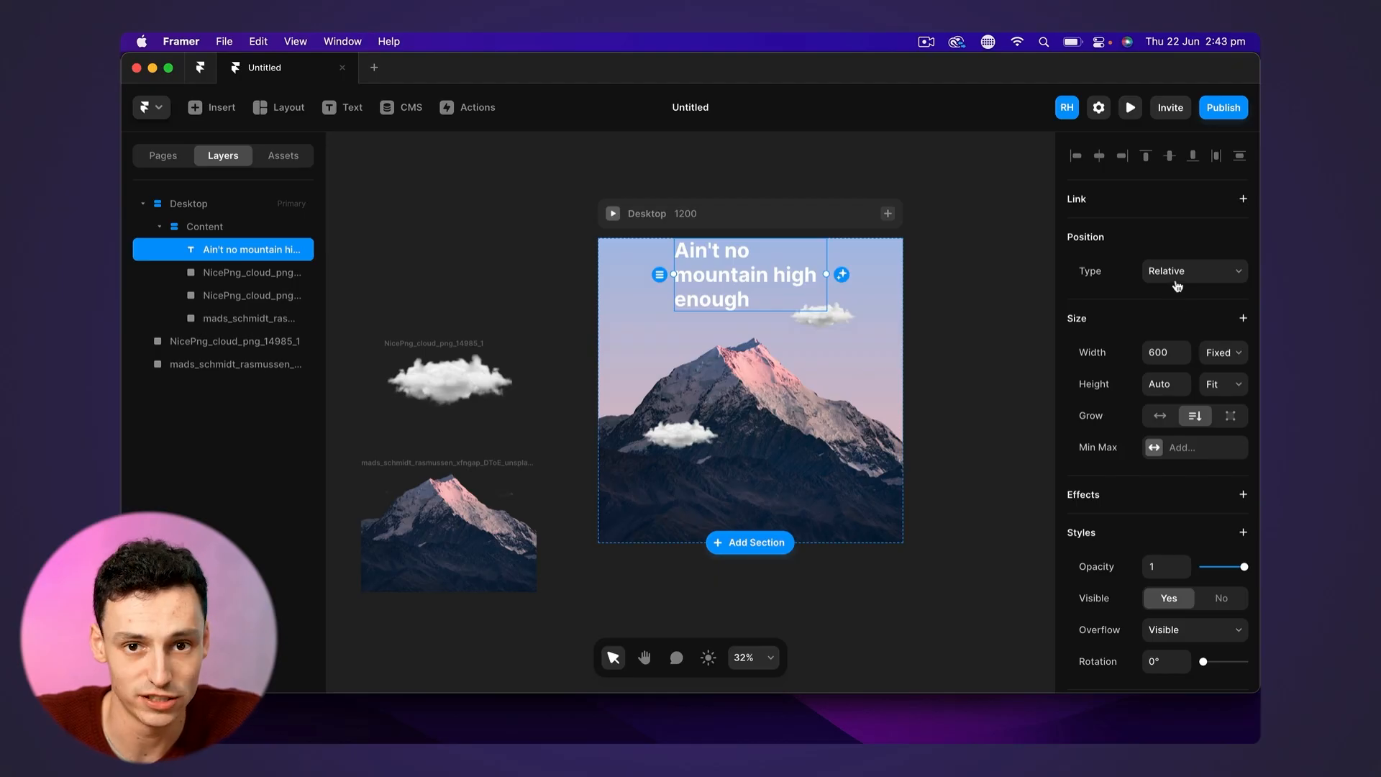
mouse_move(1159, 302)
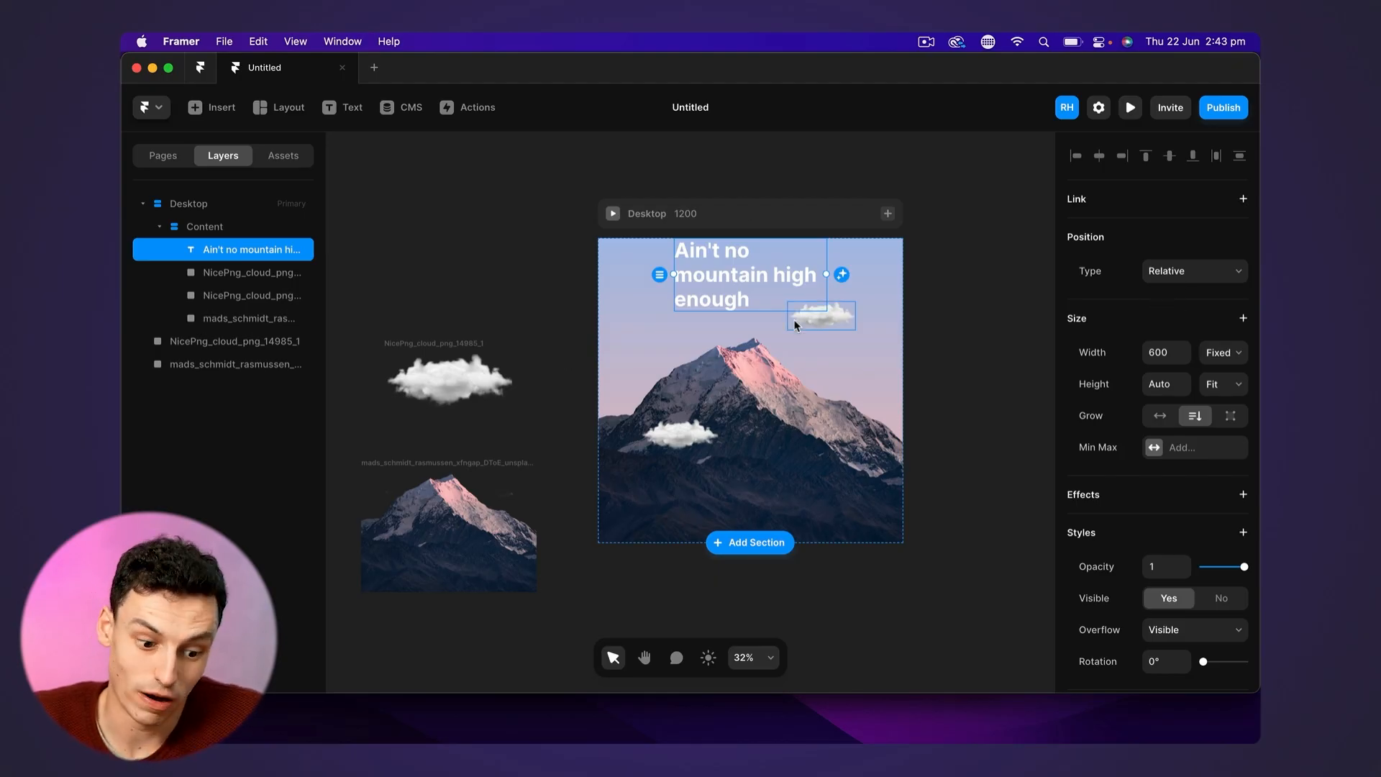
Centre-align the headline in Figtree and widen it to 750 so it wraps onto two lines
click(204, 226)
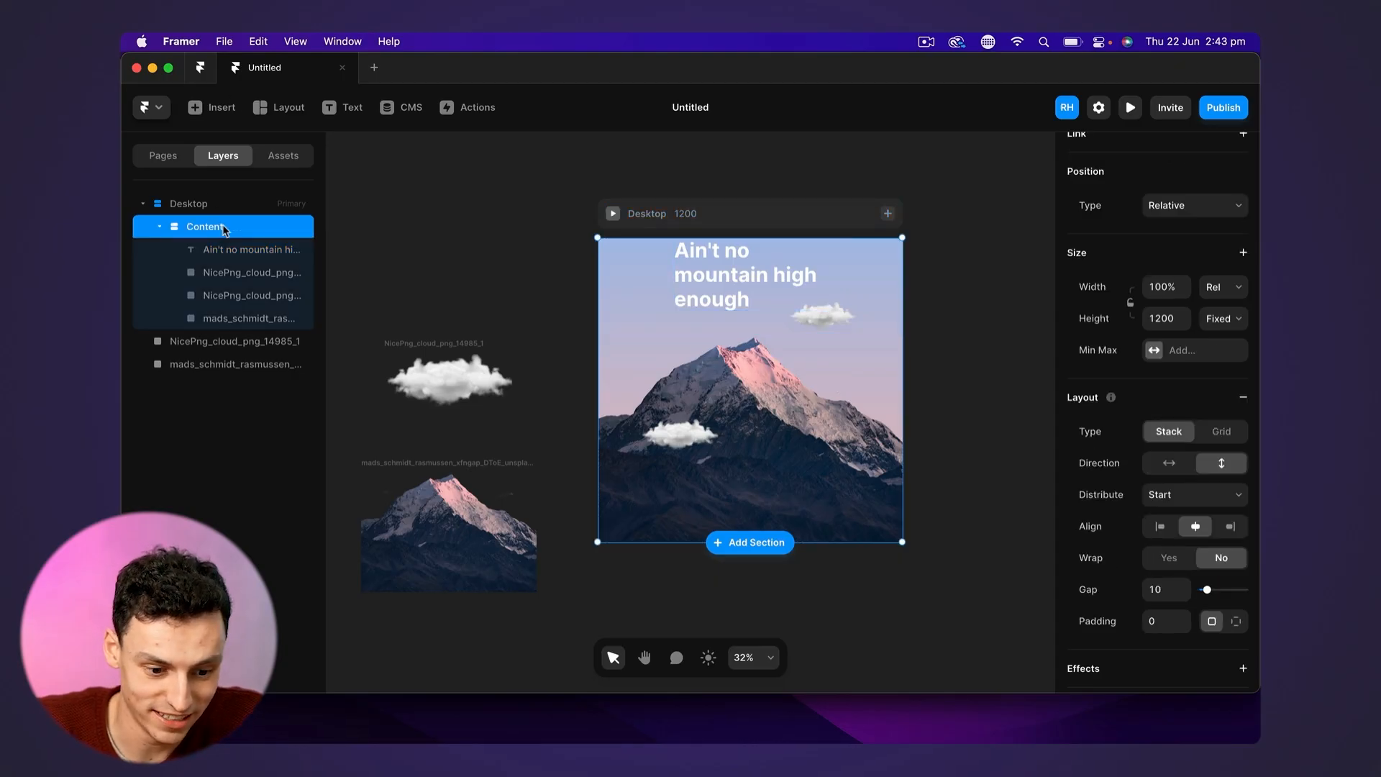
click(249, 249)
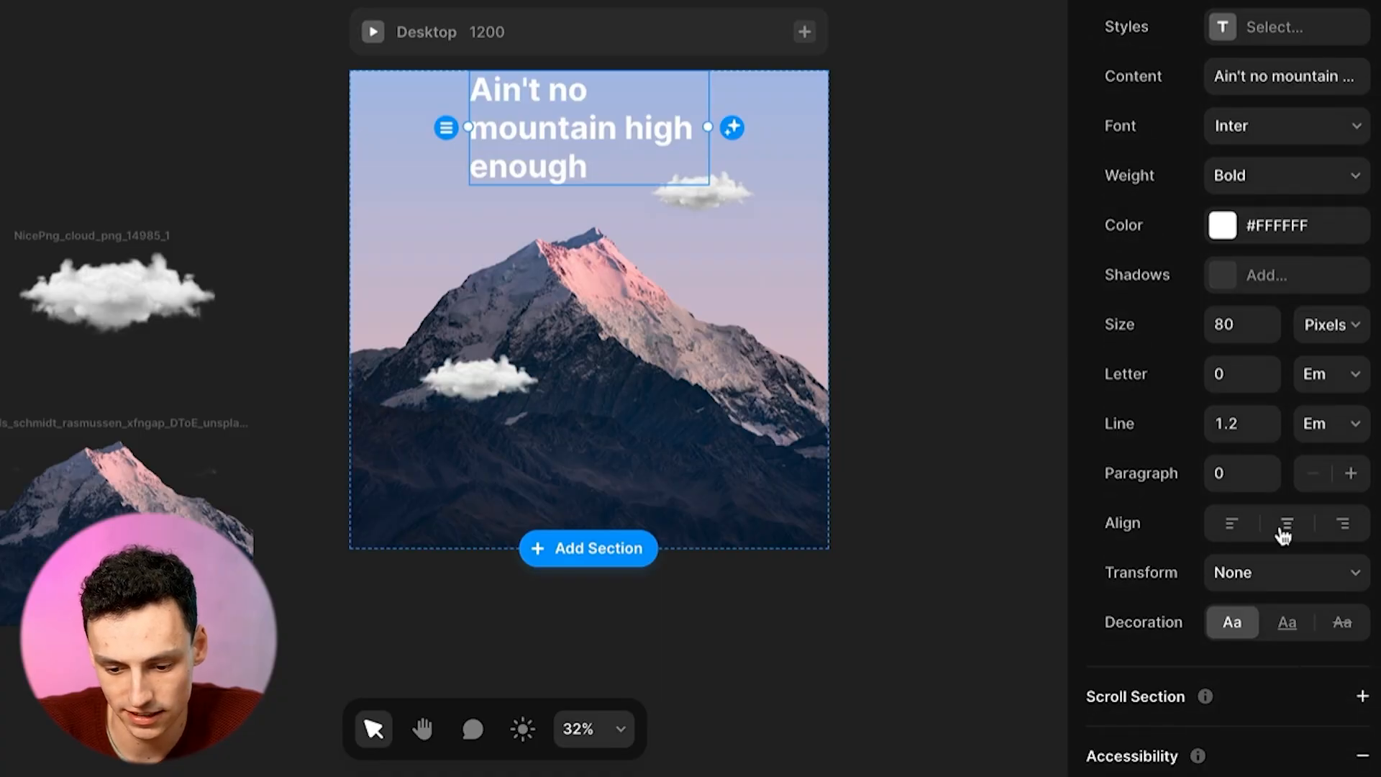
click(1284, 174)
text(fig)
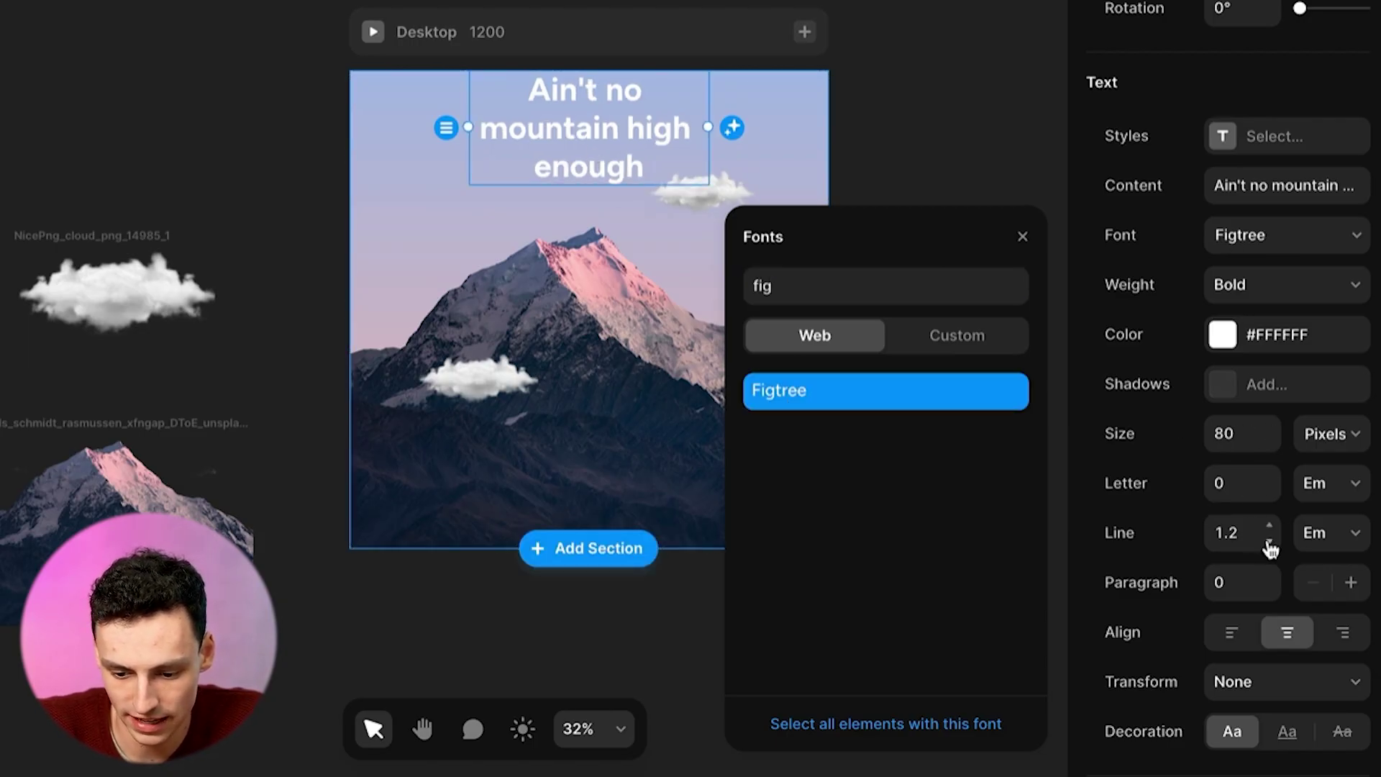
click(1269, 541)
text(7)
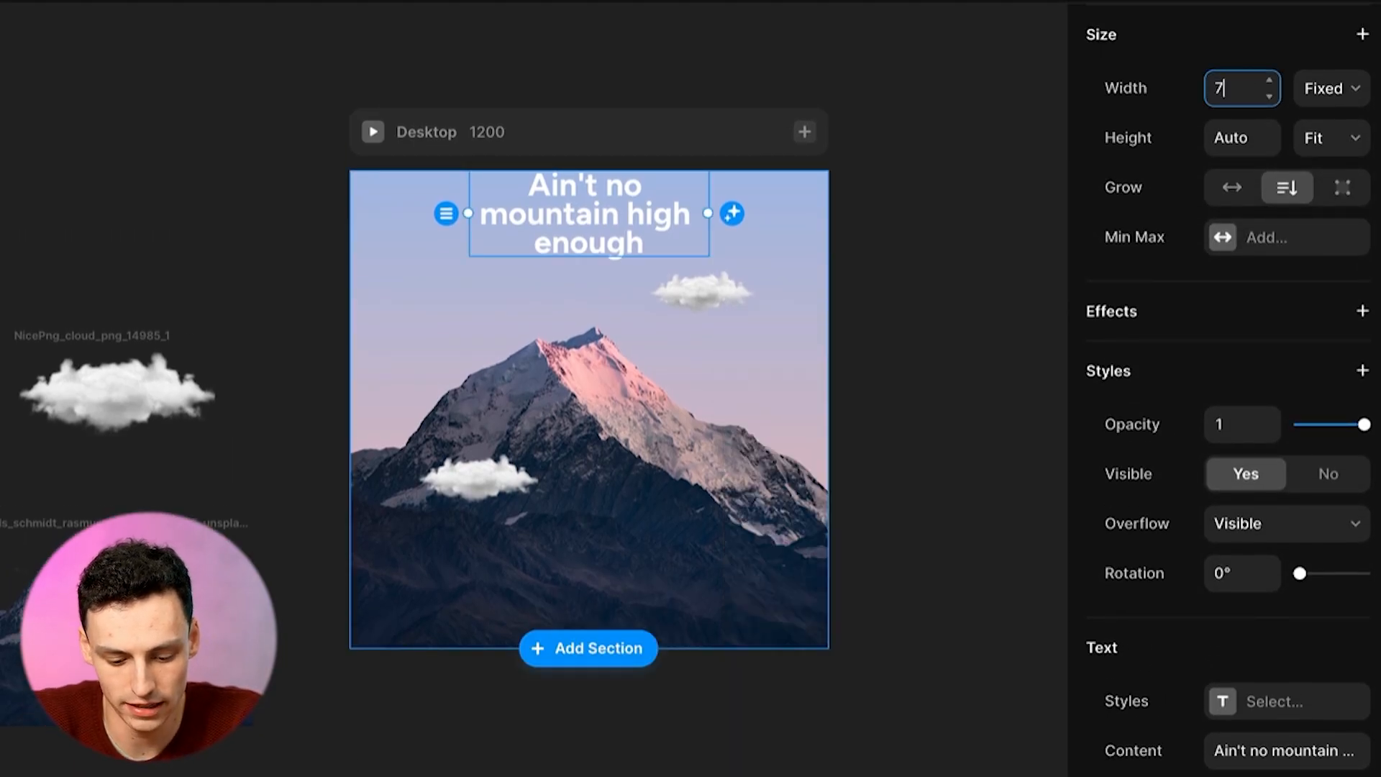
text(50)
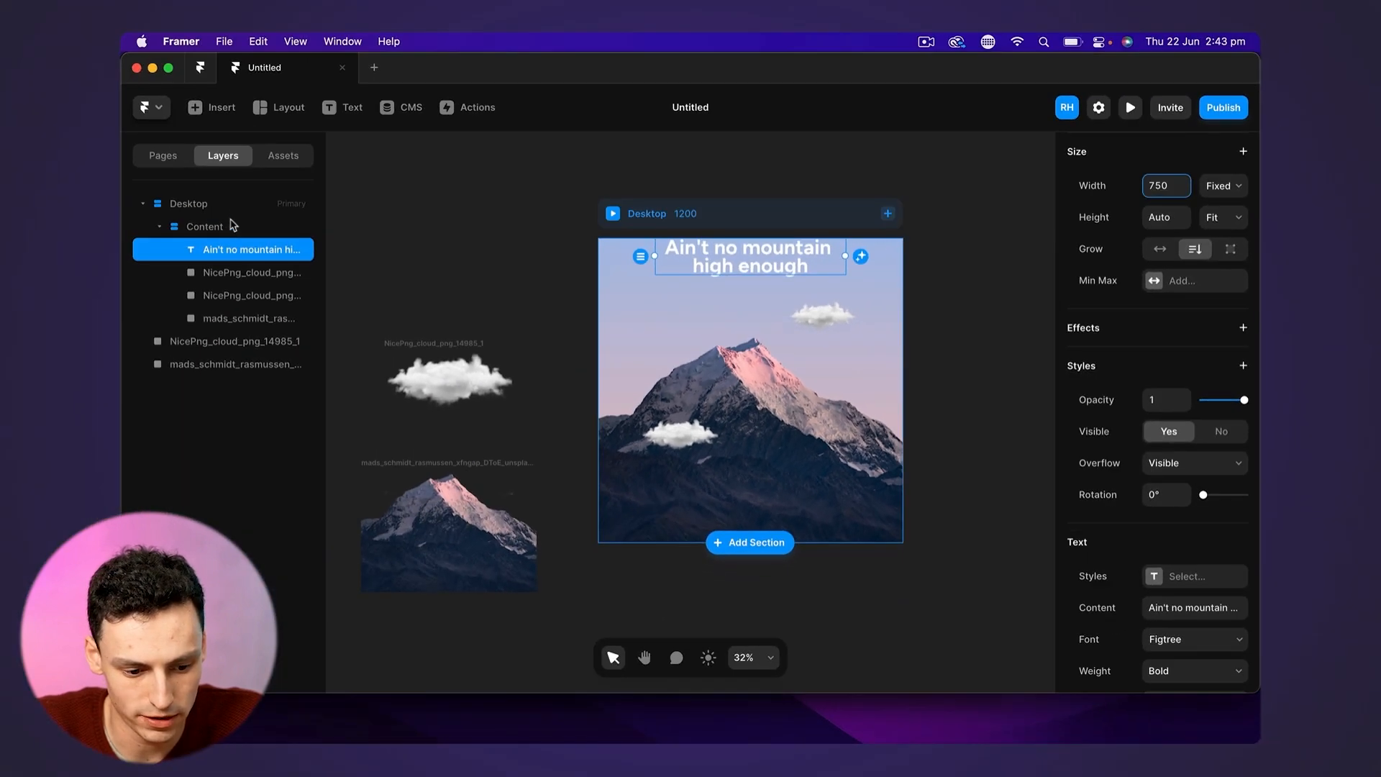
Give the Content section per-side padding with 80, then 100, entered for the top
click(203, 226)
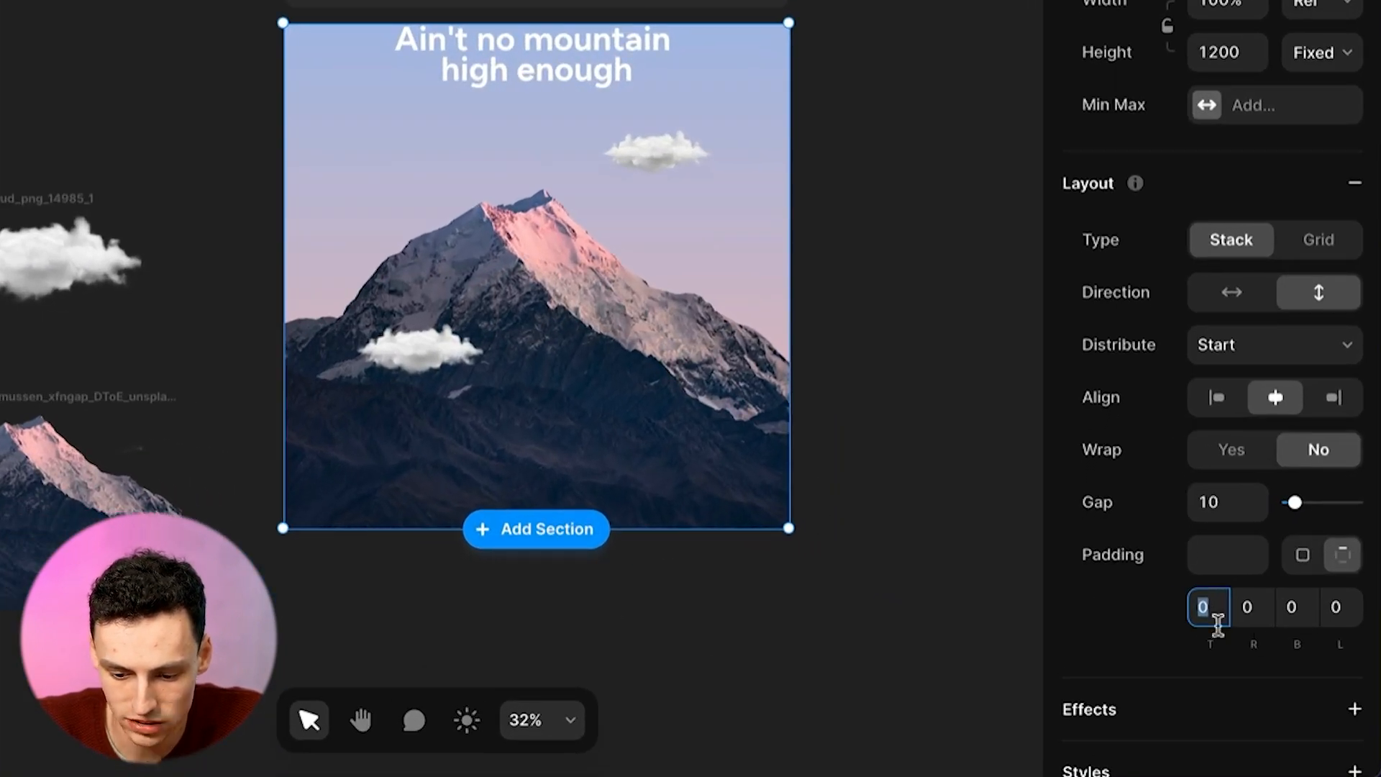
text(80)
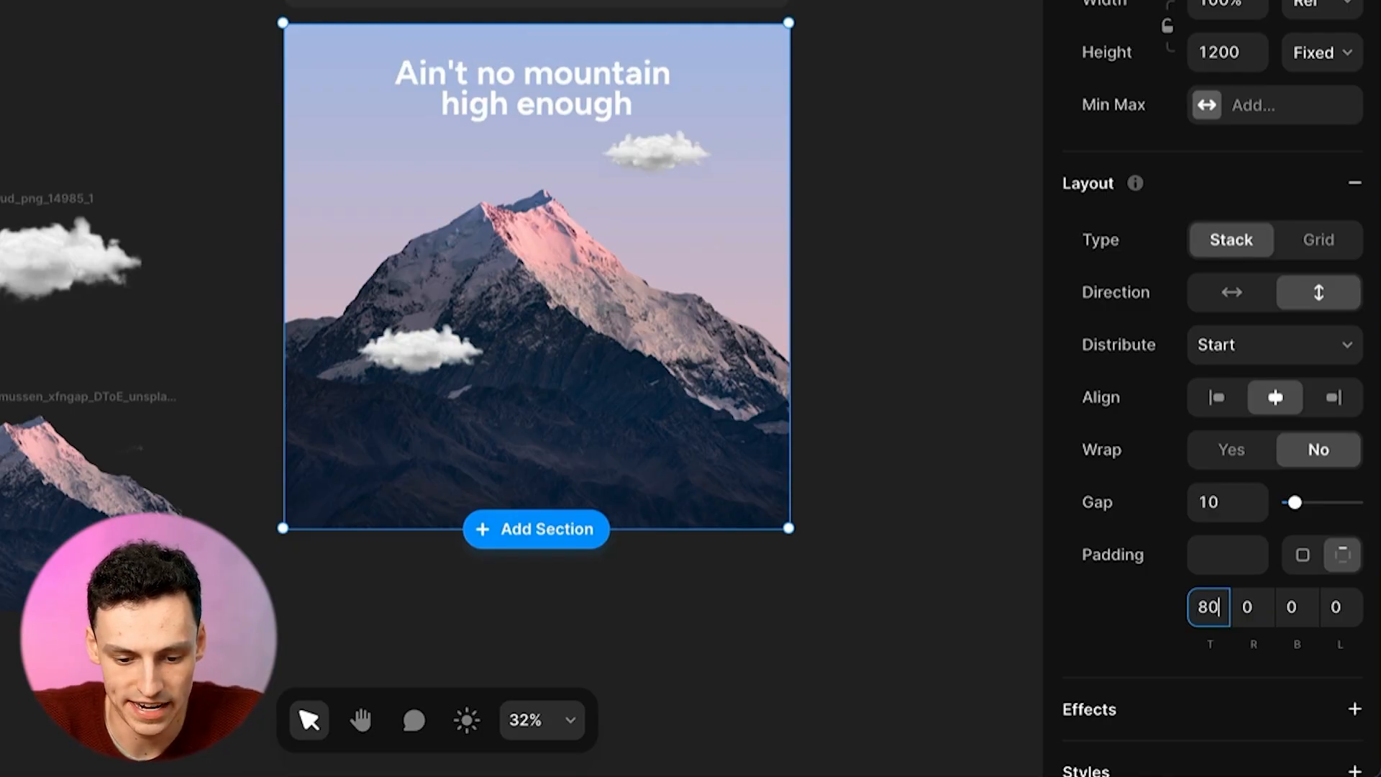
text(100)
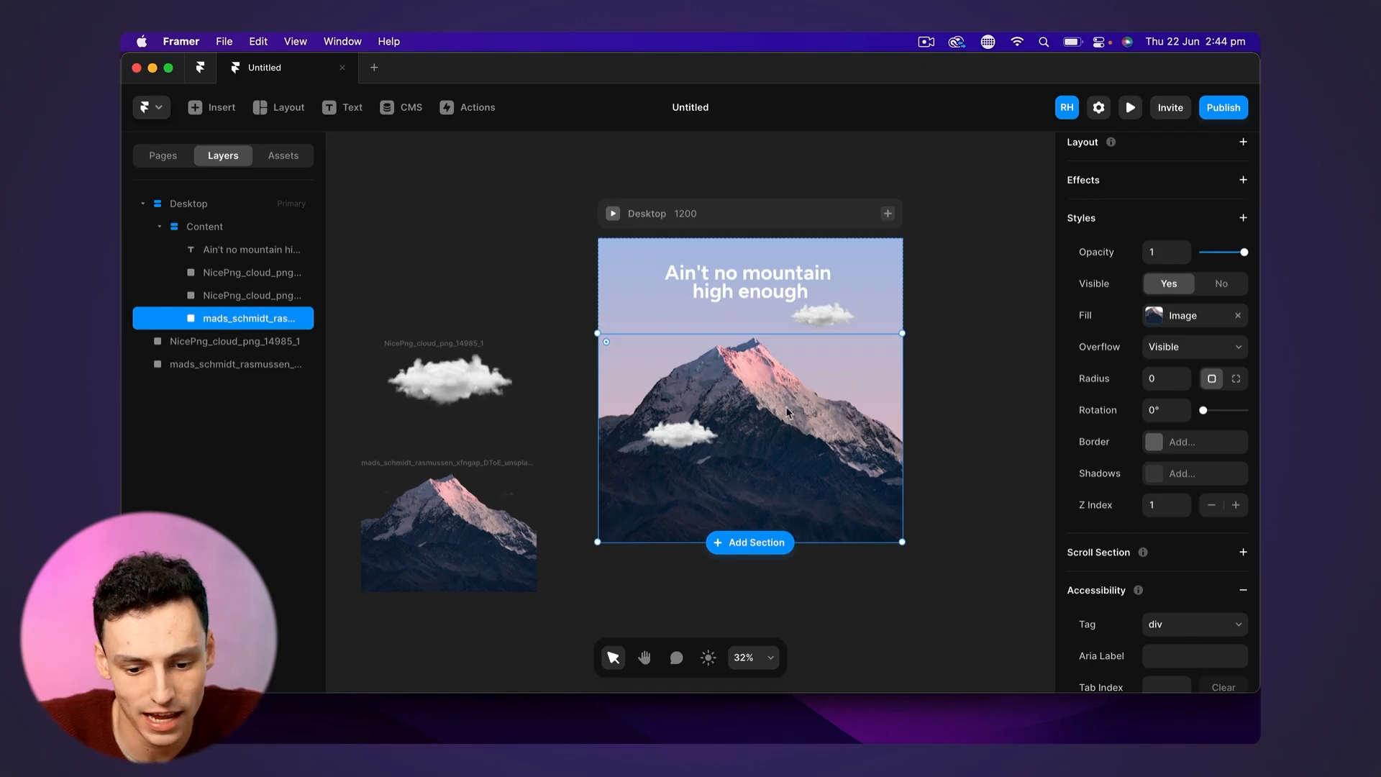
Select the upper cloud image to position it absolutely near the hero's top right
click(203, 226)
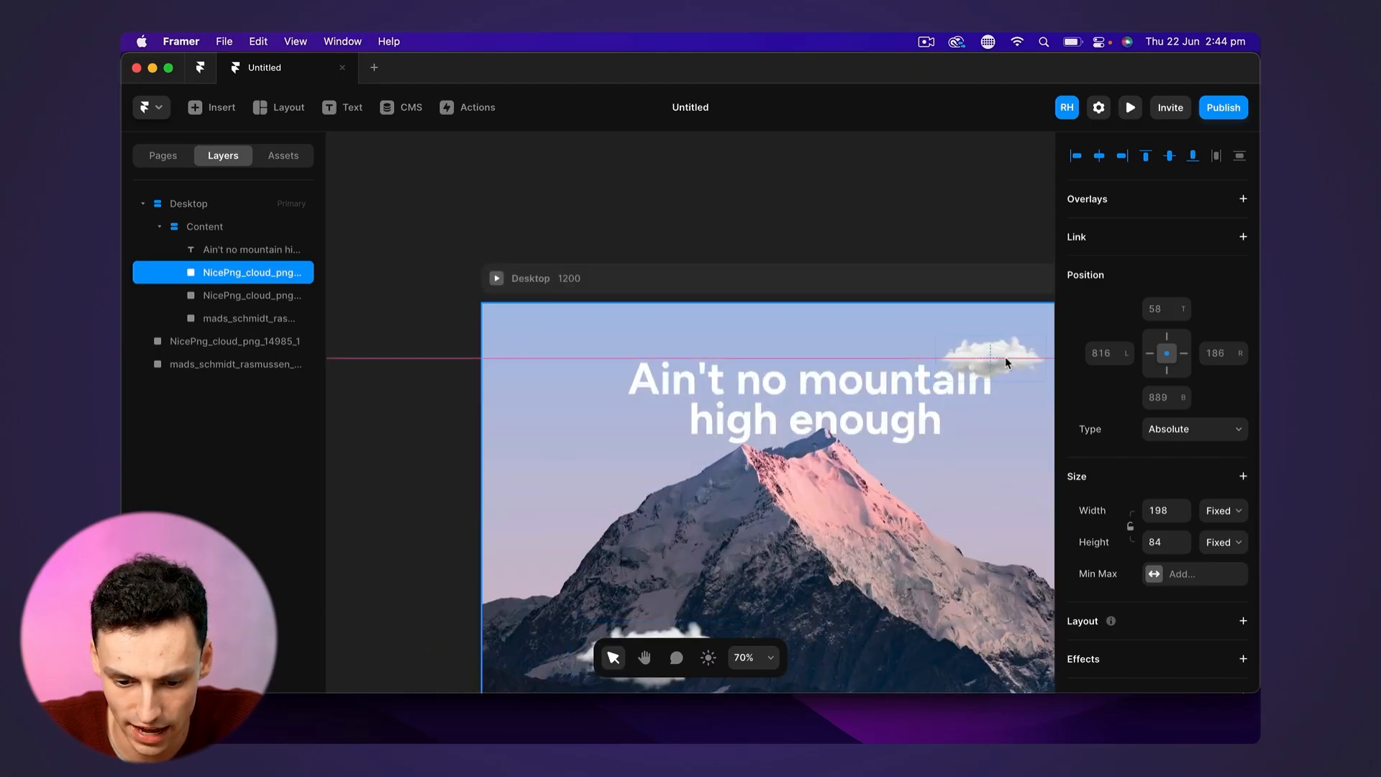
Increase the headline's text size from 80 to 96 pixels
scroll(down, 3)
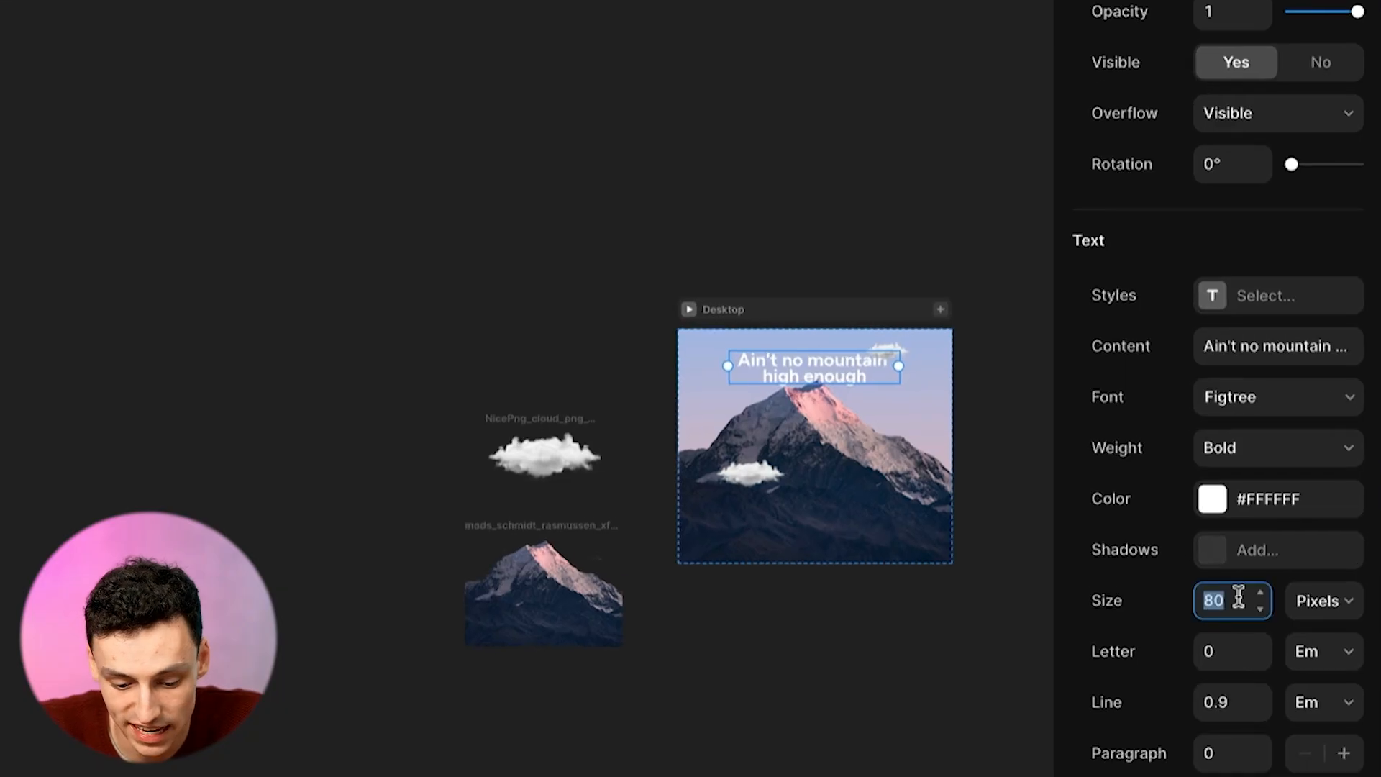
text(96)
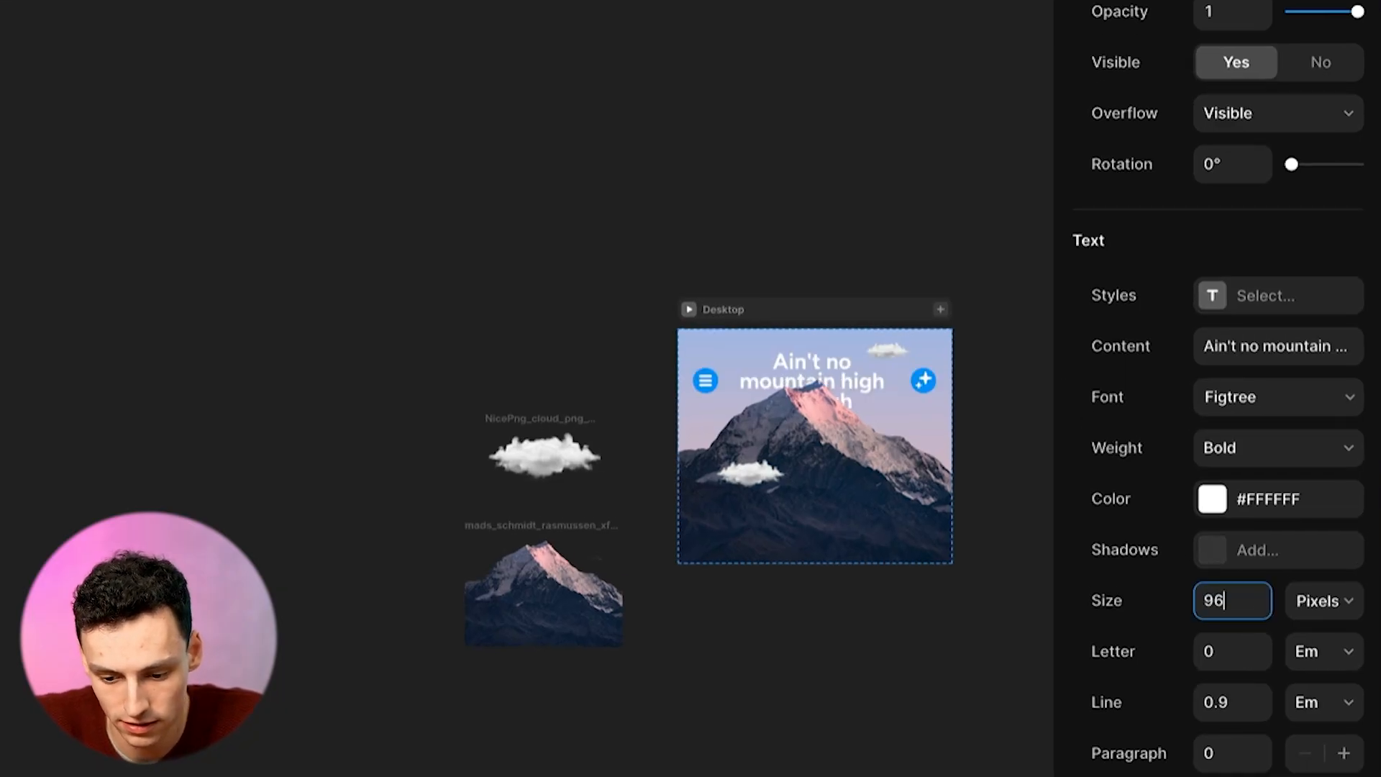
scroll(up, 3)
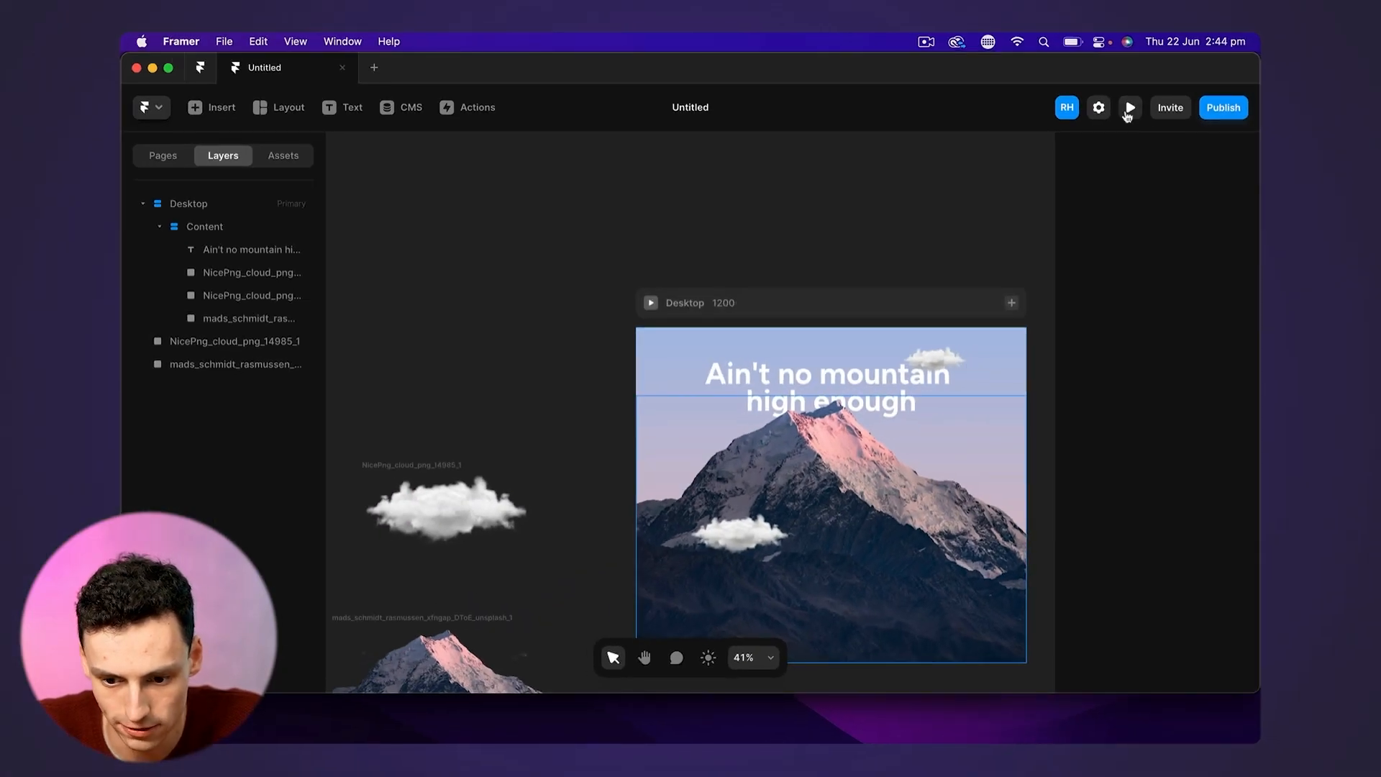
click(1130, 106)
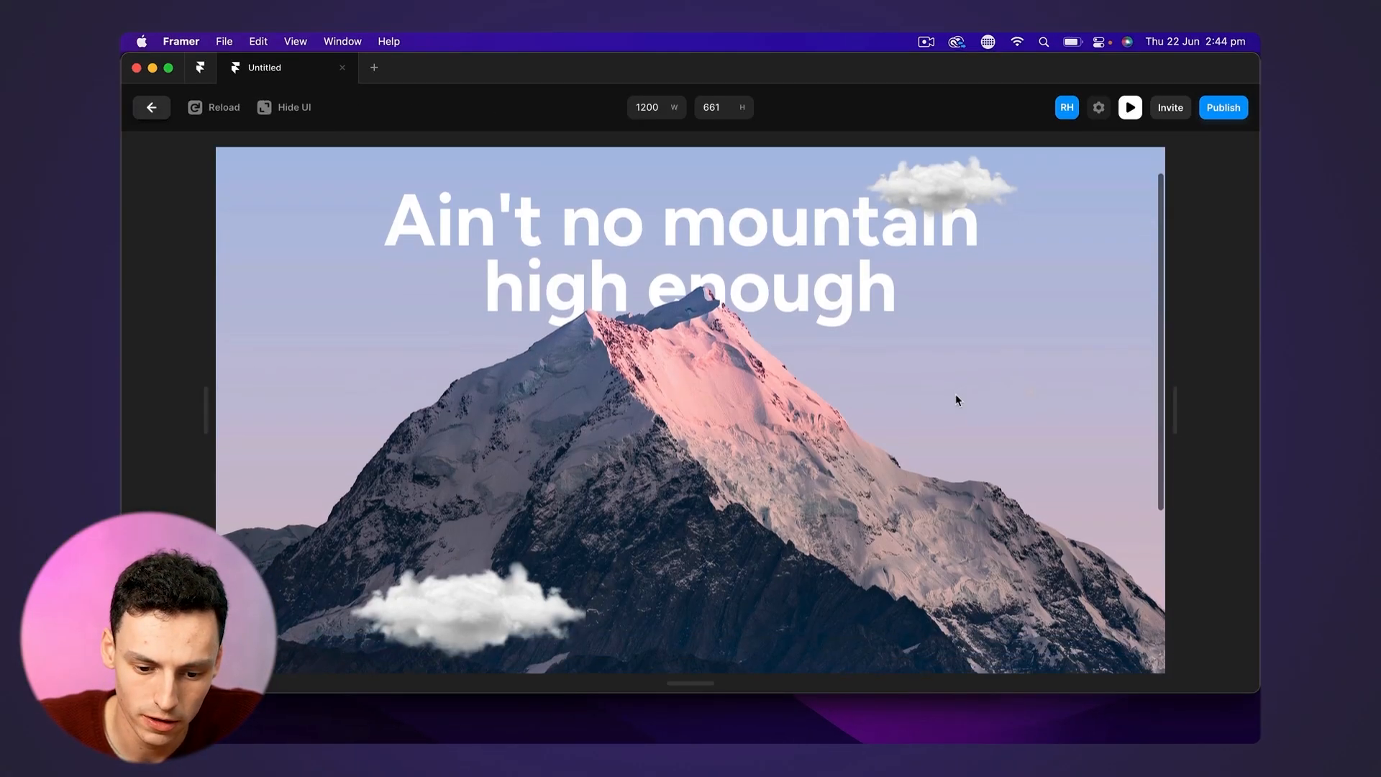
scroll(down, 3)
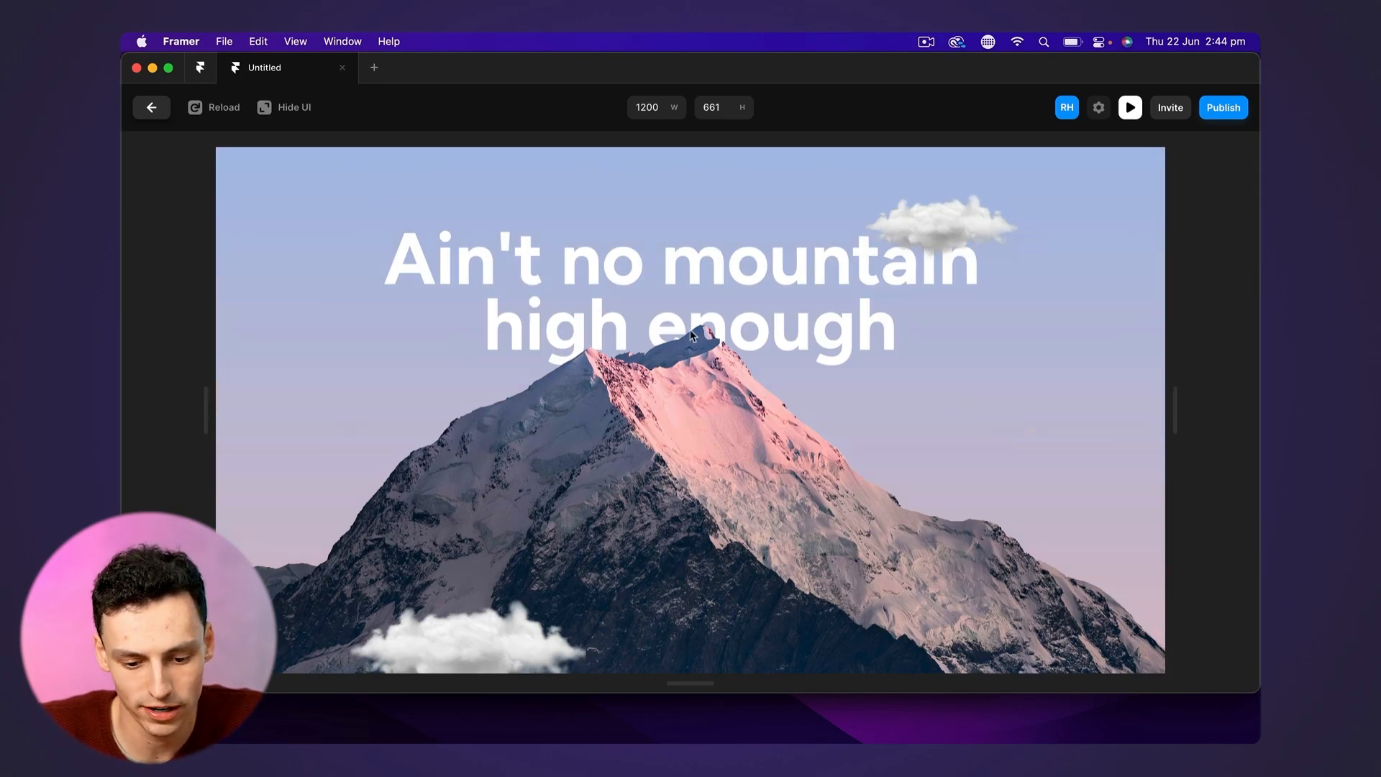
mouse_move(1108, 246)
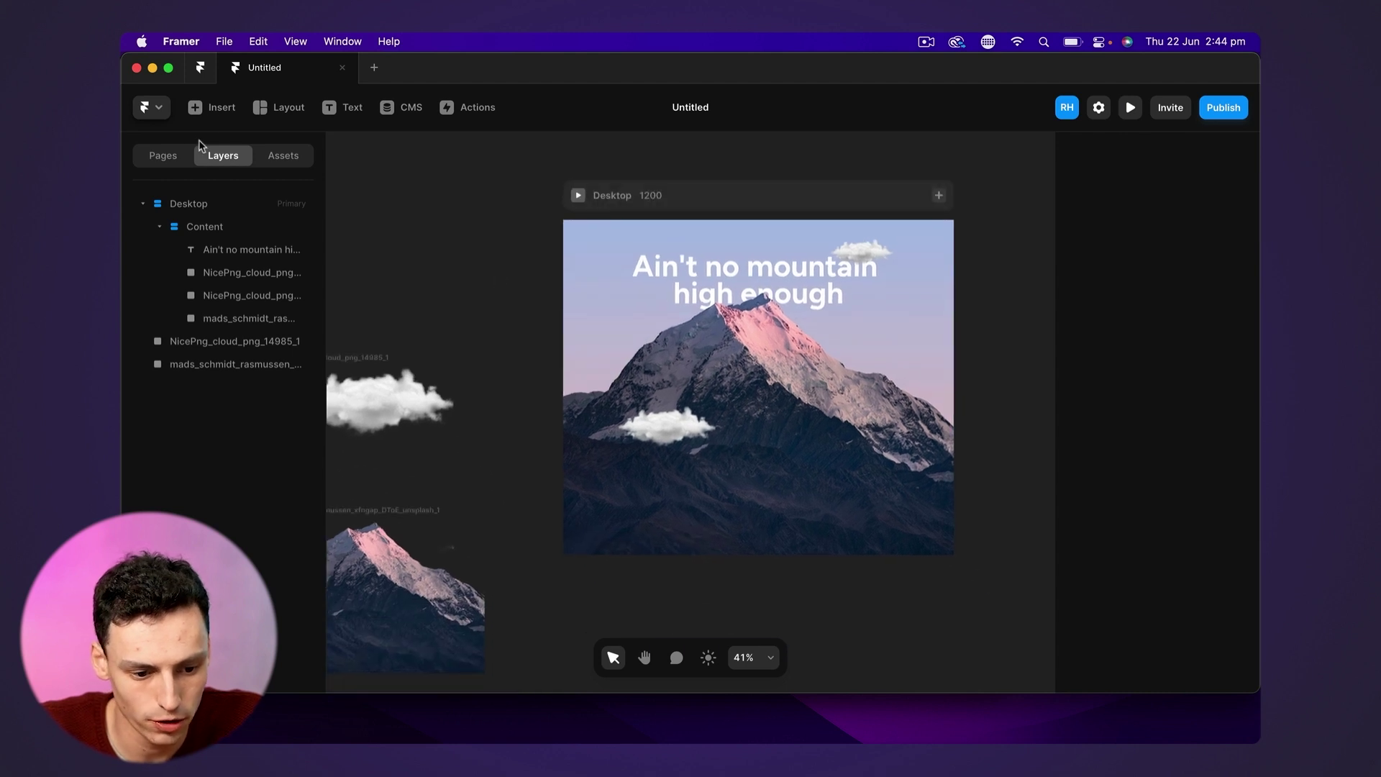
Insert the Blog section beneath the hero, preview the page, then reselect the headline
click(211, 107)
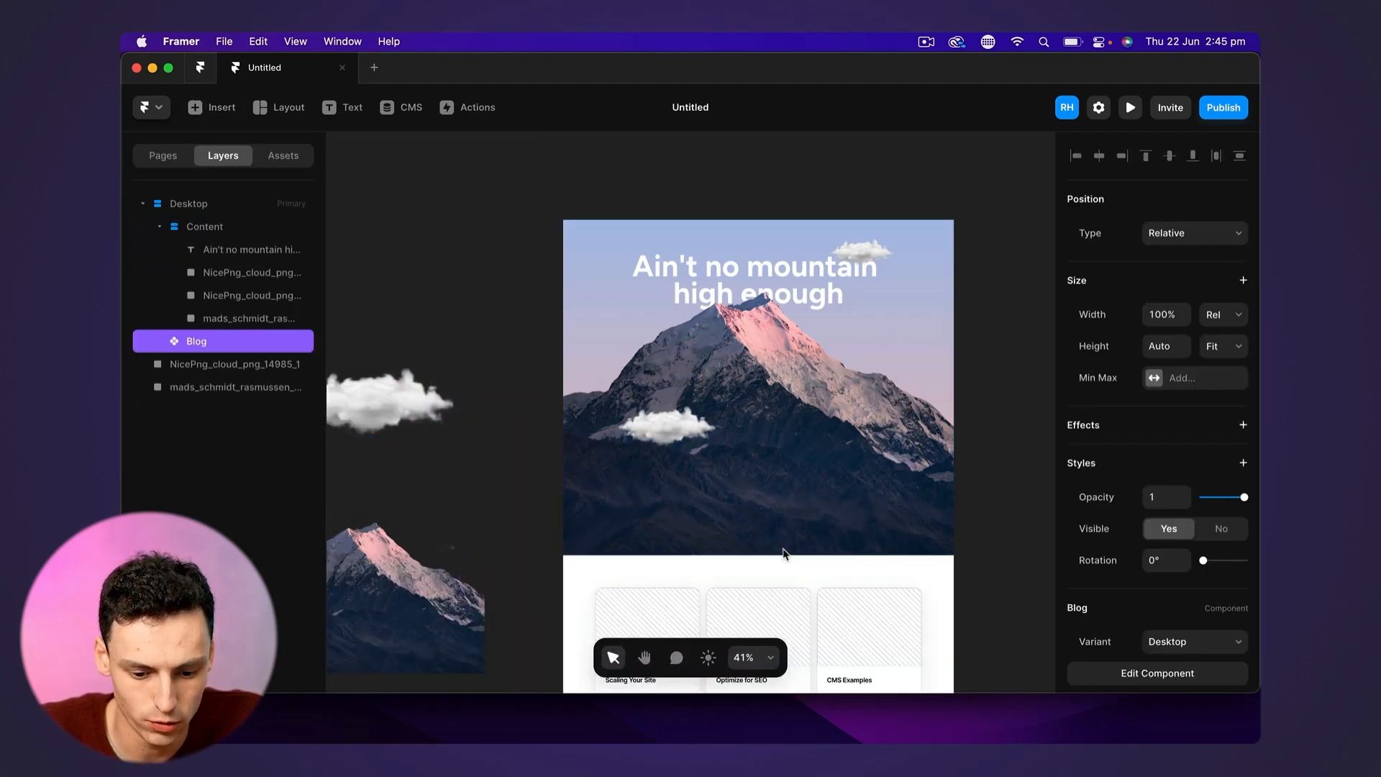
click(160, 341)
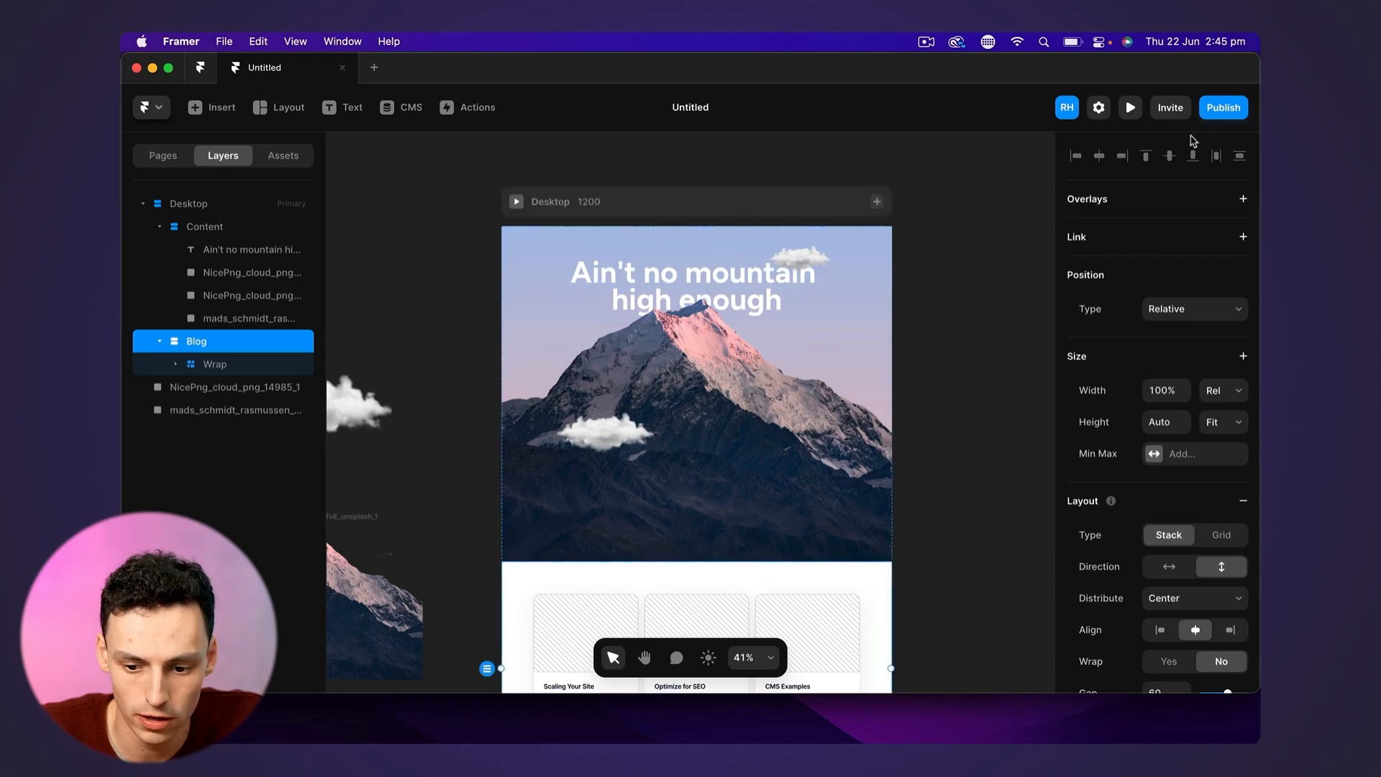
click(1130, 107)
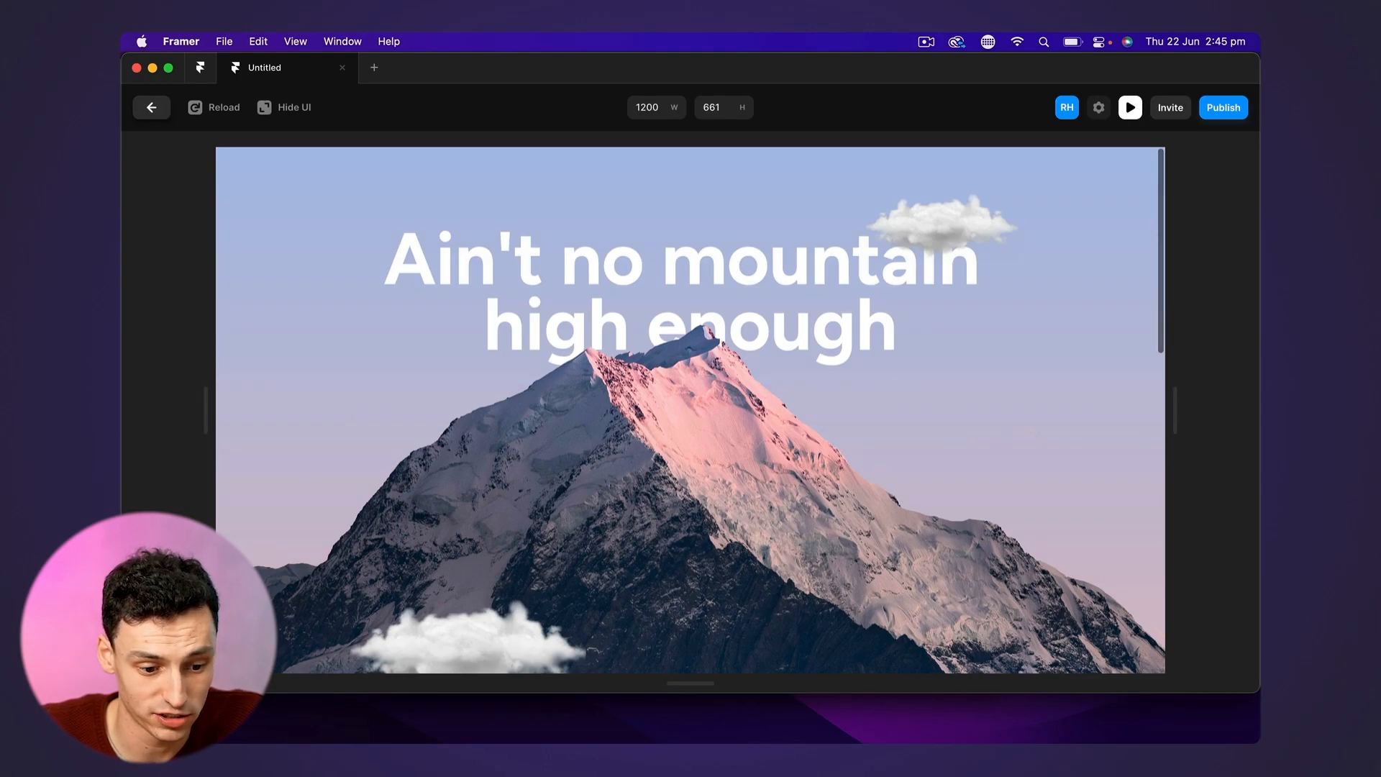
click(151, 106)
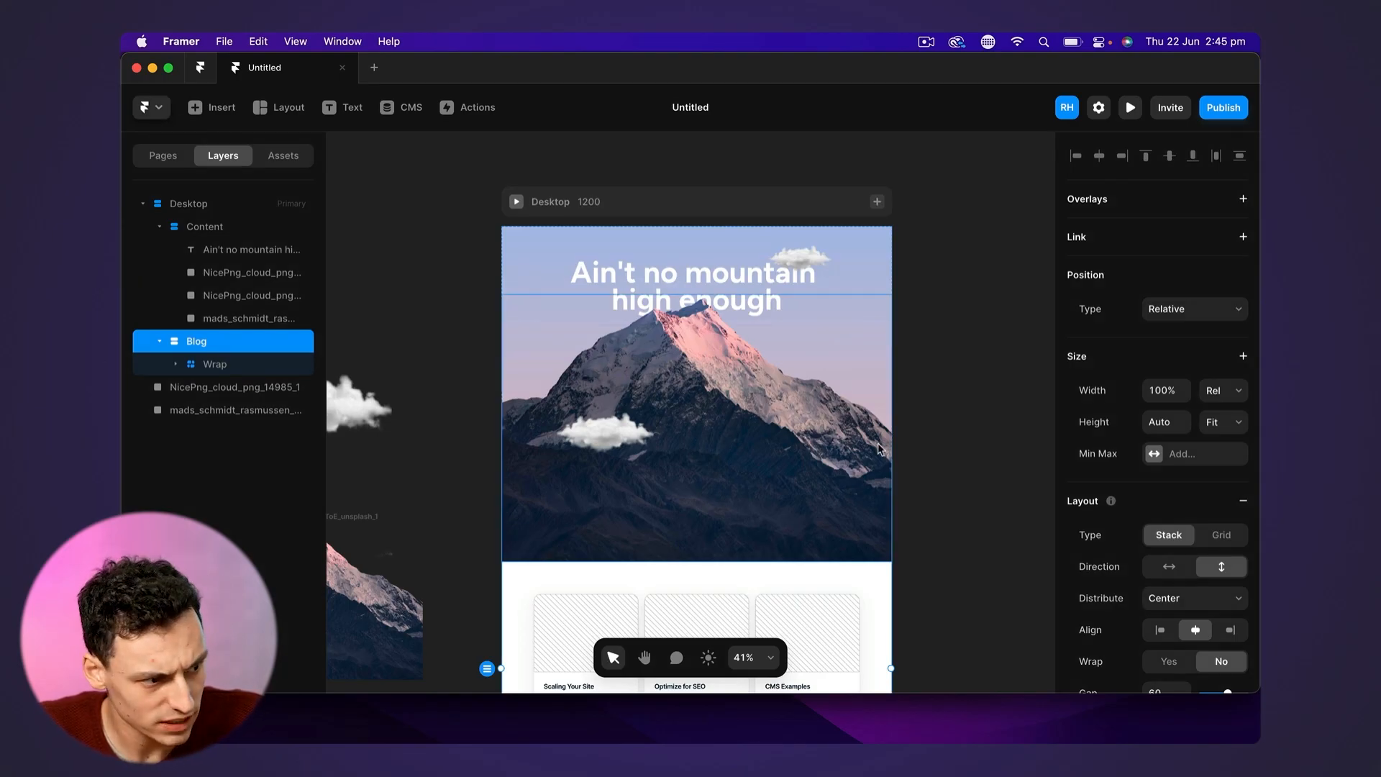
click(695, 287)
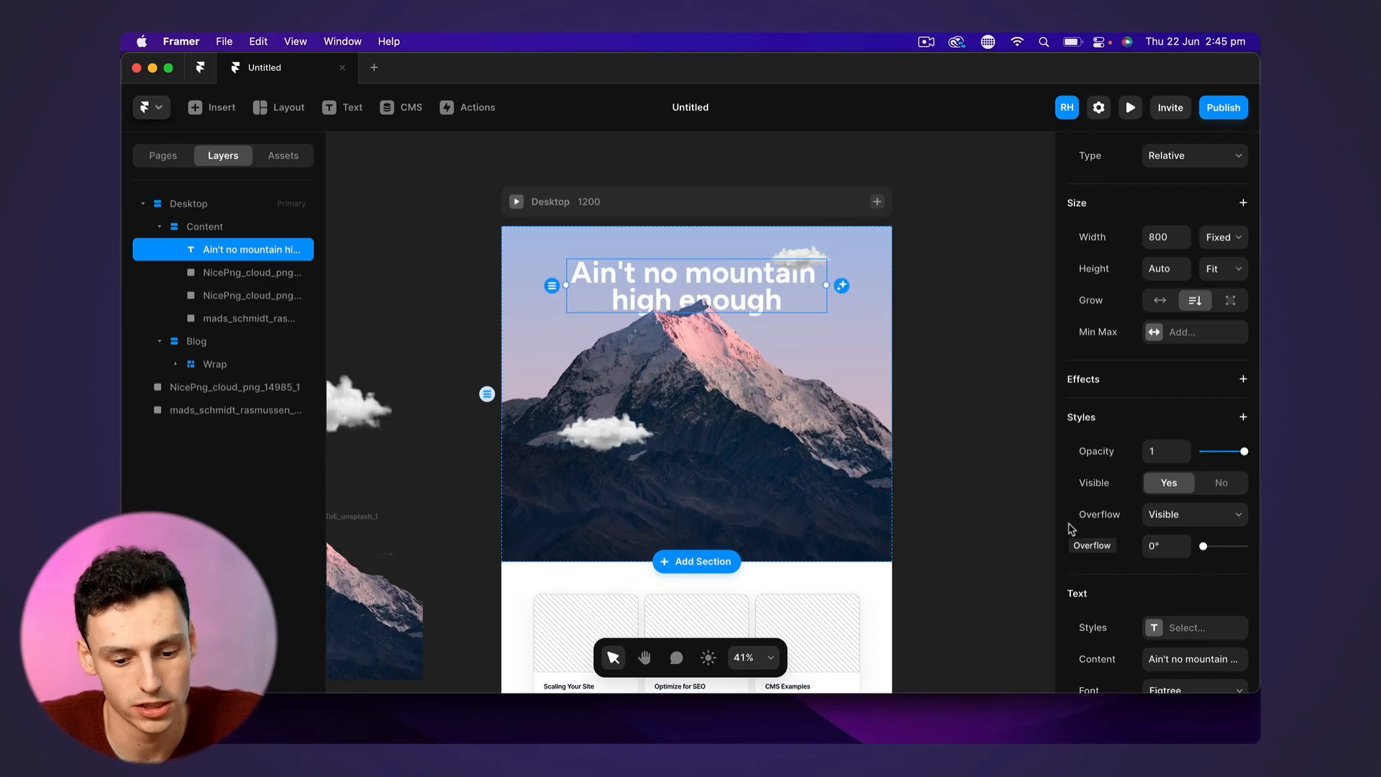
mouse_move(652, 279)
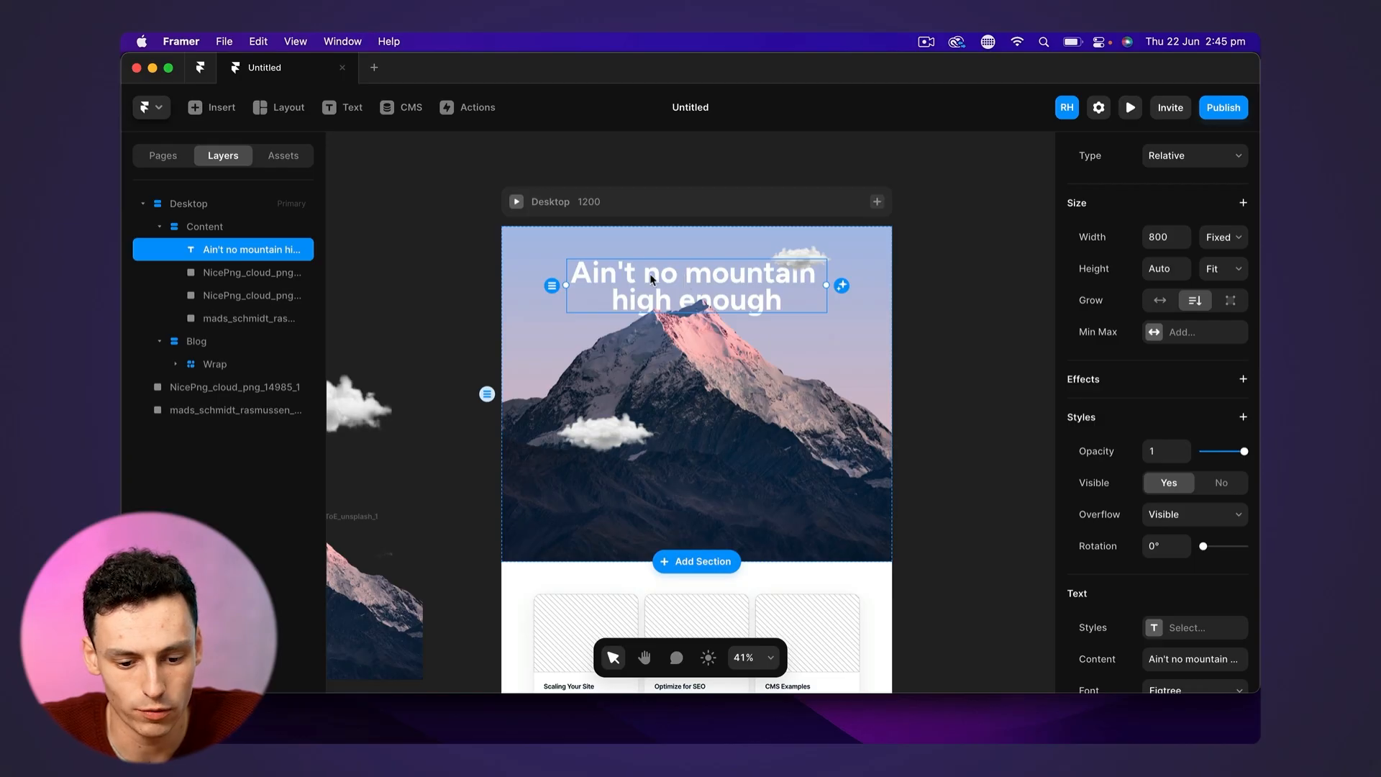
mouse_move(669, 277)
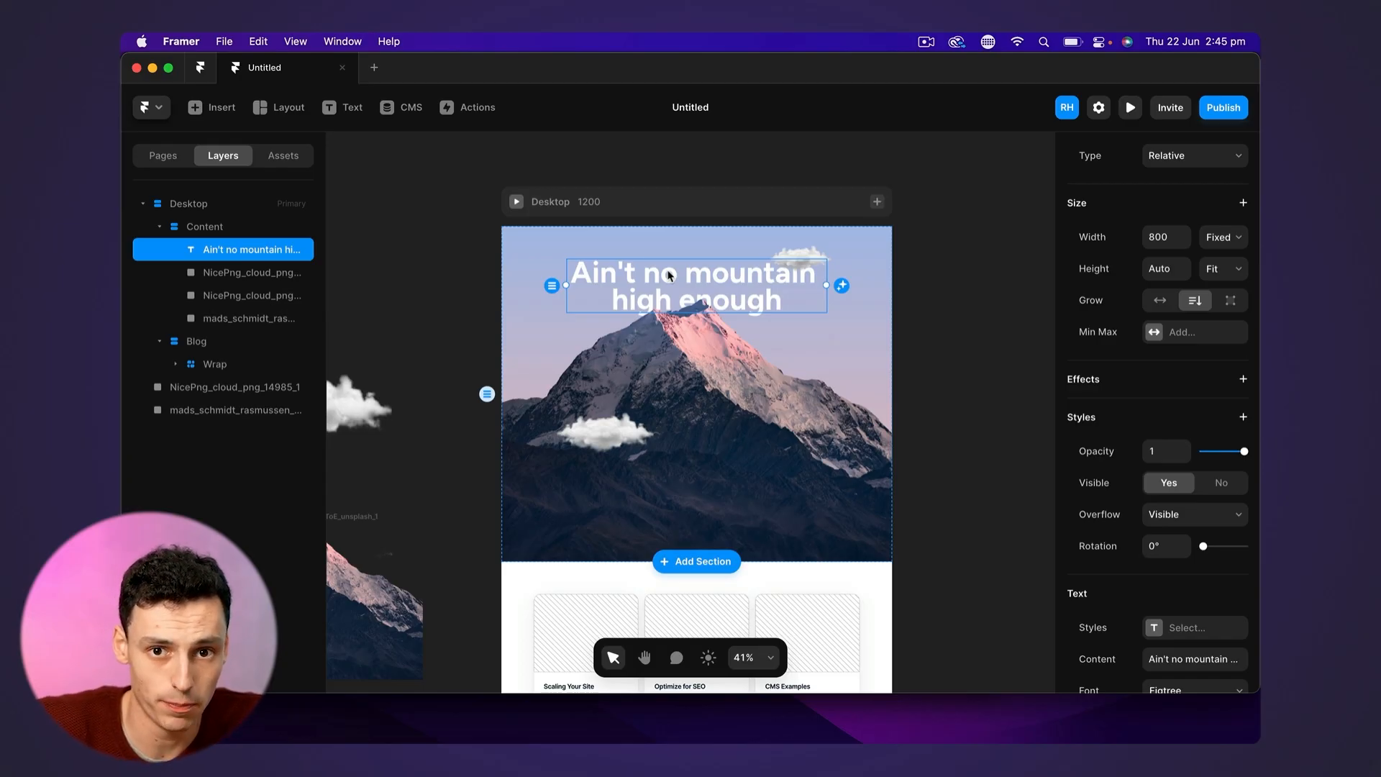
mouse_move(1233, 390)
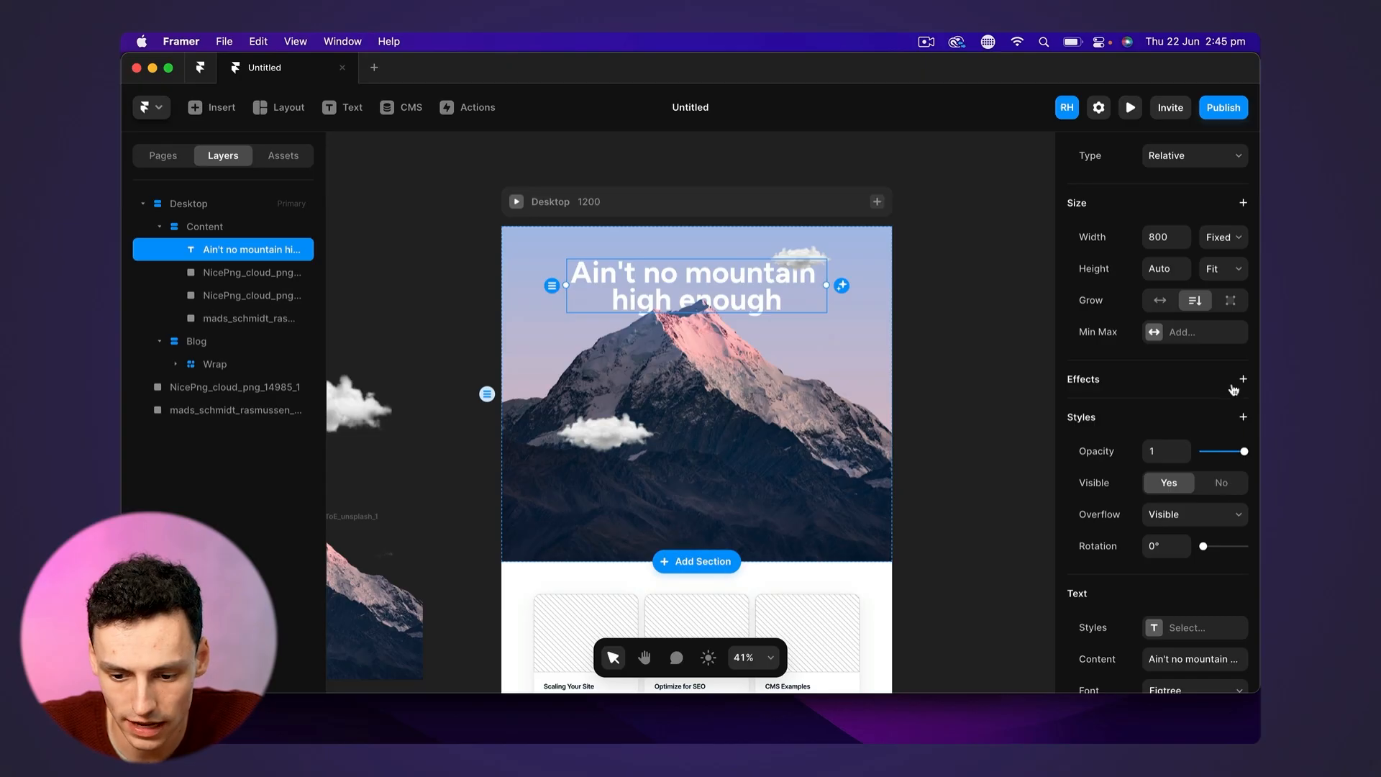
Add a Scroll Speed effect to the headline set to 50%
click(1243, 378)
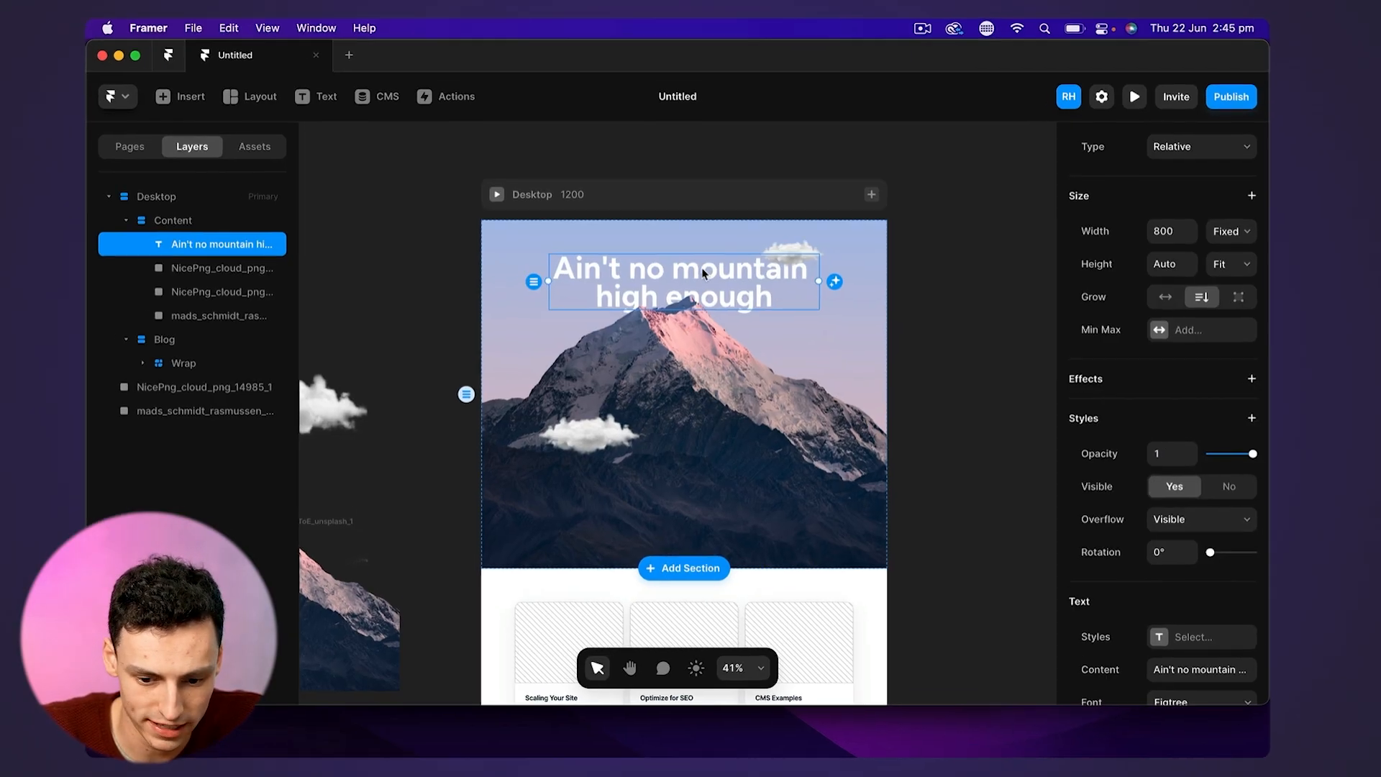
click(1250, 378)
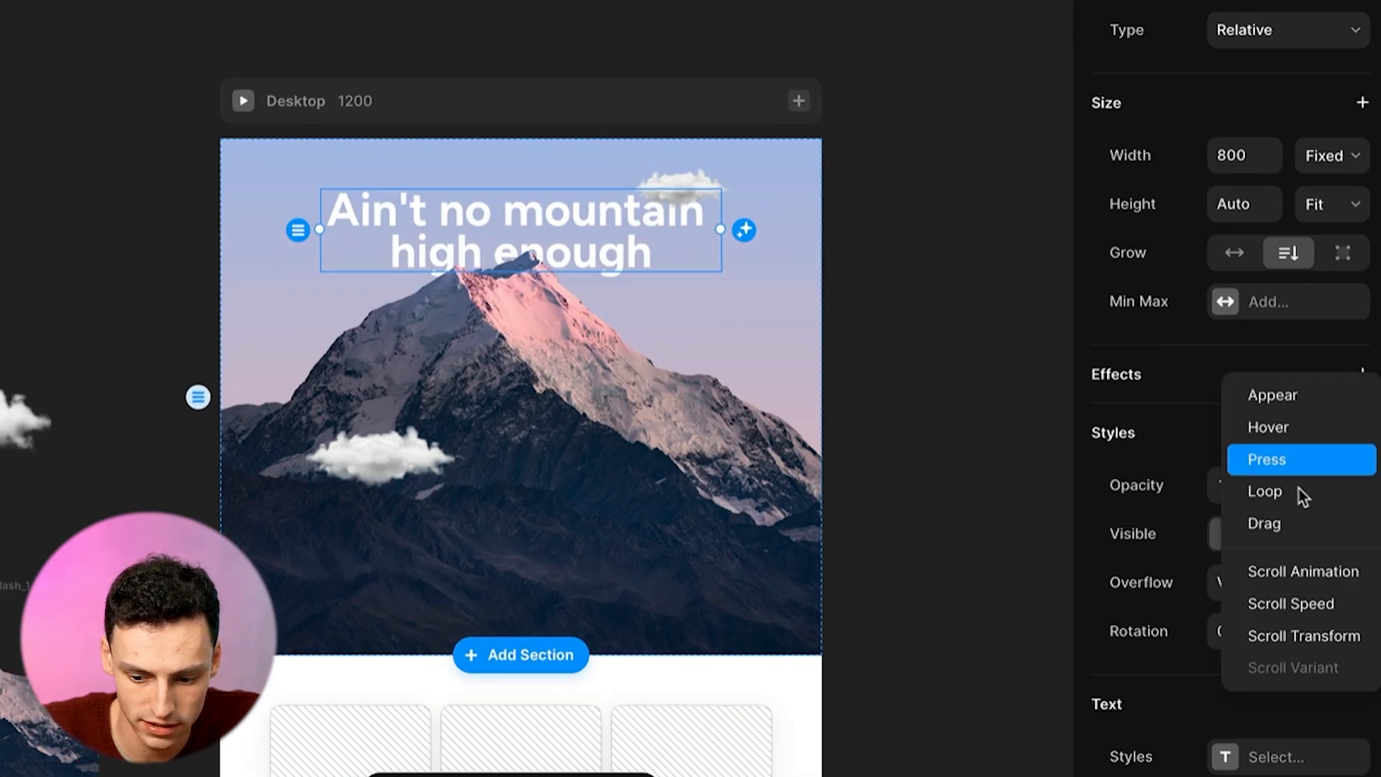
click(1290, 603)
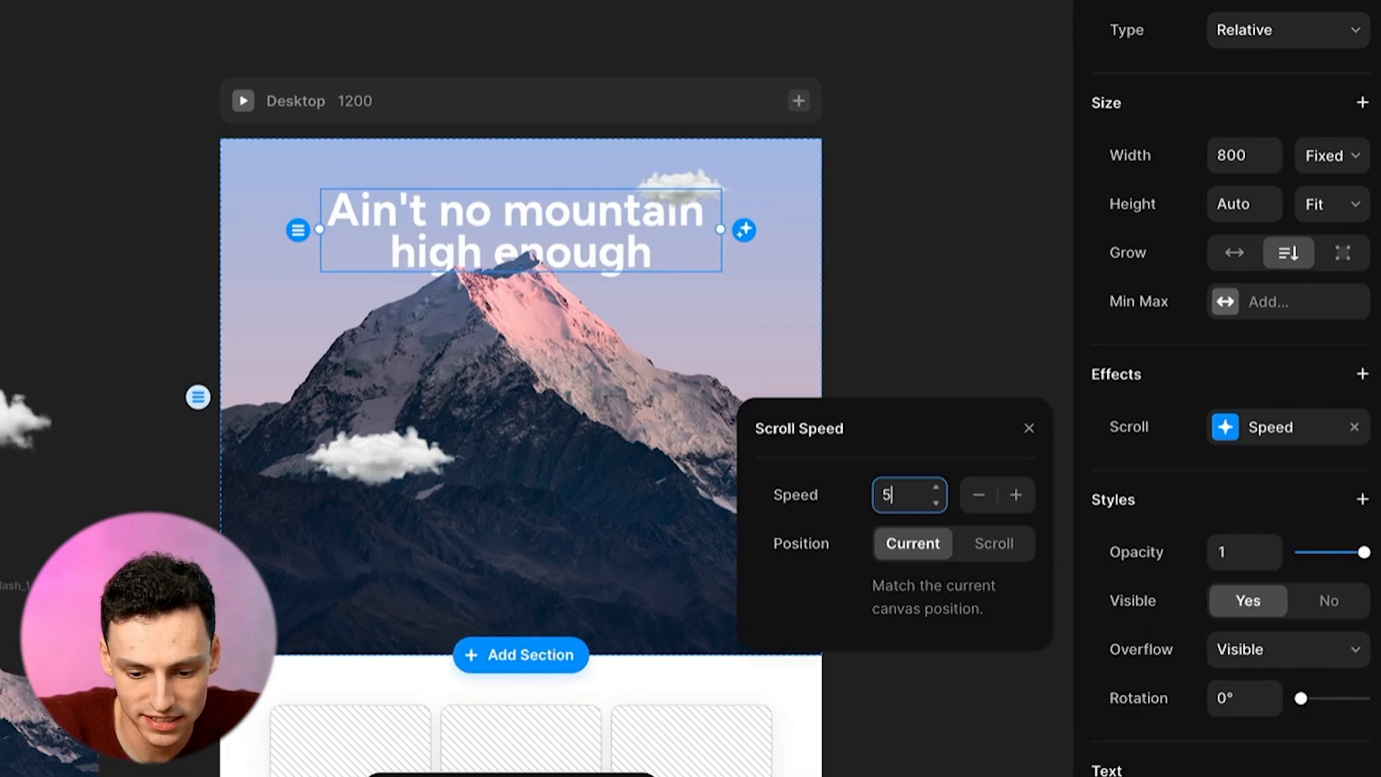
text(50%)
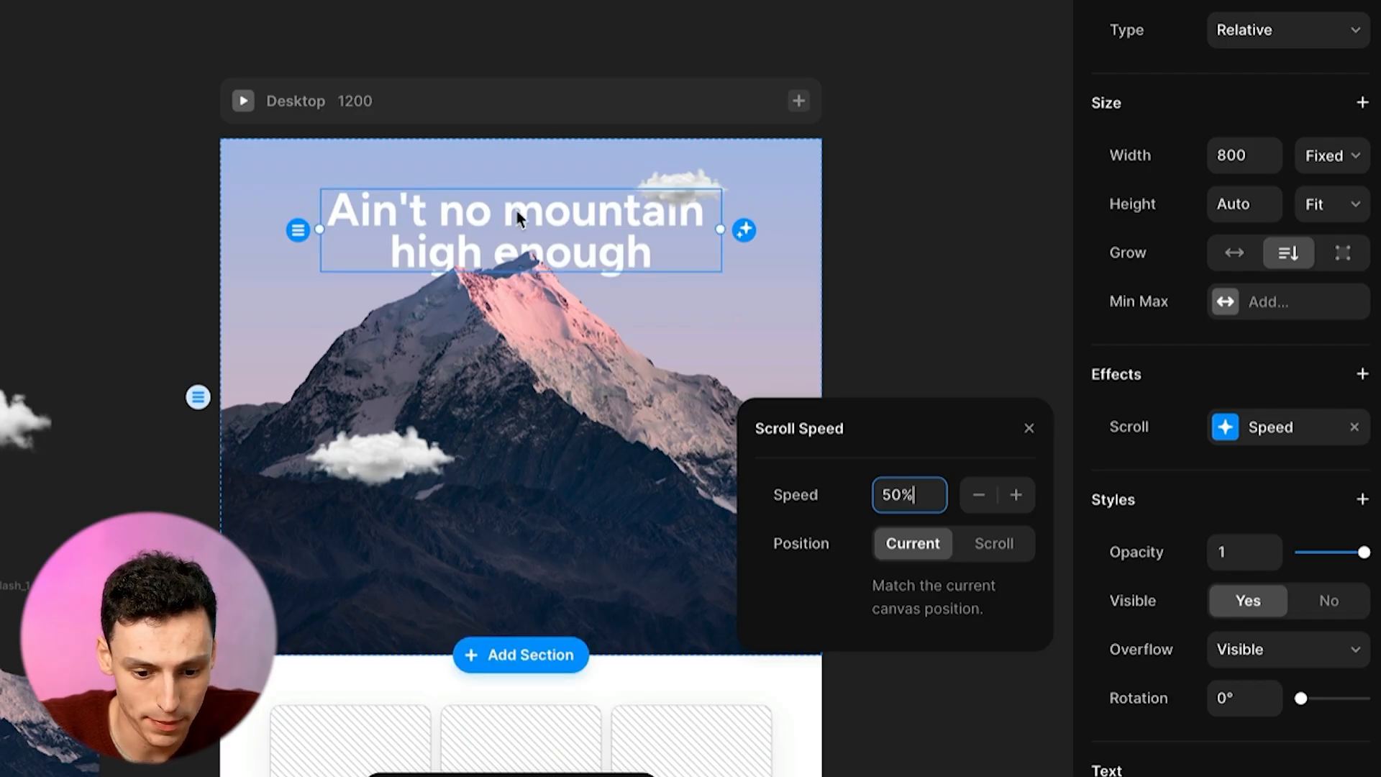
mouse_move(578, 423)
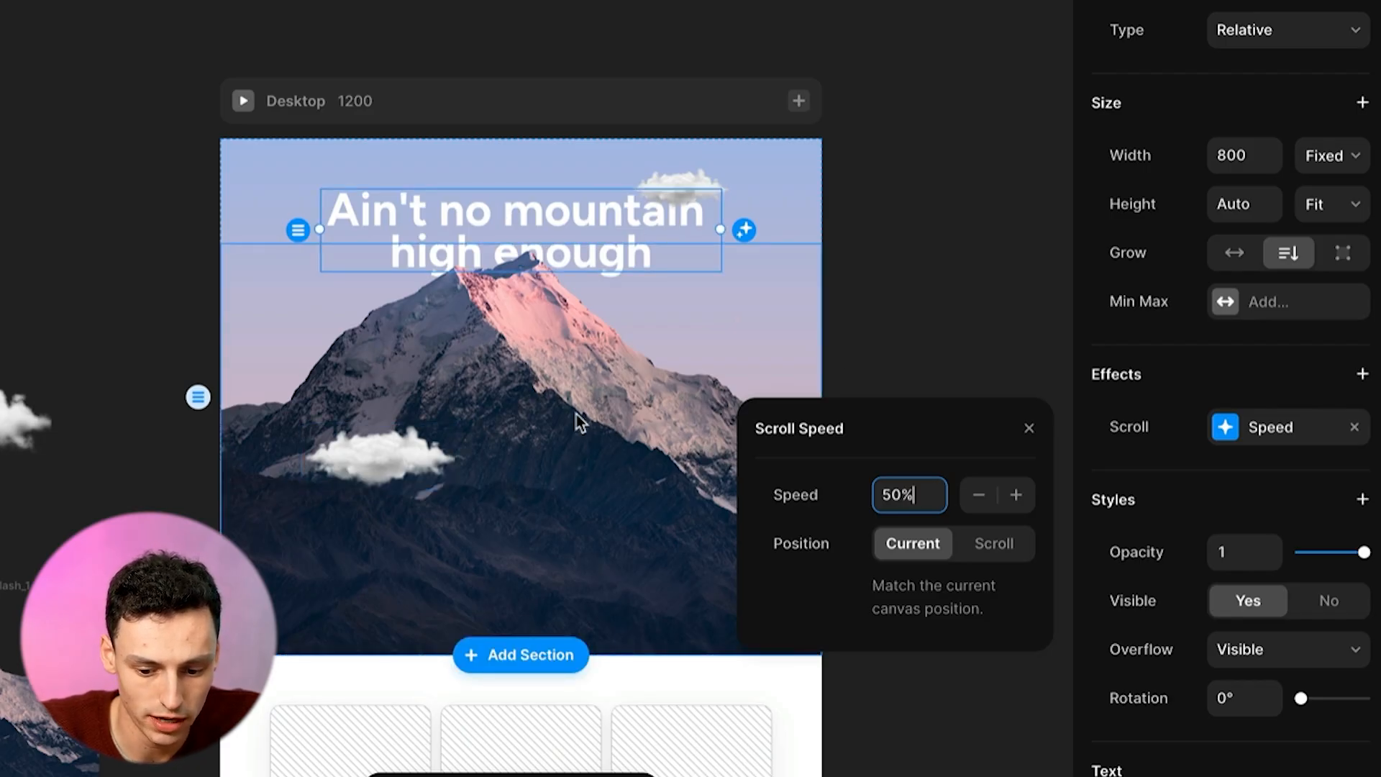
mouse_move(447, 348)
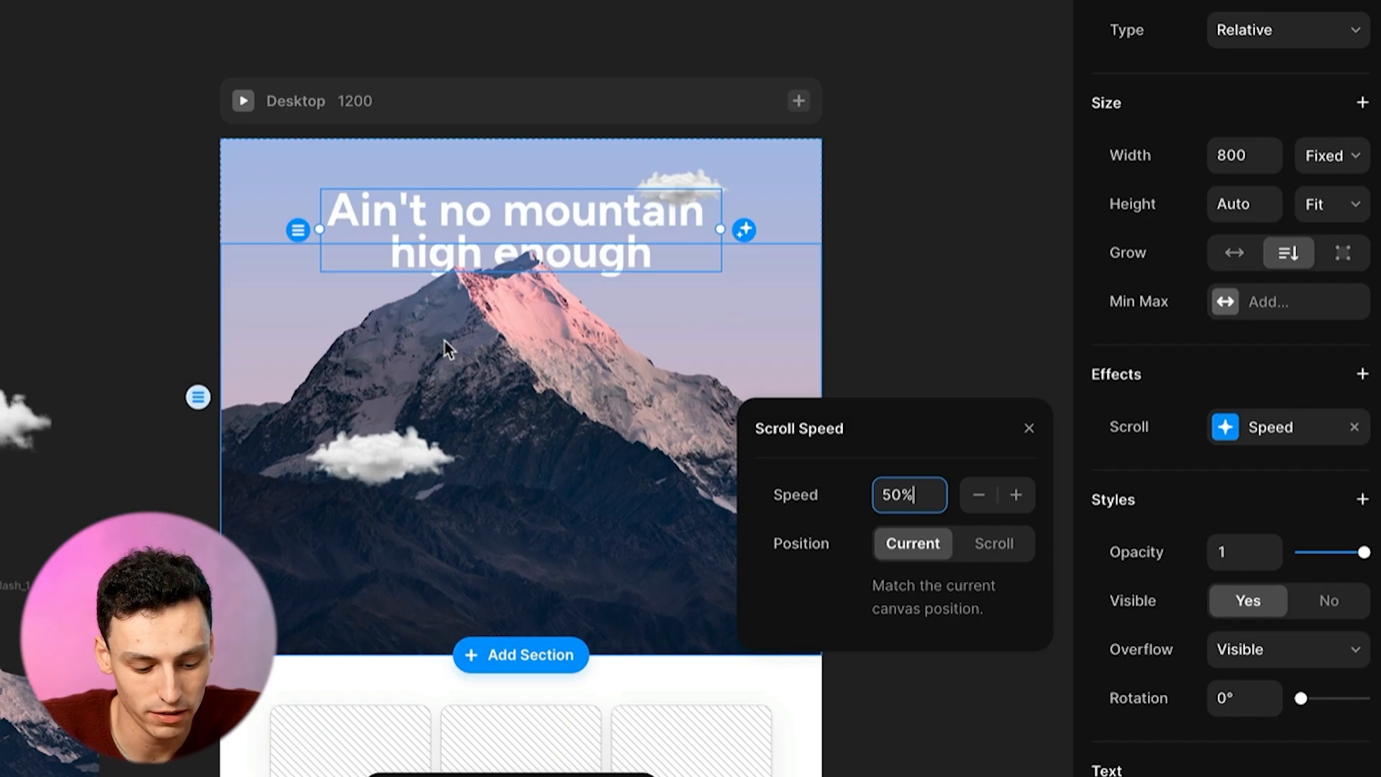
mouse_move(524, 391)
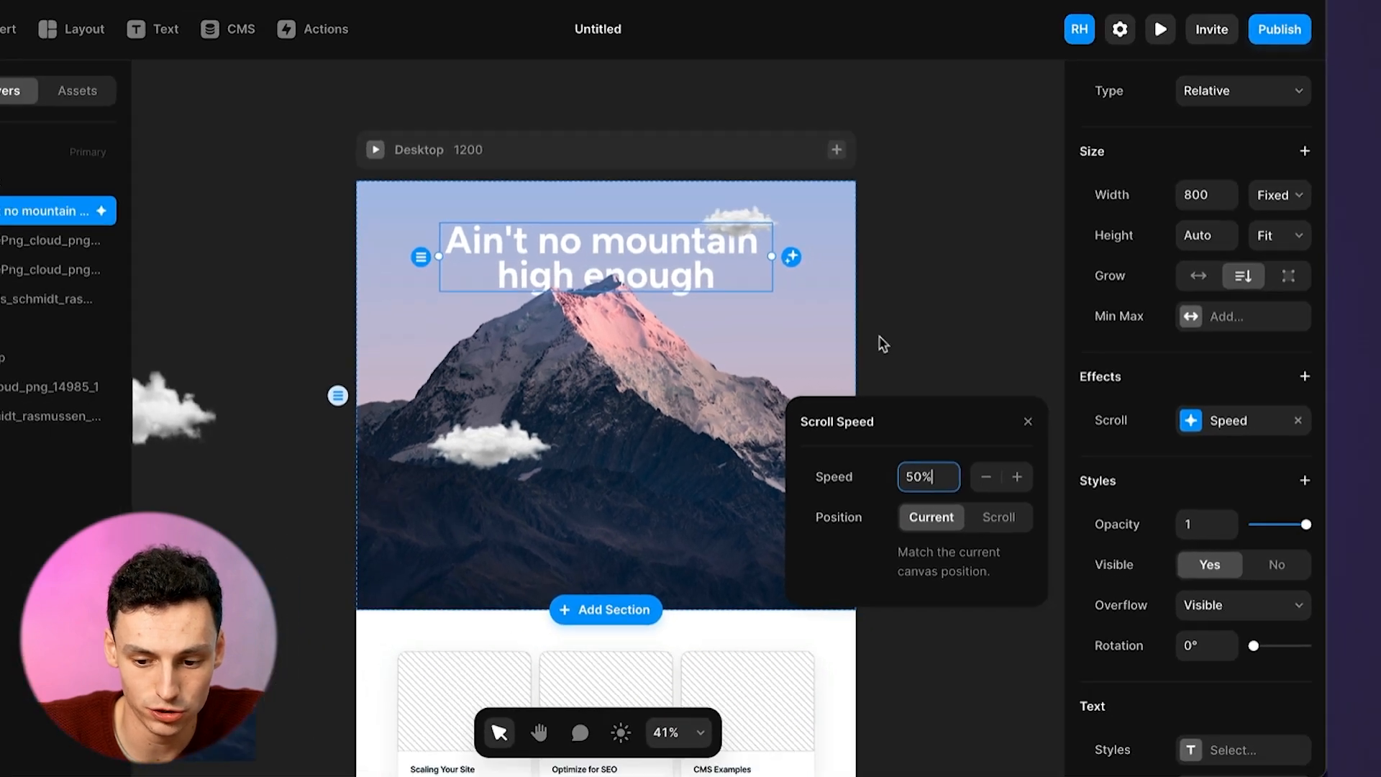
click(1162, 29)
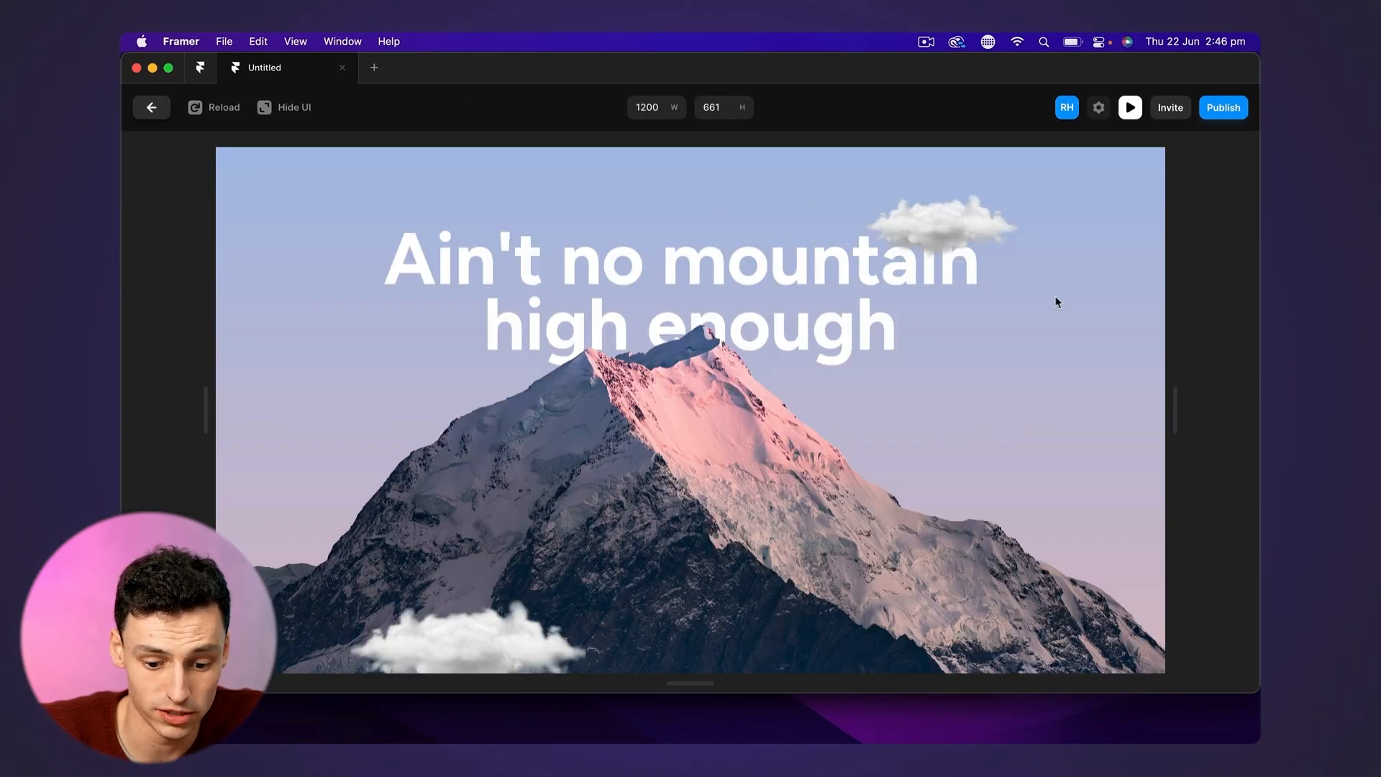
mouse_move(1019, 407)
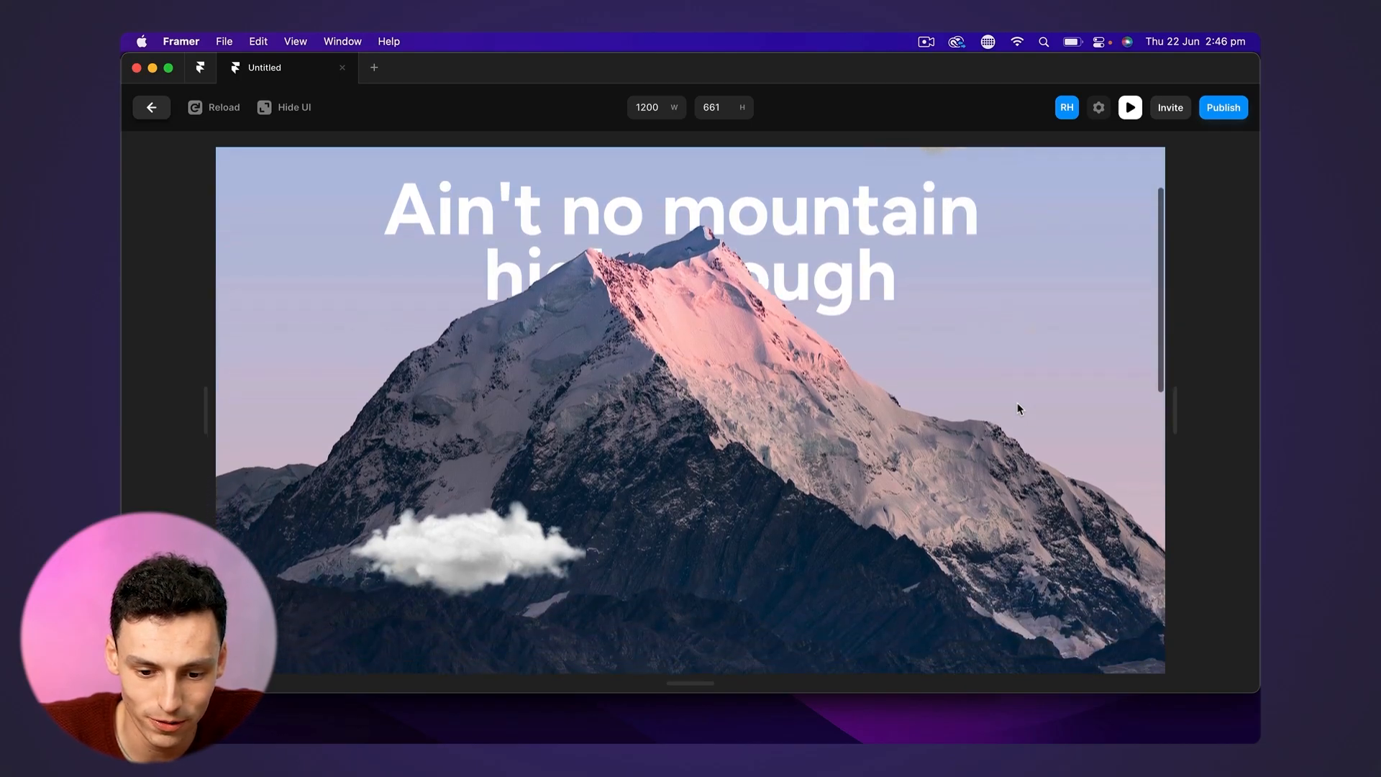
scroll(down, 3)
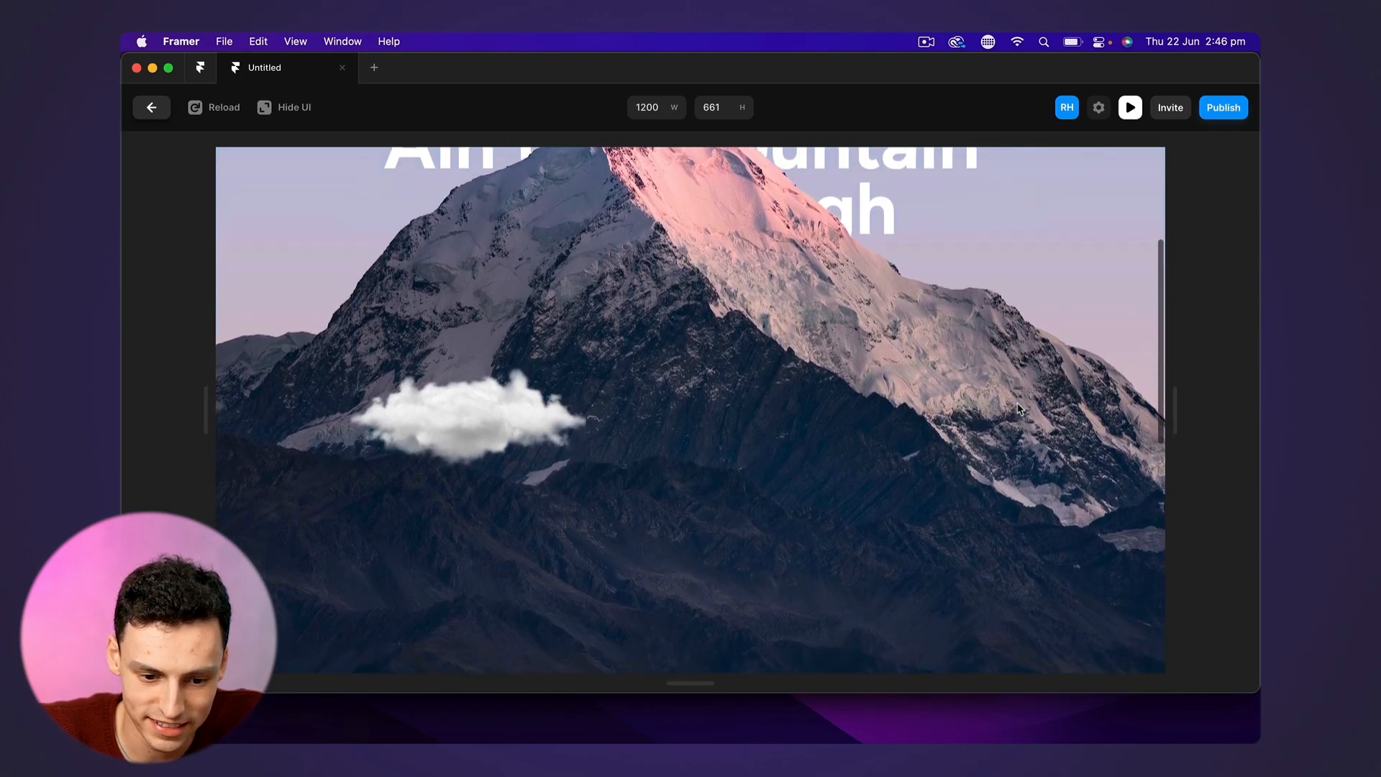
scroll(down, 3)
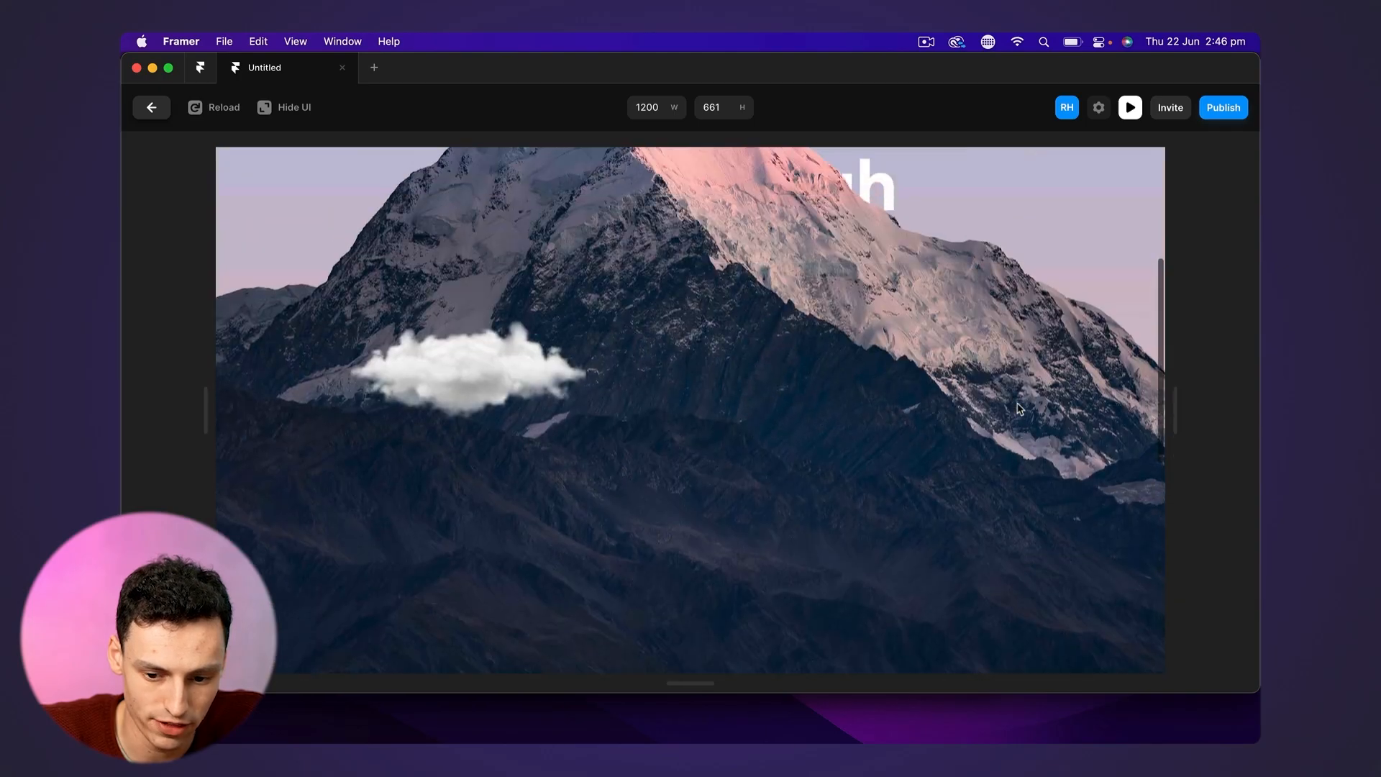
scroll(down, 3)
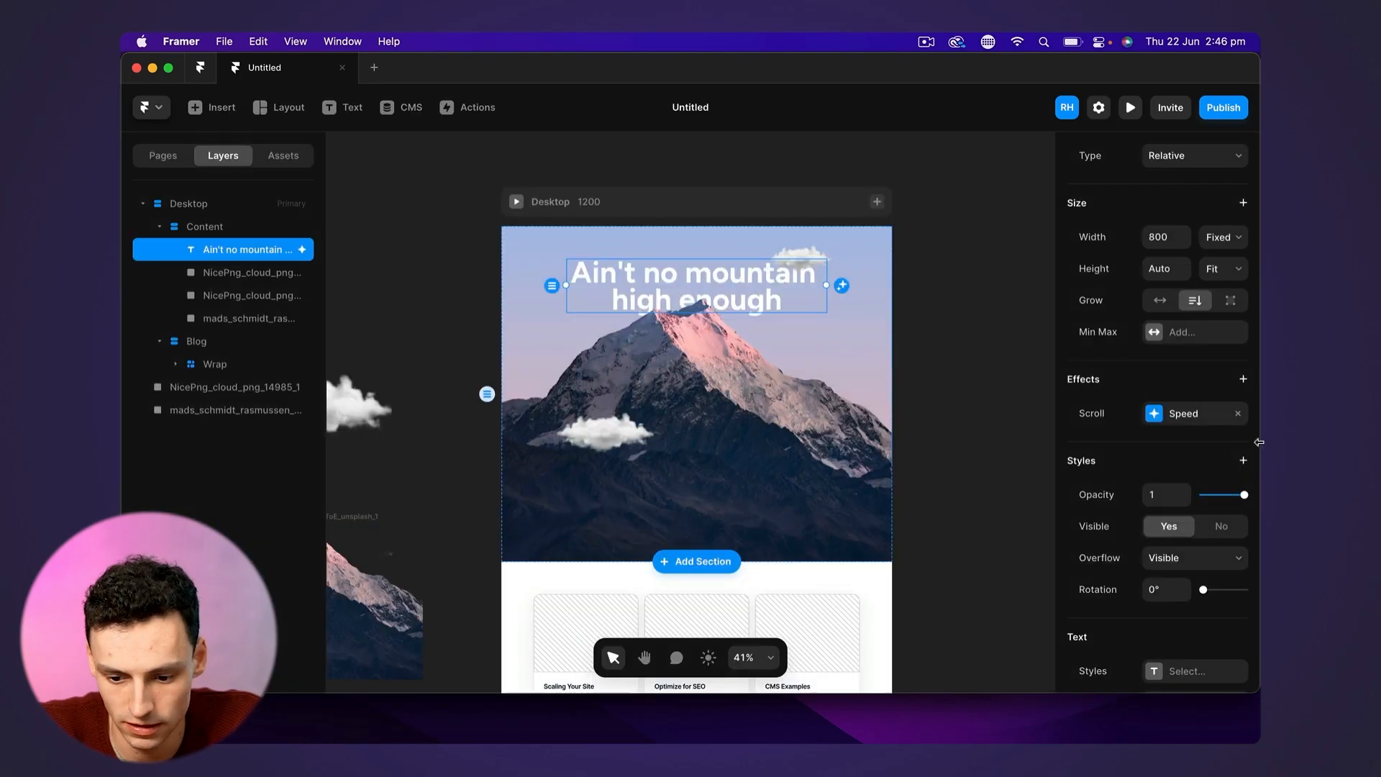
click(1183, 413)
text(200)
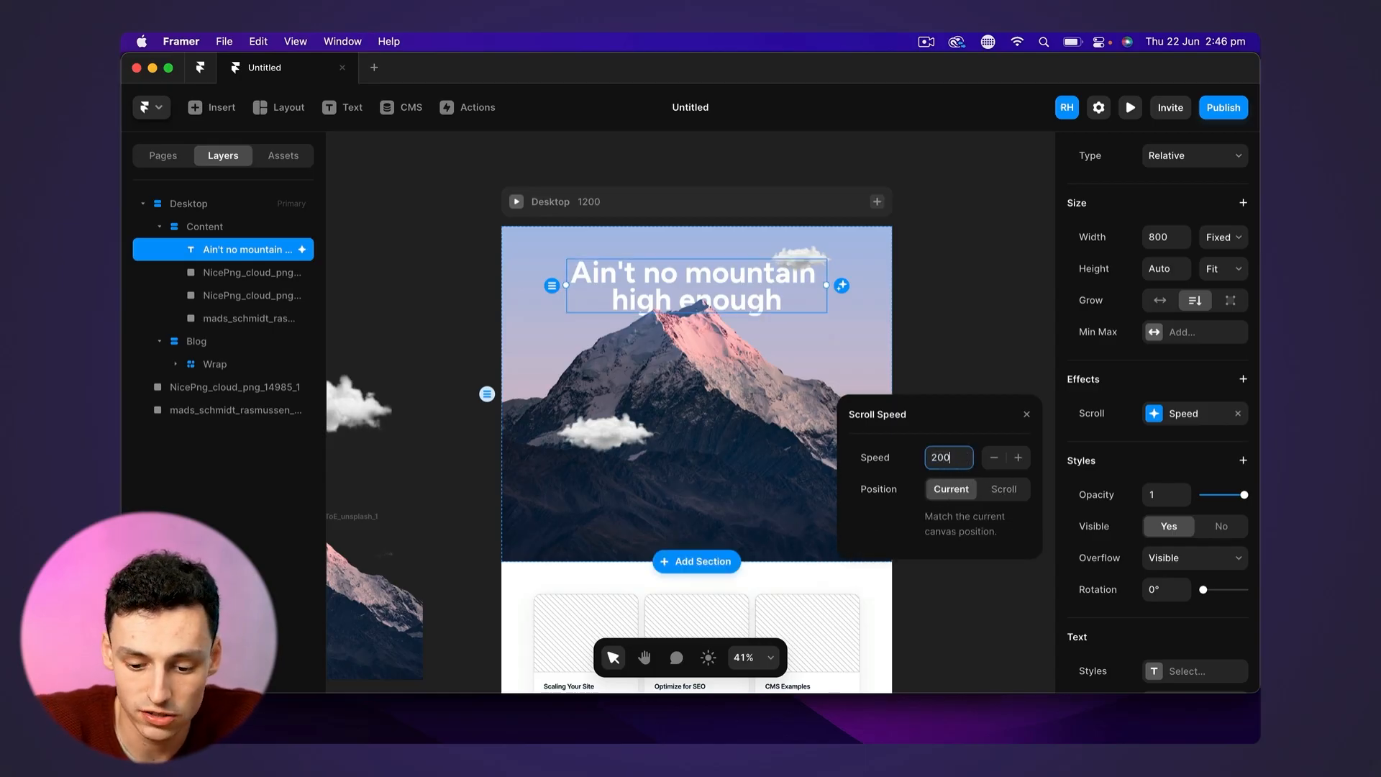
click(1131, 108)
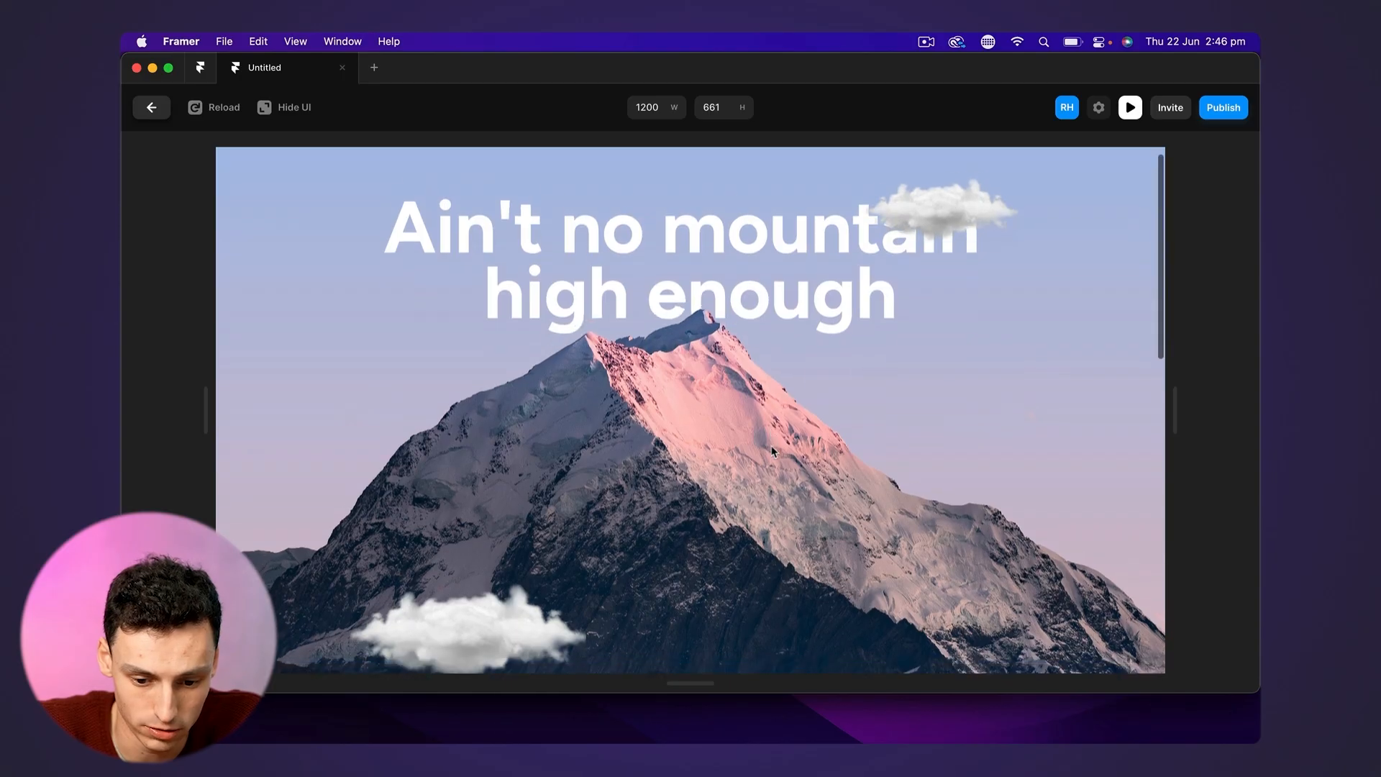
scroll(down, 3)
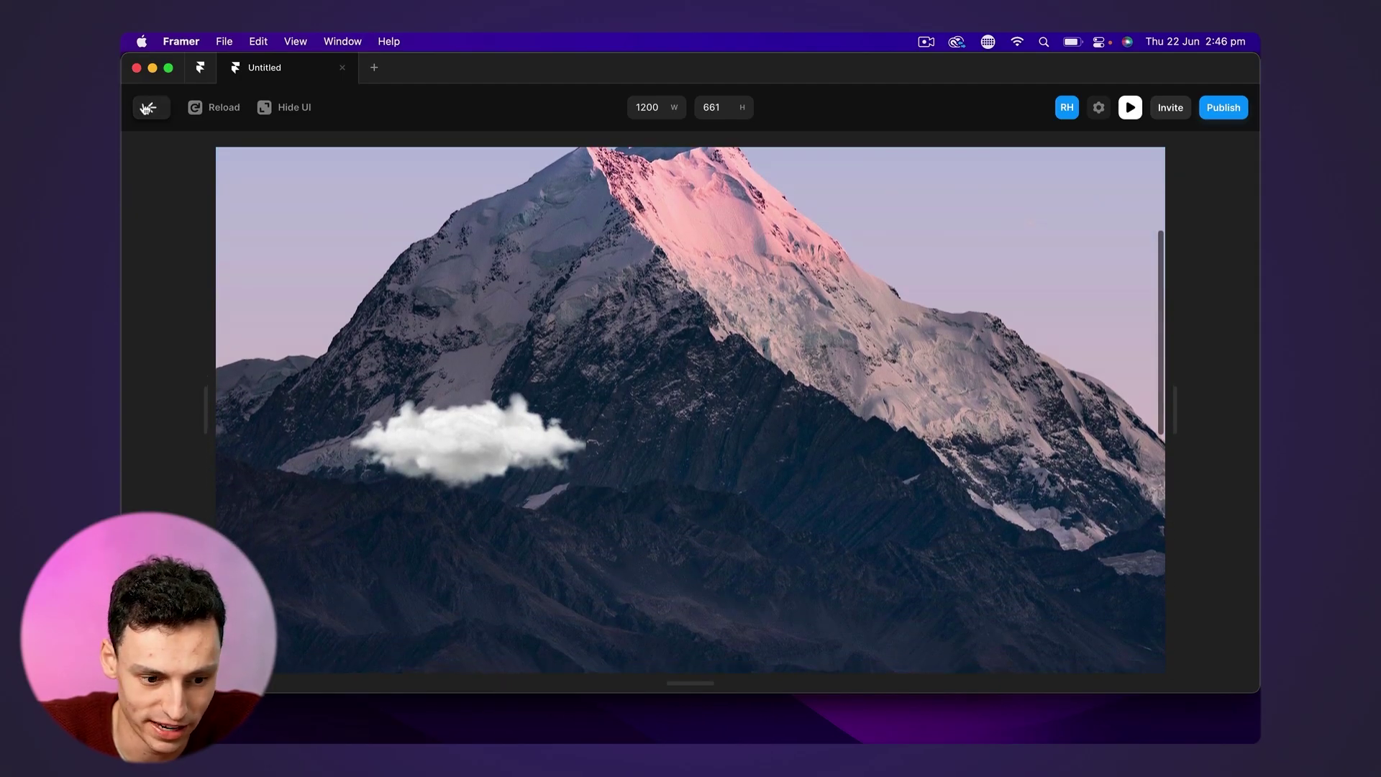
click(149, 107)
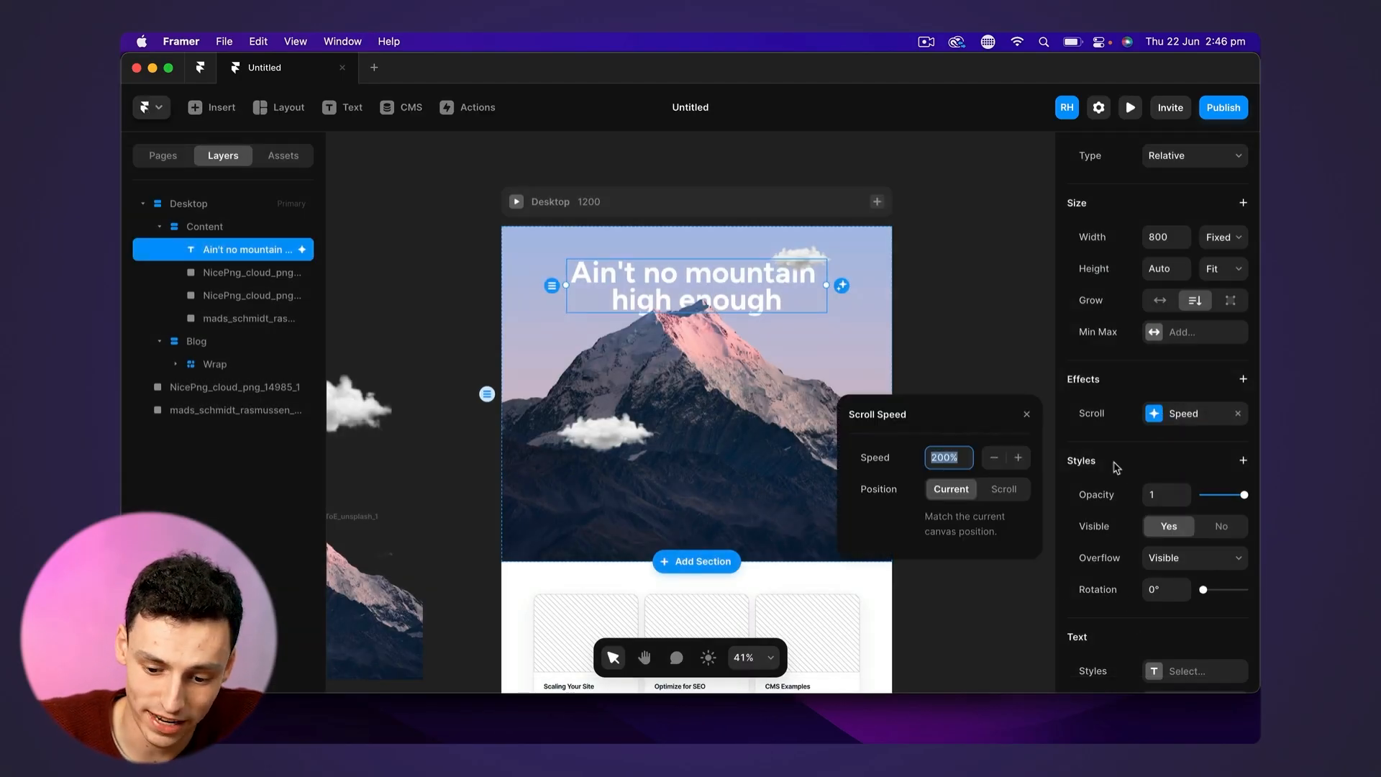
mouse_move(1084, 521)
text(50)
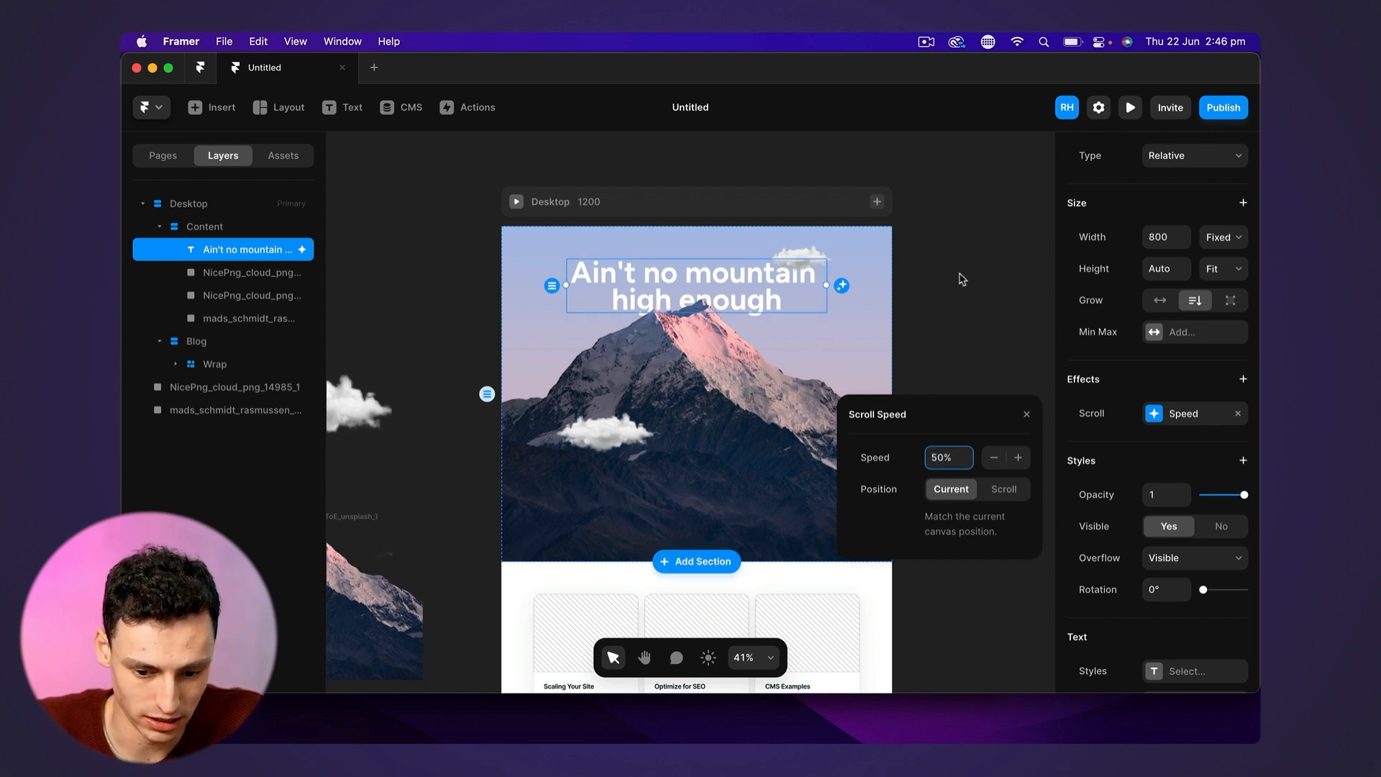
click(935, 285)
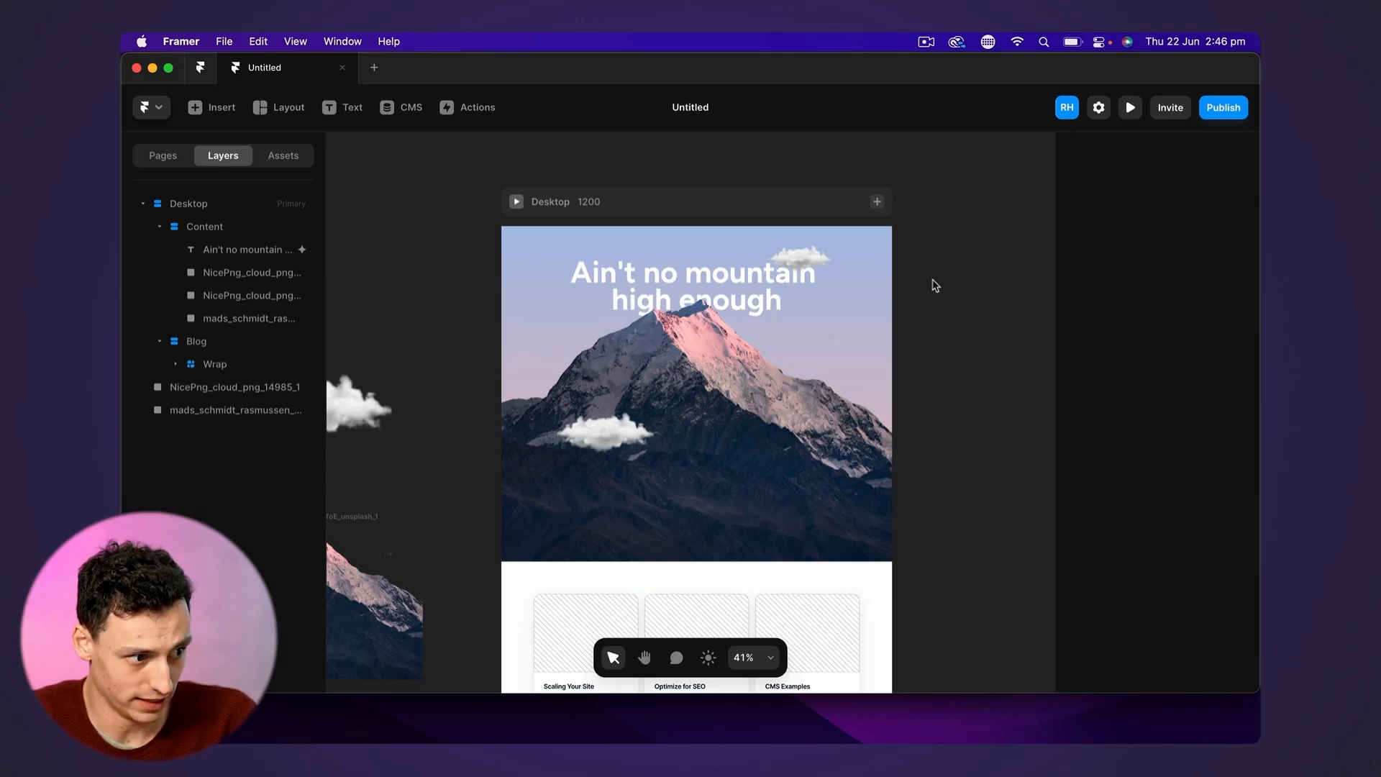
Make the Content hero frame a Scroll Section named 'scroll'
click(798, 256)
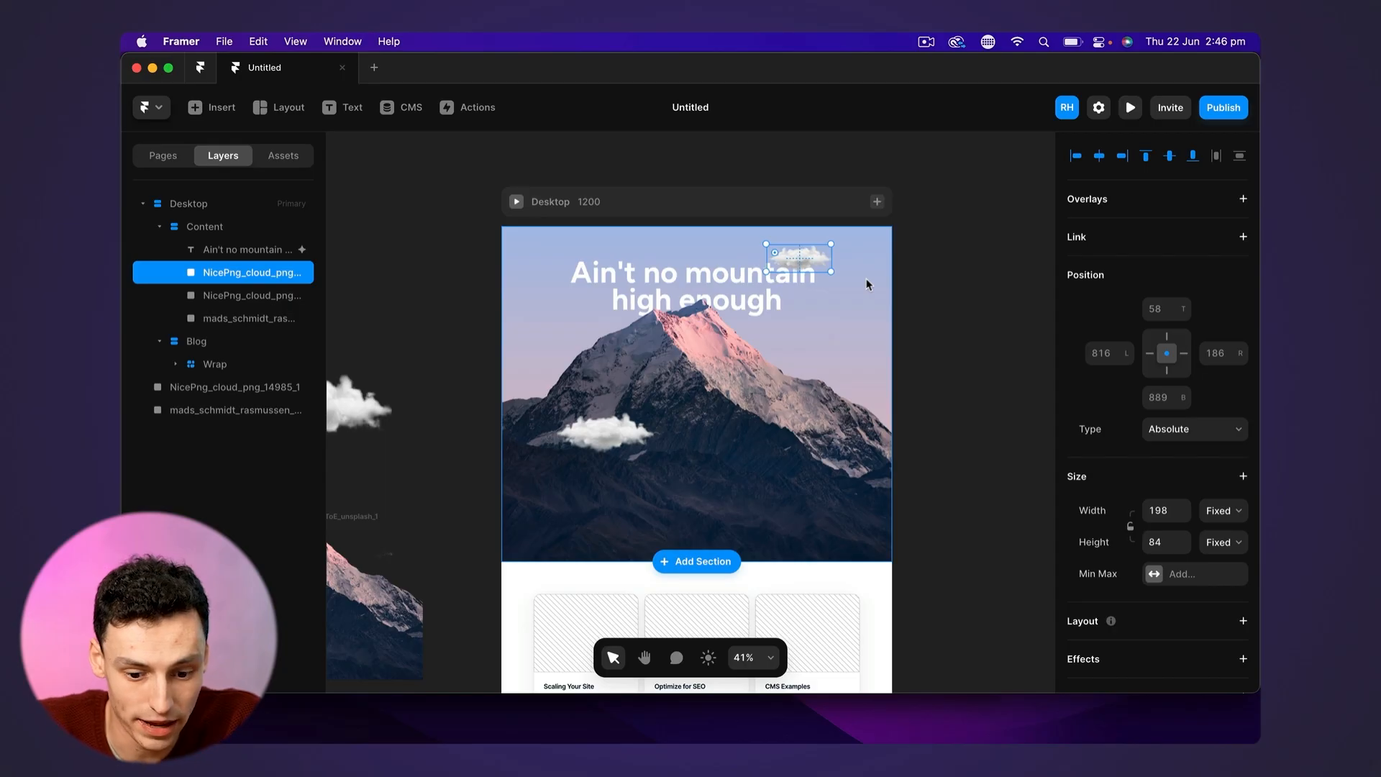
mouse_move(535, 272)
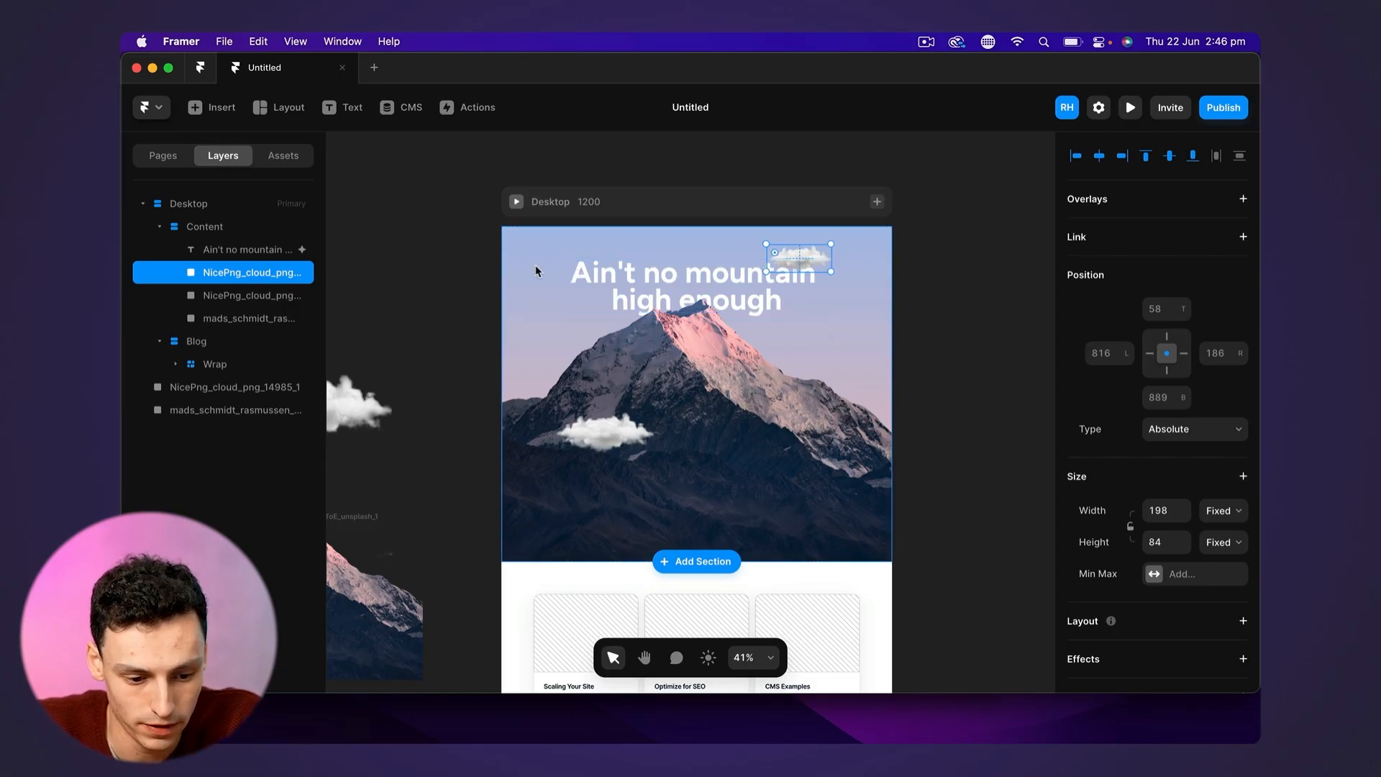
click(203, 226)
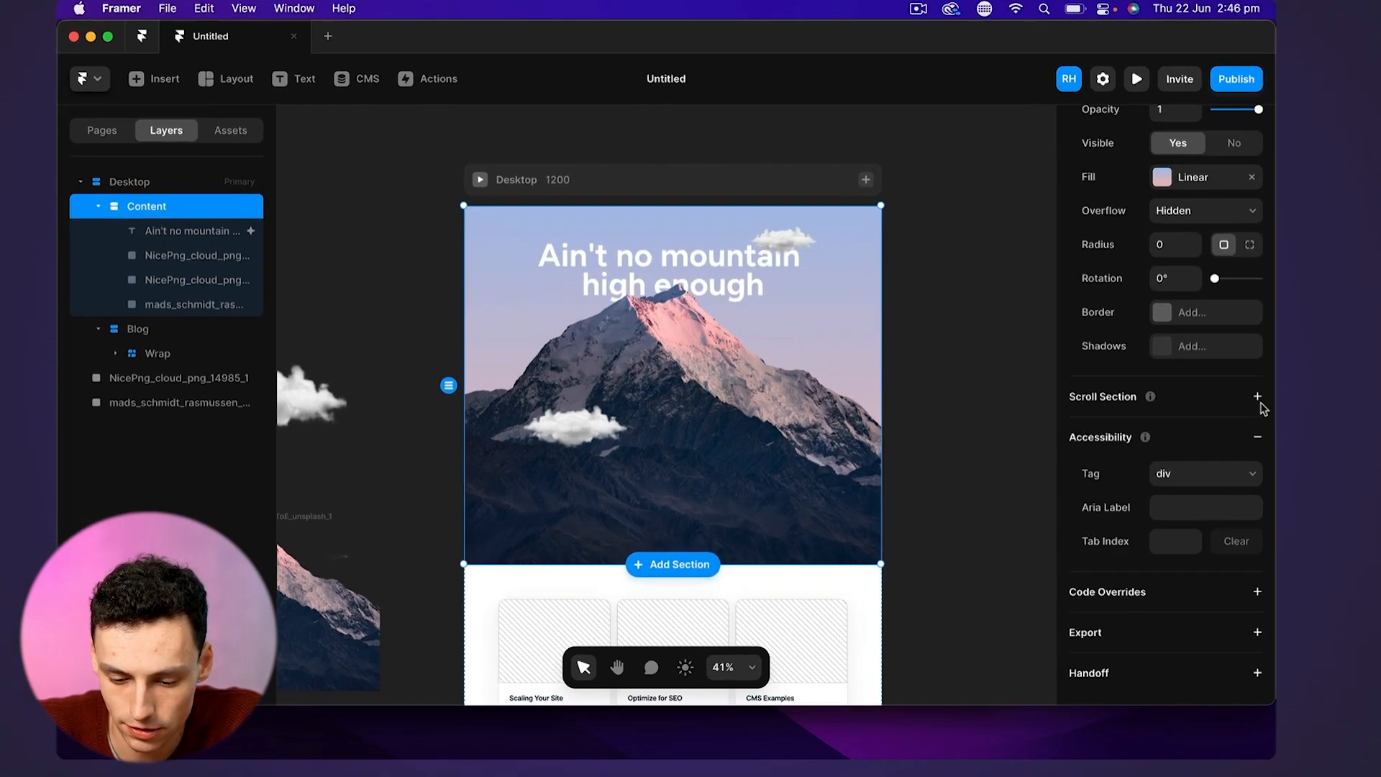
click(1257, 397)
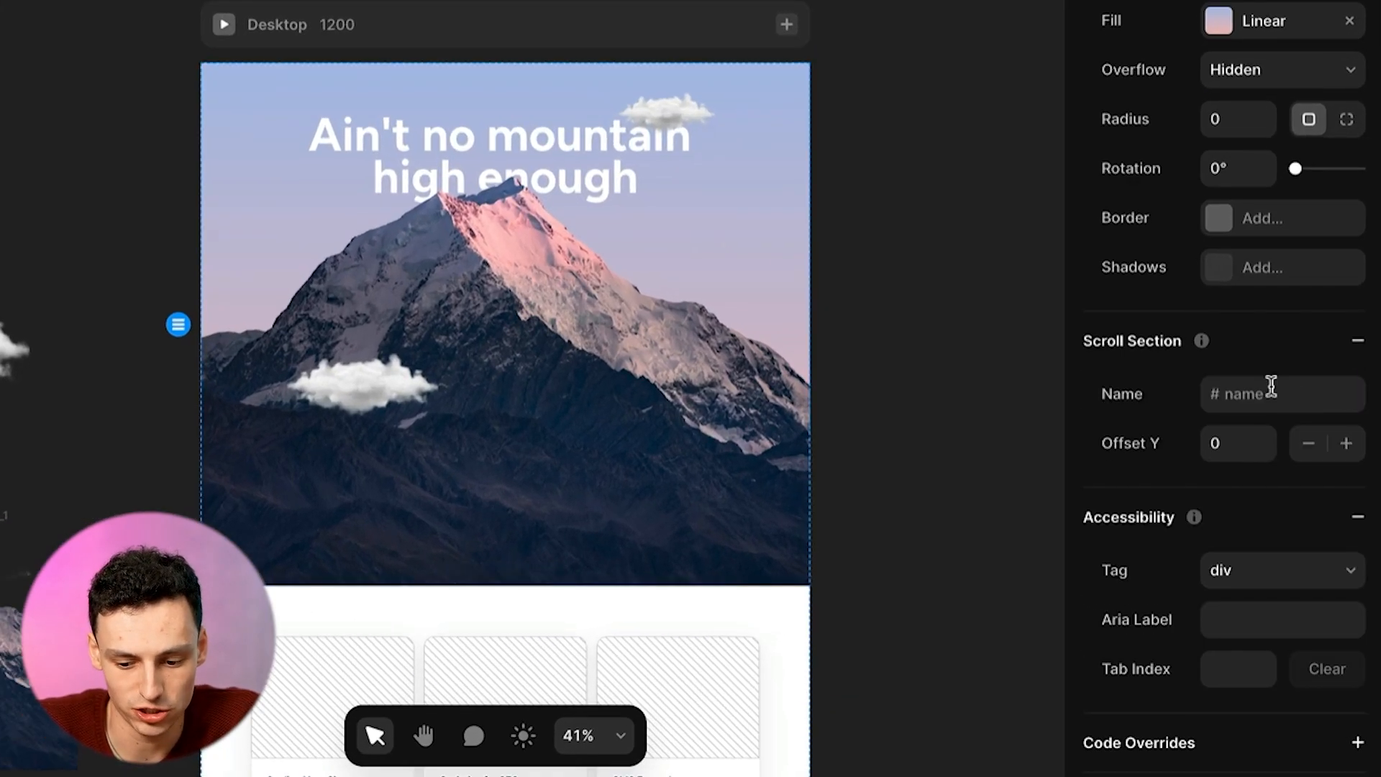
click(1282, 394)
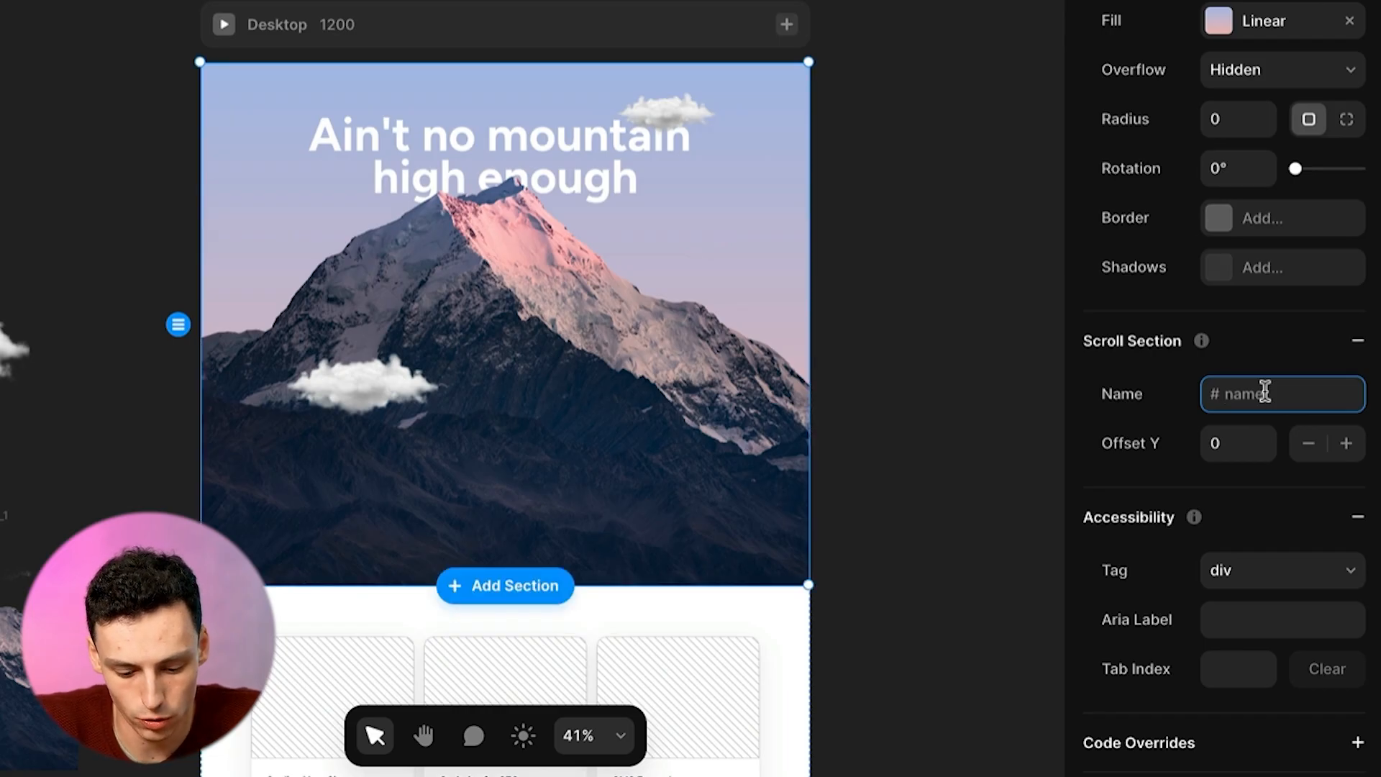
text(scrol)
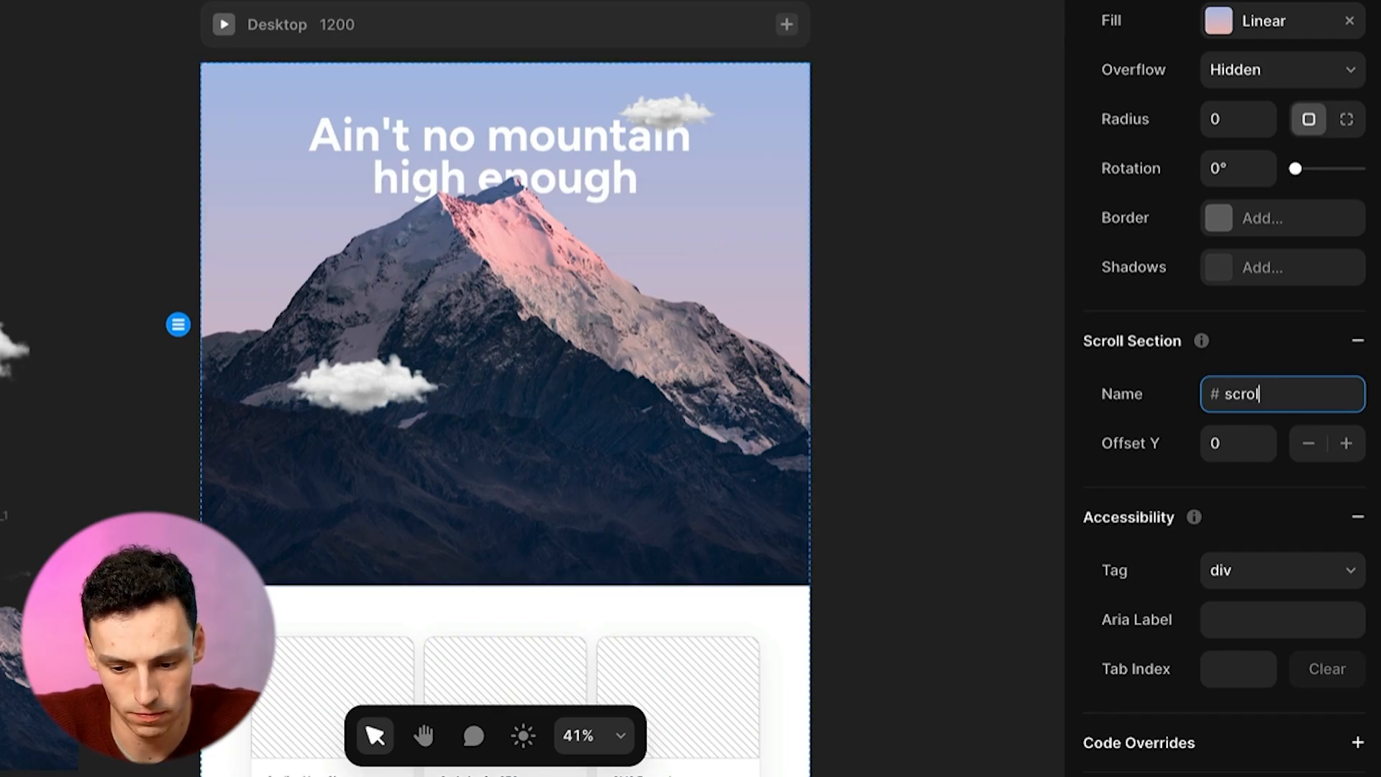
click(557, 469)
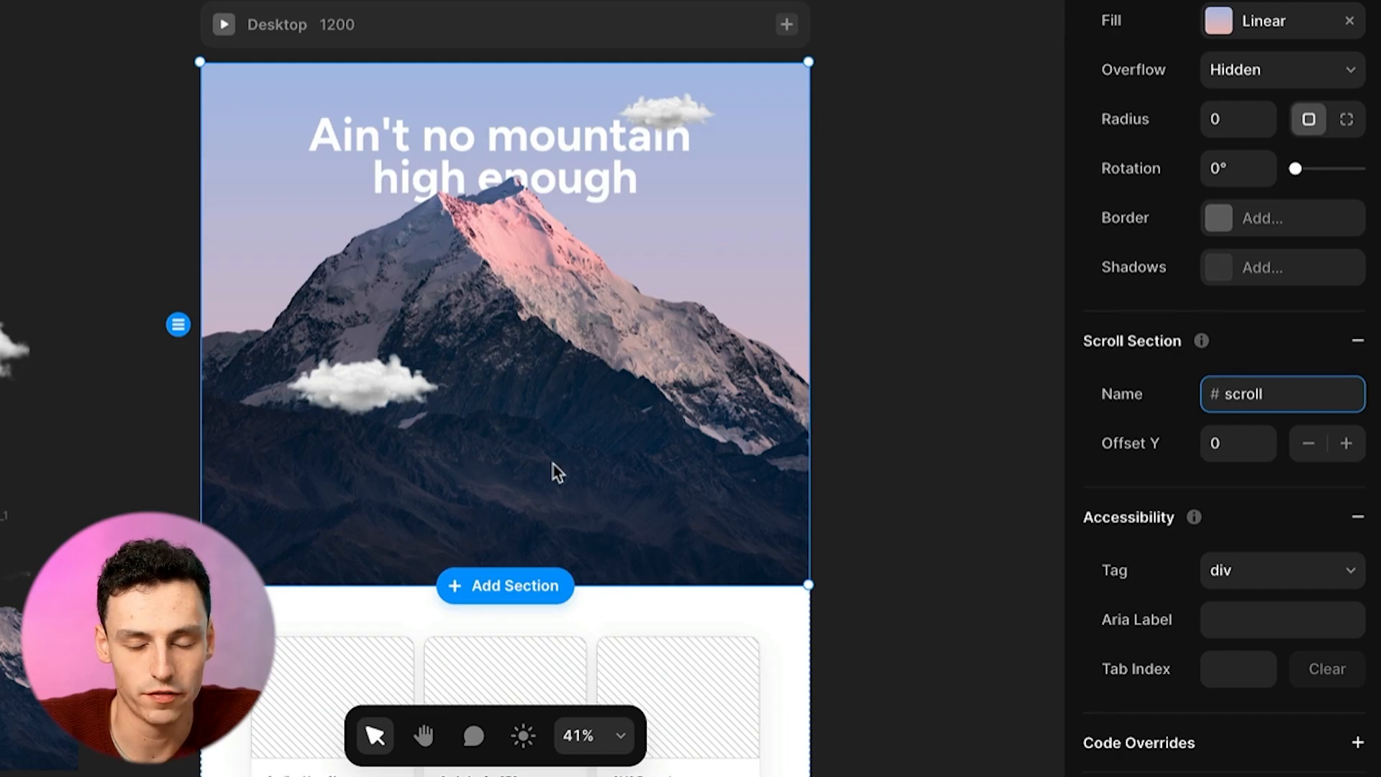
mouse_move(444, 316)
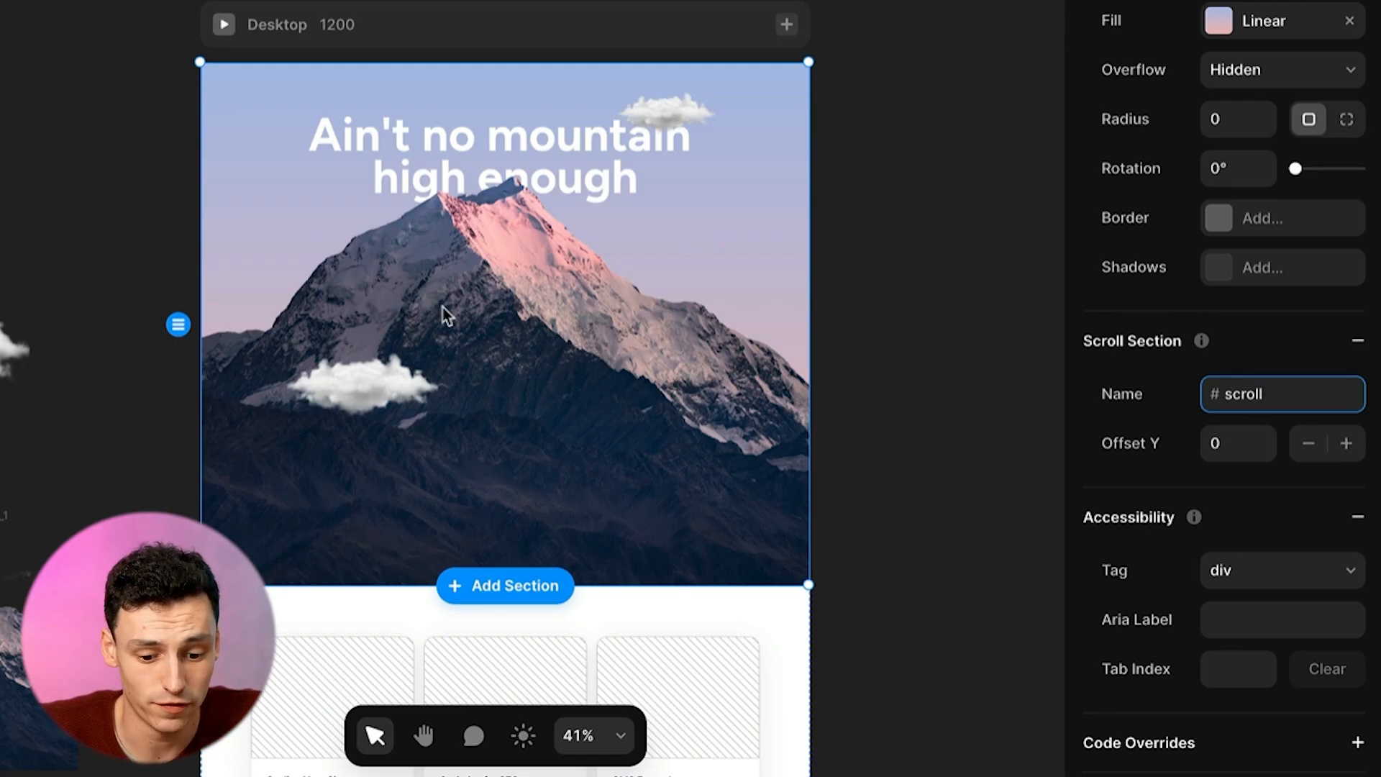
Select the top-right cloud and scroll to its Effects settings
click(665, 113)
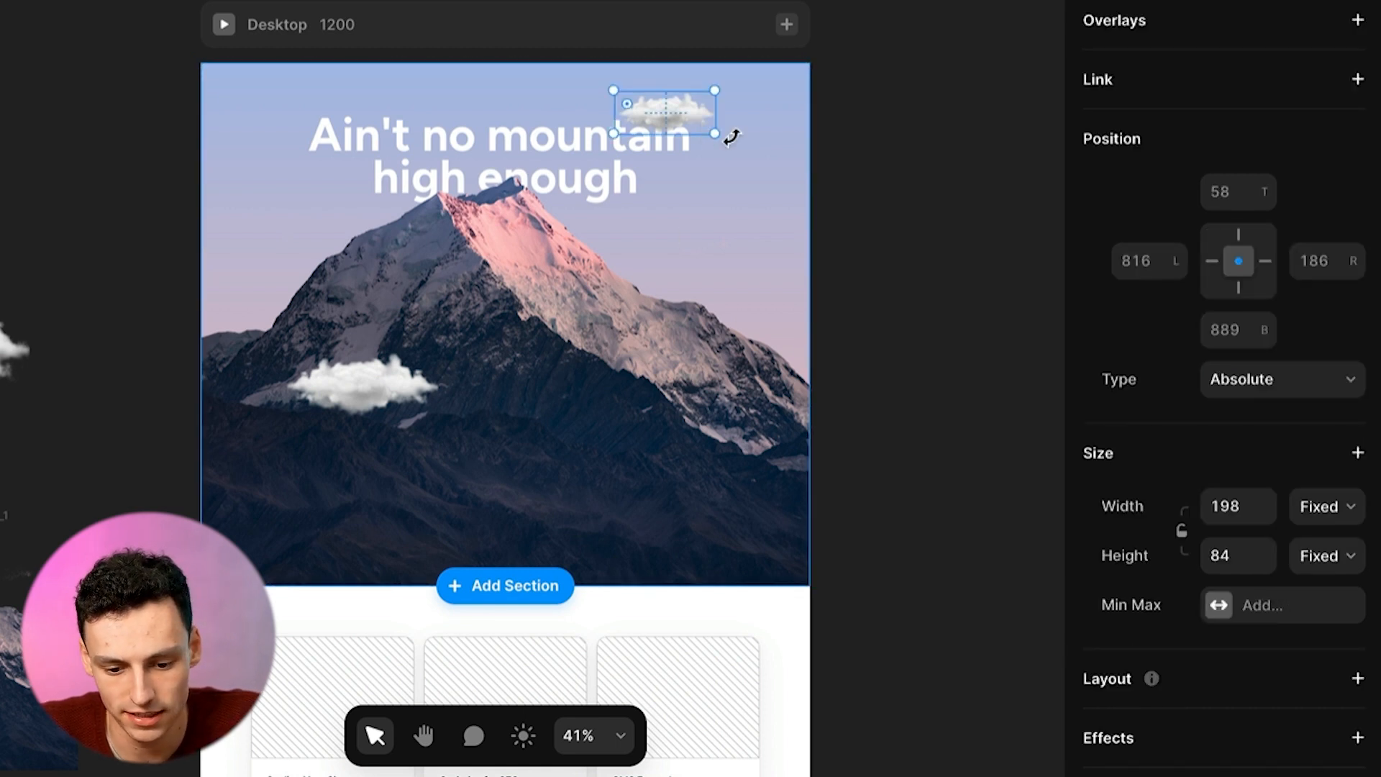
scroll(down, 3)
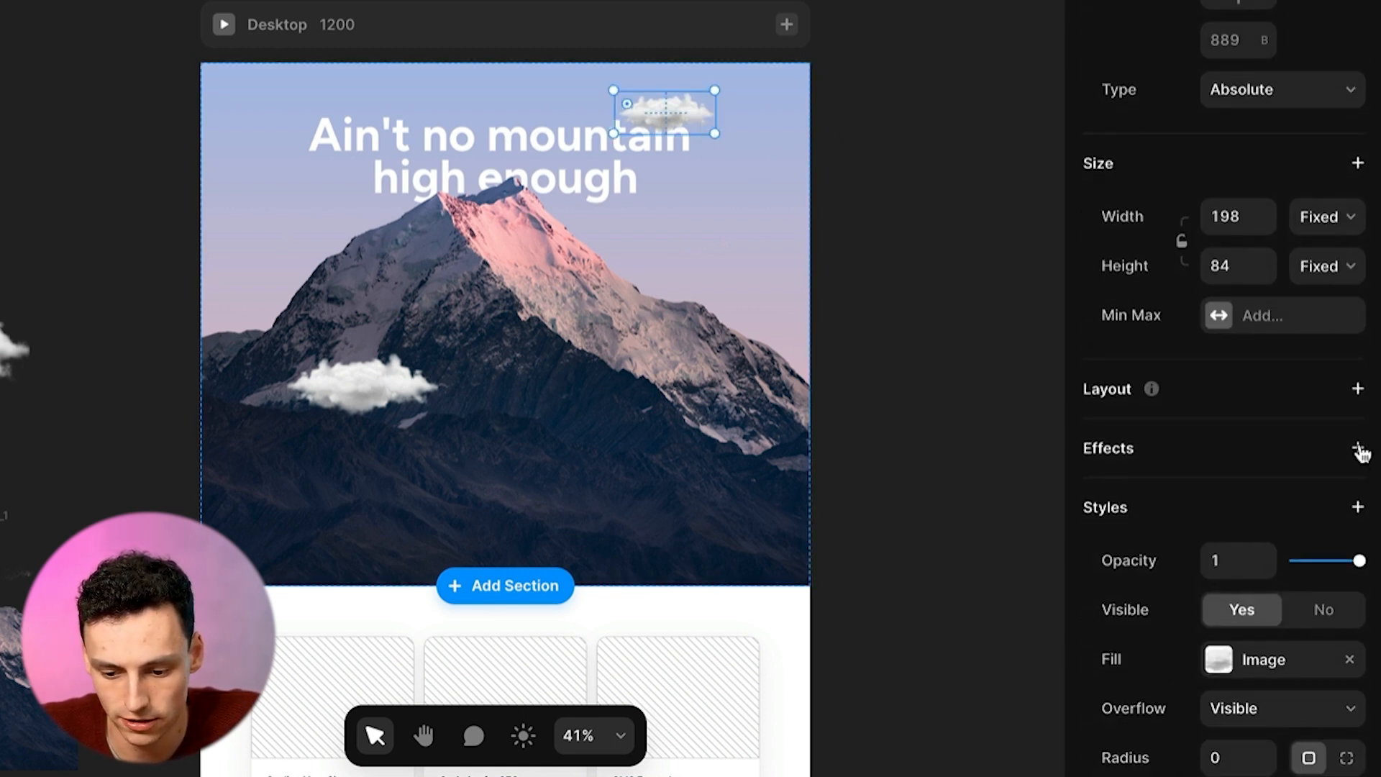
Add a Scroll Transform to the cloud triggered by Section in View at the viewport's middle
click(1356, 448)
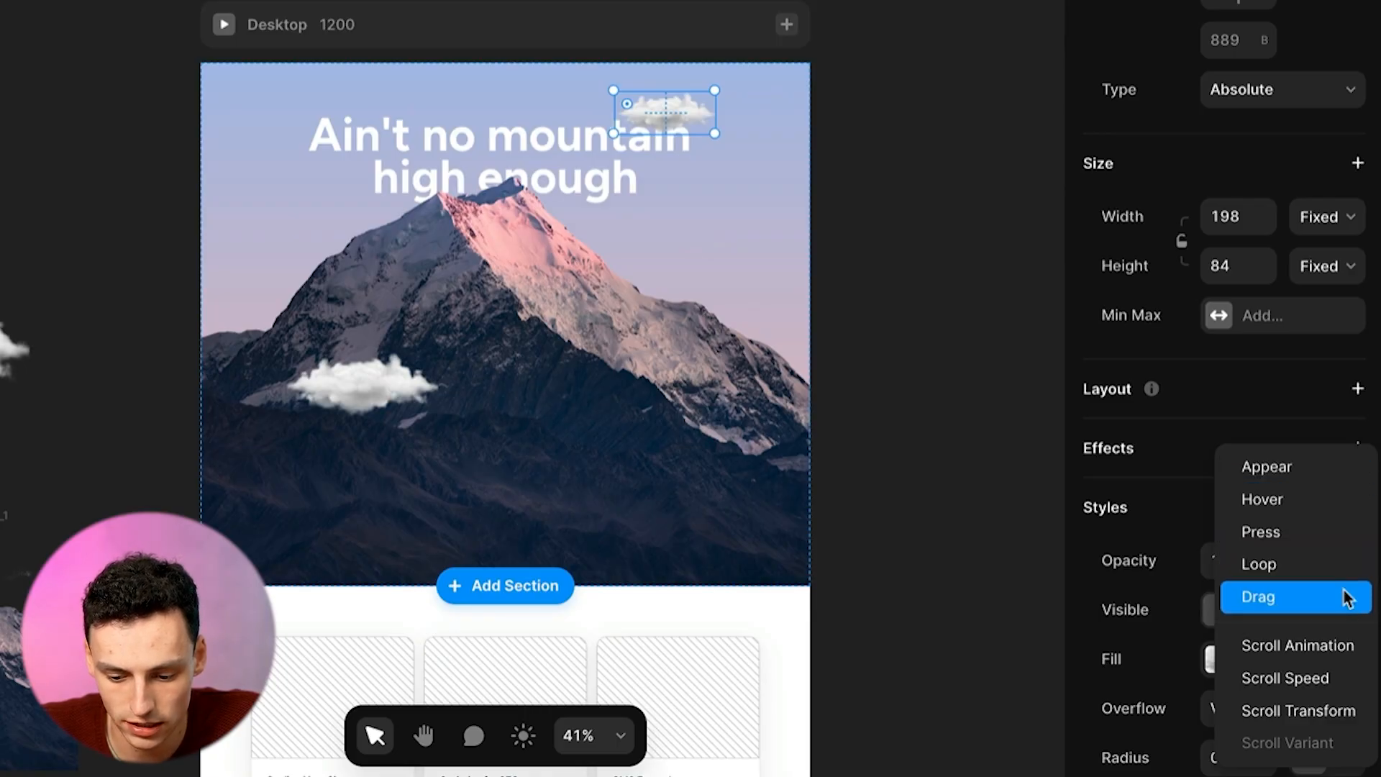
click(1298, 710)
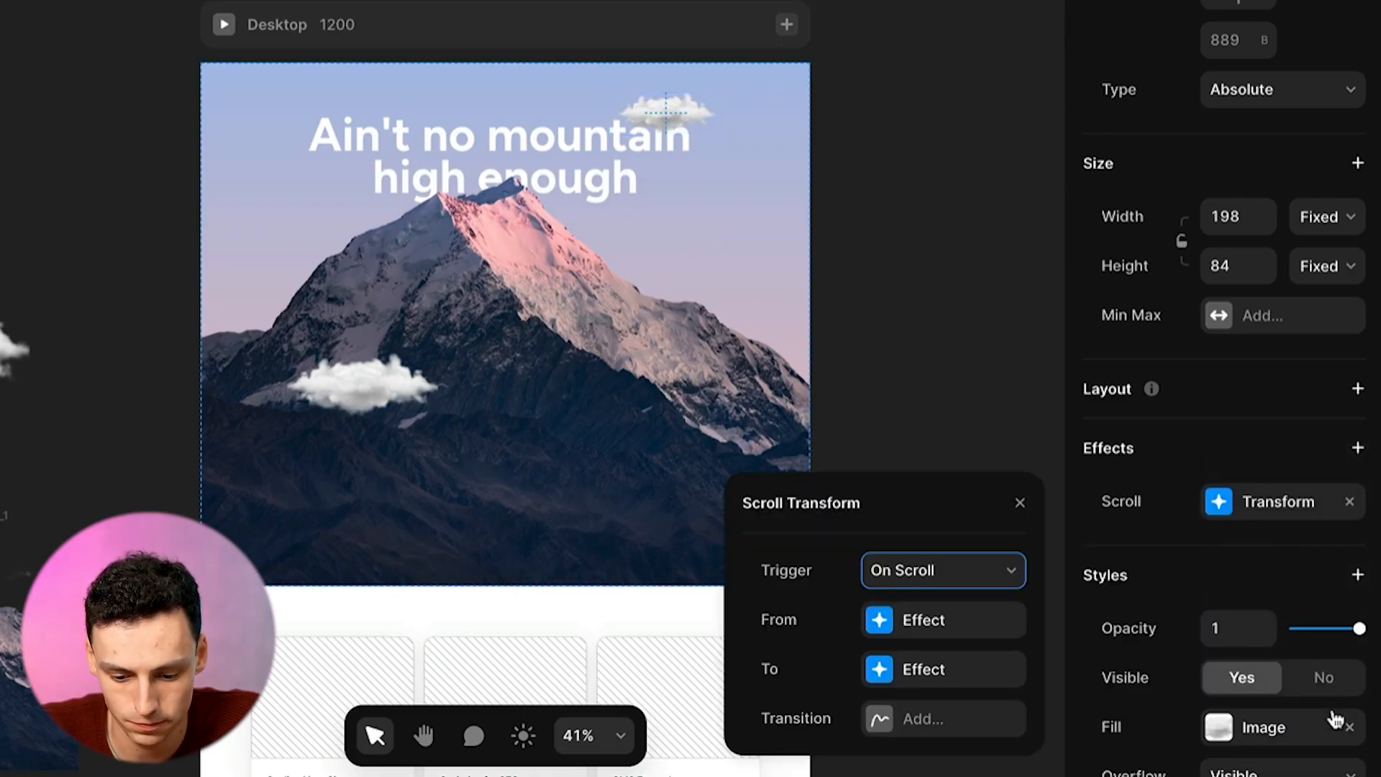
click(941, 570)
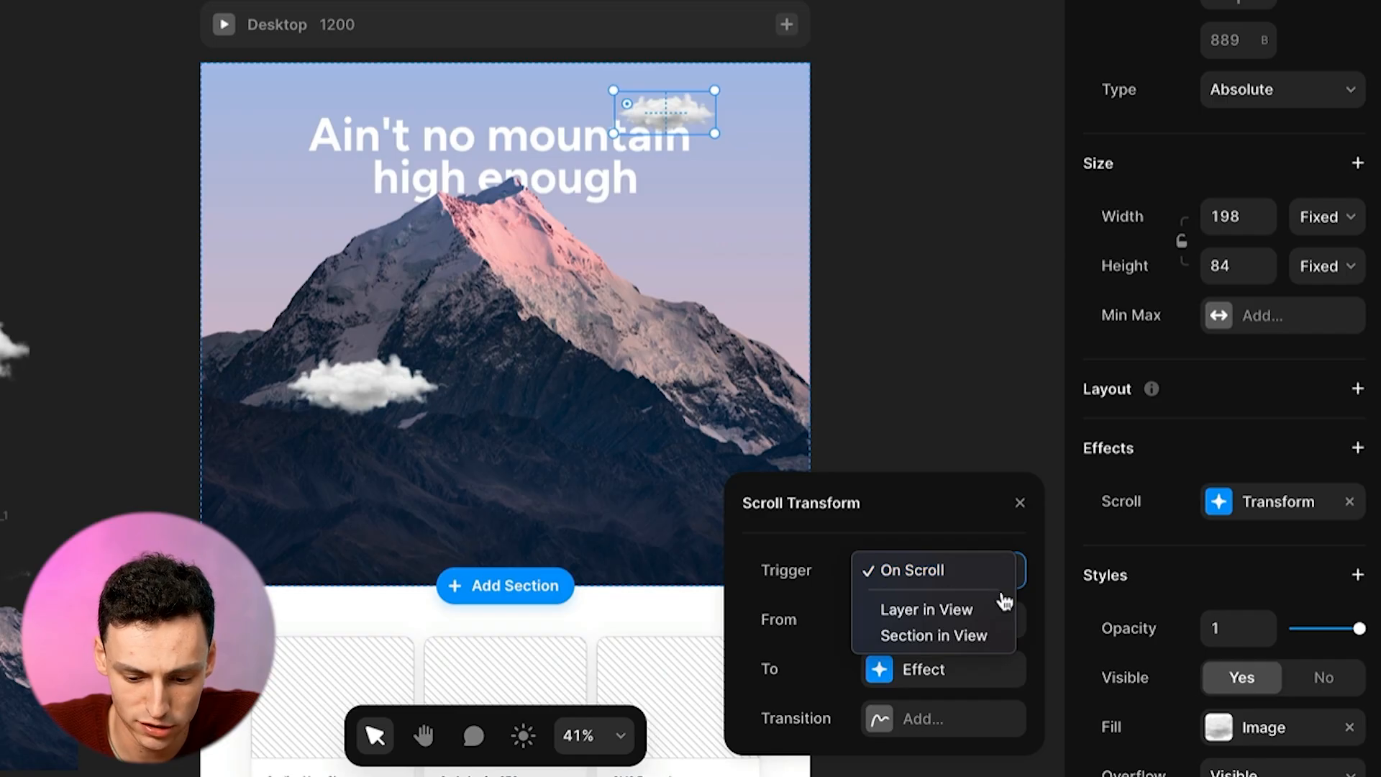
click(932, 634)
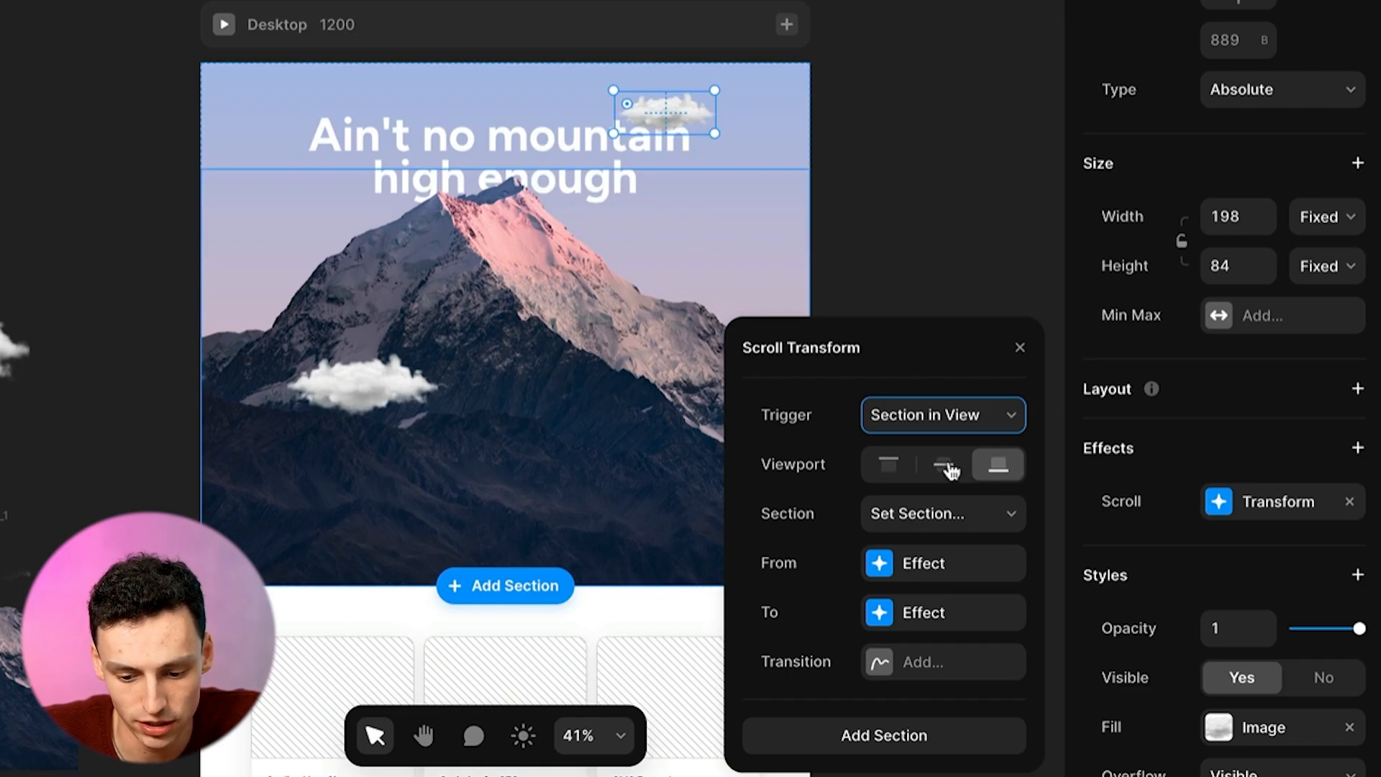
click(942, 464)
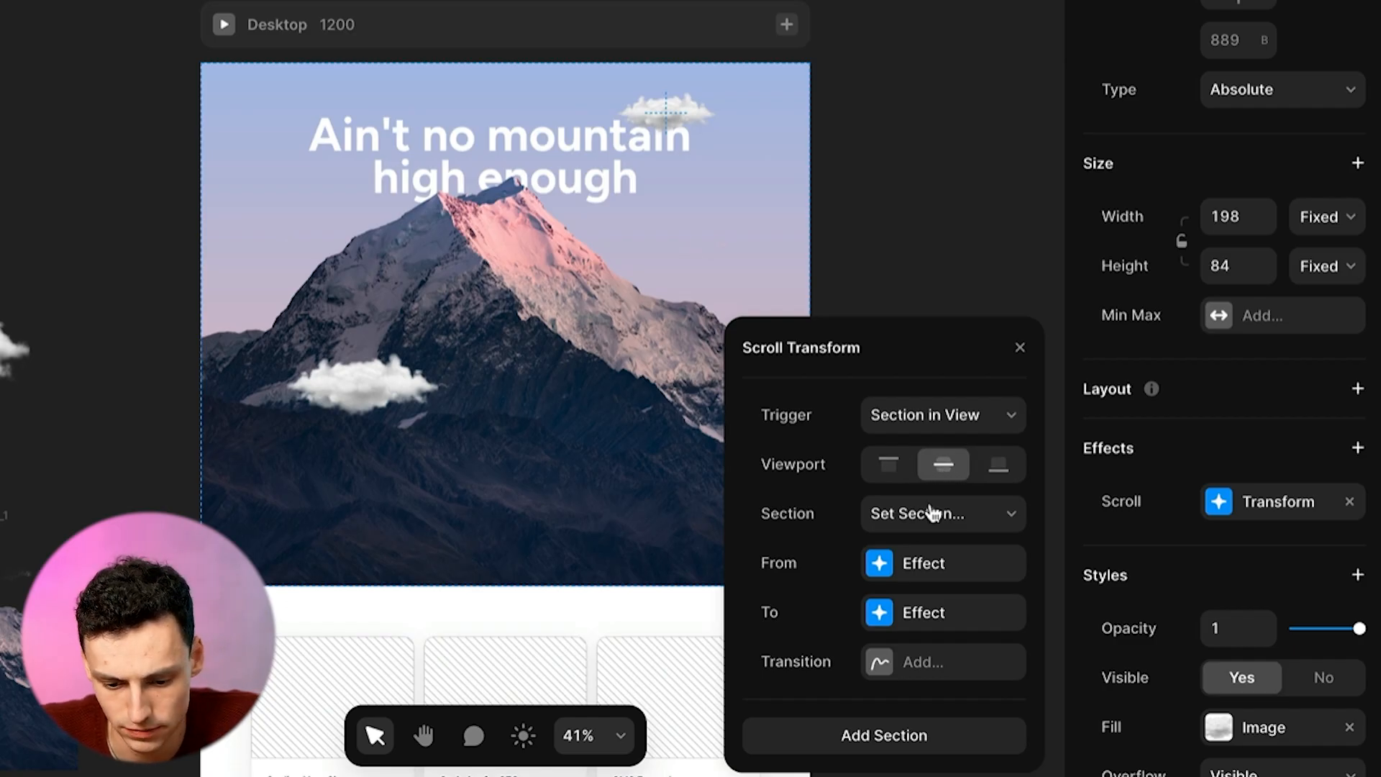
click(941, 562)
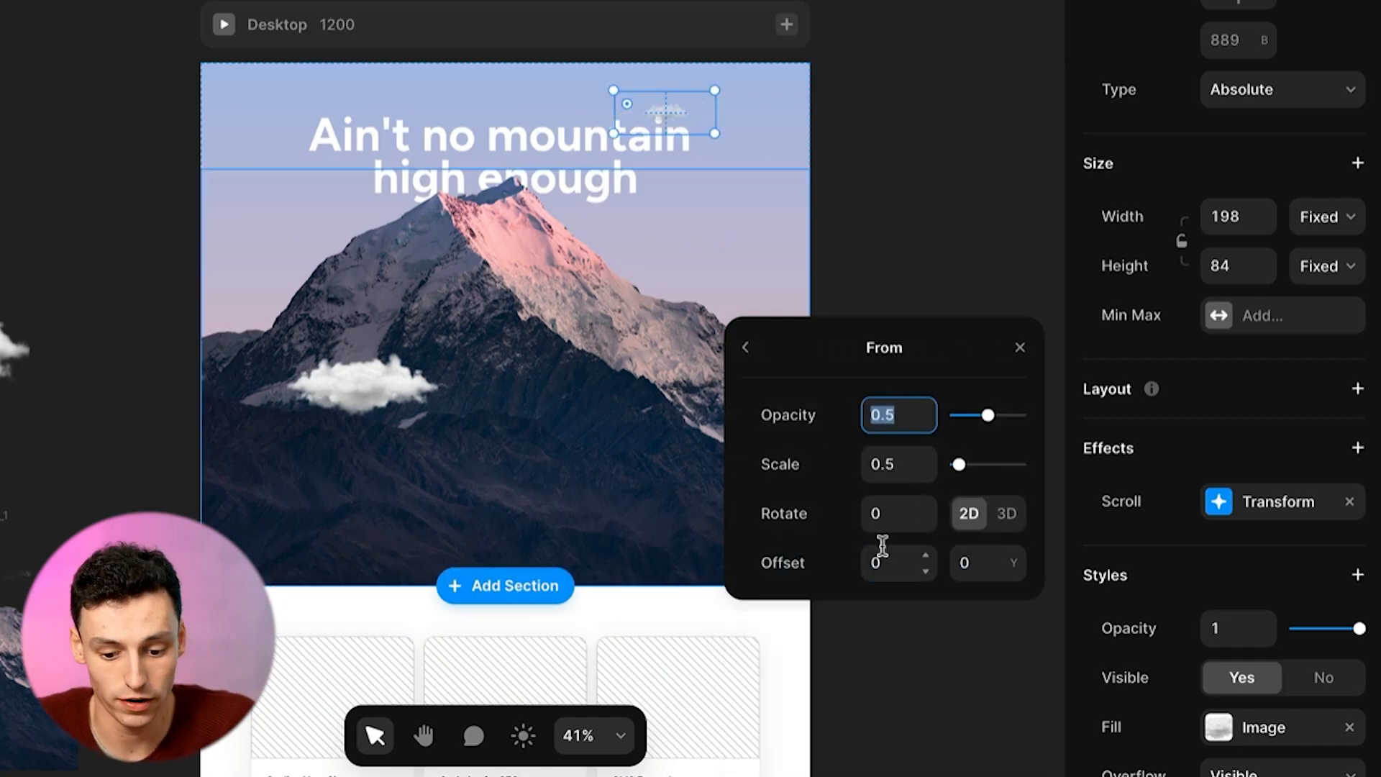
Set the transform's From values back to opacity 1 and scale 1 with adjusted offsets
click(896, 465)
text(1)
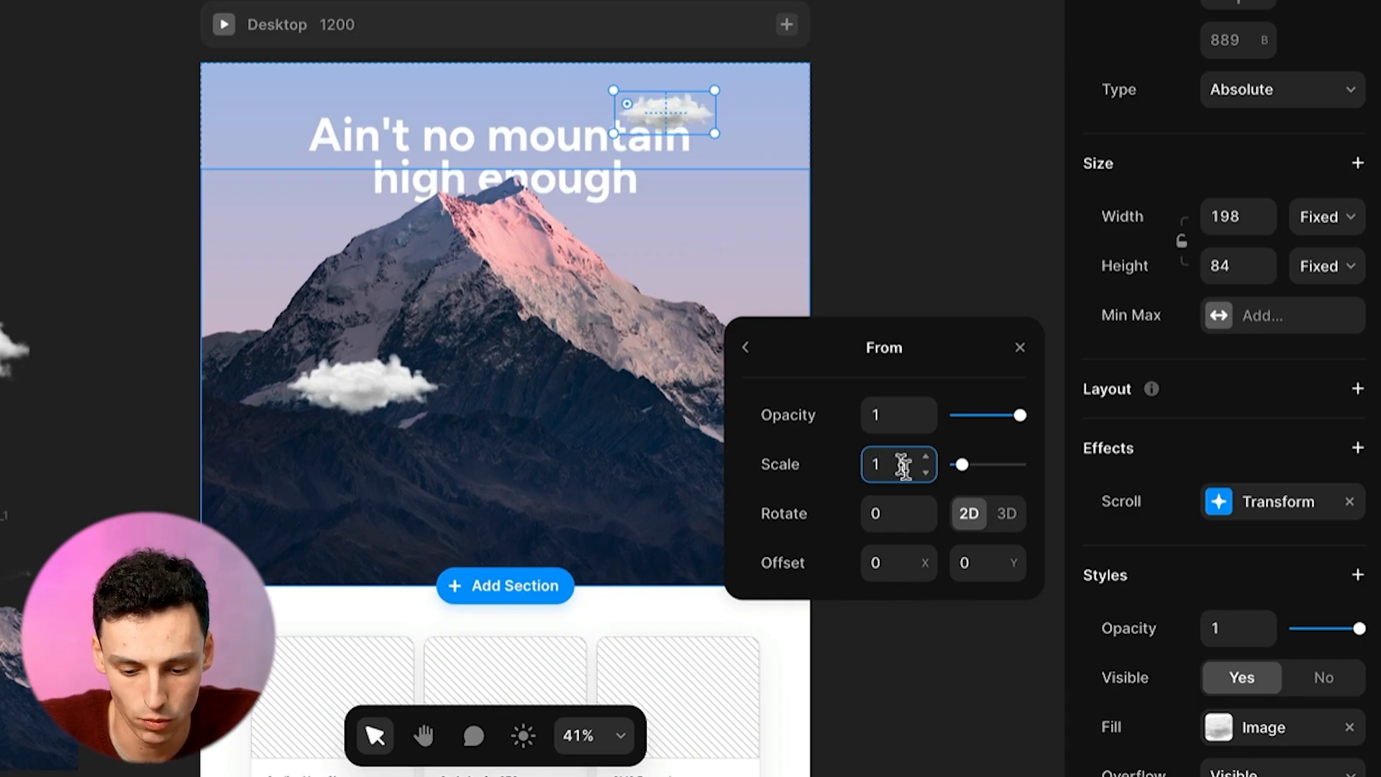
click(989, 562)
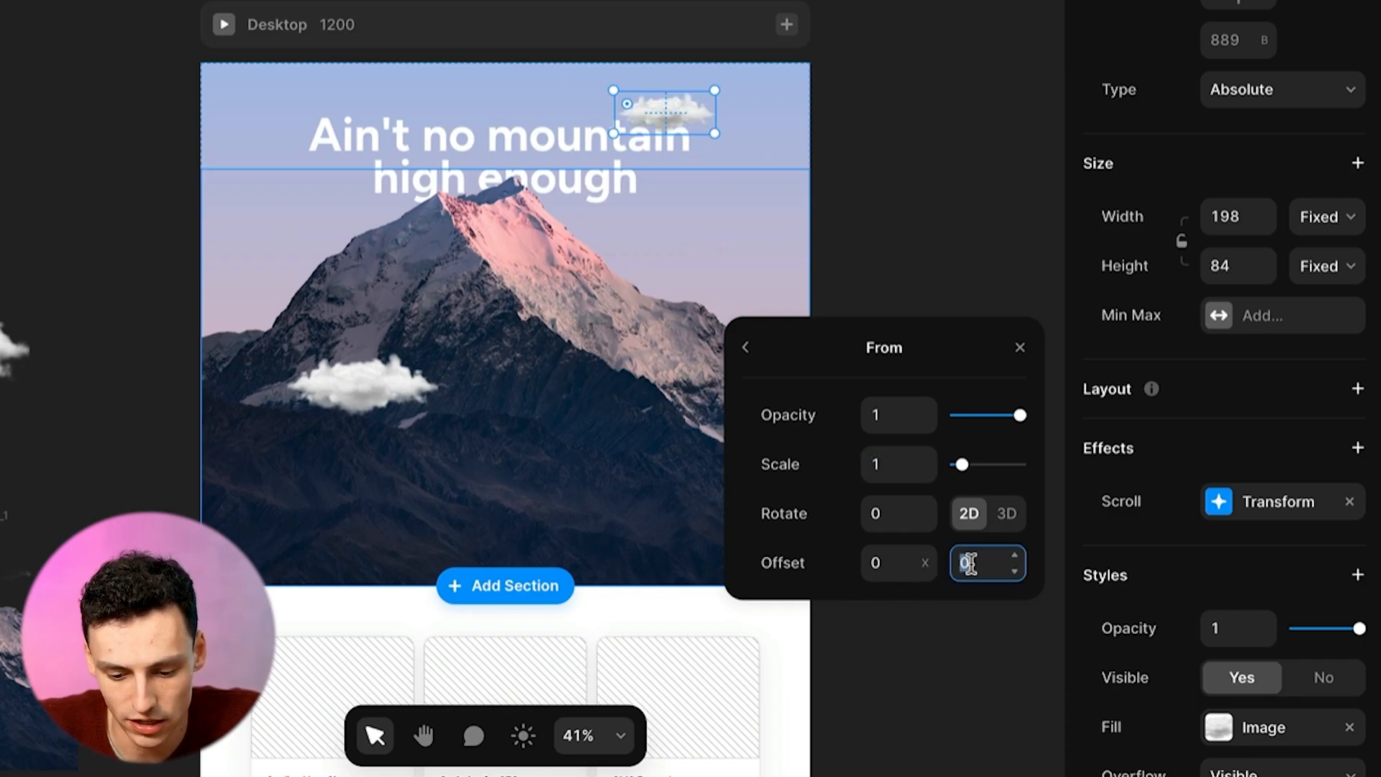
click(987, 563)
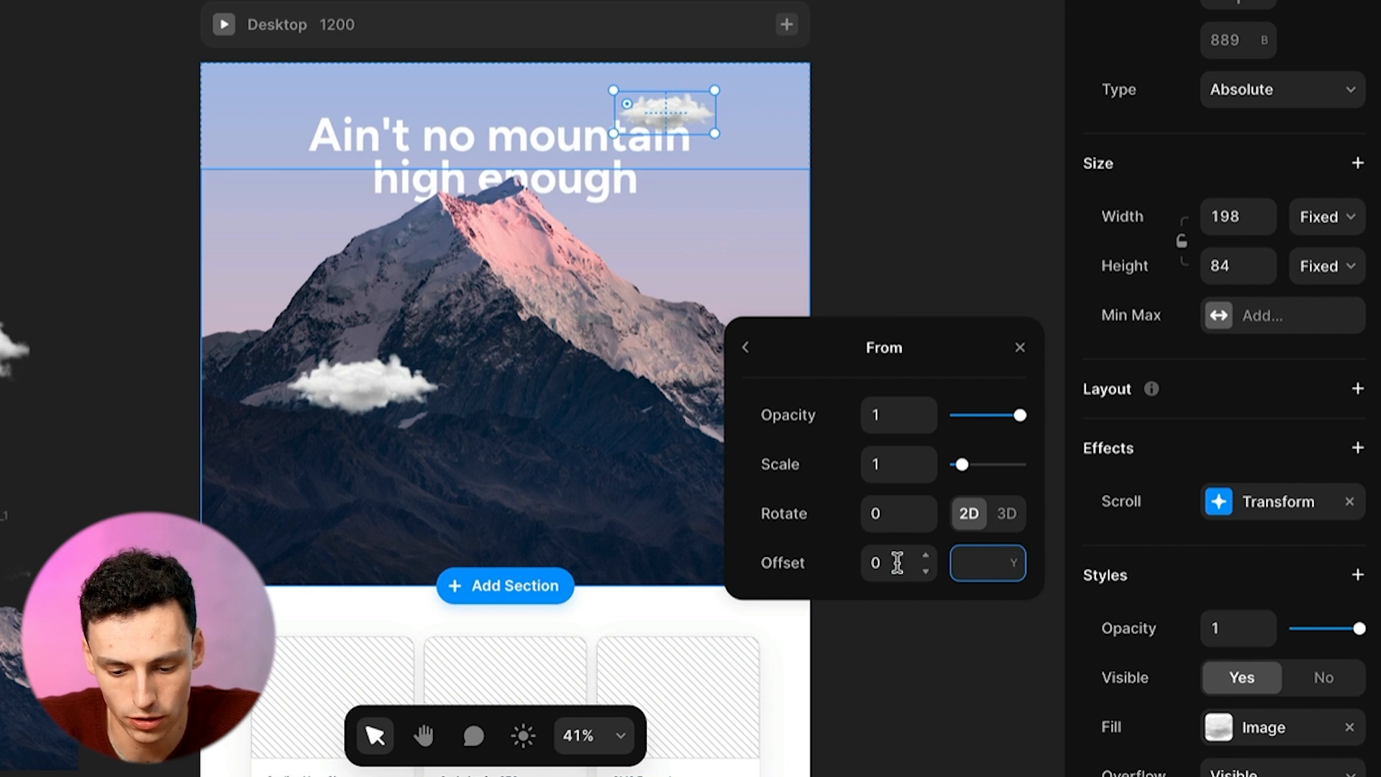
text(-10)
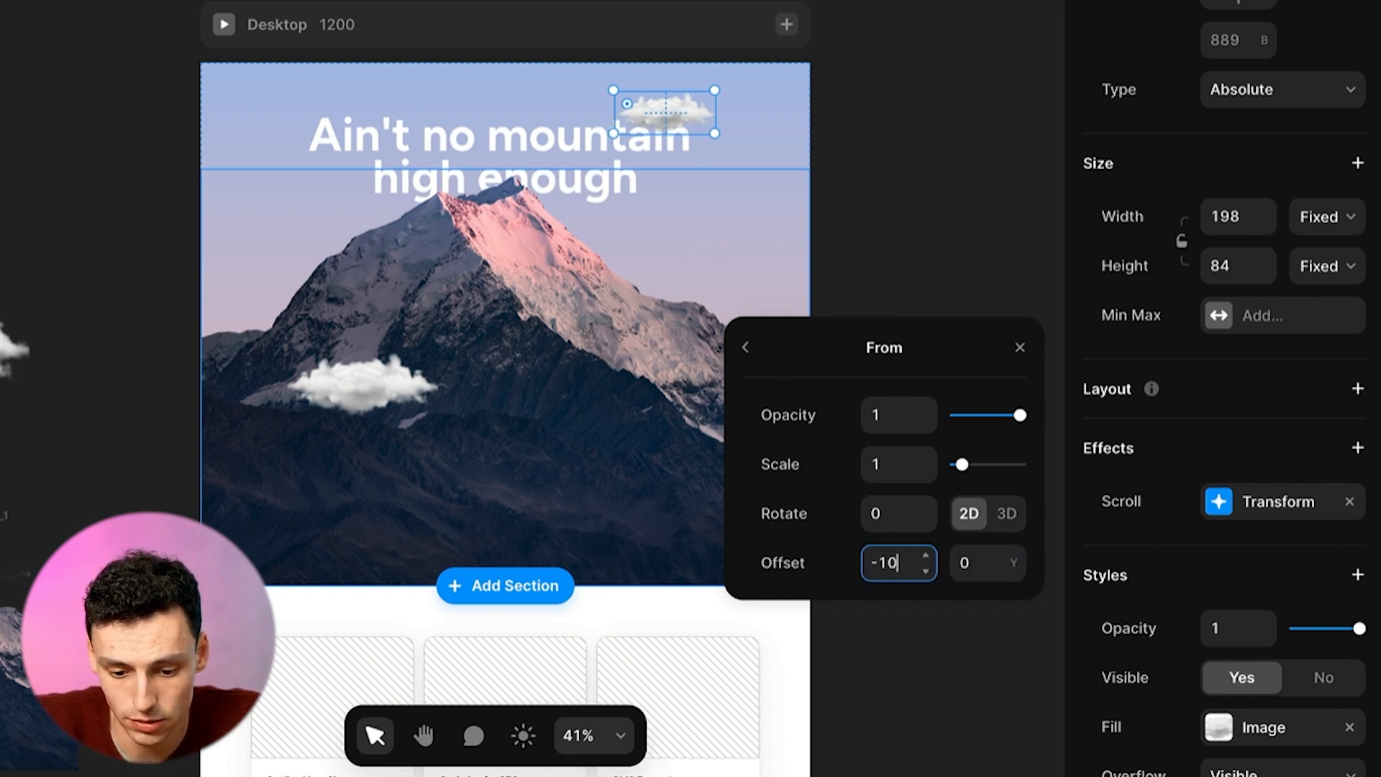
text(10)
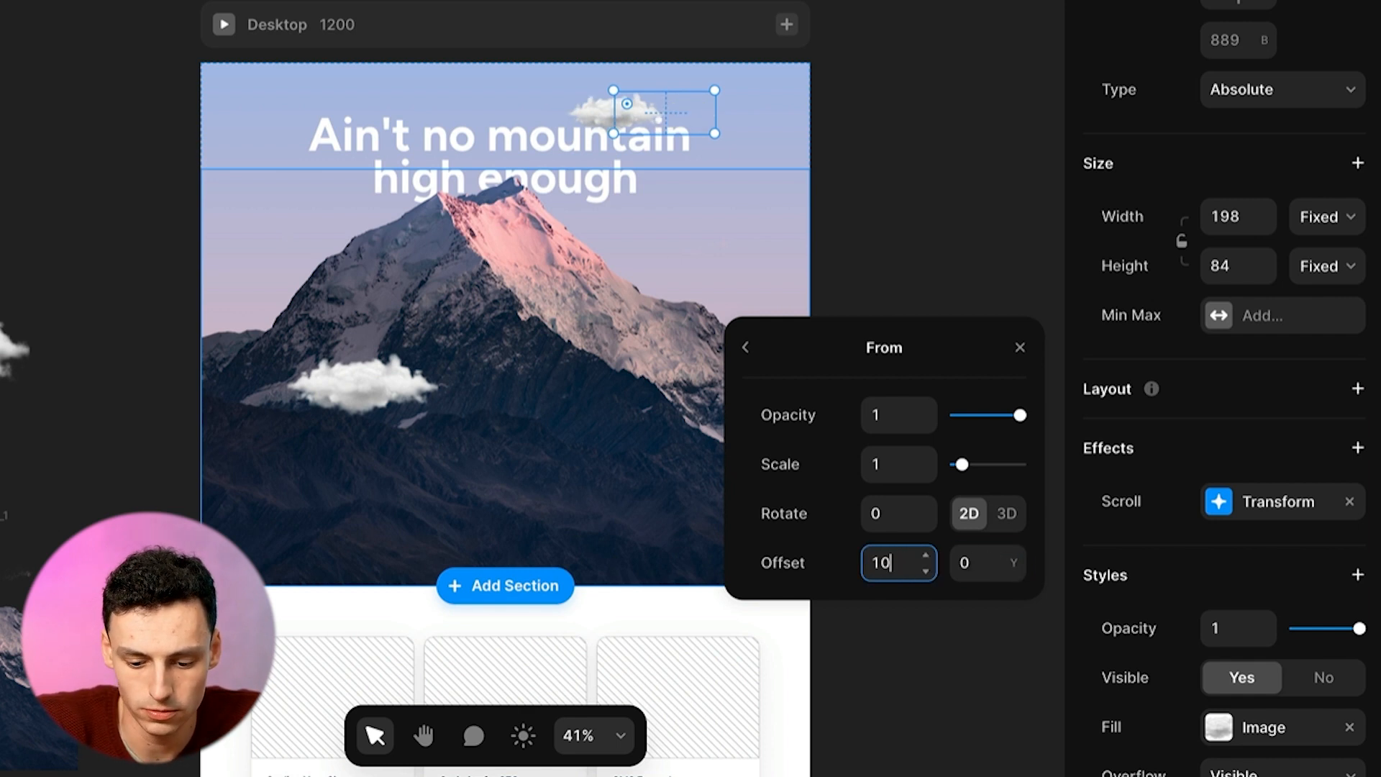
Set the transform's To offset X to -100 so the cloud ends shifted left
click(745, 347)
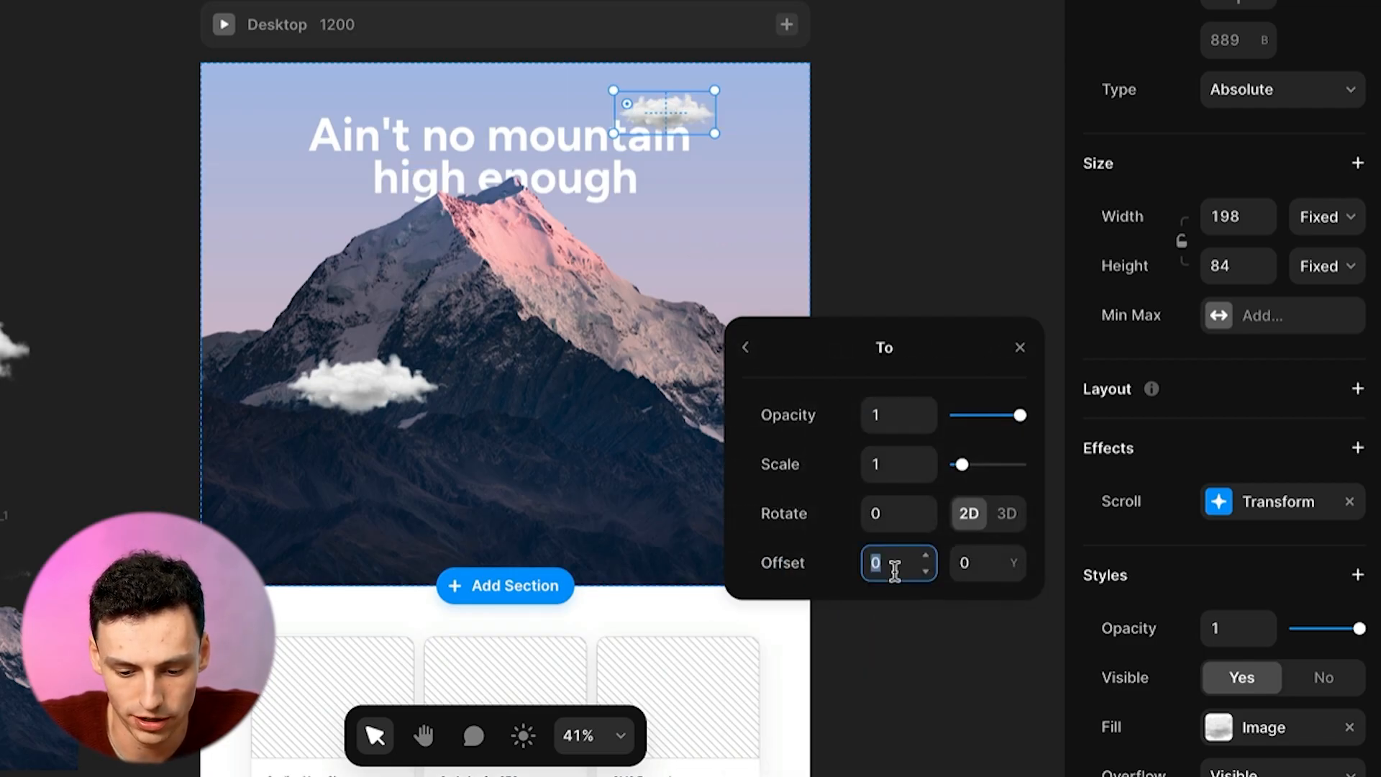
text(-100)
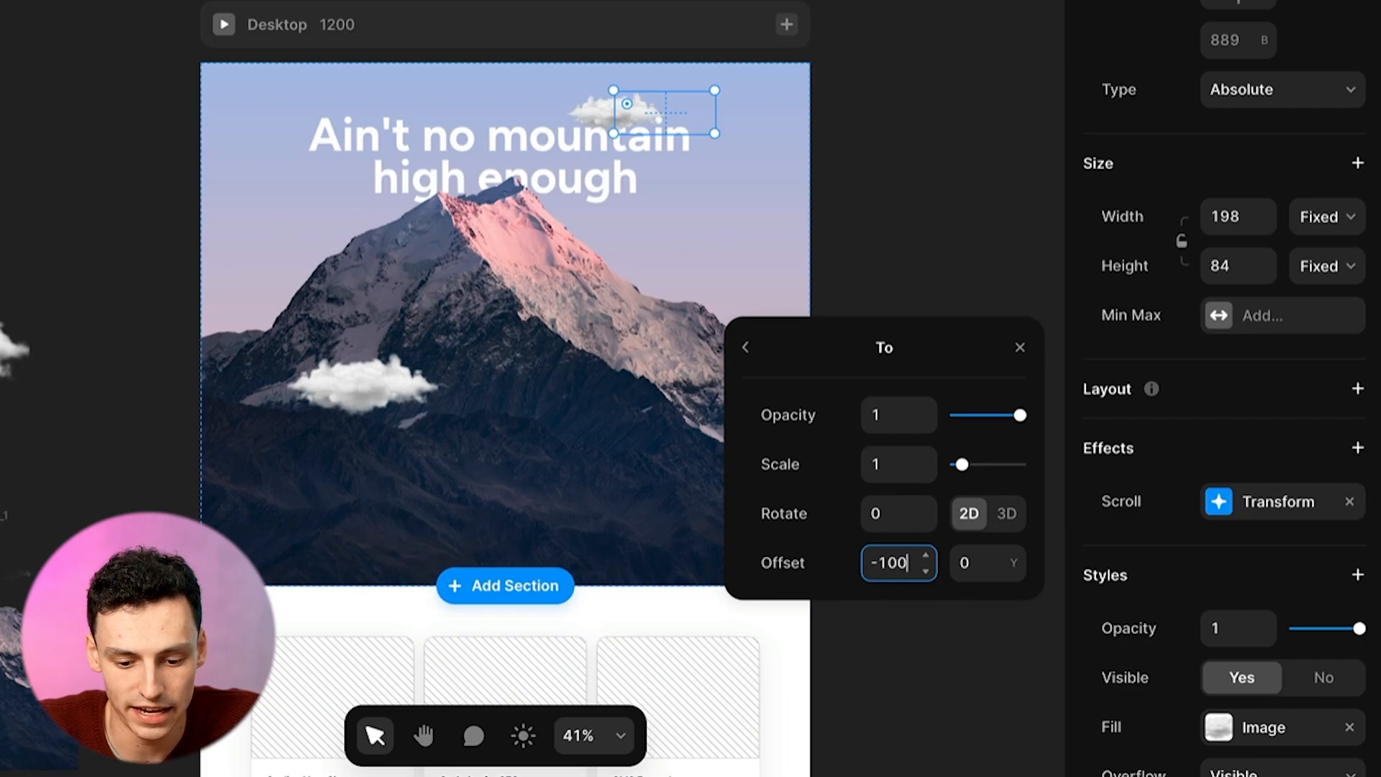
click(745, 346)
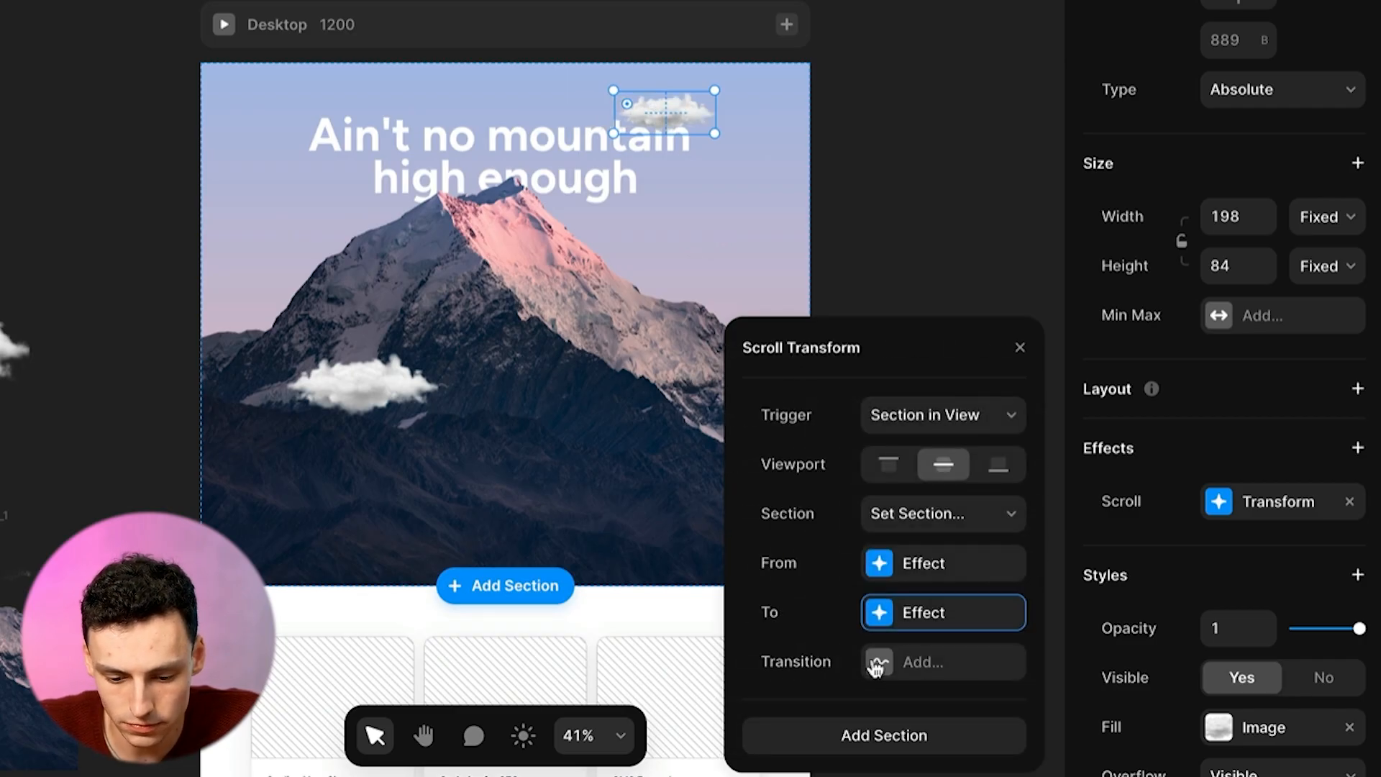
Give the transform a Spring transition, track the #scroll section, and preview the page
click(923, 662)
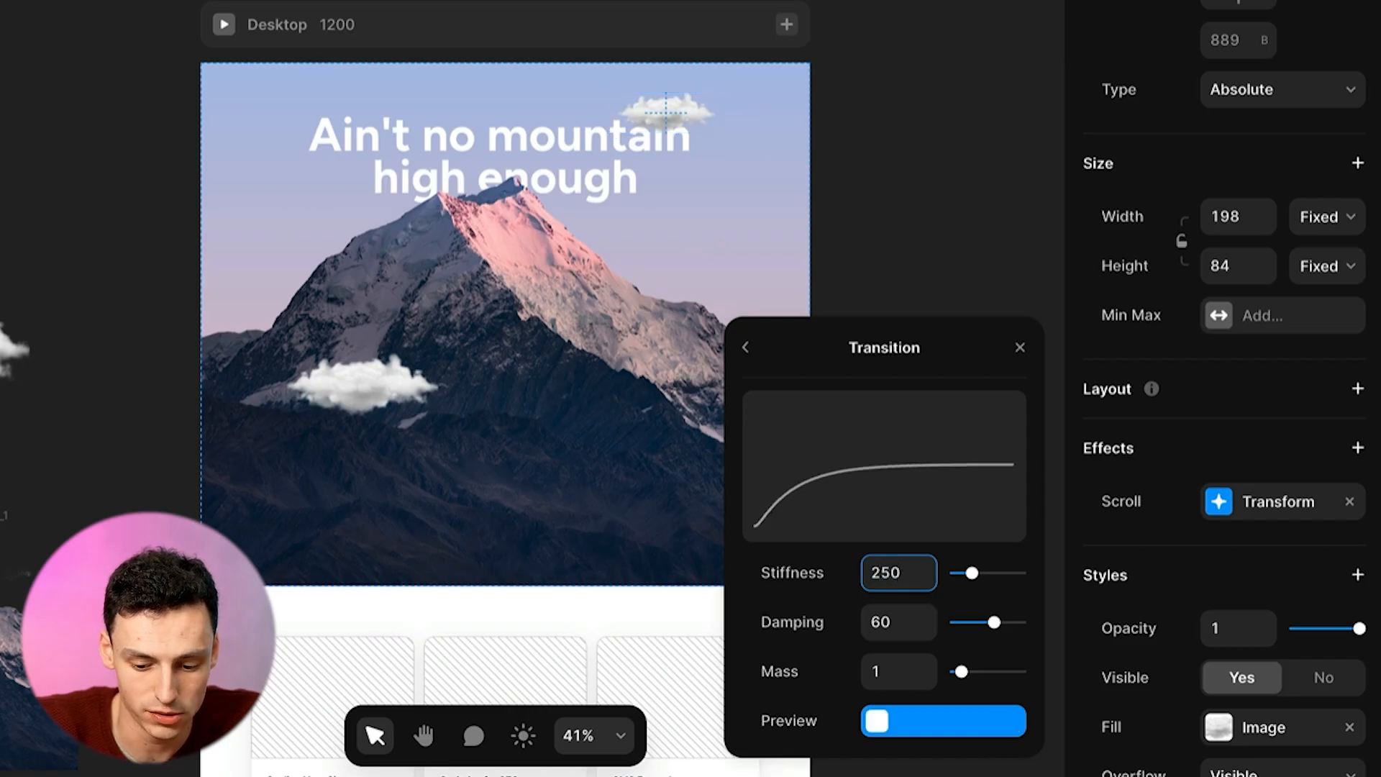
click(745, 347)
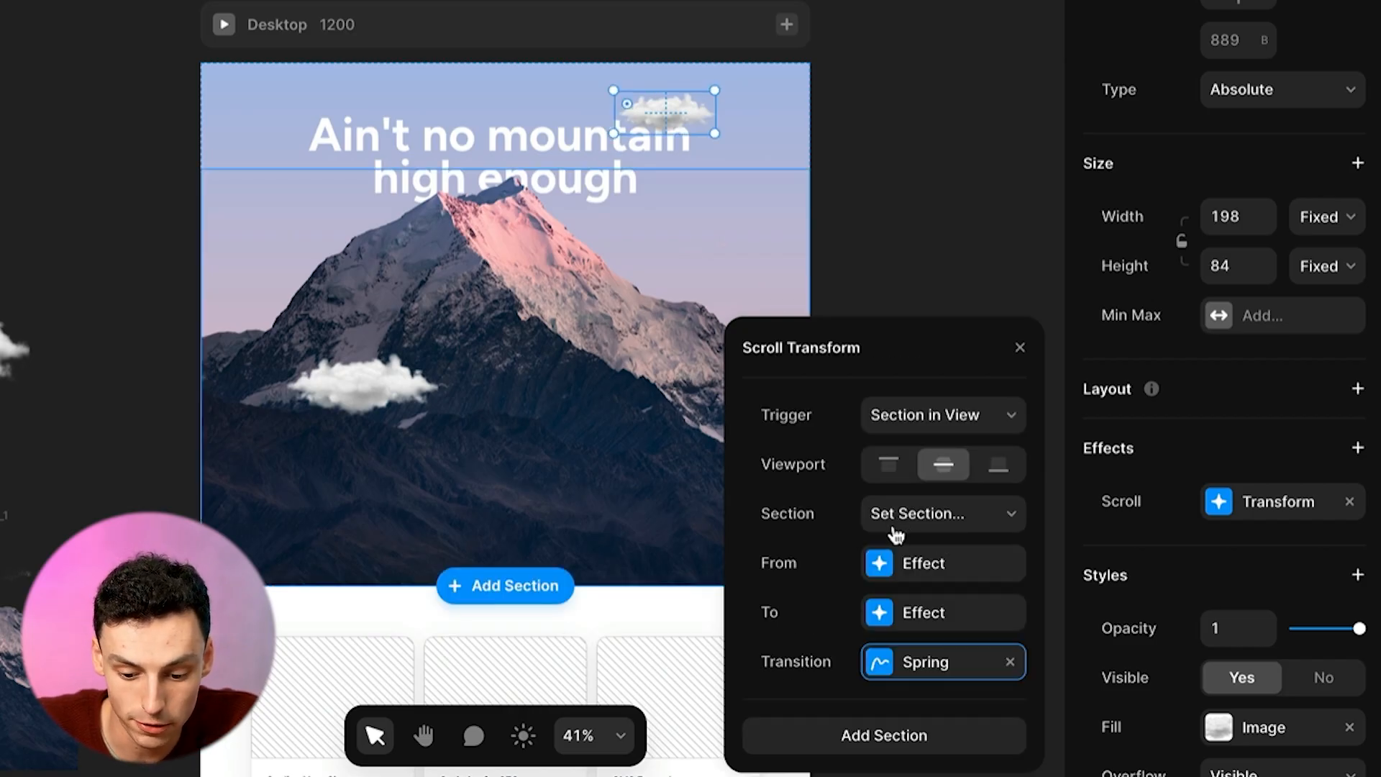
click(941, 512)
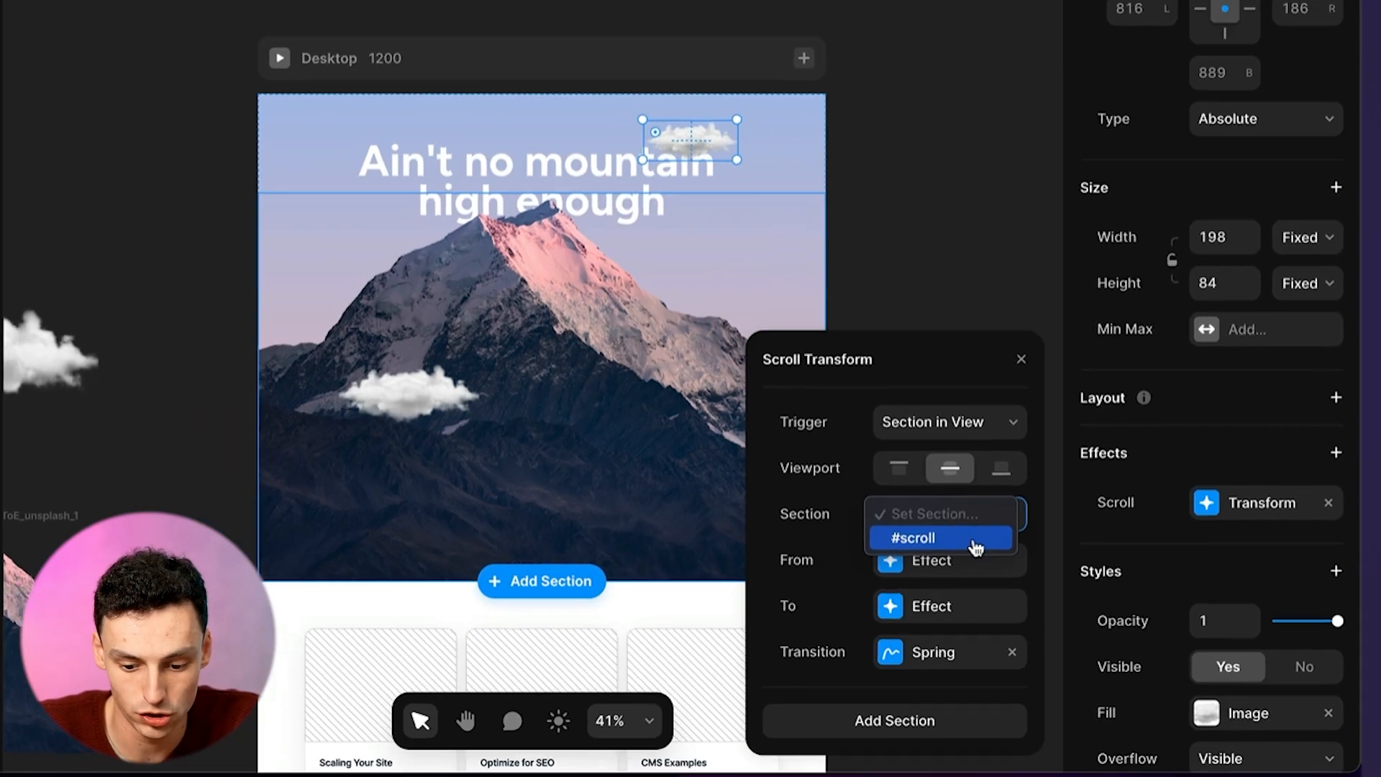
click(915, 537)
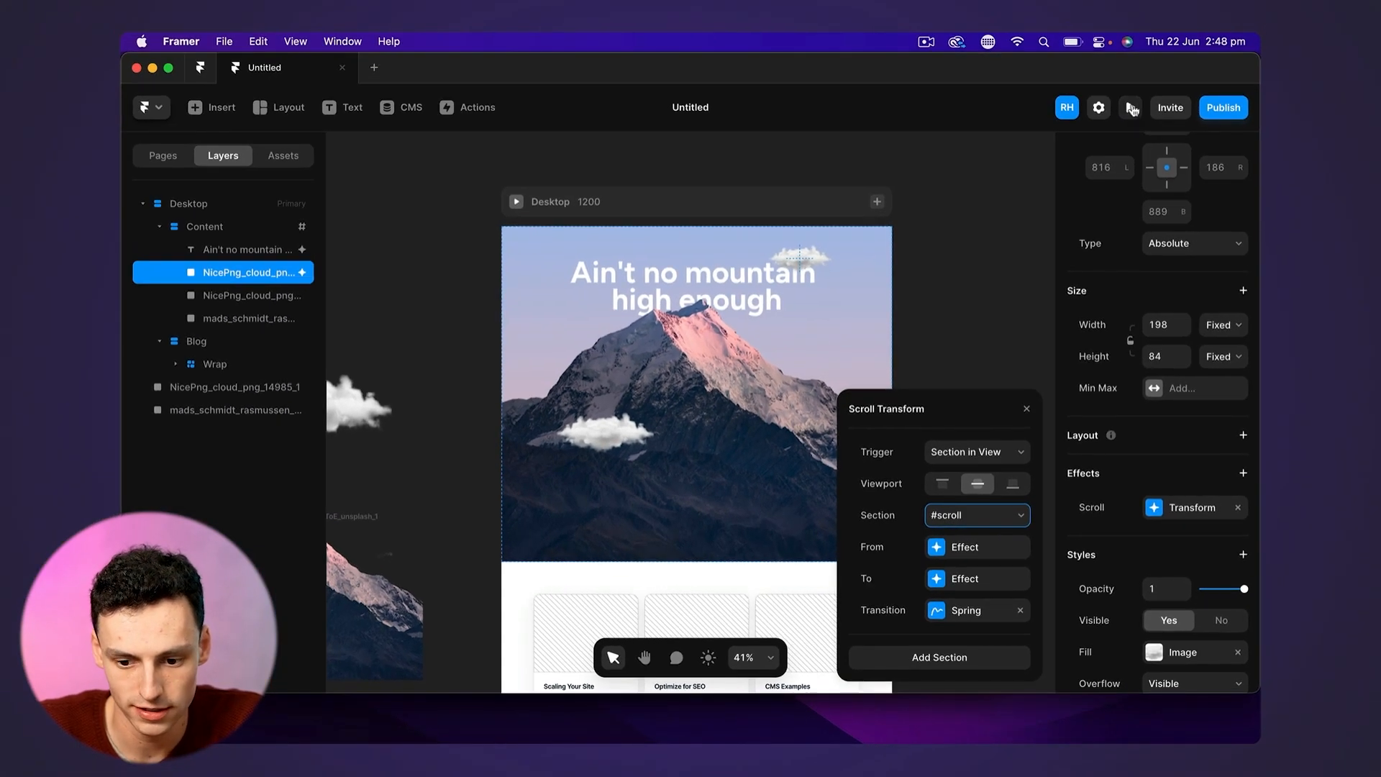
click(1131, 108)
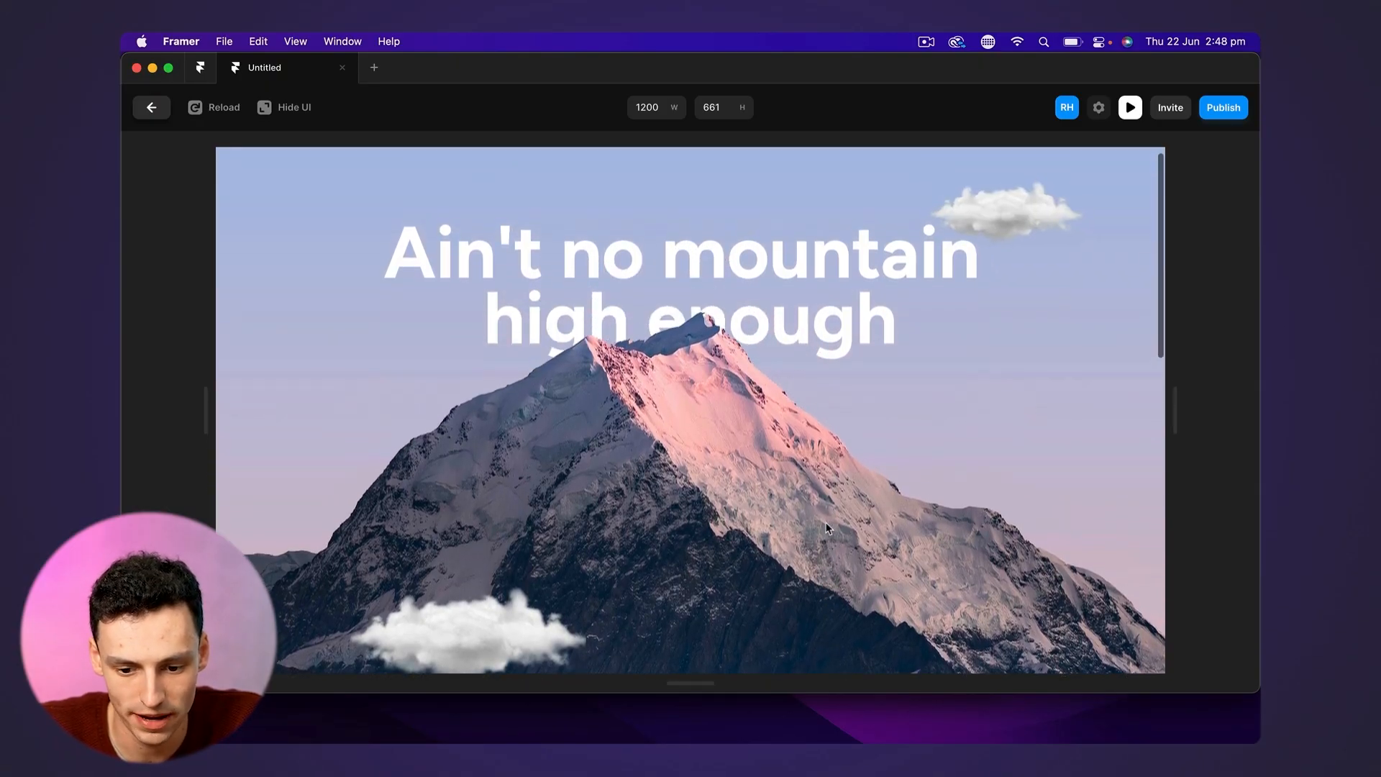
Scroll the preview to check the cloud, then leave the preview for the editor
scroll(down, 3)
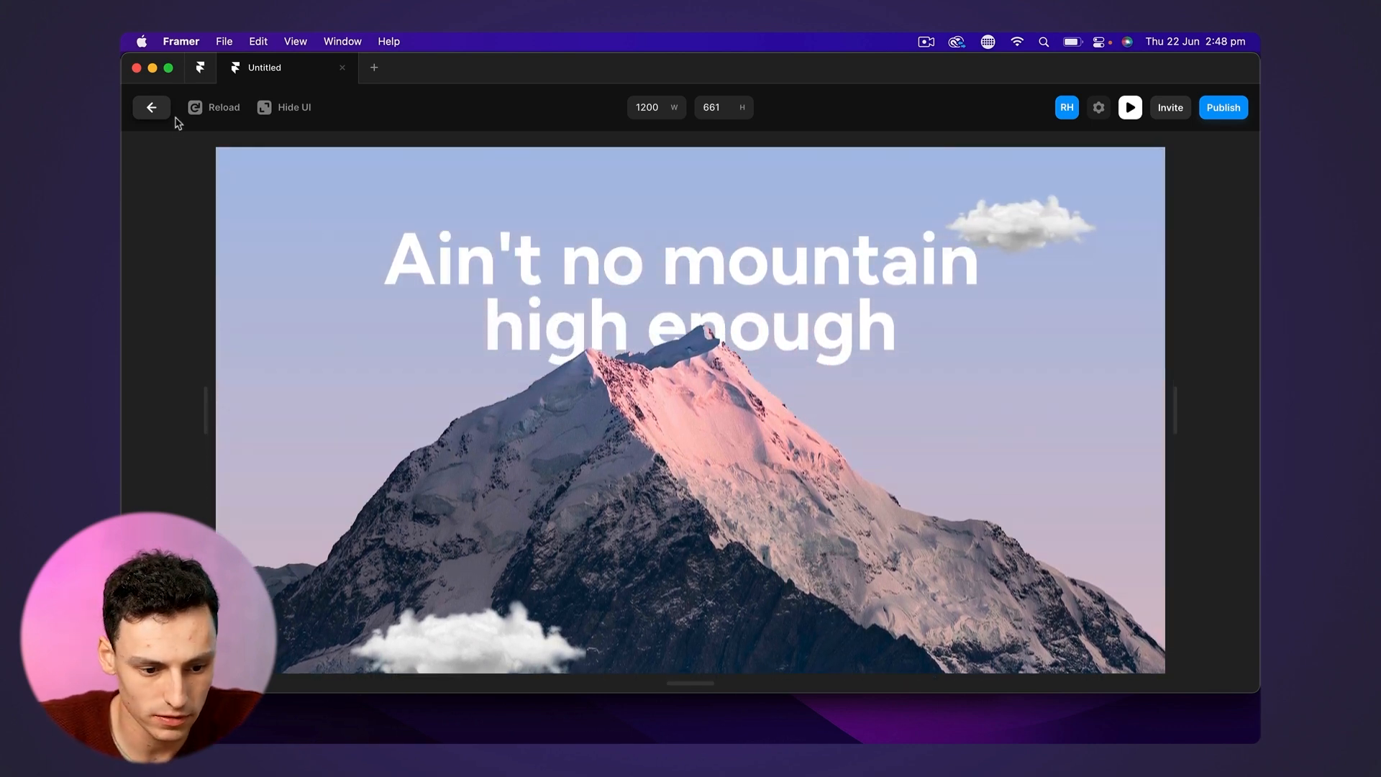
click(151, 108)
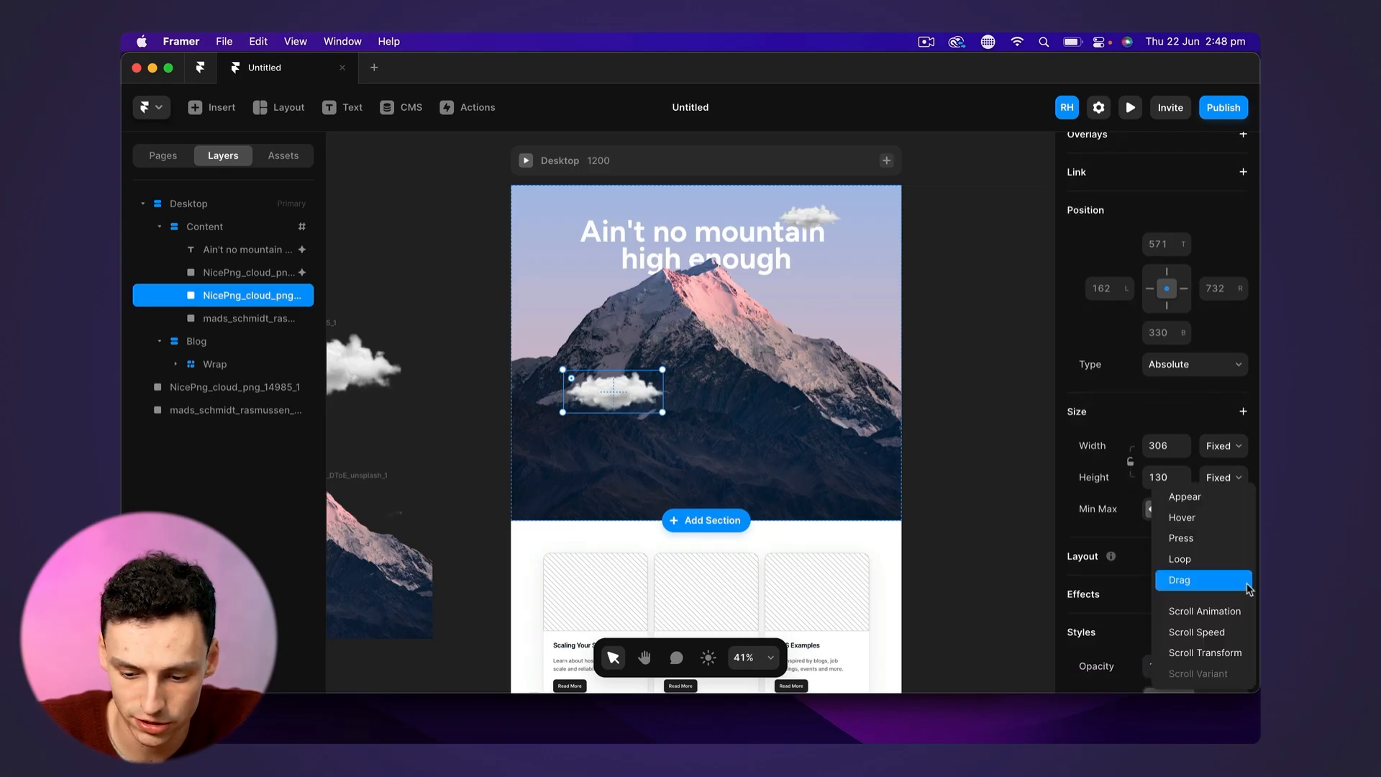
mouse_move(1223, 653)
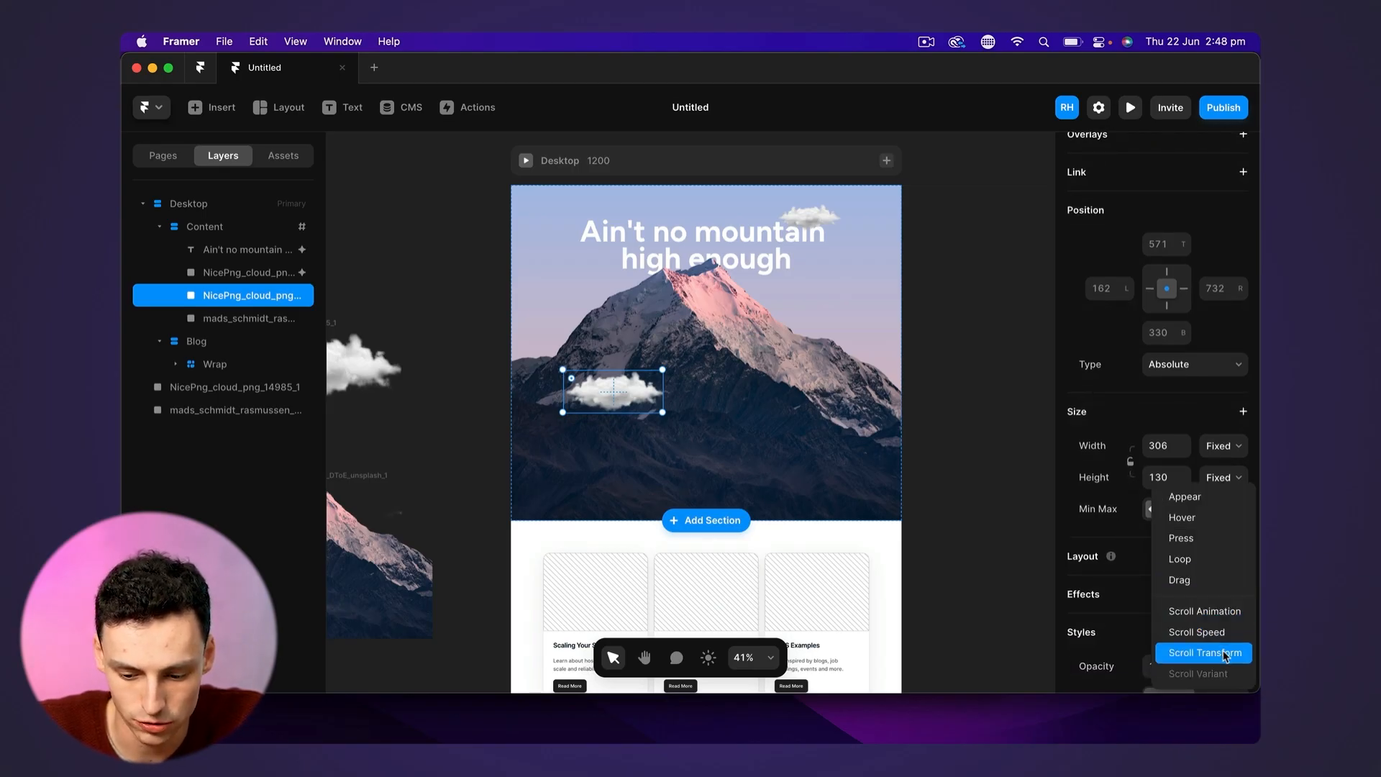
Add a Scroll Transform on the lower cloud triggered by #scroll in view, ending offset X 250 with a spring transition, and preview it
click(1204, 653)
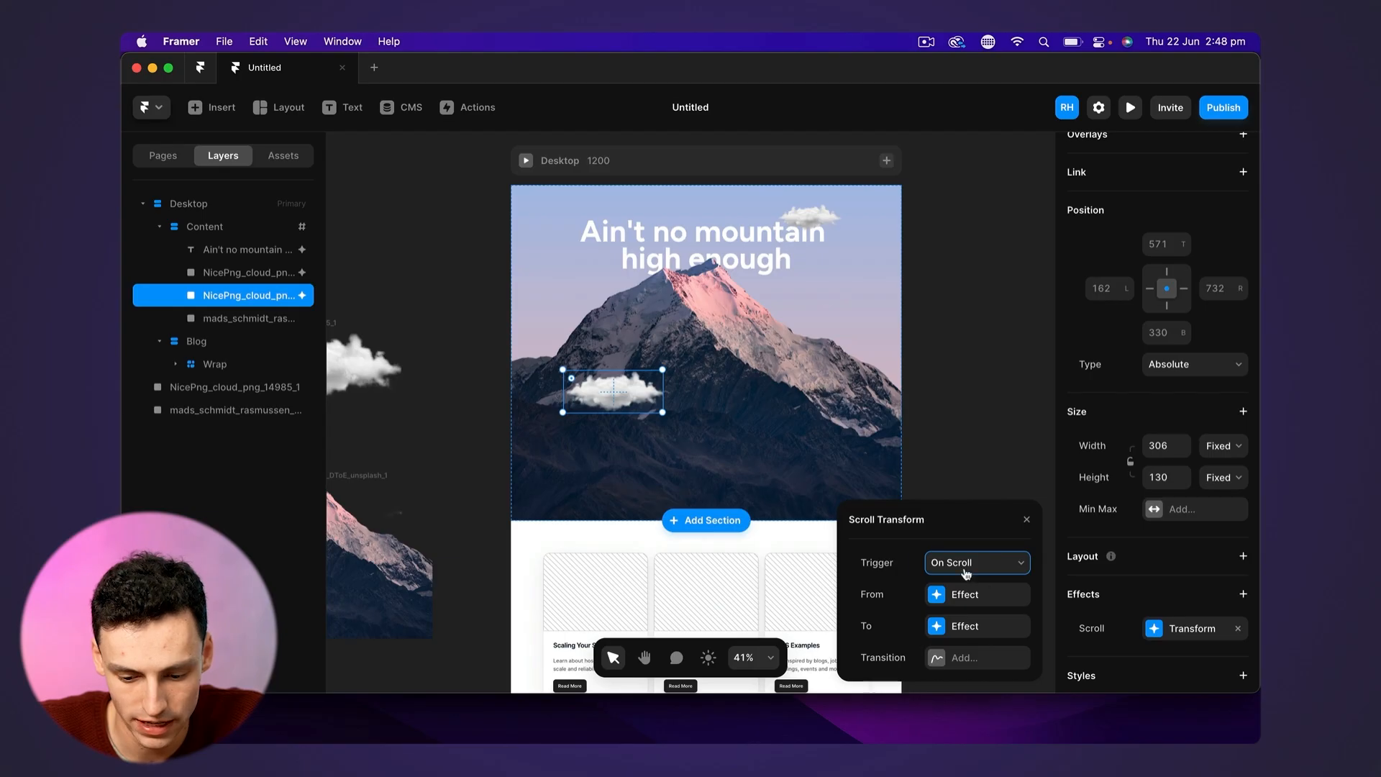
click(975, 563)
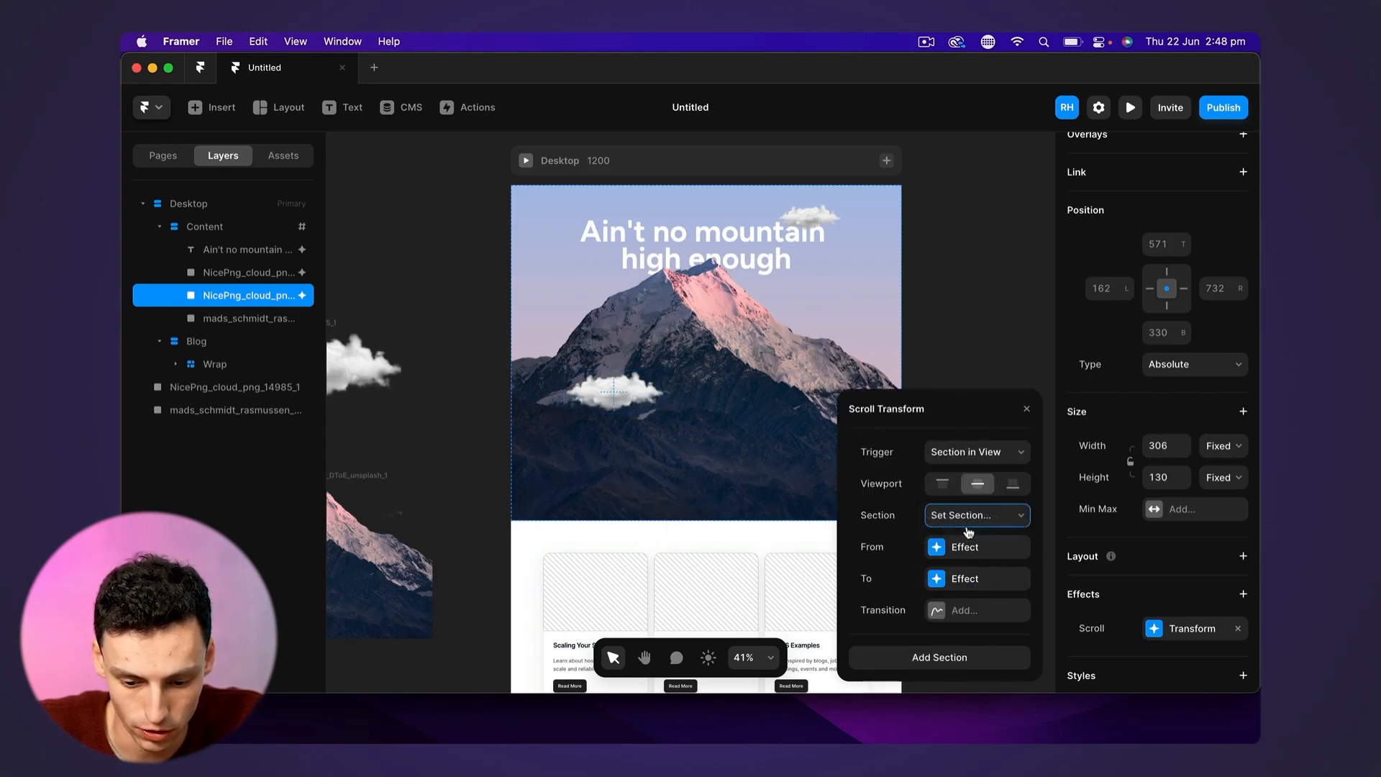
click(964, 547)
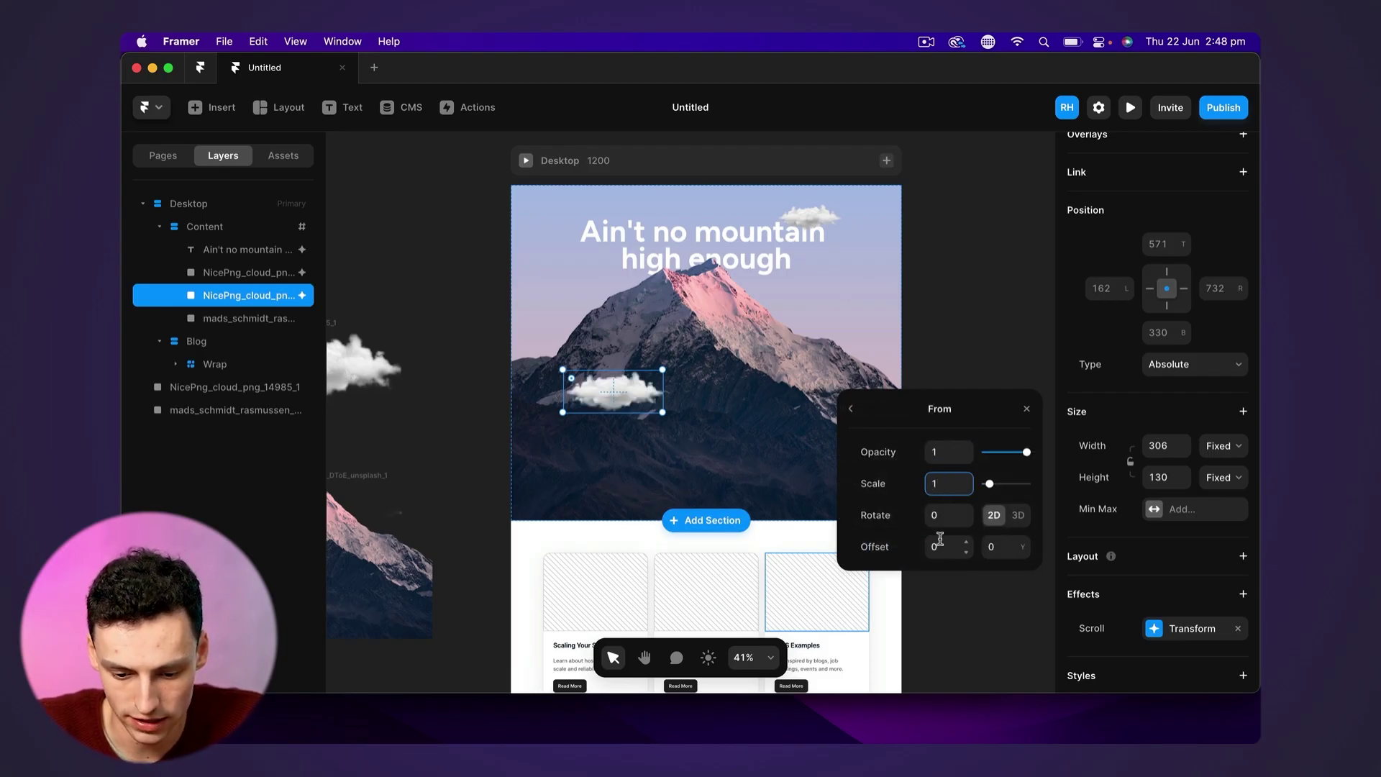
click(944, 547)
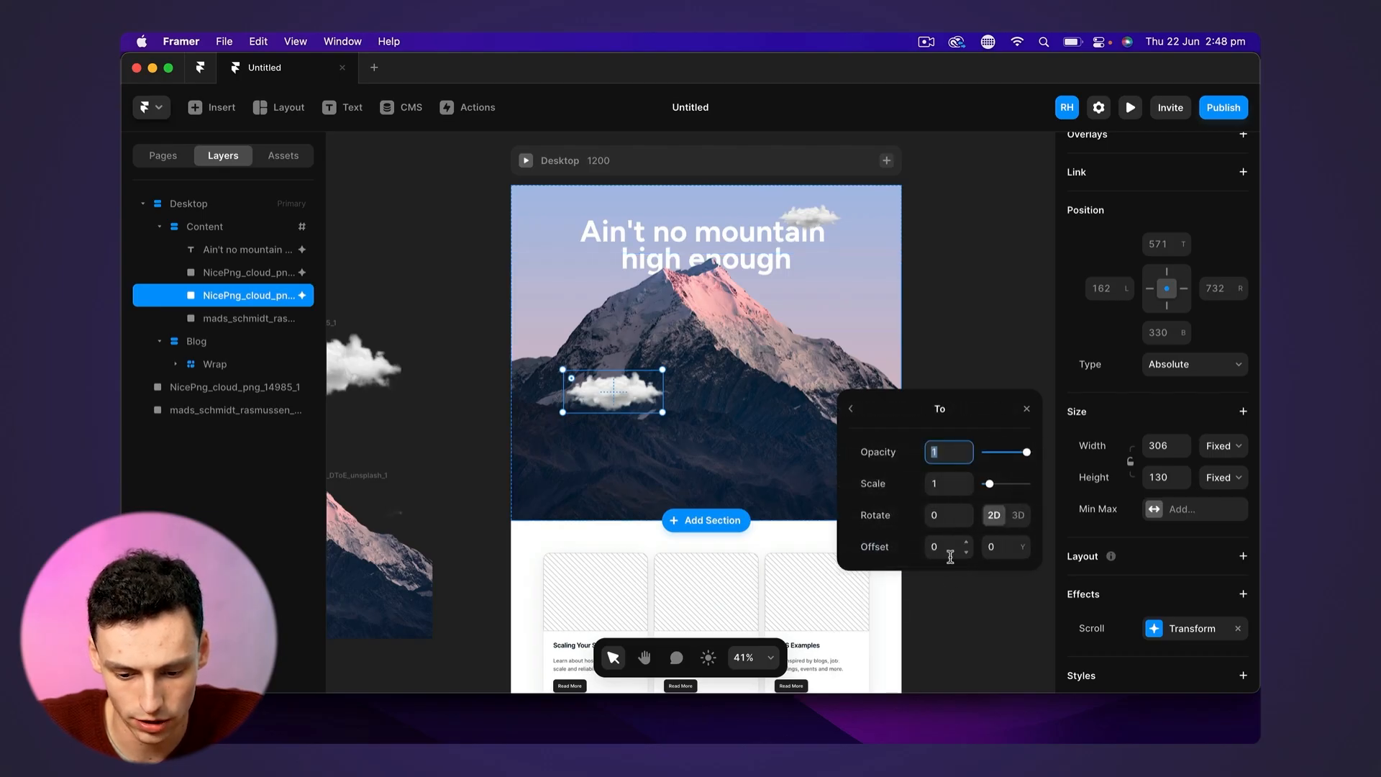
text(20)
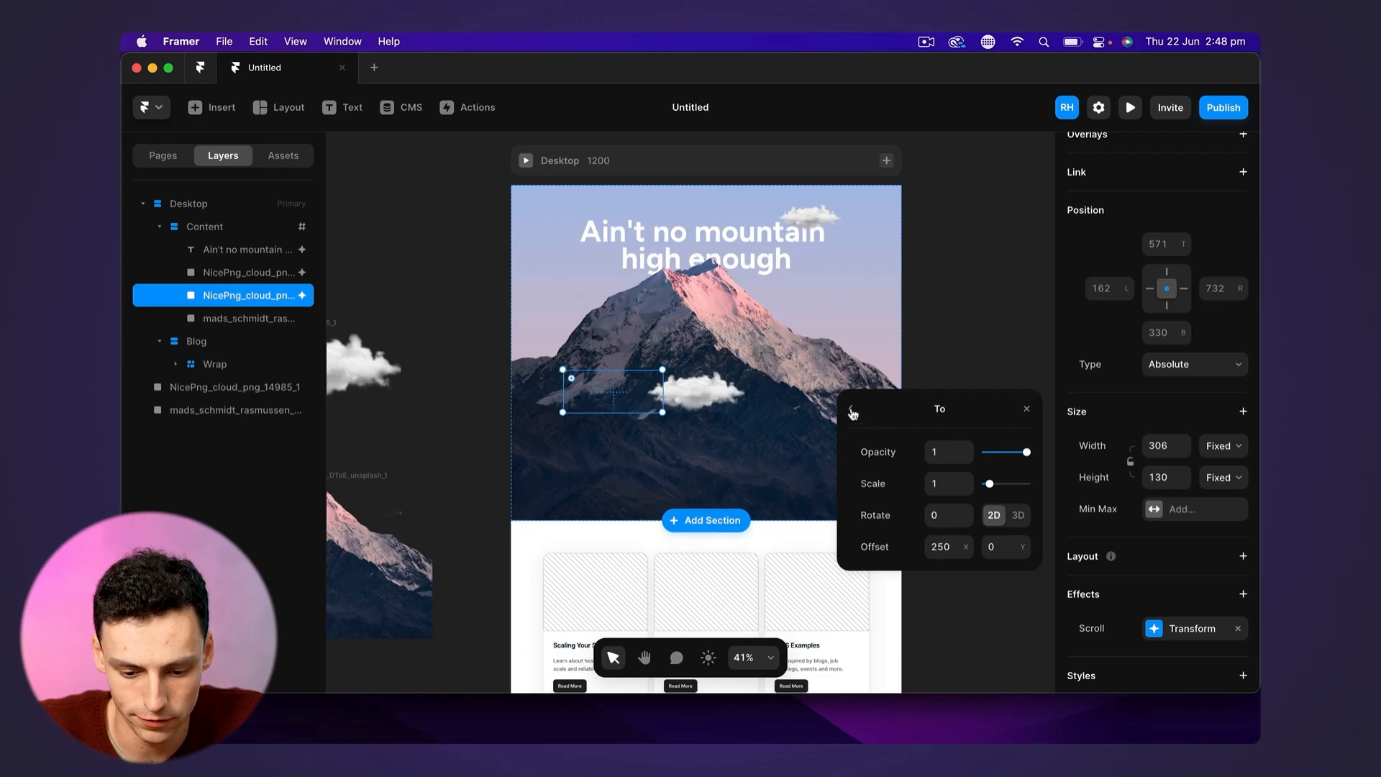
click(852, 413)
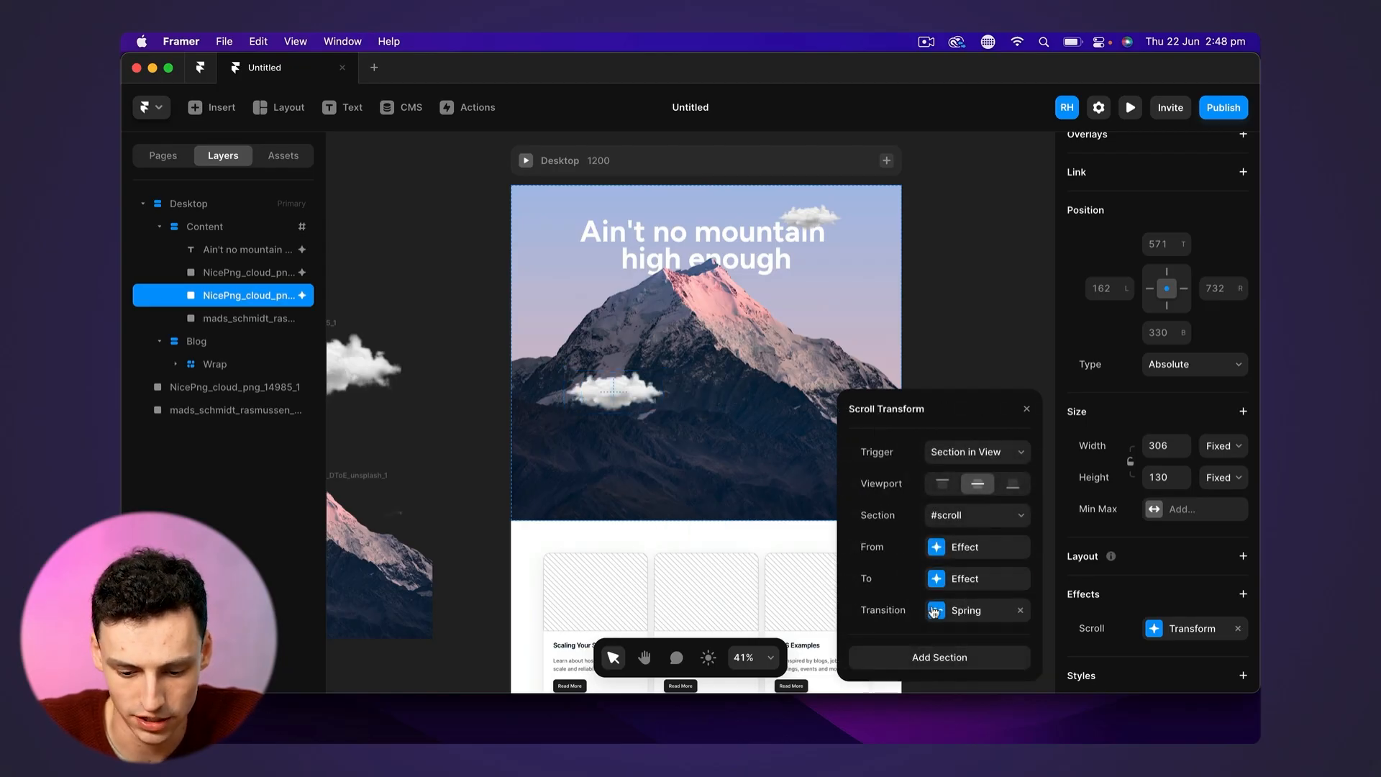
click(964, 610)
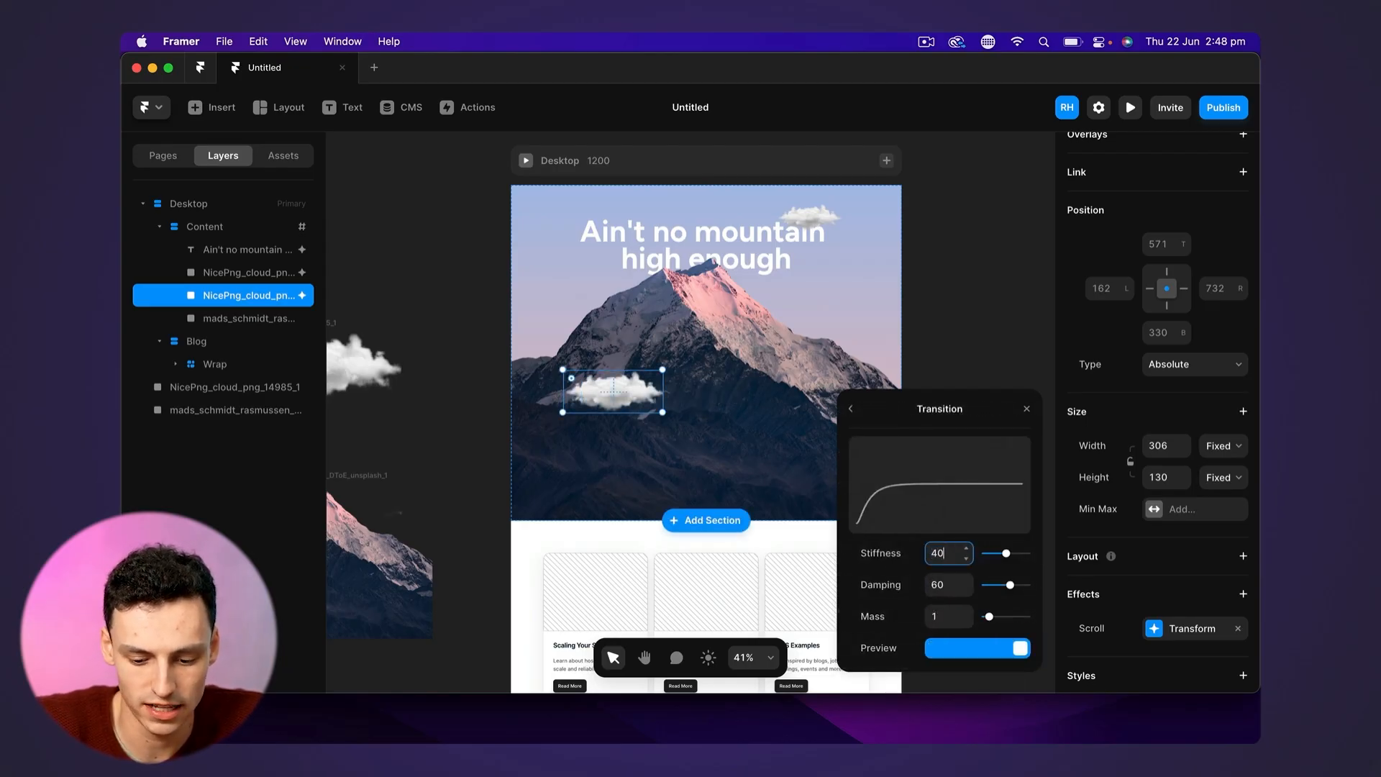
click(1130, 107)
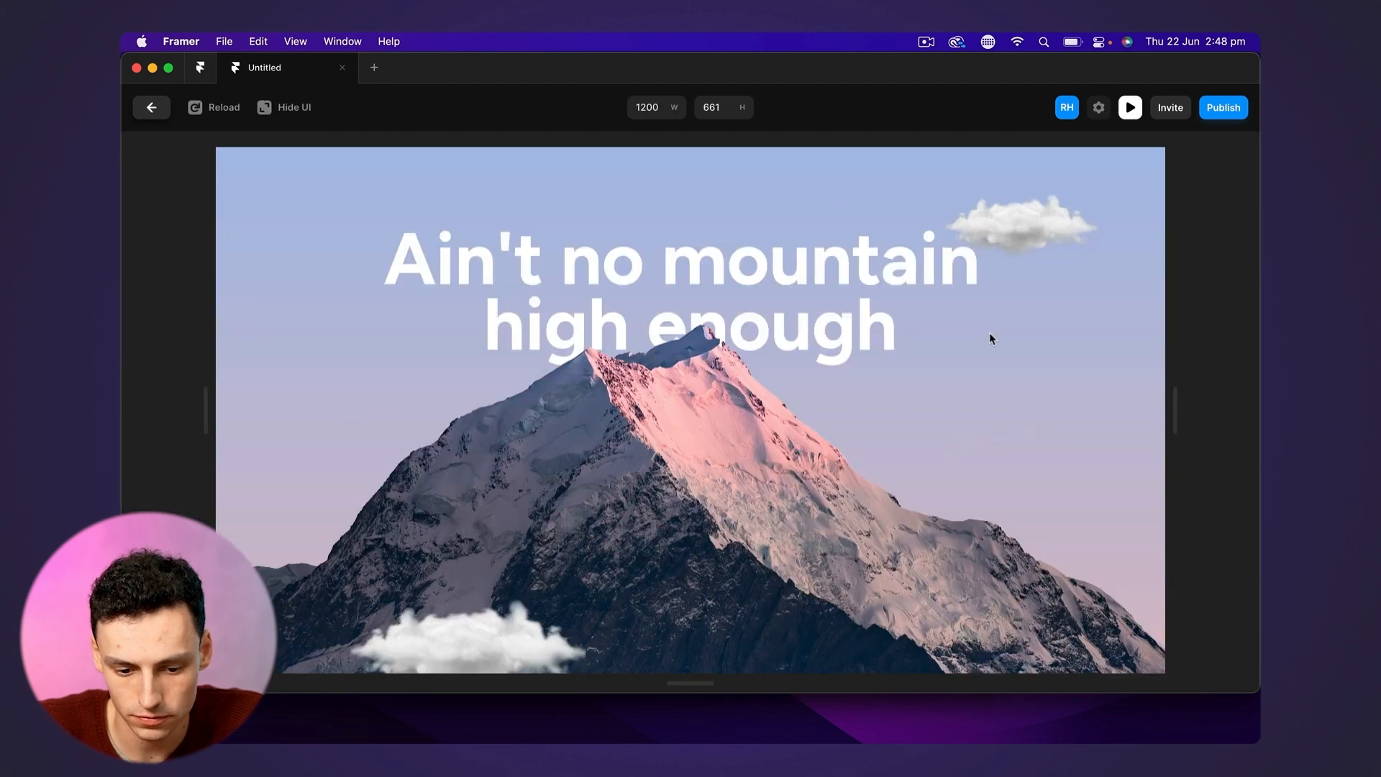
mouse_move(974, 385)
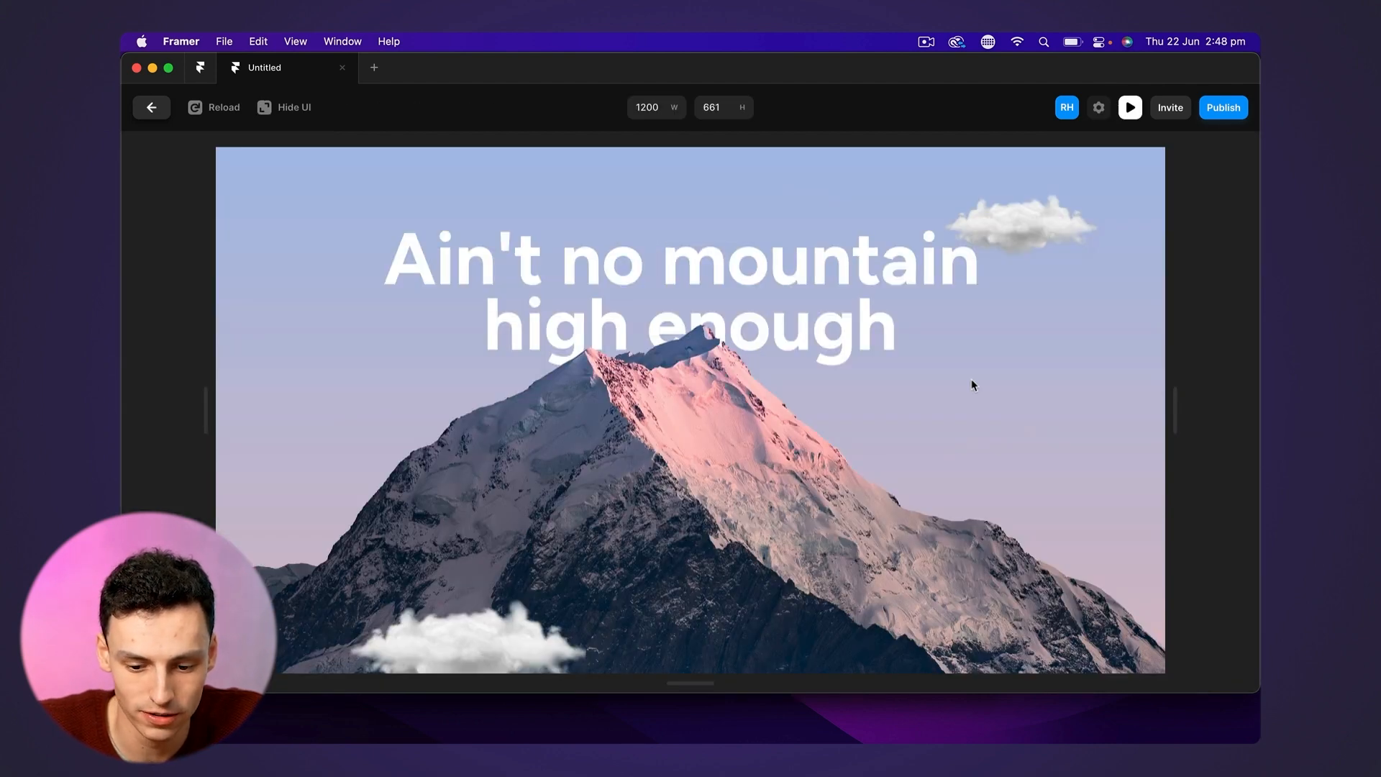
scroll(down, 3)
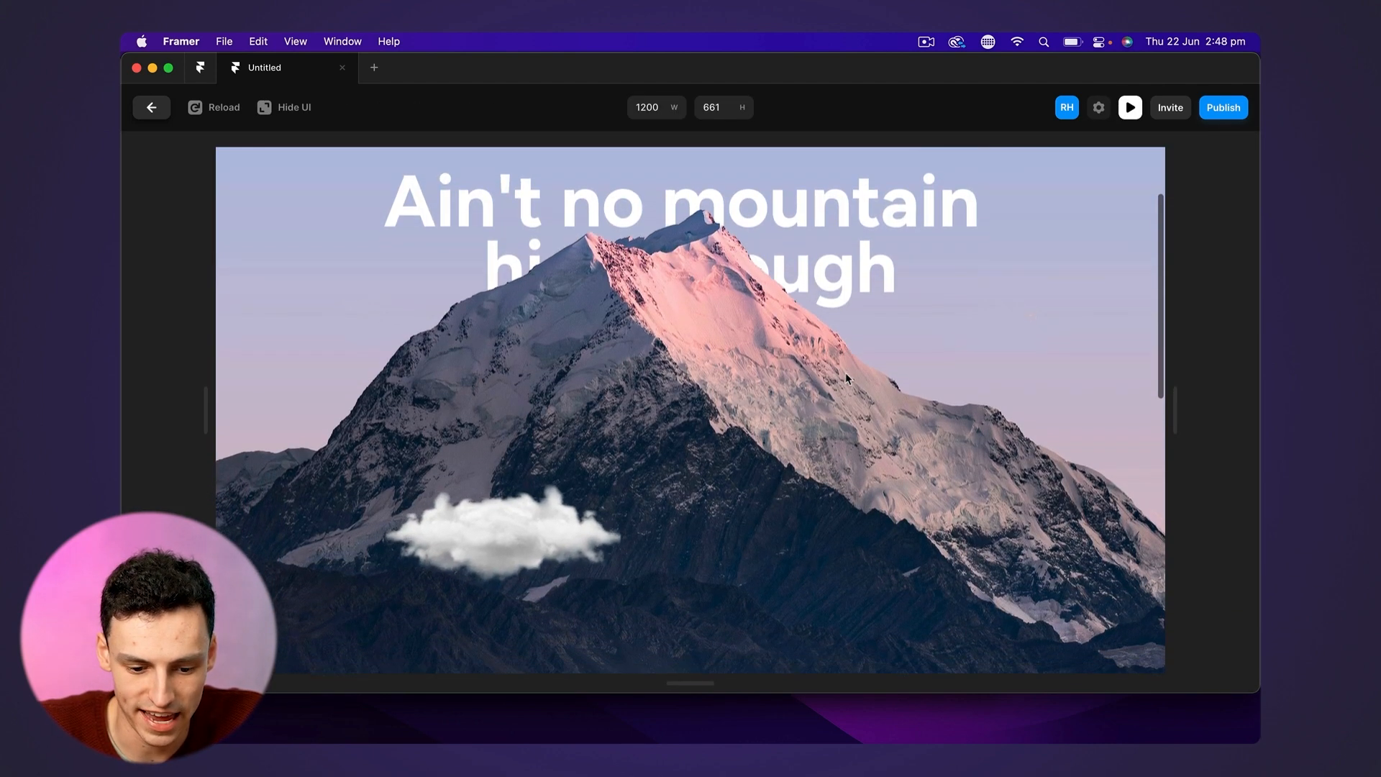
scroll(down, 3)
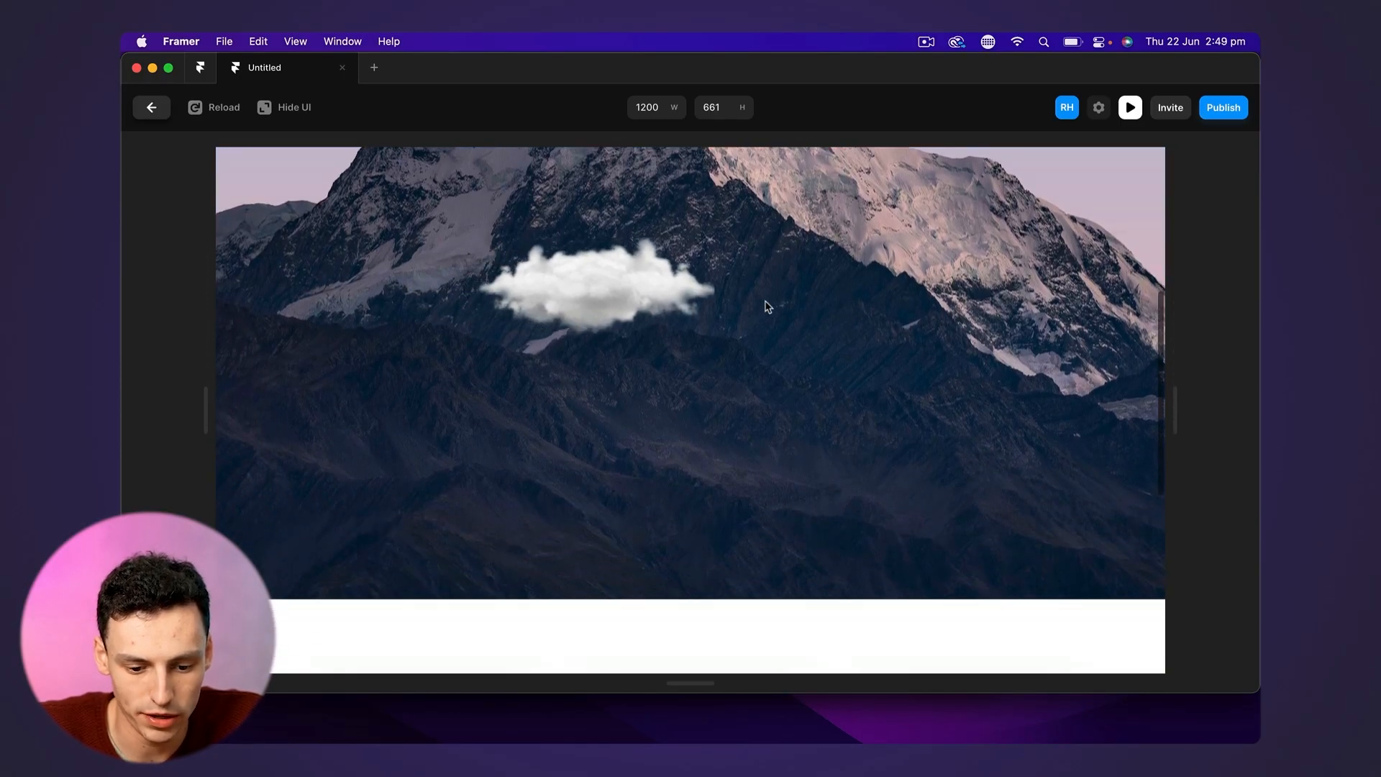
scroll(up, 3)
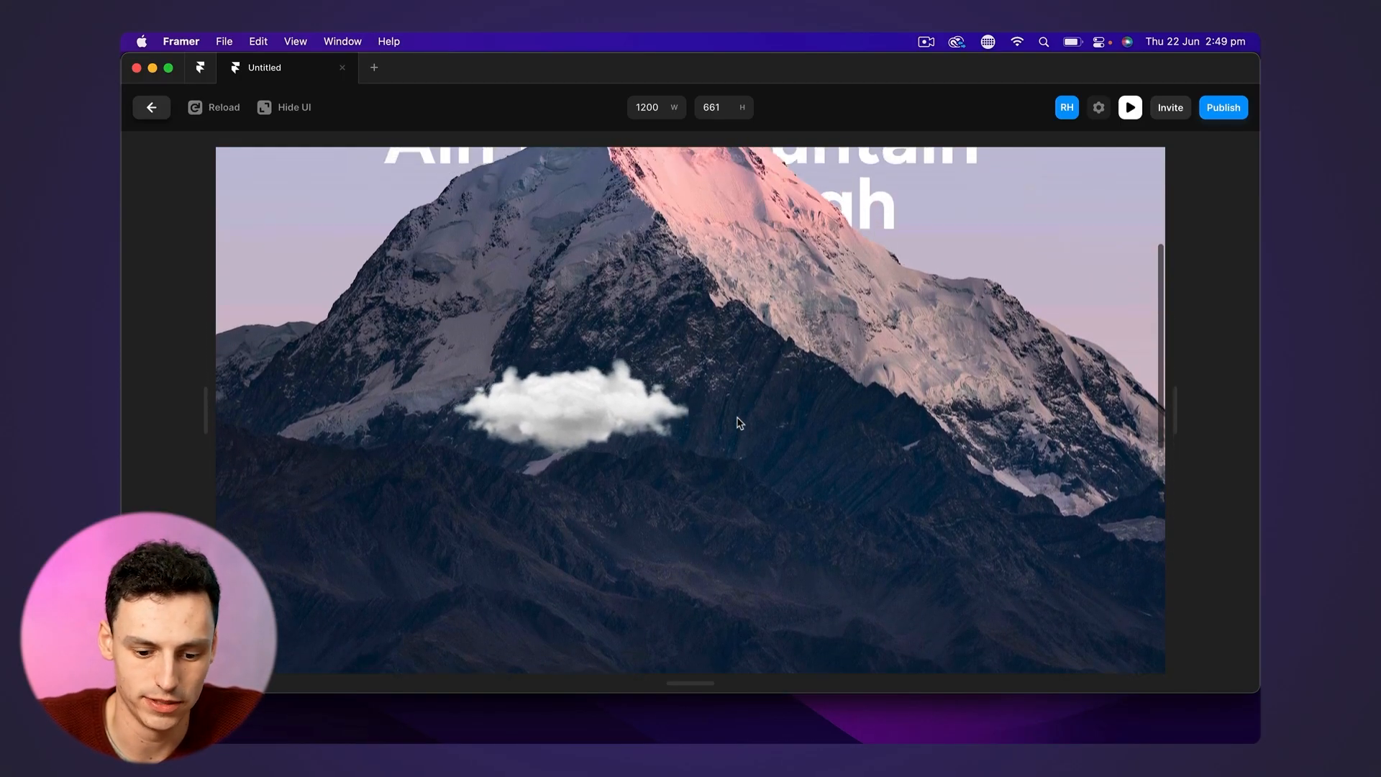
scroll(down, 3)
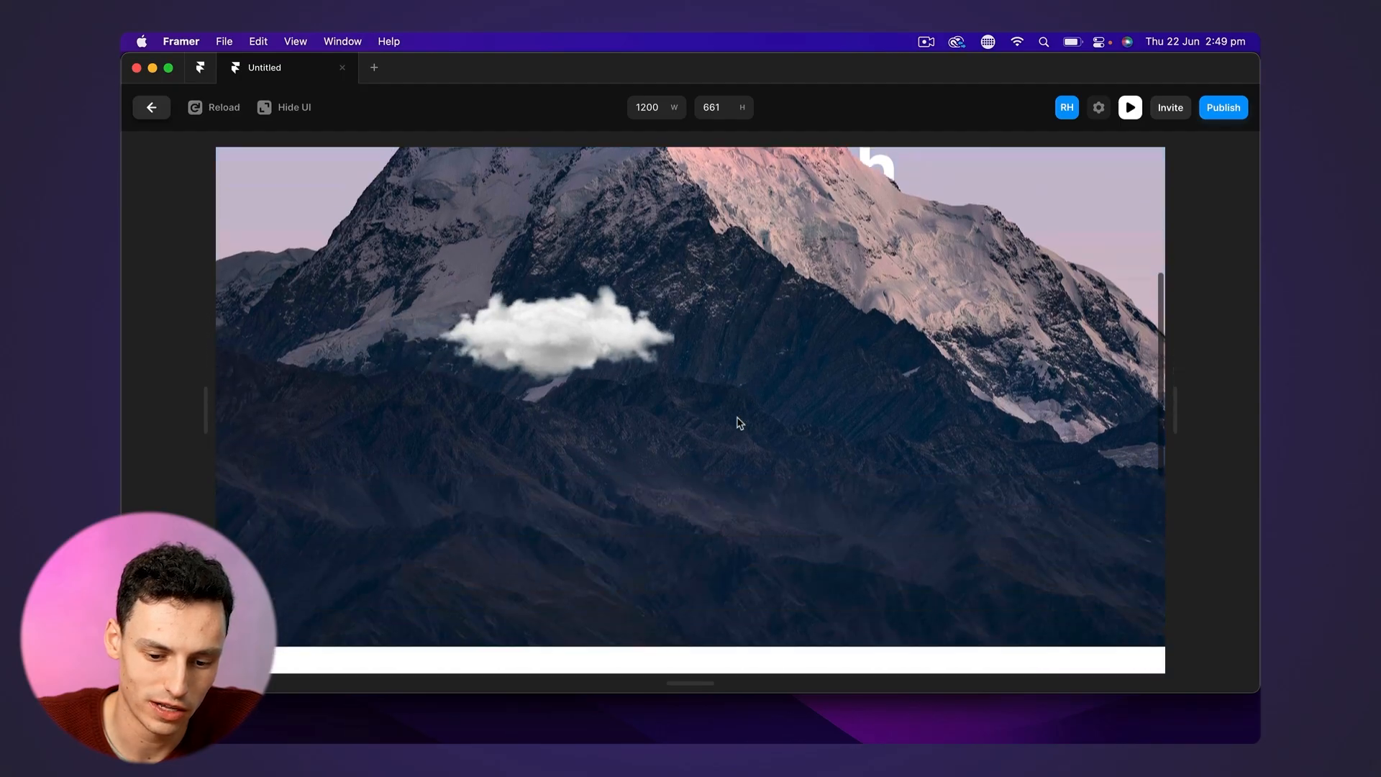